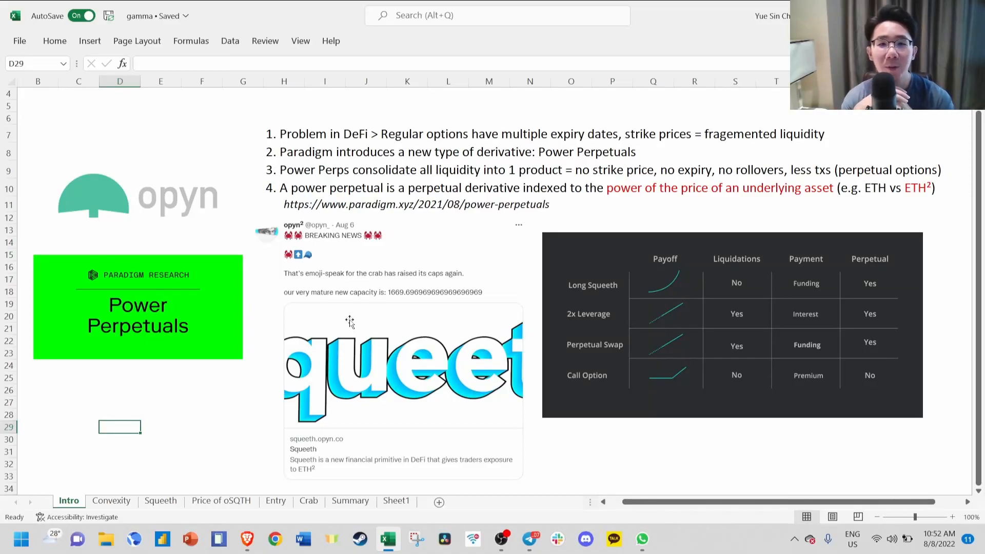
{"action": "mouse_move", "coordinate": [439, 352]}
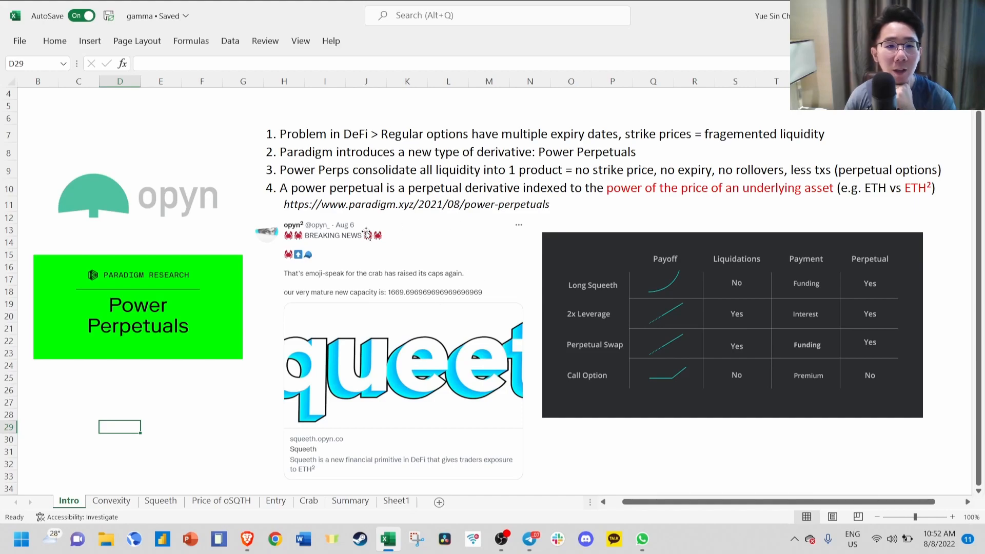
{"action": "mouse_move", "coordinate": [597, 189]}
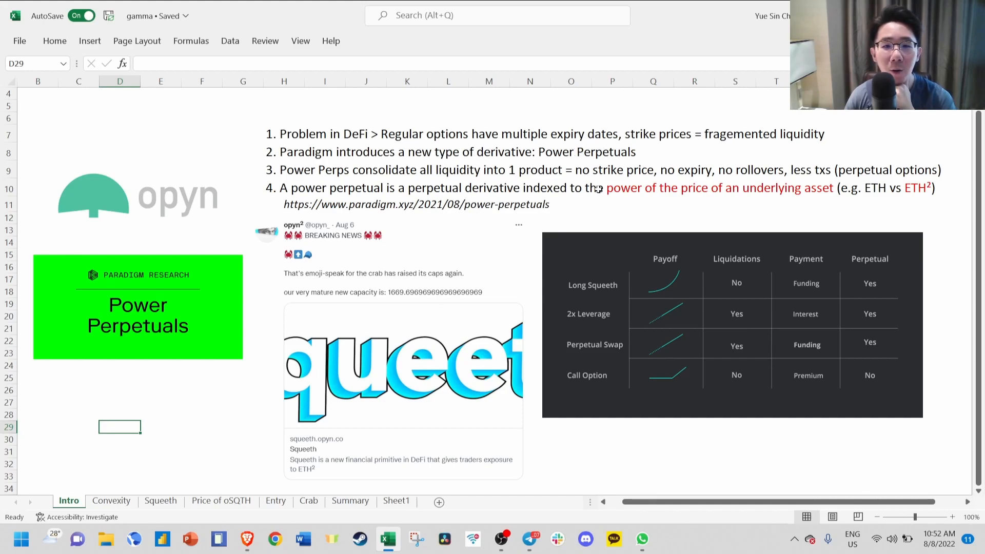
{"action": "mouse_move", "coordinate": [254, 279]}
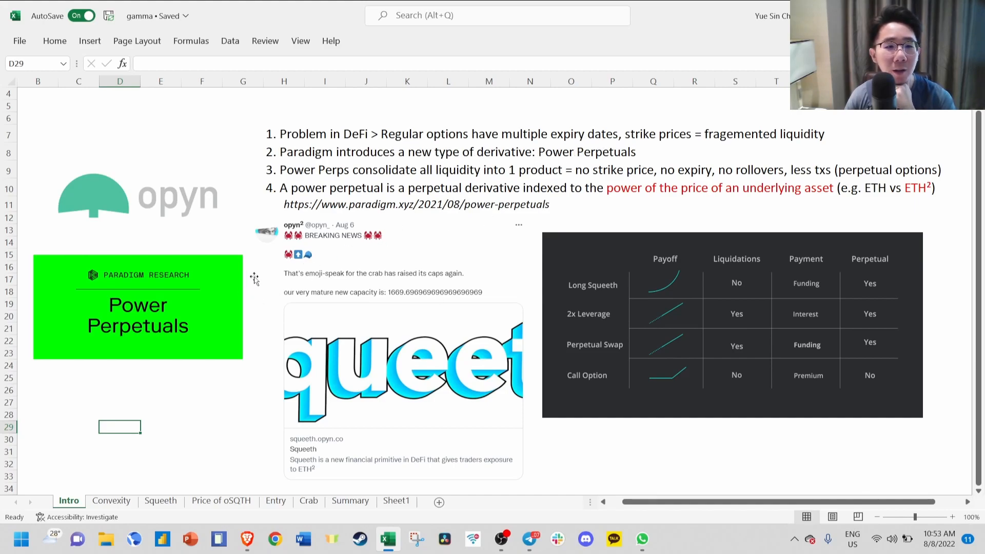
{"action": "mouse_move", "coordinate": [183, 296]}
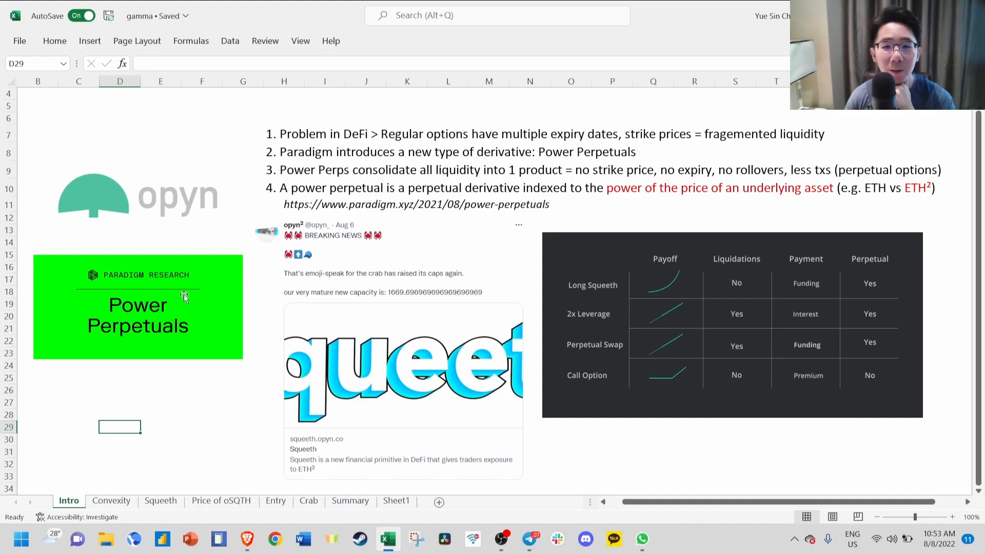
{"action": "mouse_move", "coordinate": [166, 205]}
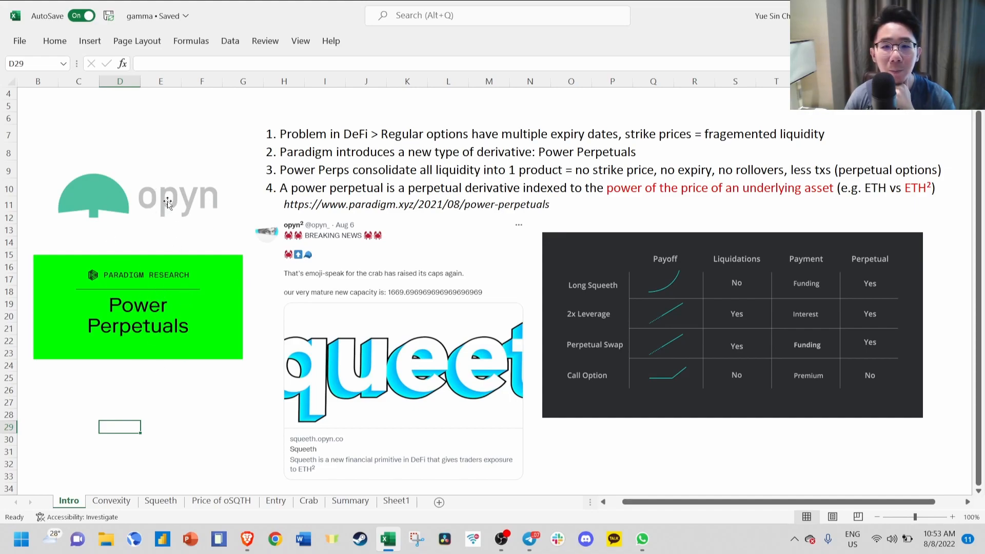
{"action": "mouse_move", "coordinate": [175, 211]}
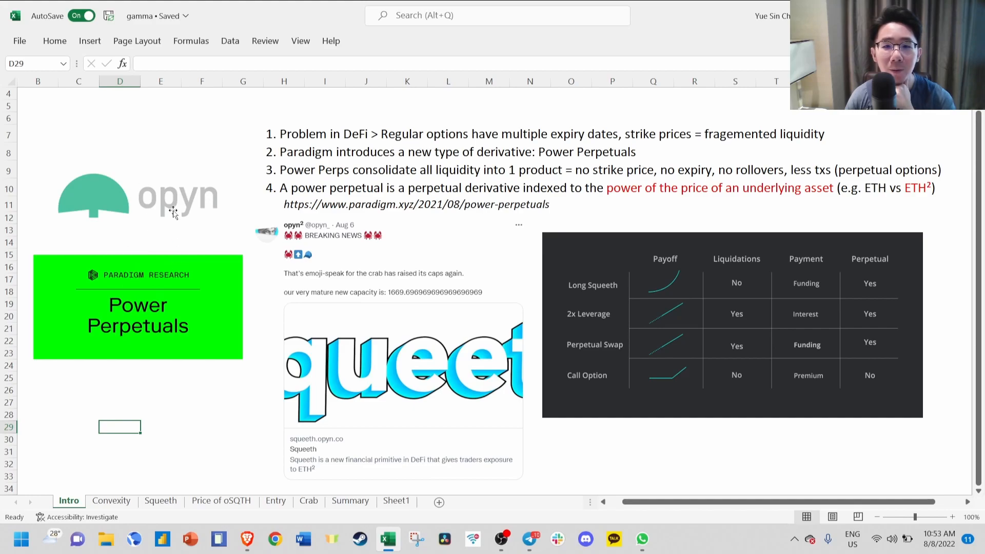
{"action": "mouse_move", "coordinate": [182, 178]}
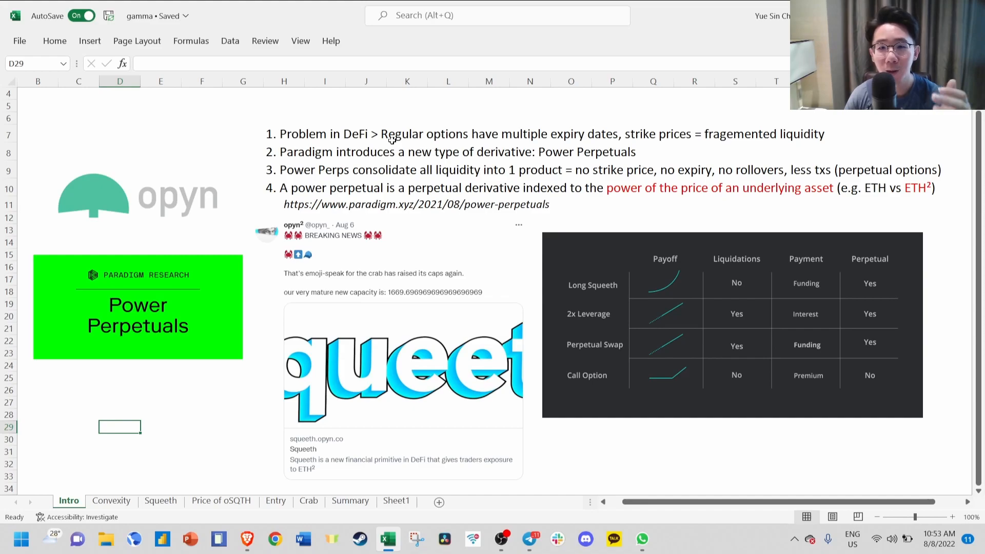
{"action": "mouse_move", "coordinate": [760, 155]}
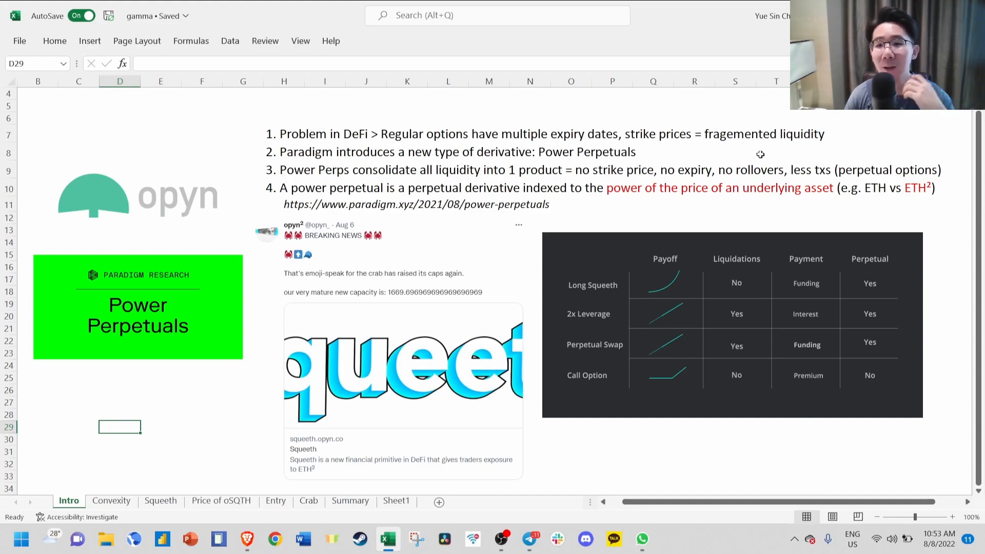
{"action": "mouse_move", "coordinate": [581, 160]}
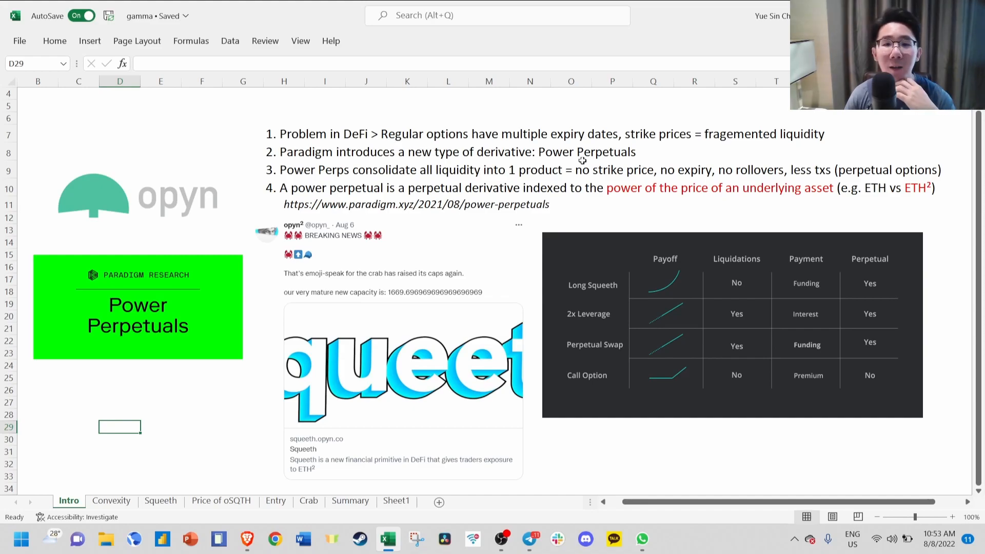
{"action": "mouse_move", "coordinate": [647, 140]}
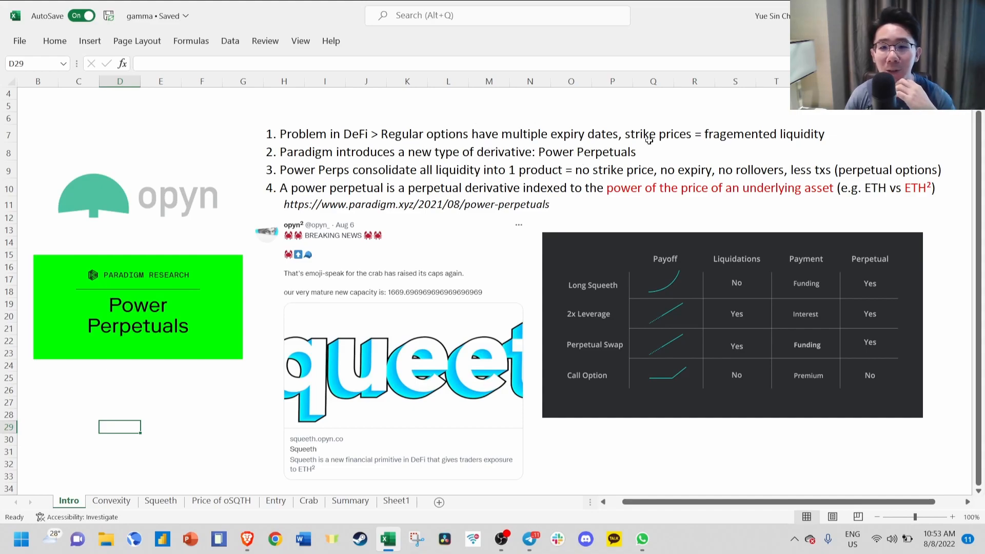
{"action": "mouse_move", "coordinate": [686, 155]}
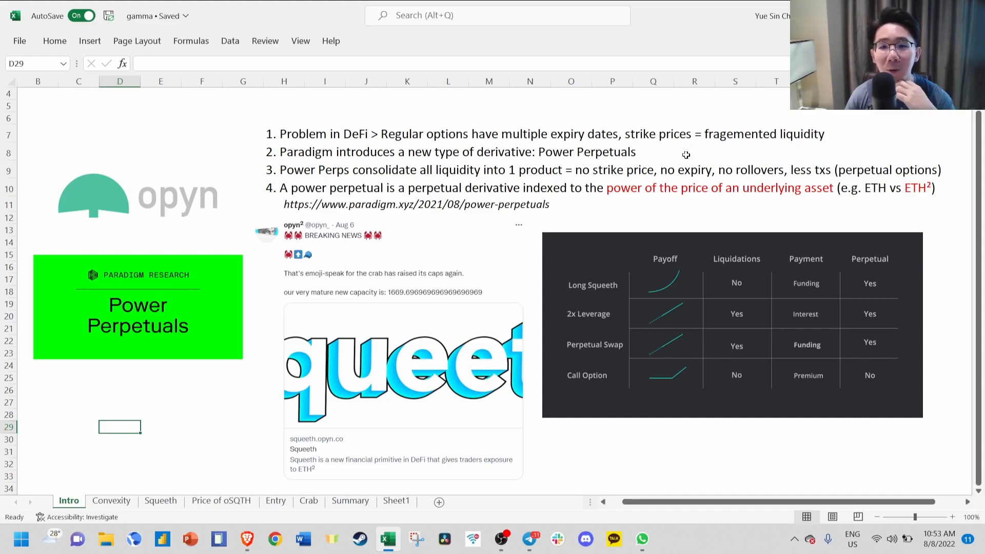
{"action": "mouse_move", "coordinate": [696, 133]}
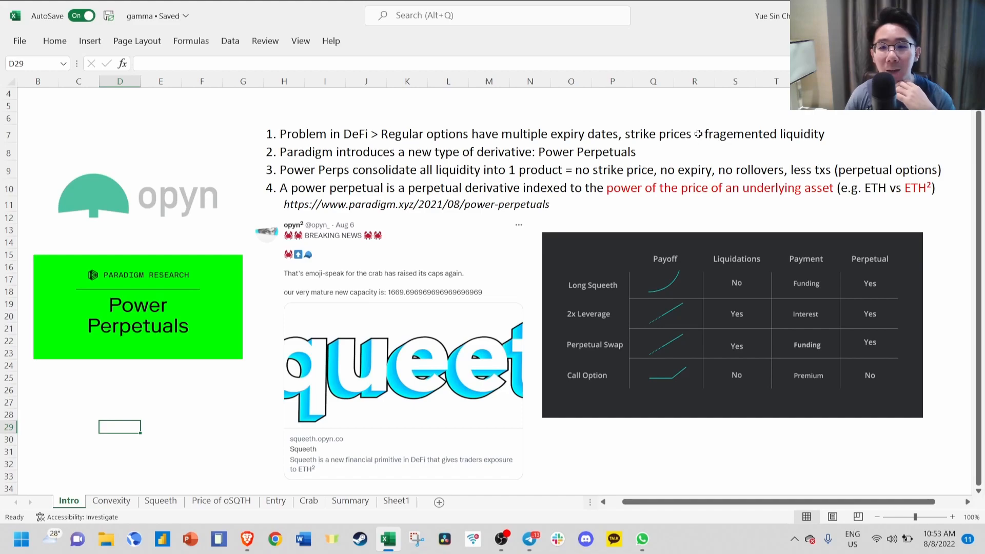
- Switch to the Convexity sheet and scroll through its ETH price change versus return chart
{"action": "left_click", "coordinate": [694, 134]}
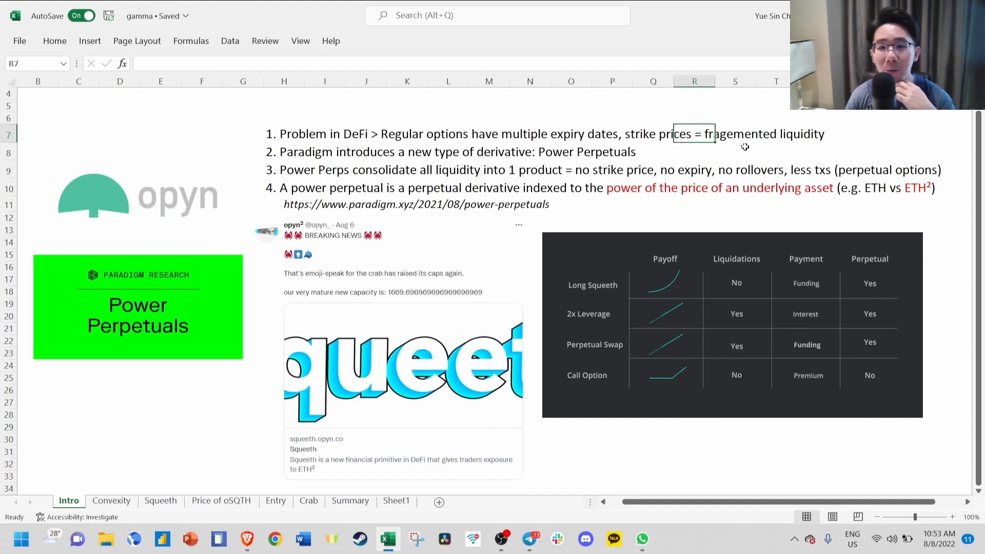
{"action": "left_click", "coordinate": [734, 152]}
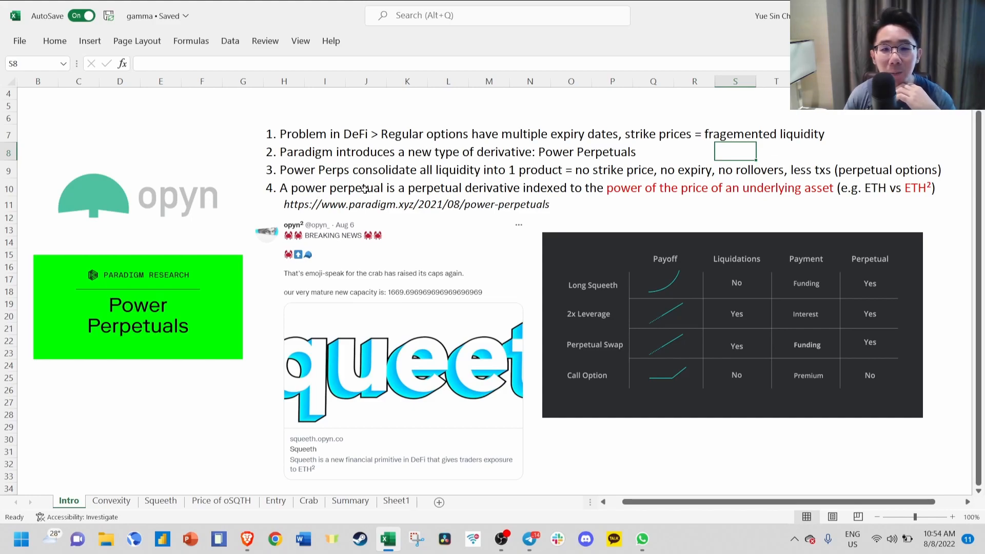
{"action": "mouse_move", "coordinate": [512, 194]}
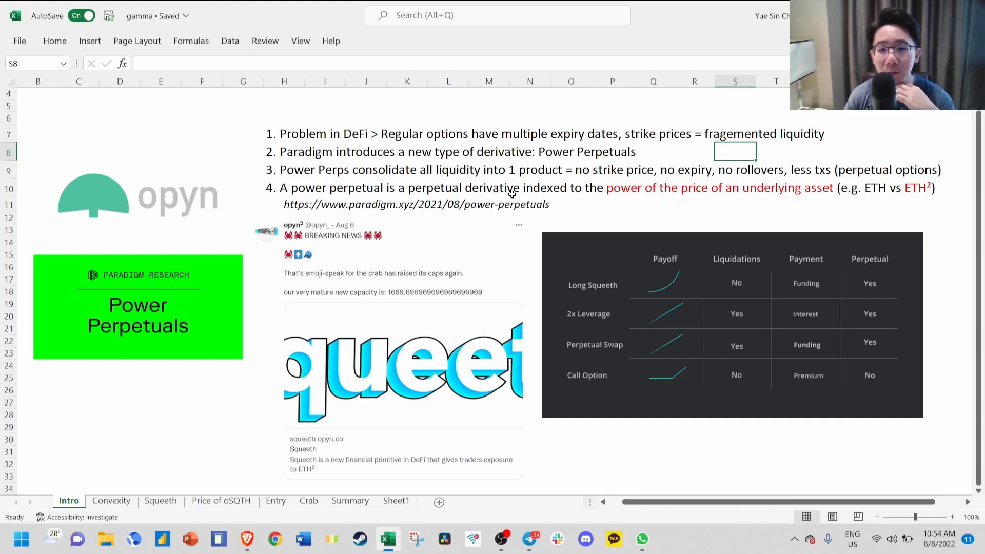
{"action": "mouse_move", "coordinate": [622, 195]}
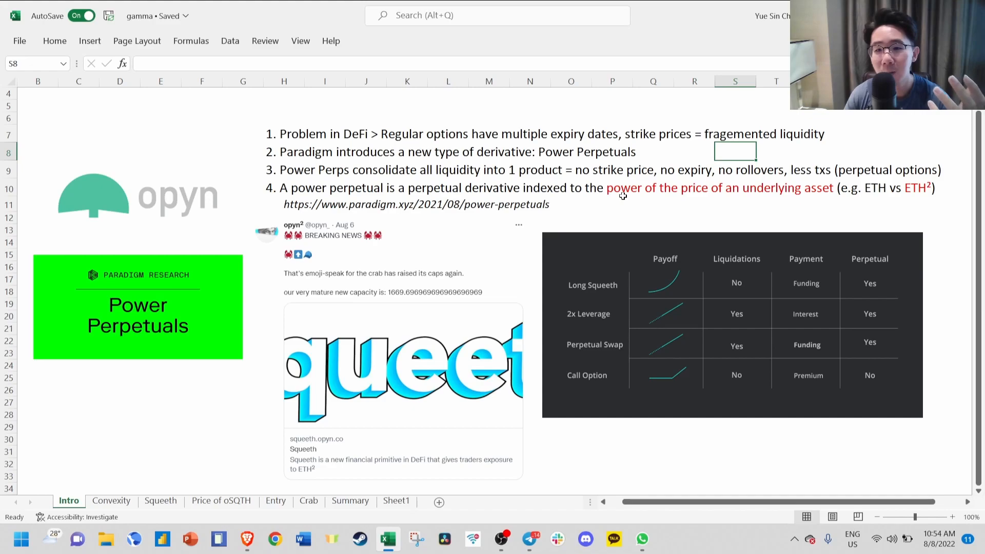
{"action": "mouse_move", "coordinate": [936, 196]}
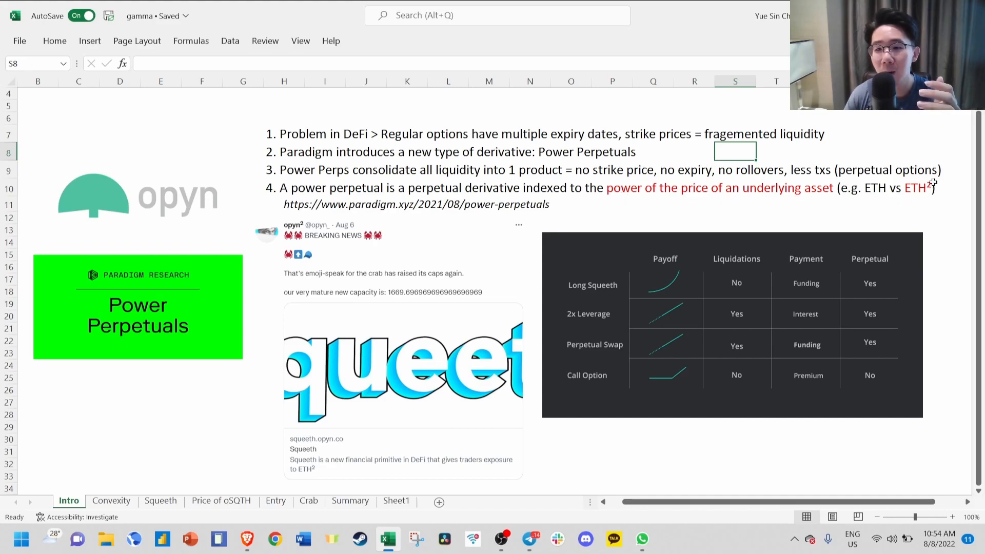
{"action": "mouse_move", "coordinate": [357, 201]}
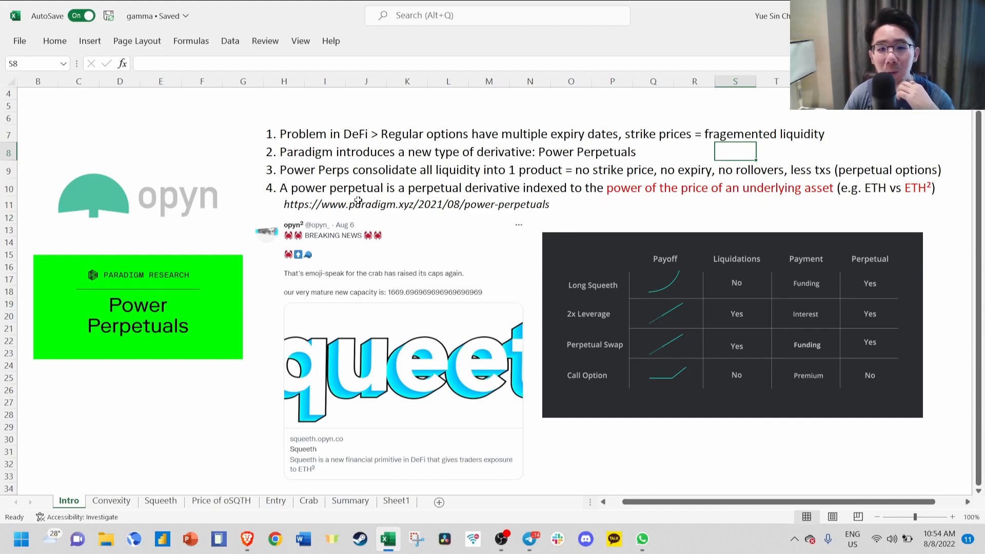
{"action": "mouse_move", "coordinate": [639, 294]}
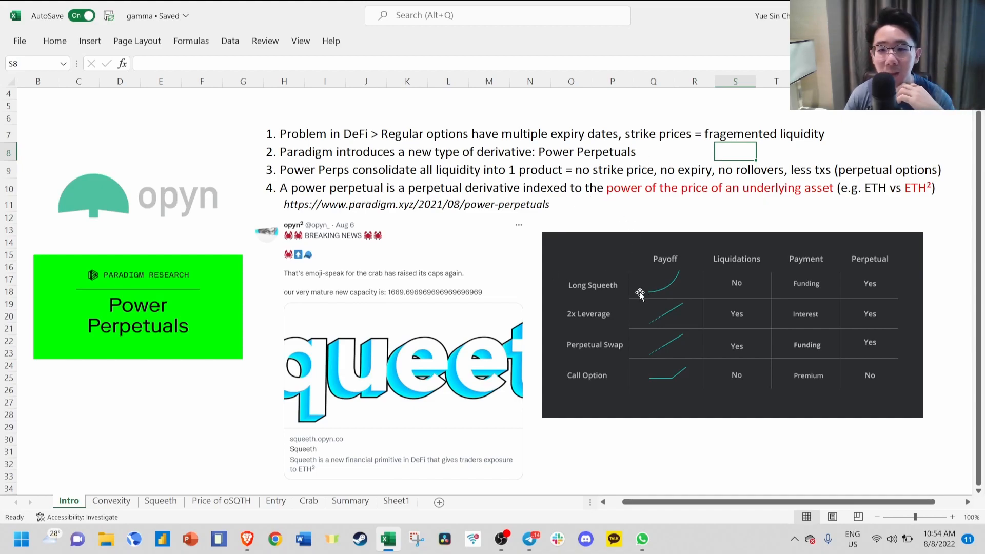
{"action": "mouse_move", "coordinate": [686, 276]}
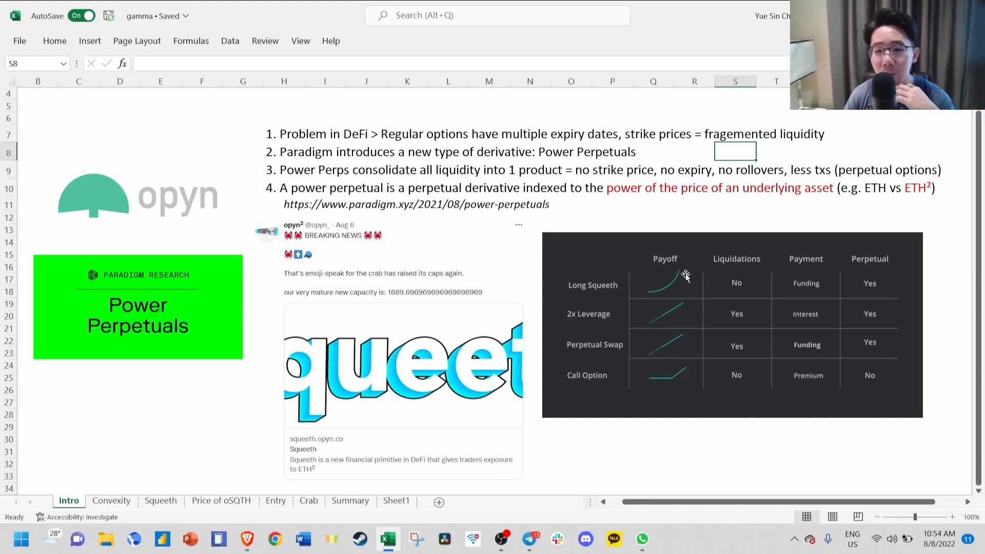
{"action": "mouse_move", "coordinate": [141, 484]}
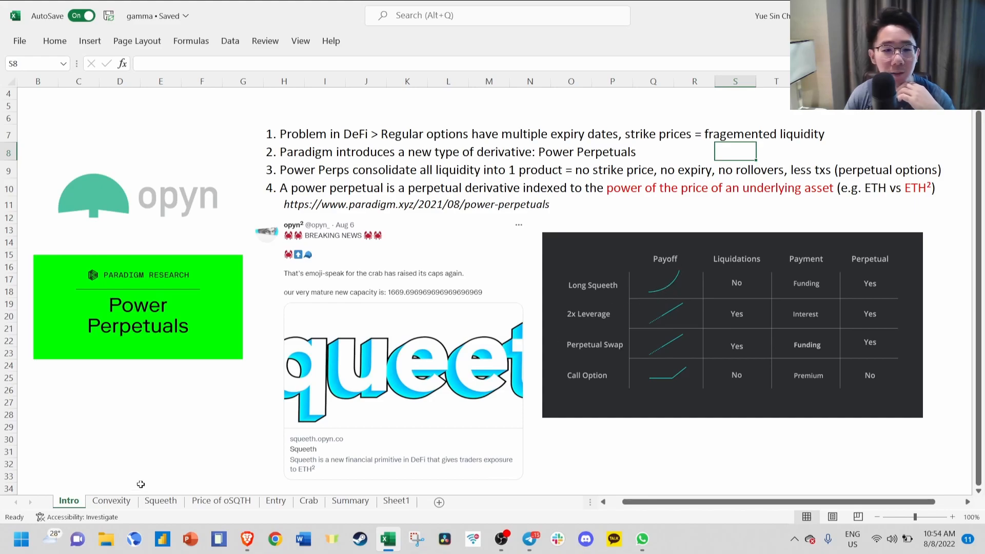
{"action": "left_click", "coordinate": [111, 501]}
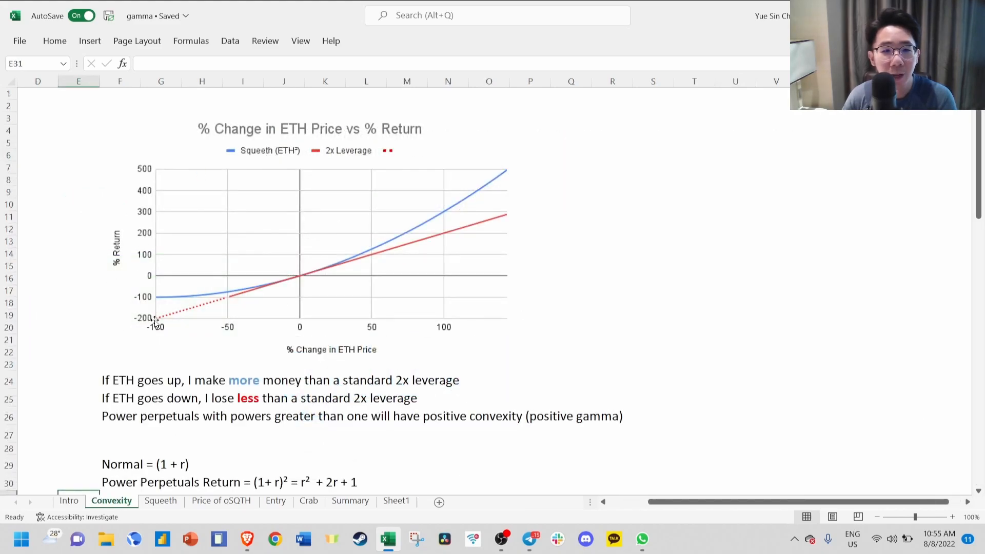
{"action": "mouse_move", "coordinate": [483, 209]}
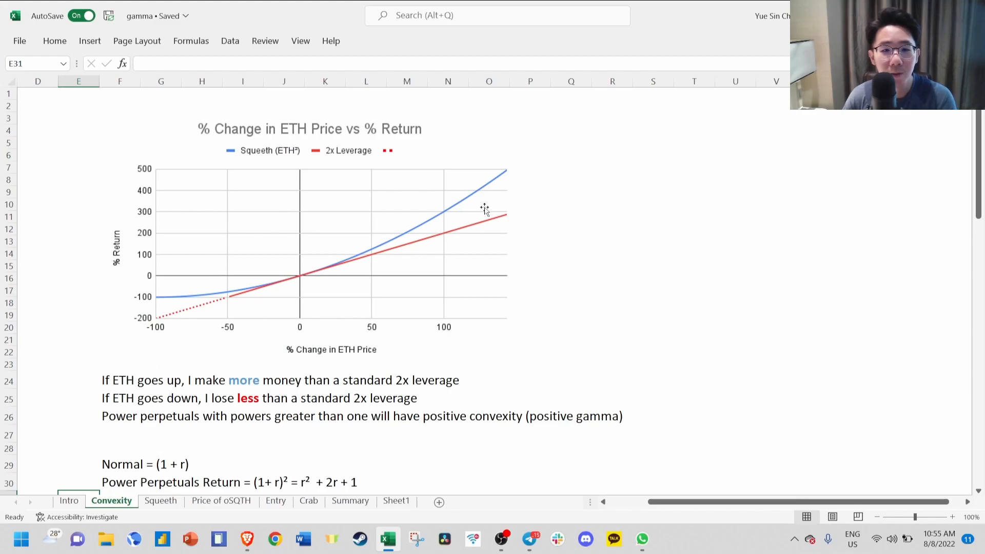
{"action": "mouse_move", "coordinate": [447, 265]}
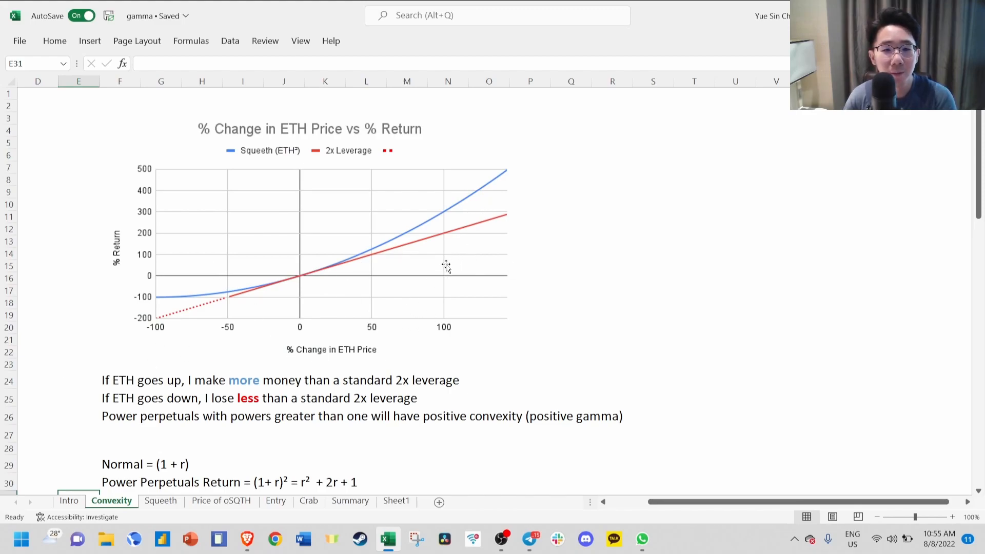
{"action": "mouse_move", "coordinate": [444, 215]}
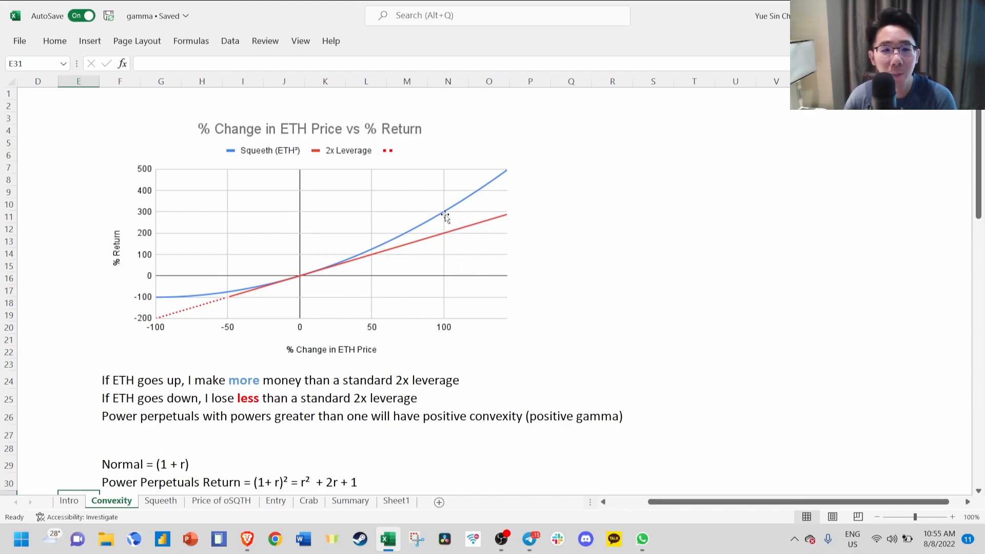
{"action": "mouse_move", "coordinate": [453, 237]}
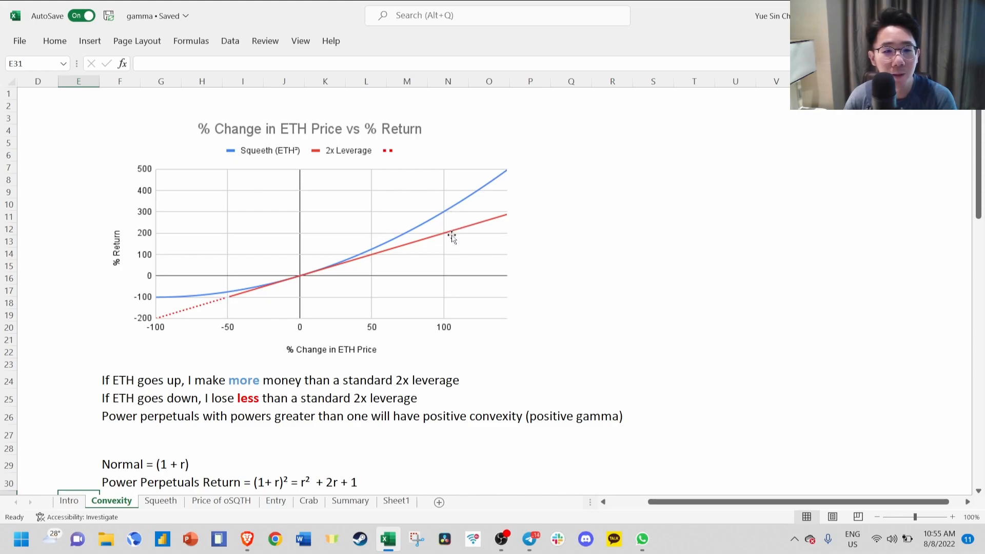
{"action": "mouse_move", "coordinate": [262, 313]}
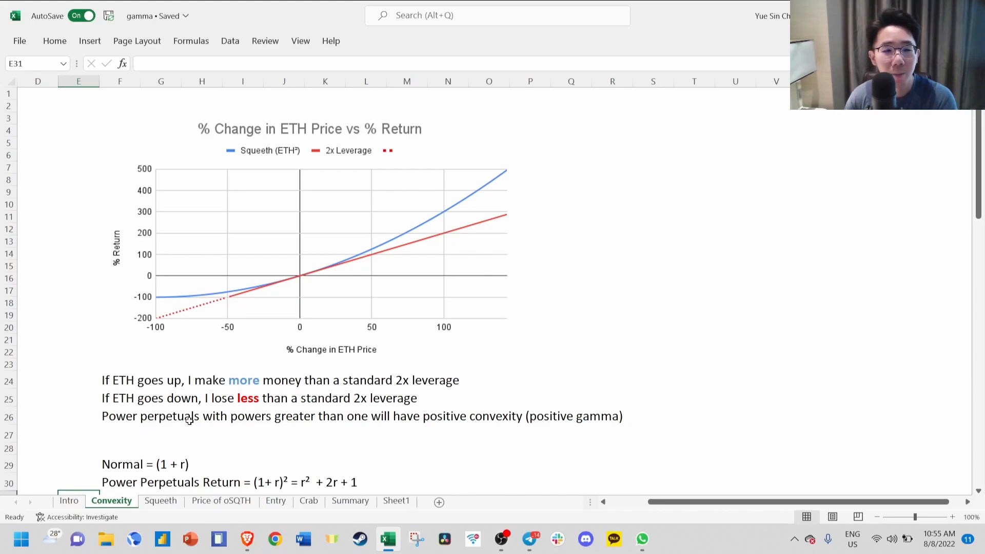
{"action": "mouse_move", "coordinate": [450, 421]}
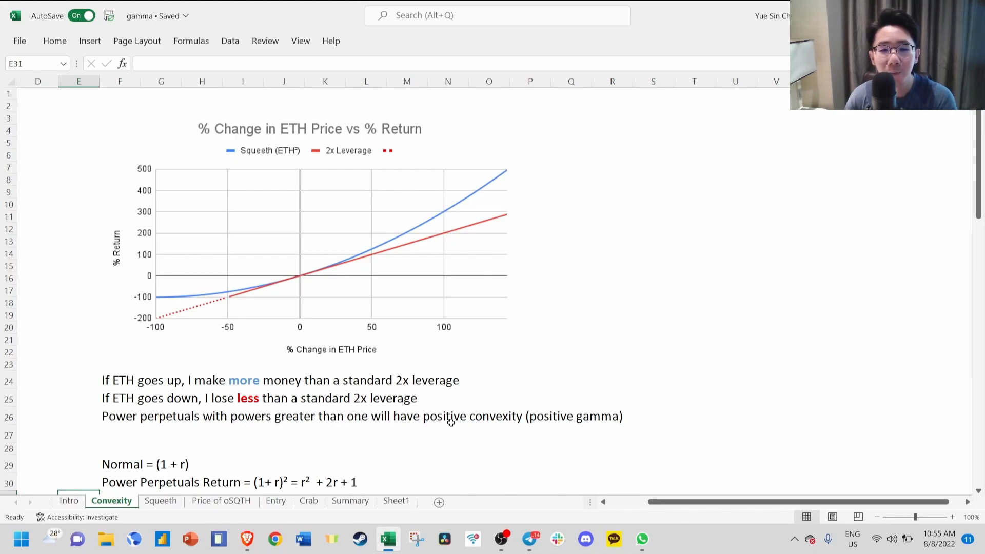
{"action": "mouse_move", "coordinate": [597, 362]}
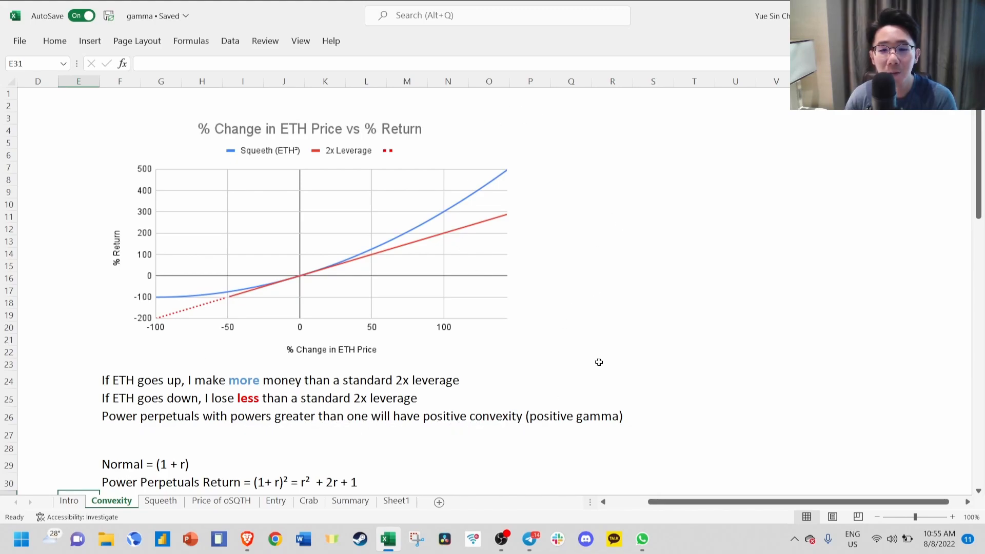
{"action": "mouse_move", "coordinate": [590, 418]}
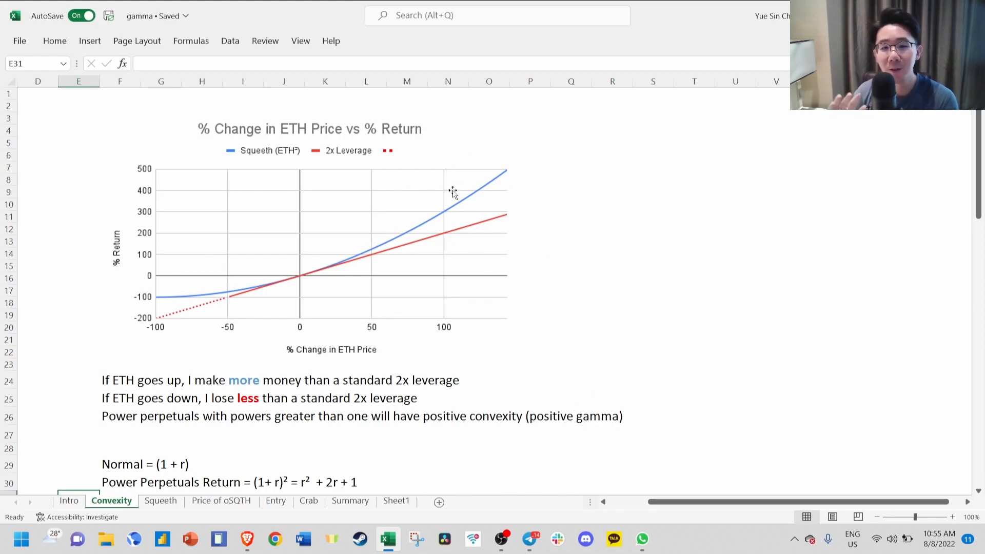
{"action": "scroll", "scroll_direction": "down", "scroll_amount": 3}
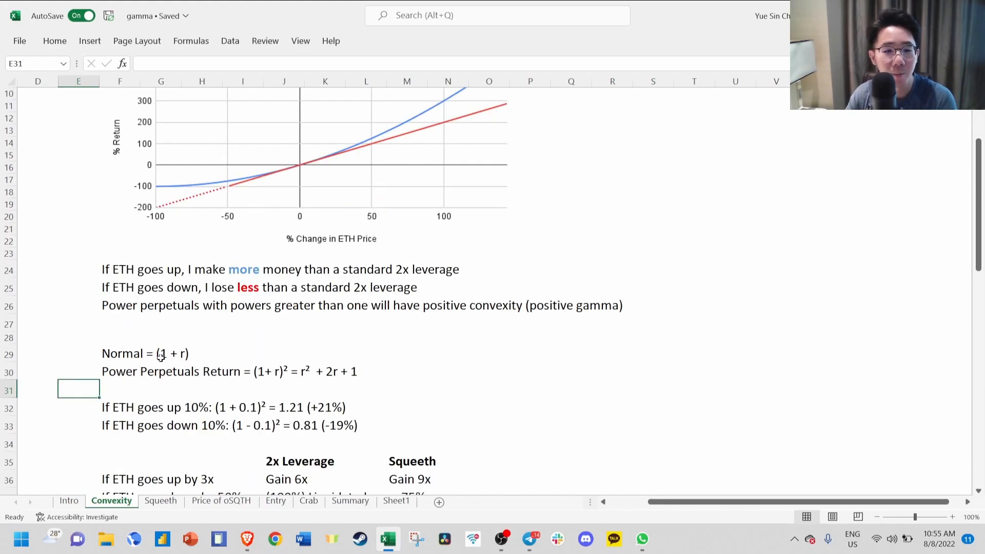
{"action": "scroll", "scroll_direction": "up", "scroll_amount": 3}
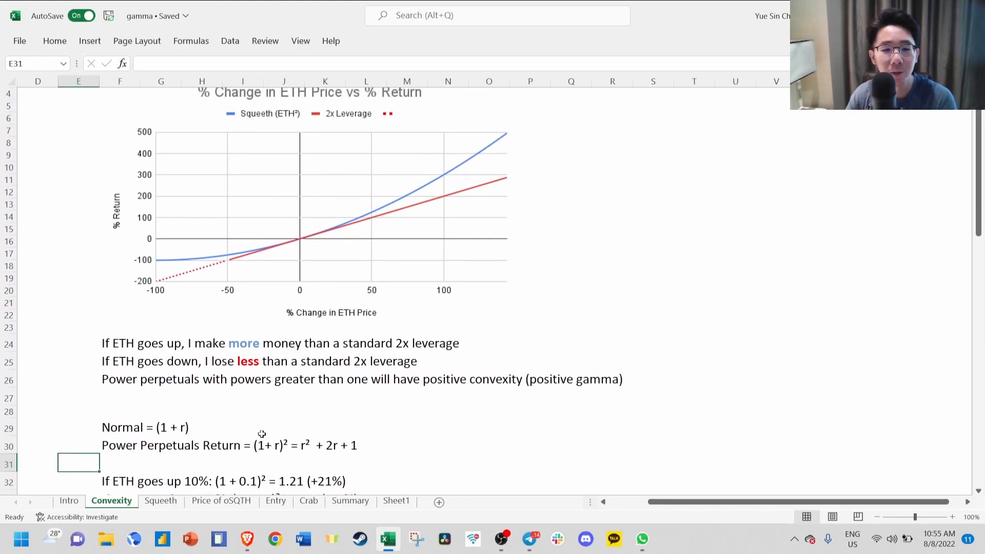
{"action": "scroll", "scroll_direction": "down", "scroll_amount": 3}
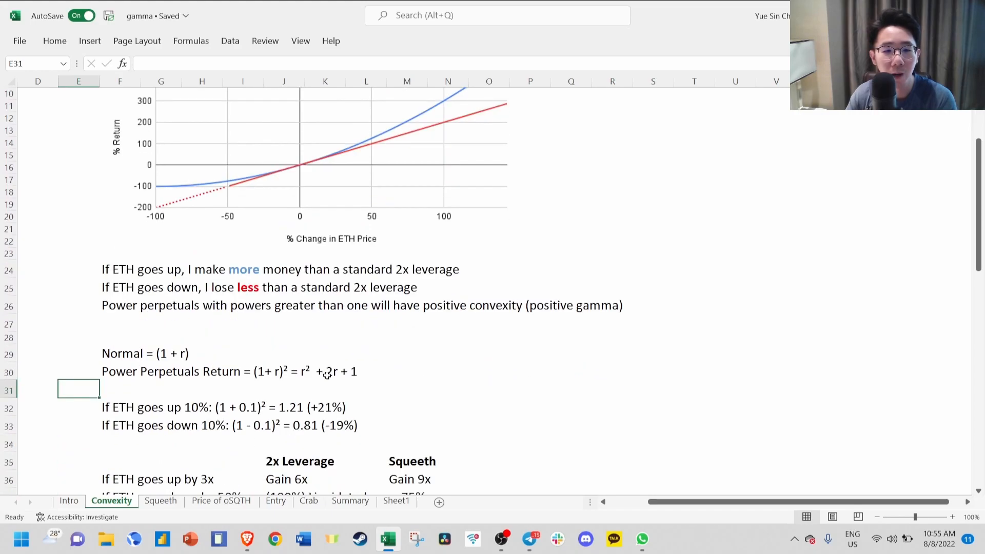
{"action": "scroll", "scroll_direction": "down", "scroll_amount": 3}
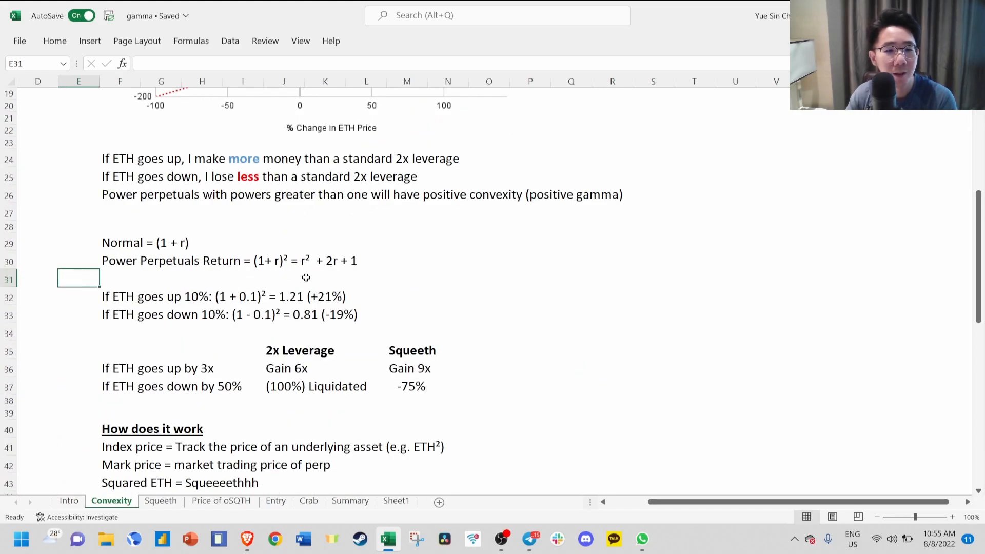
{"action": "mouse_move", "coordinate": [365, 275]}
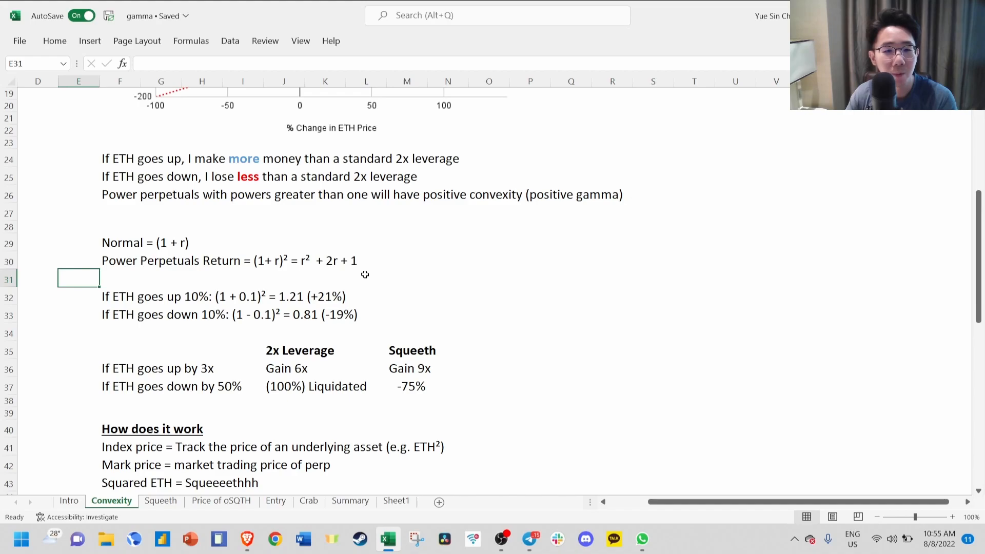
{"action": "scroll", "scroll_direction": "up", "scroll_amount": 3}
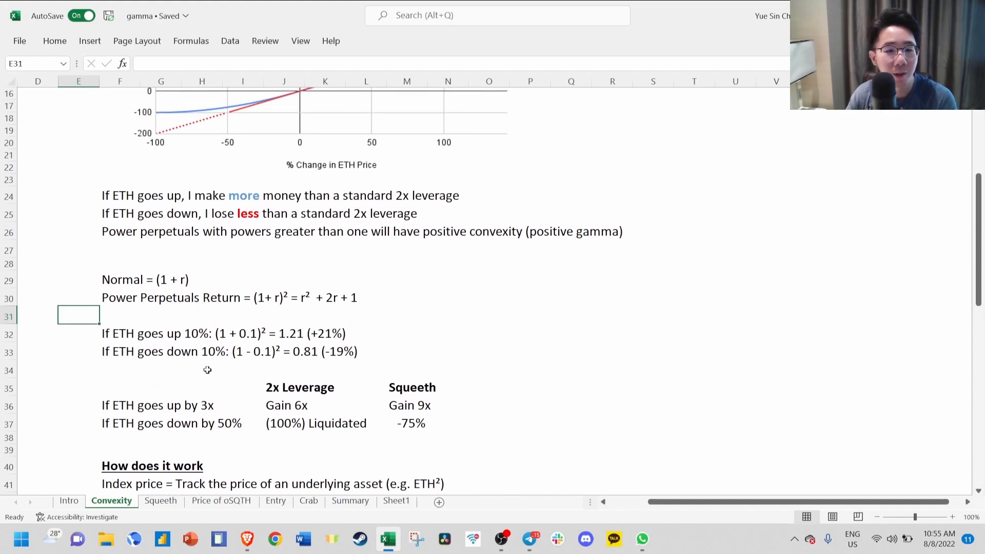
{"action": "mouse_move", "coordinate": [330, 335]}
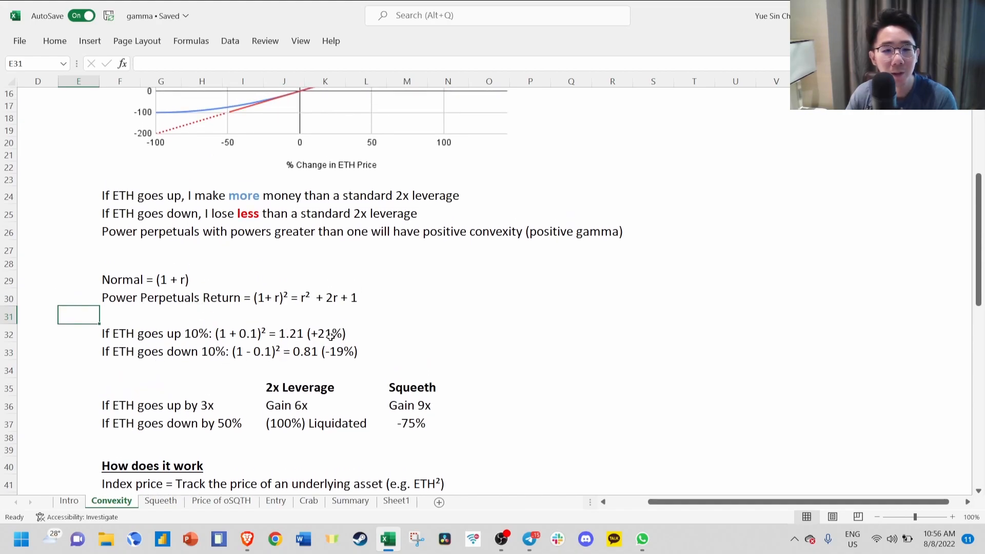
{"action": "mouse_move", "coordinate": [364, 332]}
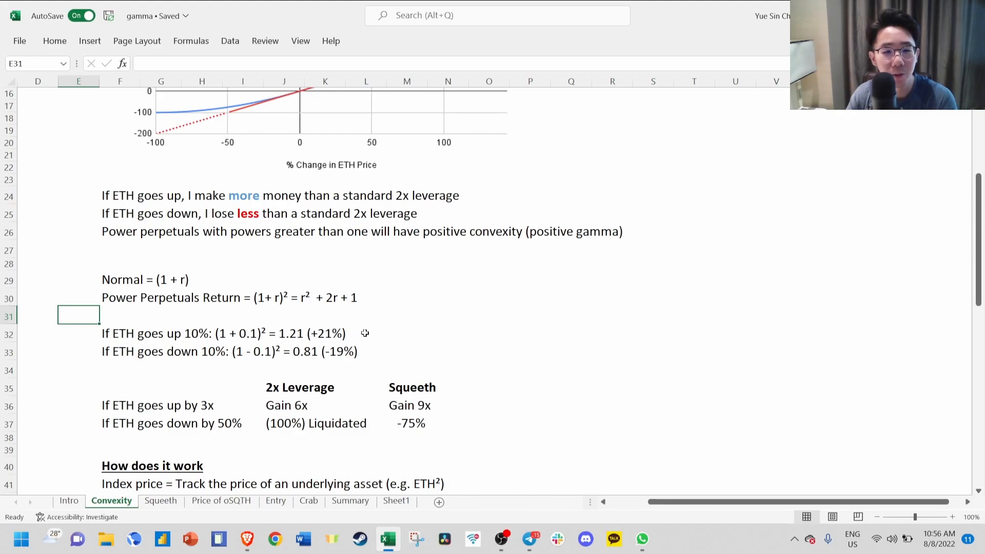
{"action": "mouse_move", "coordinate": [372, 352]}
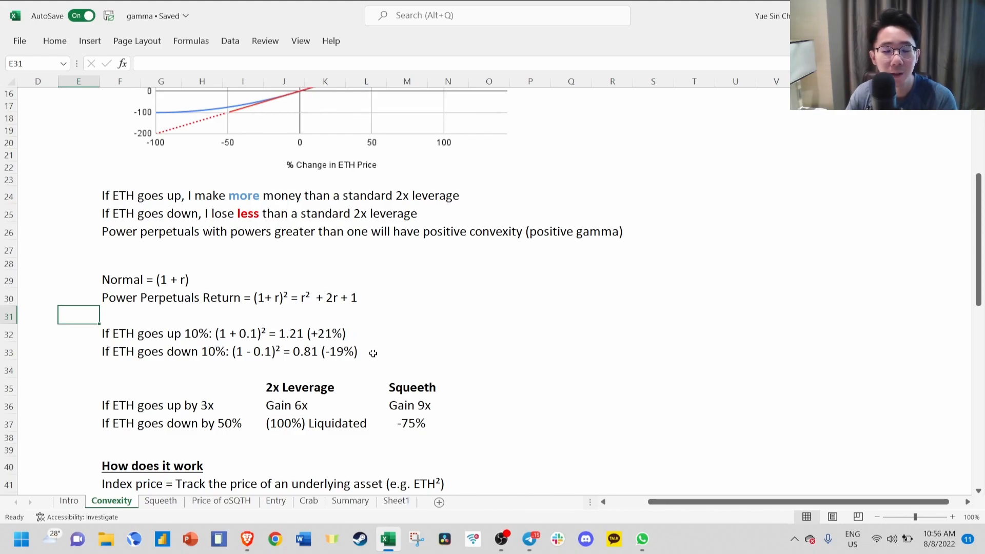
{"action": "mouse_move", "coordinate": [438, 341]}
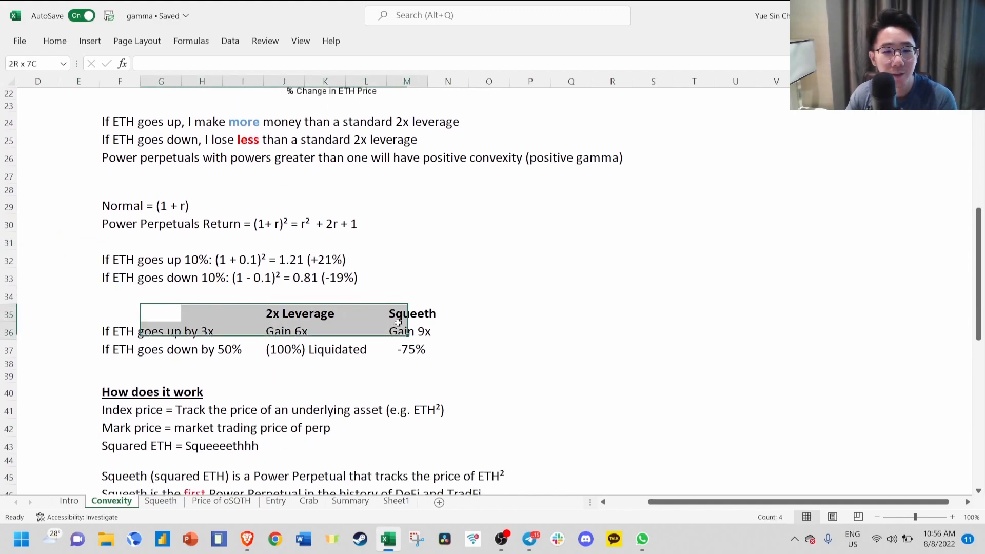
- Clear the comparison table highlight and point to the Mark price definition line below
{"action": "left_click", "coordinate": [488, 349]}
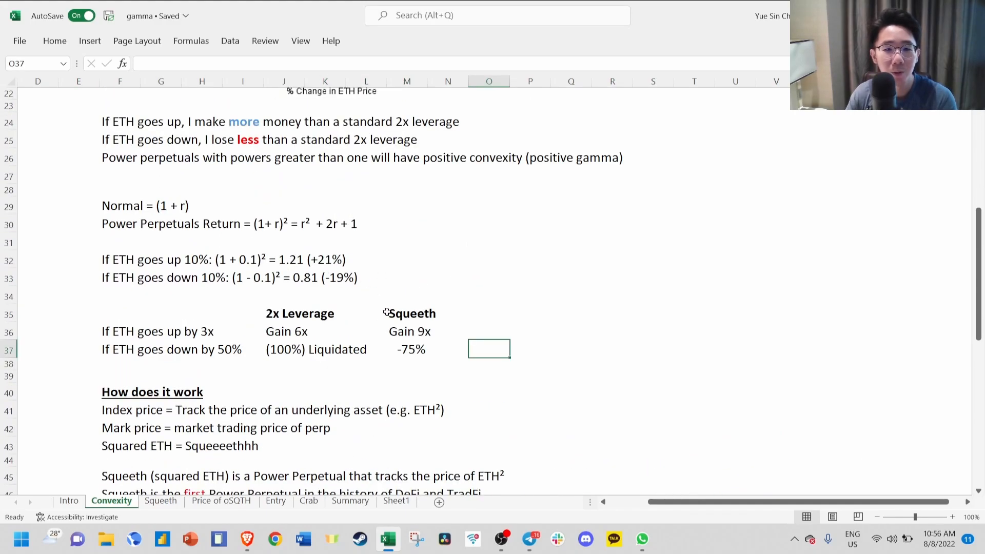
{"action": "mouse_move", "coordinate": [204, 322]}
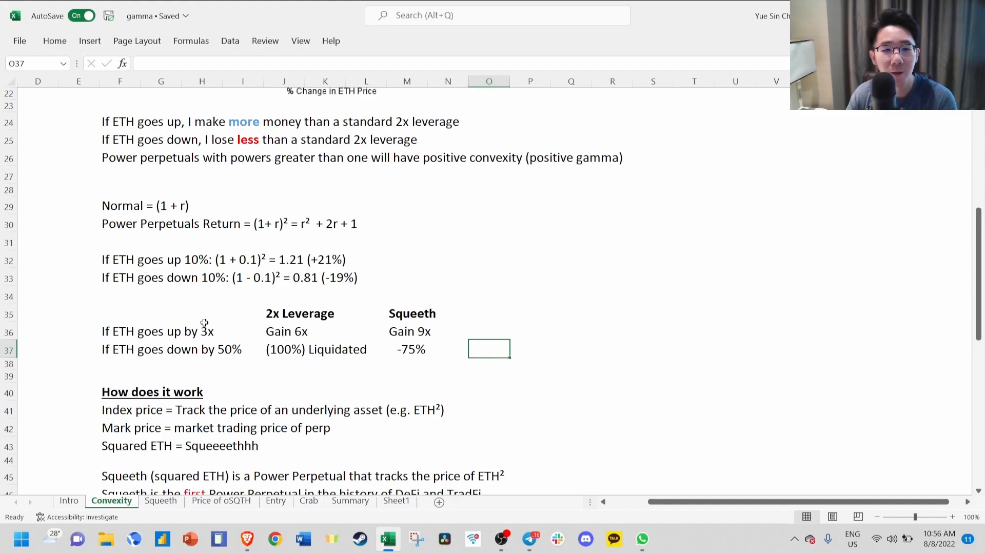
{"action": "scroll", "scroll_direction": "down", "scroll_amount": 3}
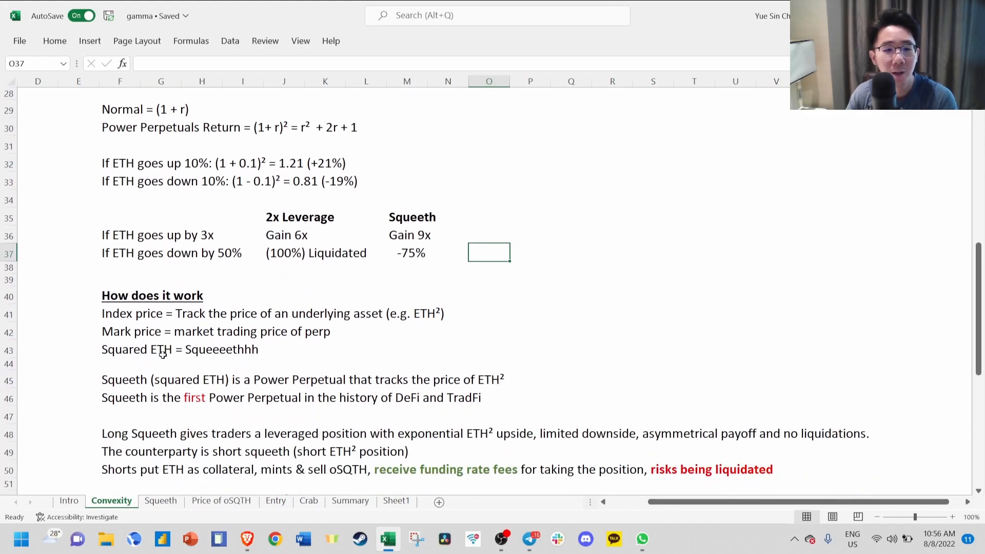
{"action": "scroll", "scroll_direction": "down", "scroll_amount": 3}
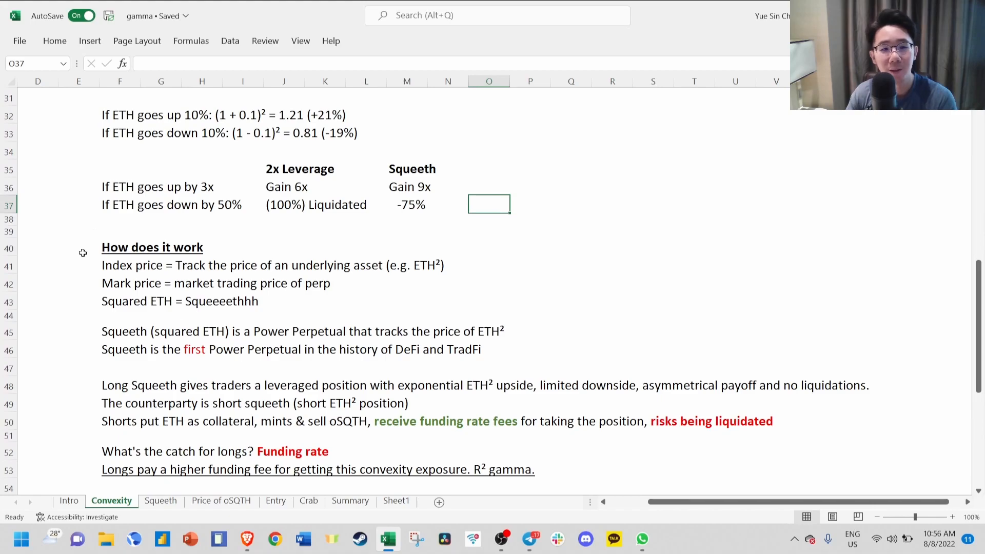
{"action": "mouse_move", "coordinate": [179, 275]}
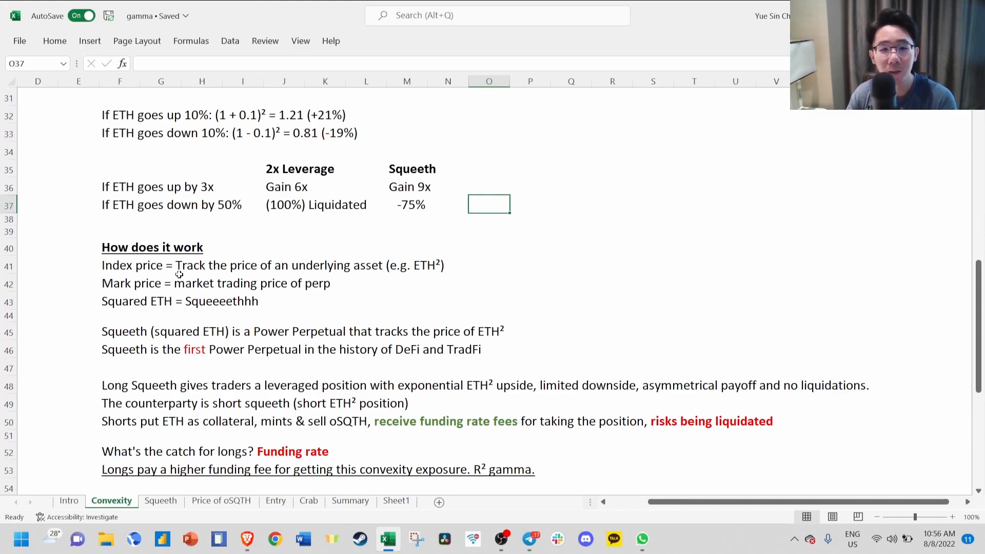
{"action": "mouse_move", "coordinate": [357, 287]}
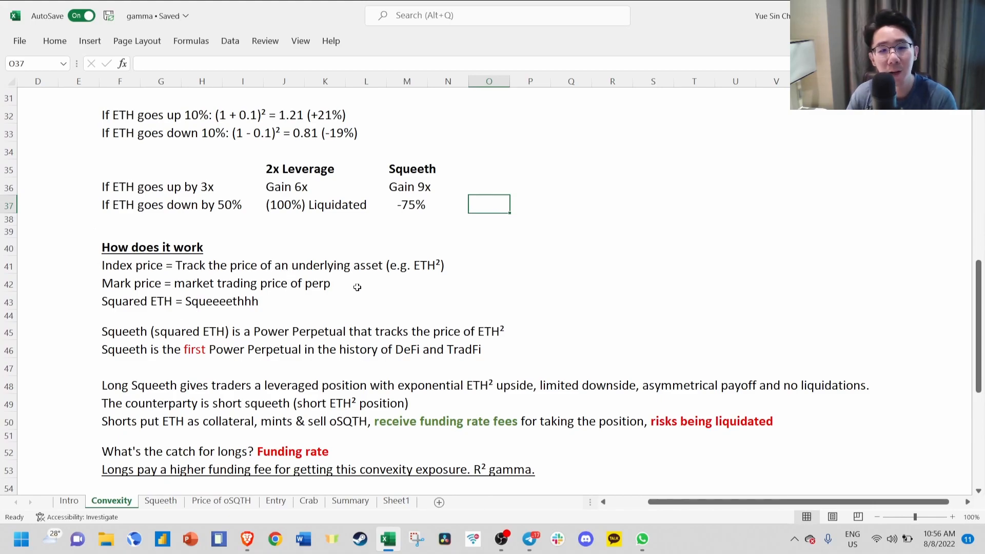
{"action": "scroll", "scroll_direction": "up", "scroll_amount": 3}
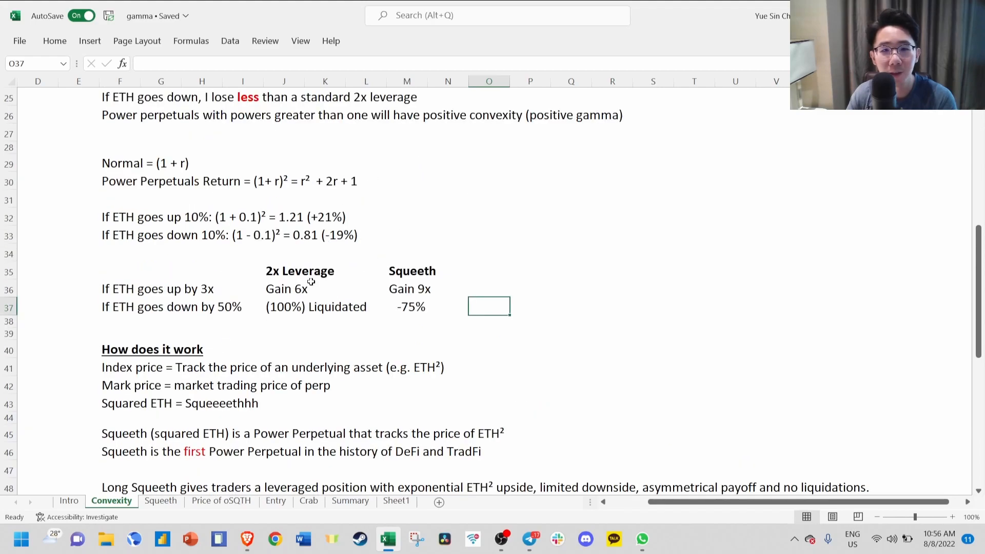
{"action": "scroll", "scroll_direction": "down", "scroll_amount": 3}
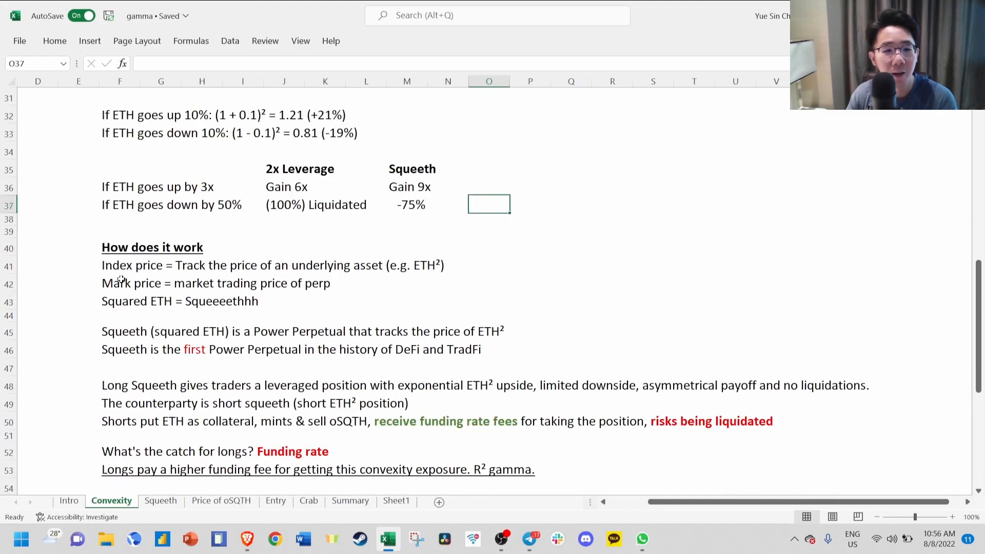
{"action": "left_click", "coordinate": [119, 283]}
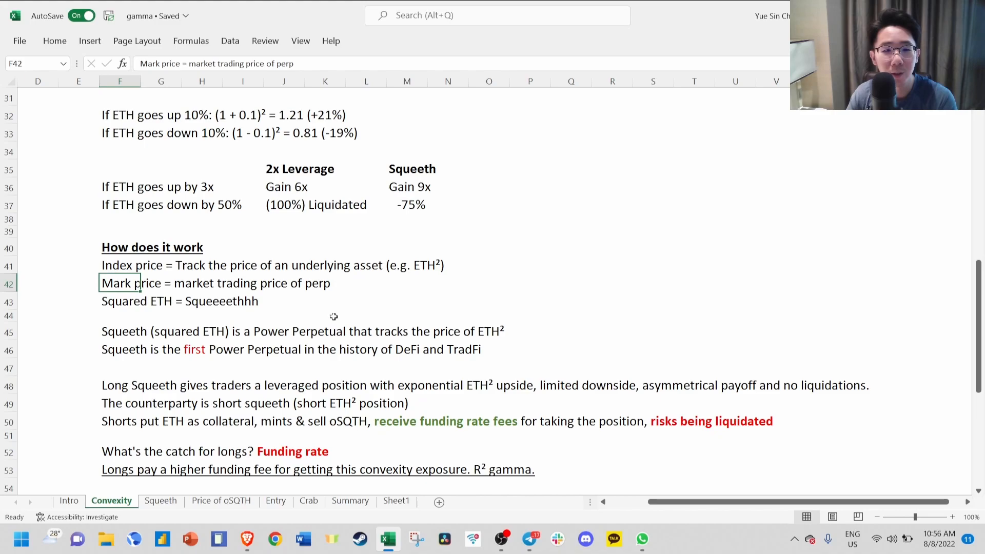
{"action": "scroll", "scroll_direction": "up", "scroll_amount": 3}
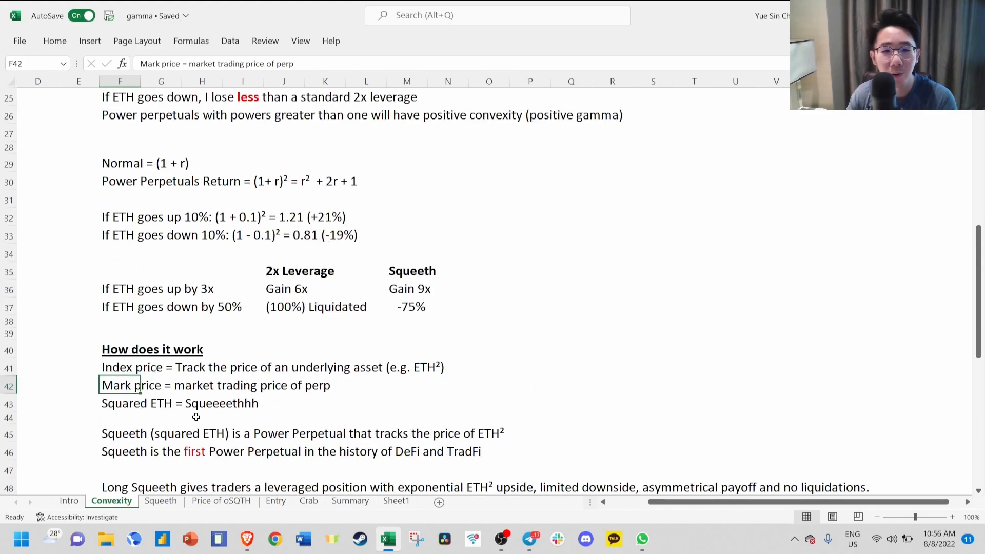
{"action": "mouse_move", "coordinate": [192, 412]}
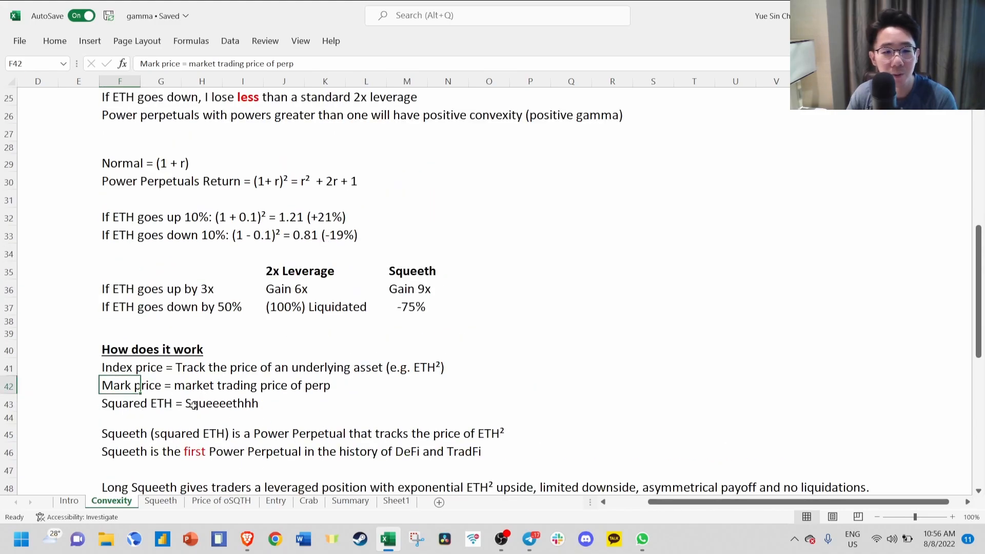
{"action": "scroll", "scroll_direction": "down", "scroll_amount": 3}
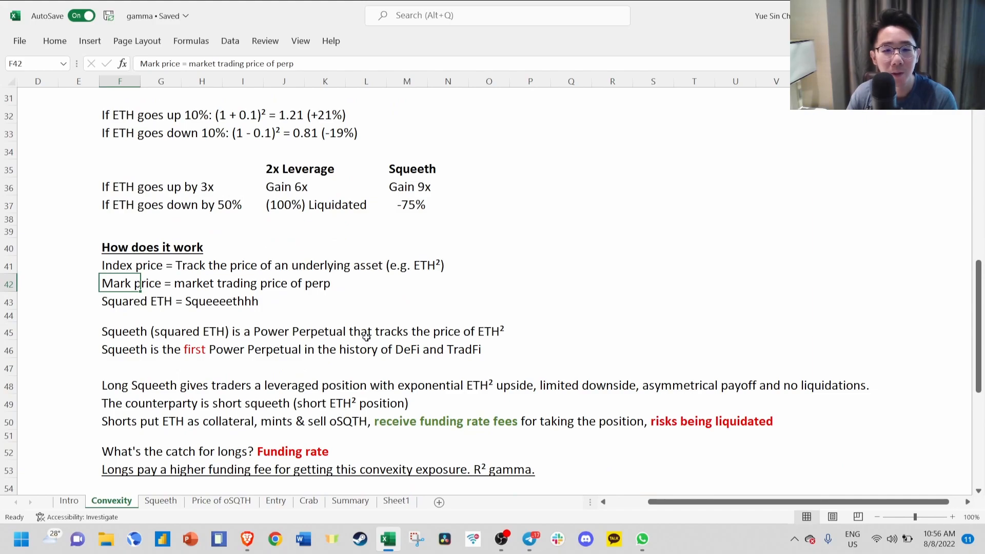
{"action": "mouse_move", "coordinate": [200, 361]}
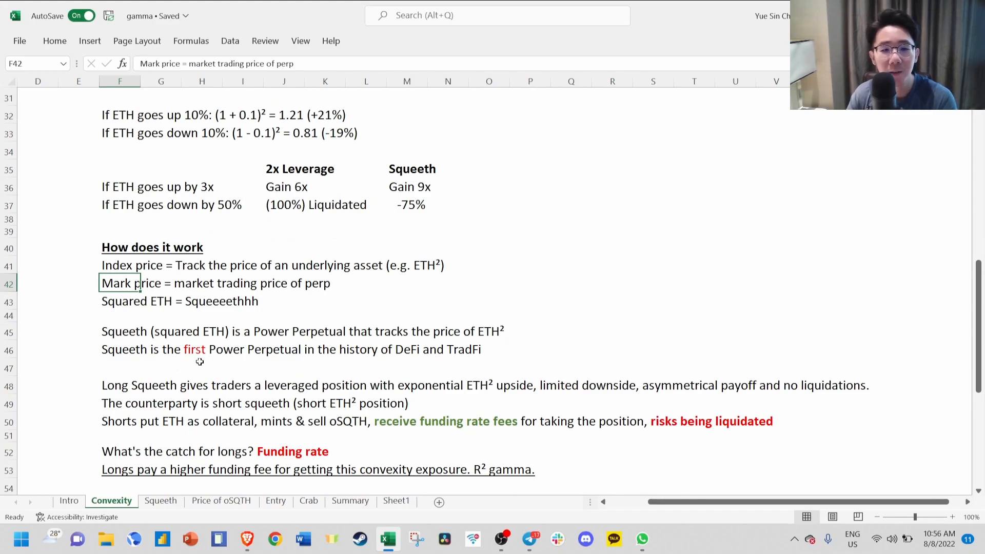
{"action": "mouse_move", "coordinate": [331, 352]}
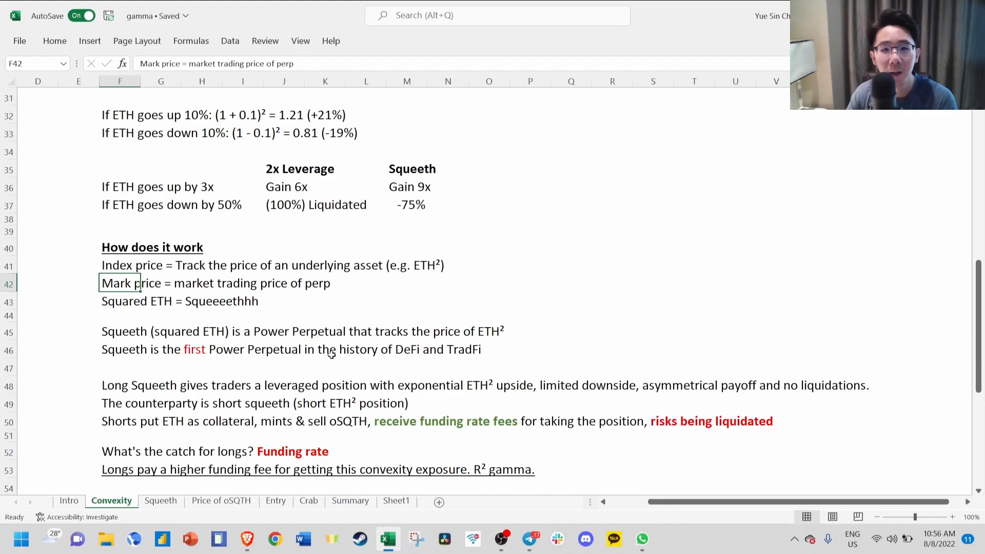
{"action": "mouse_move", "coordinate": [502, 349]}
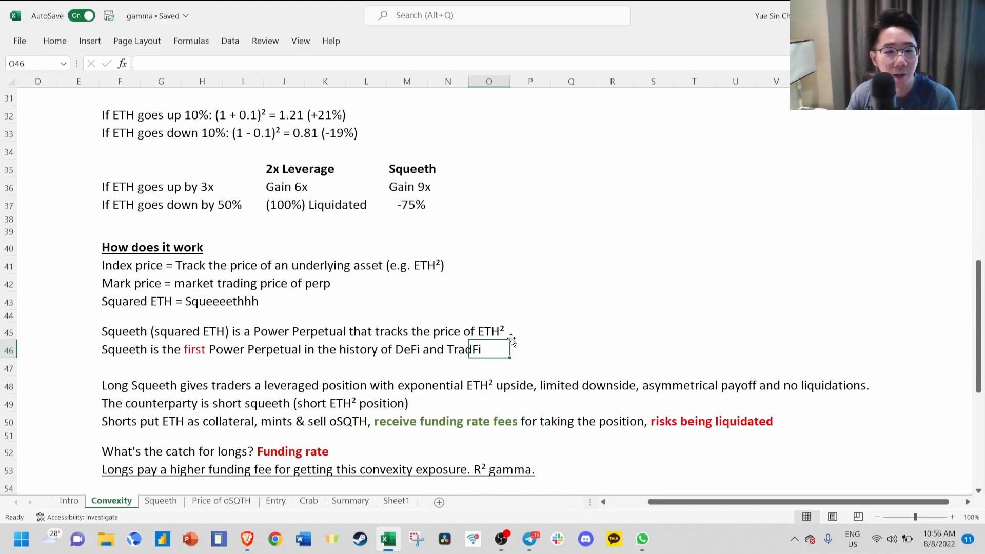
{"action": "mouse_move", "coordinate": [367, 369]}
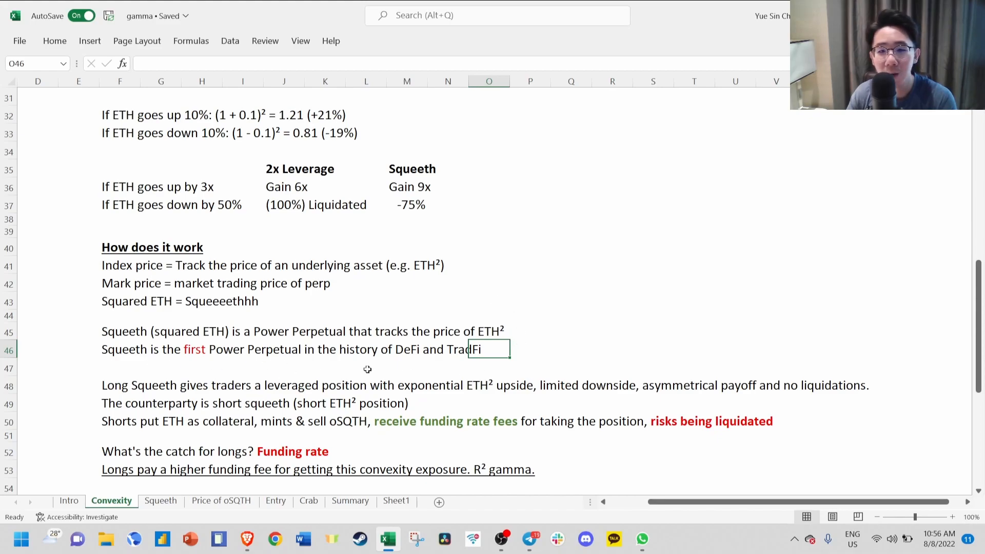
- Scroll through the Funding Rate & mark price notes further down the Convexity sheet
{"action": "scroll", "scroll_direction": "down", "scroll_amount": 3}
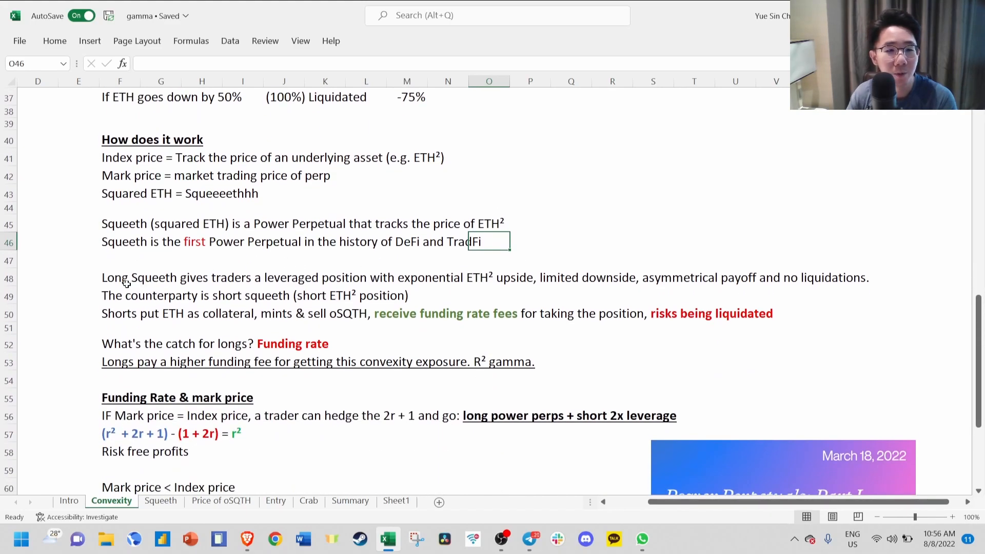
{"action": "scroll", "scroll_direction": "up", "scroll_amount": 3}
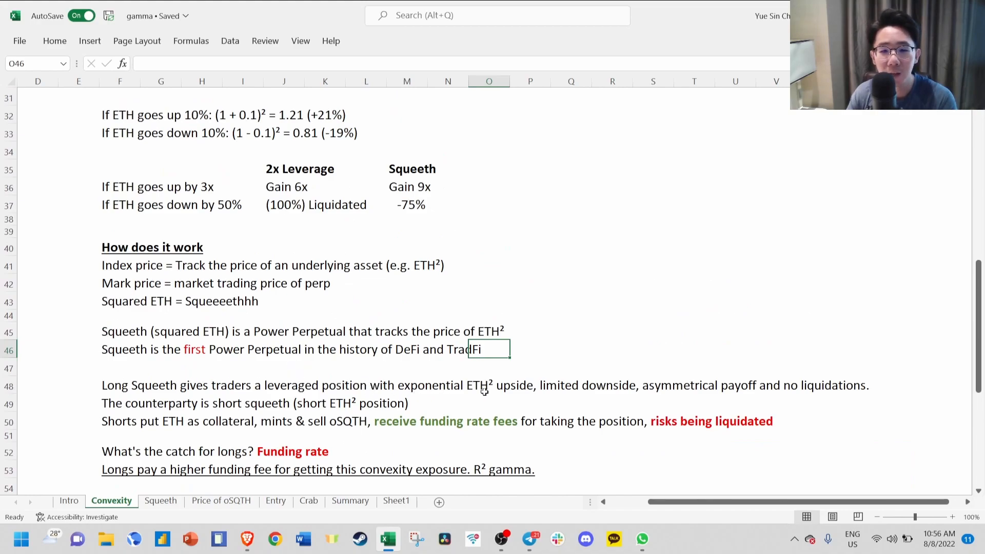
{"action": "mouse_move", "coordinate": [606, 394]}
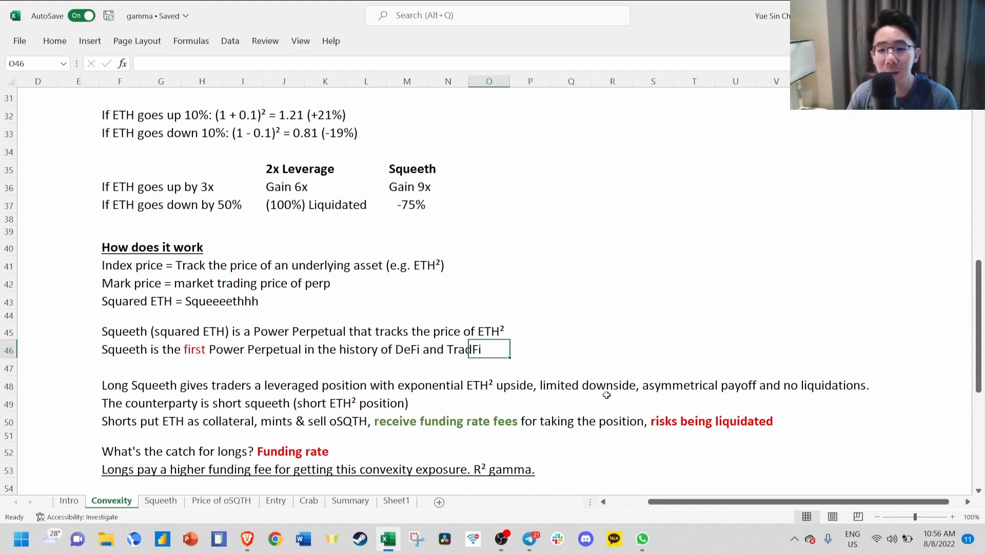
{"action": "mouse_move", "coordinate": [652, 390]}
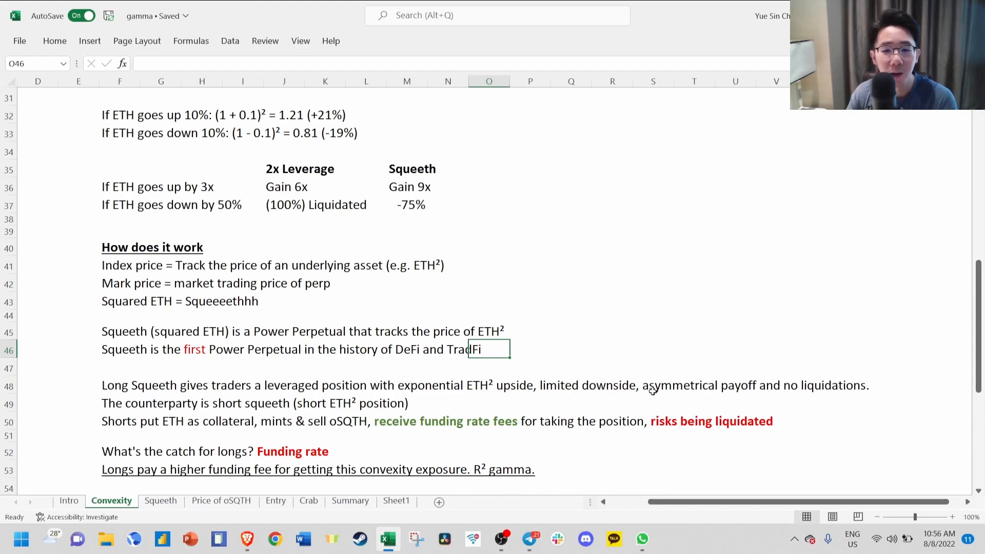
{"action": "mouse_move", "coordinate": [660, 309]}
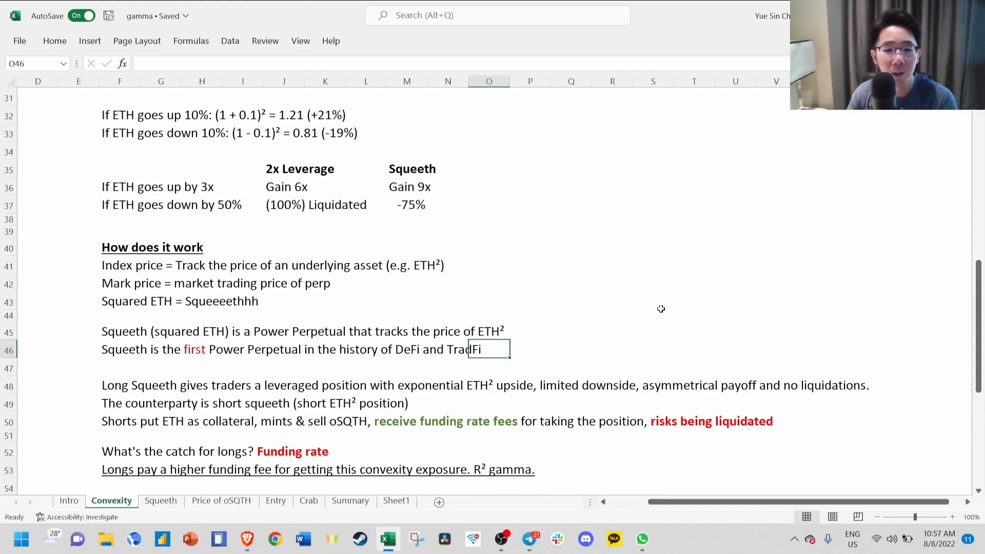
{"action": "scroll", "scroll_direction": "down", "scroll_amount": 3}
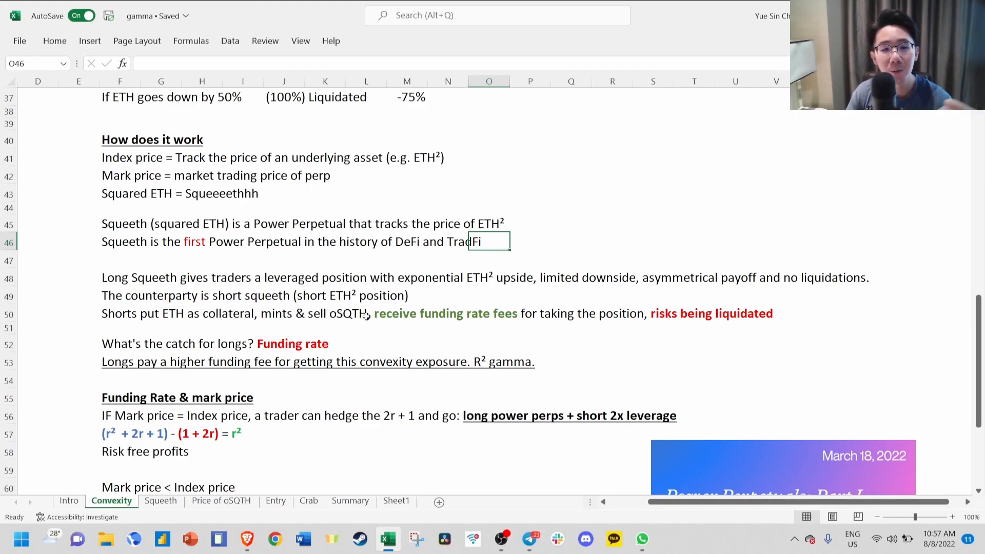
{"action": "mouse_move", "coordinate": [435, 321]}
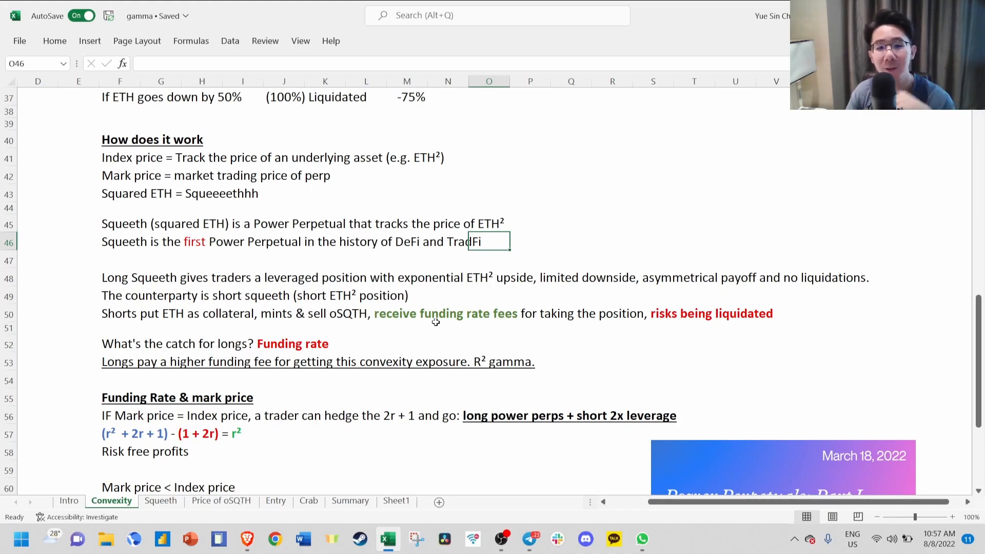
{"action": "mouse_move", "coordinate": [619, 323]}
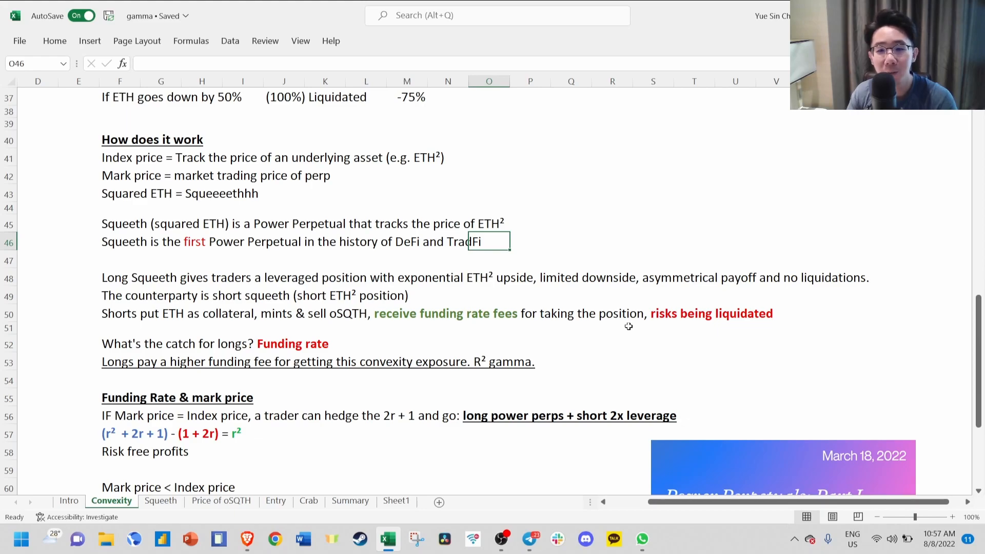
{"action": "mouse_move", "coordinate": [180, 351]}
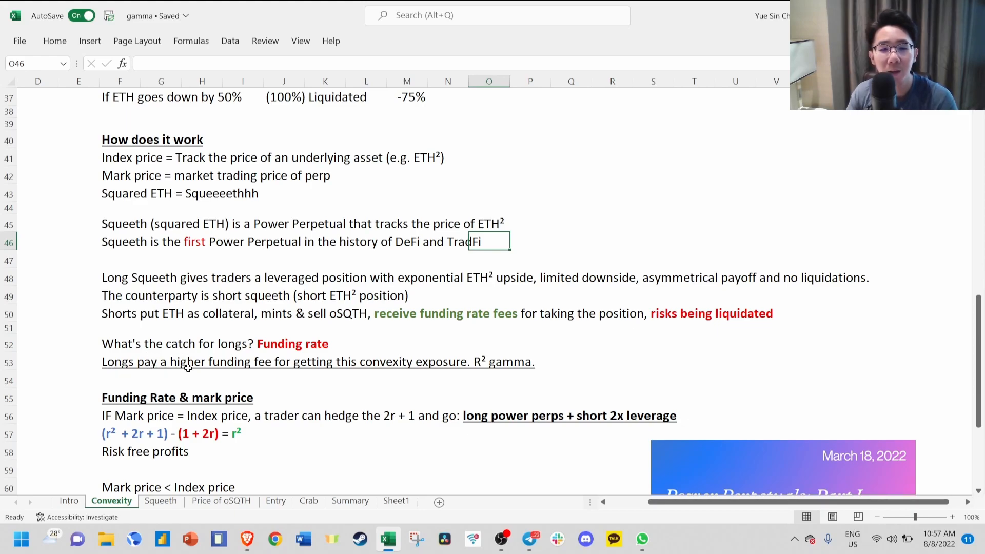
{"action": "mouse_move", "coordinate": [379, 367]}
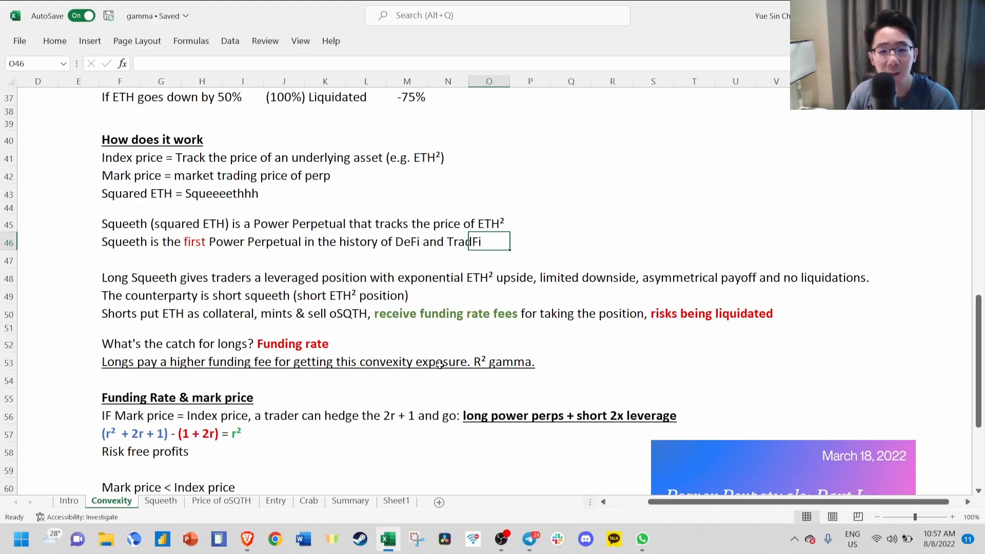
{"action": "scroll", "scroll_direction": "up", "scroll_amount": 3}
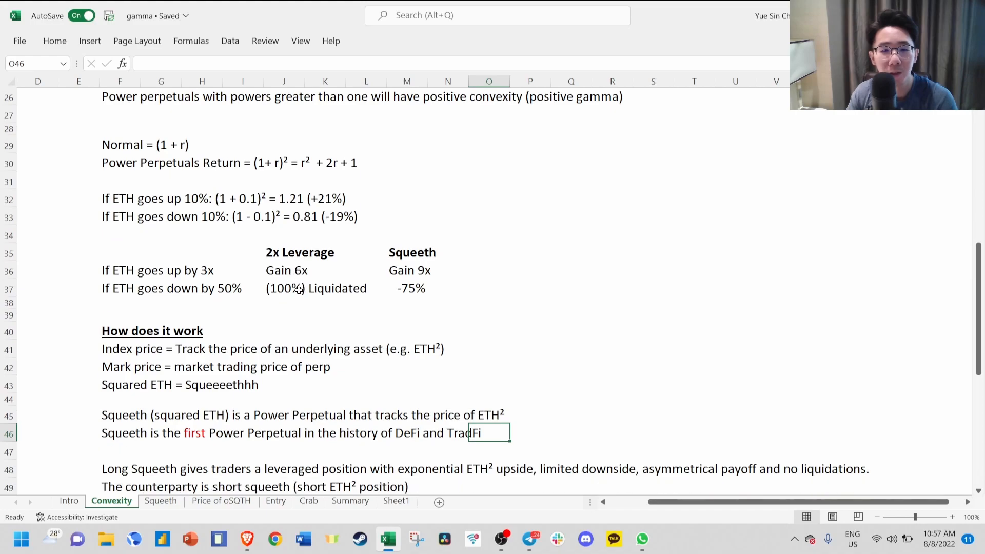
{"action": "scroll", "scroll_direction": "down", "scroll_amount": 3}
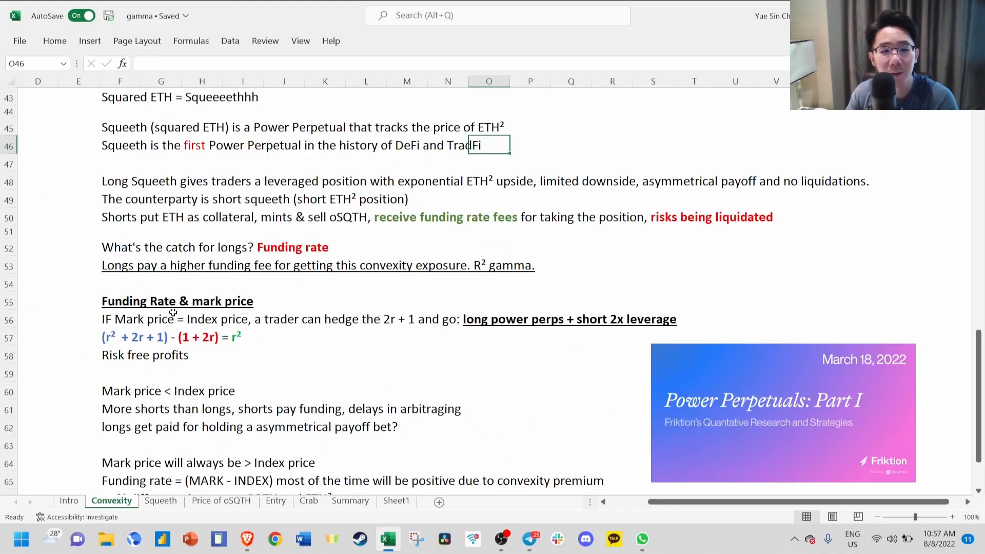
{"action": "mouse_move", "coordinate": [202, 337]}
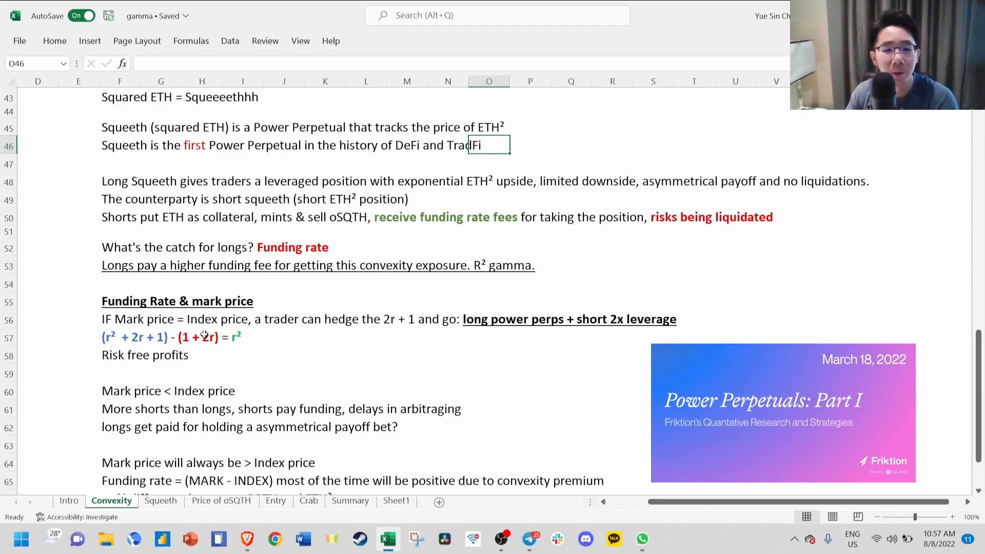
{"action": "mouse_move", "coordinate": [270, 334]}
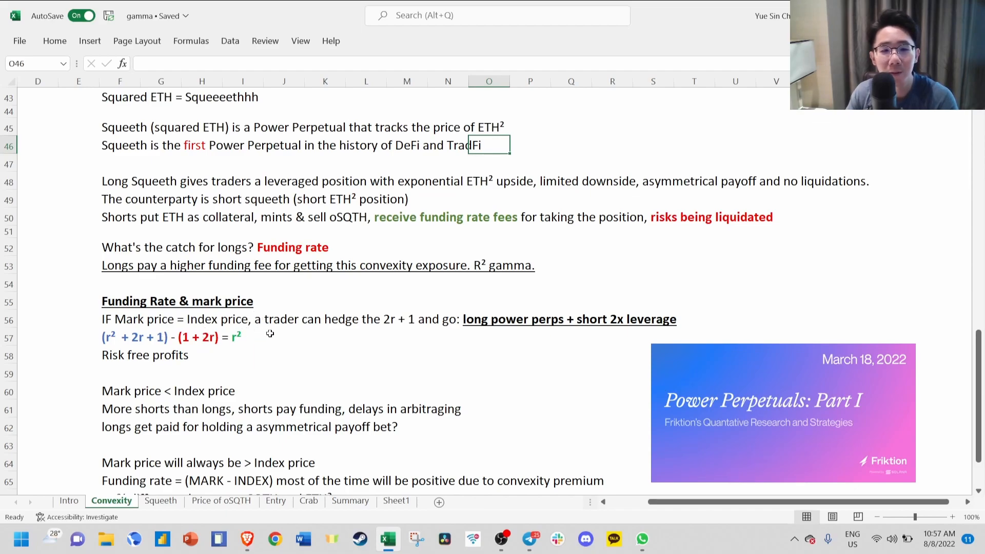
{"action": "scroll", "scroll_direction": "up", "scroll_amount": 3}
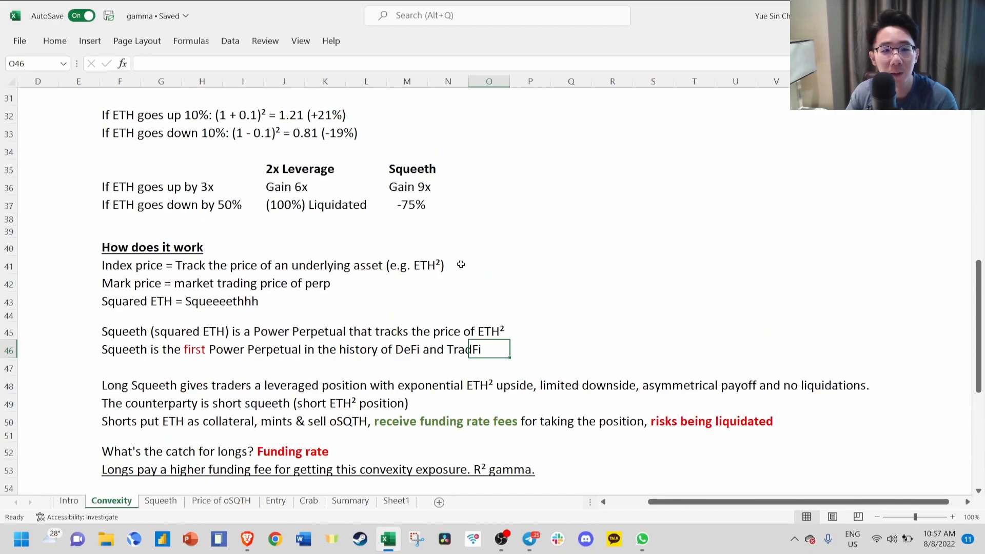
{"action": "scroll", "scroll_direction": "up", "scroll_amount": 3}
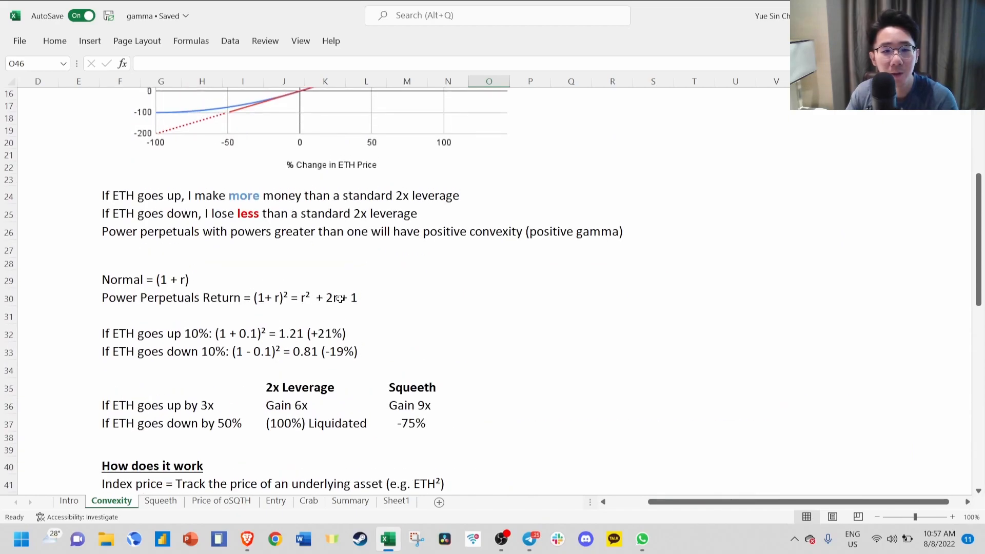
{"action": "scroll", "scroll_direction": "down", "scroll_amount": 3}
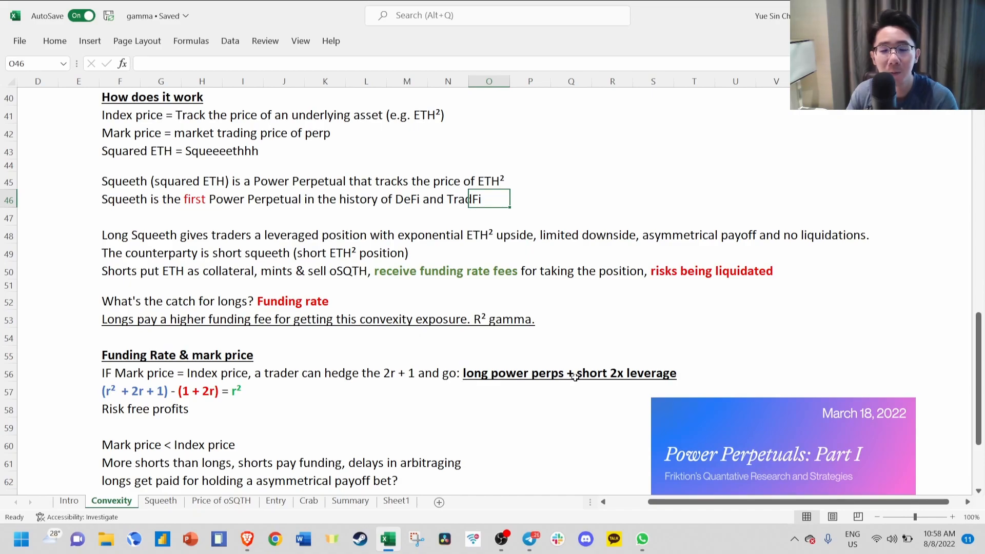
{"action": "scroll", "scroll_direction": "down", "scroll_amount": 3}
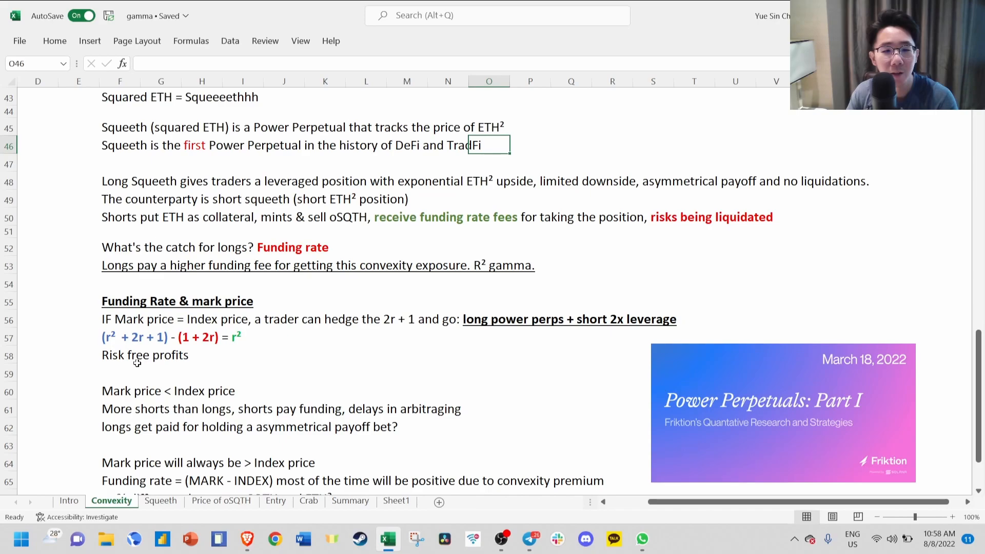
{"action": "mouse_move", "coordinate": [252, 346]}
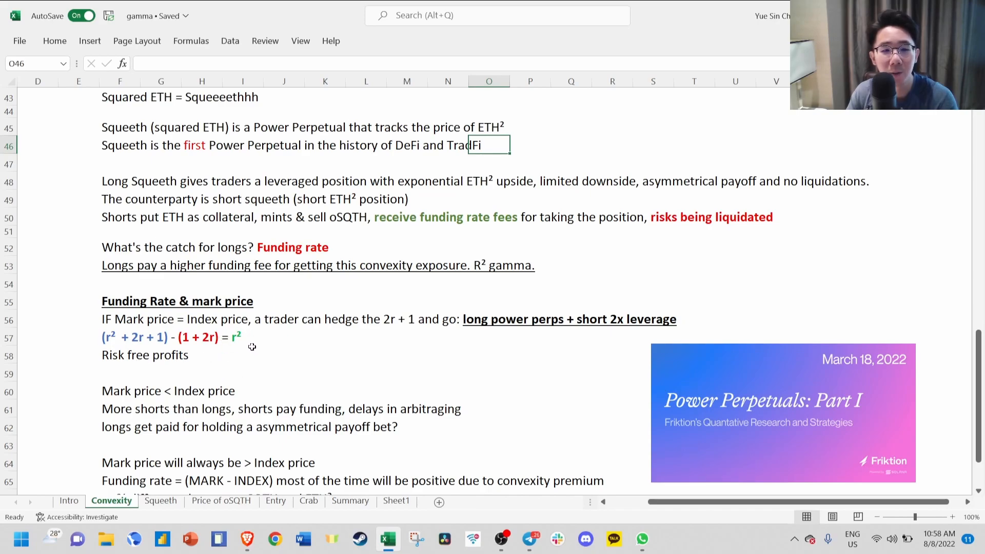
{"action": "scroll", "scroll_direction": "down", "scroll_amount": 3}
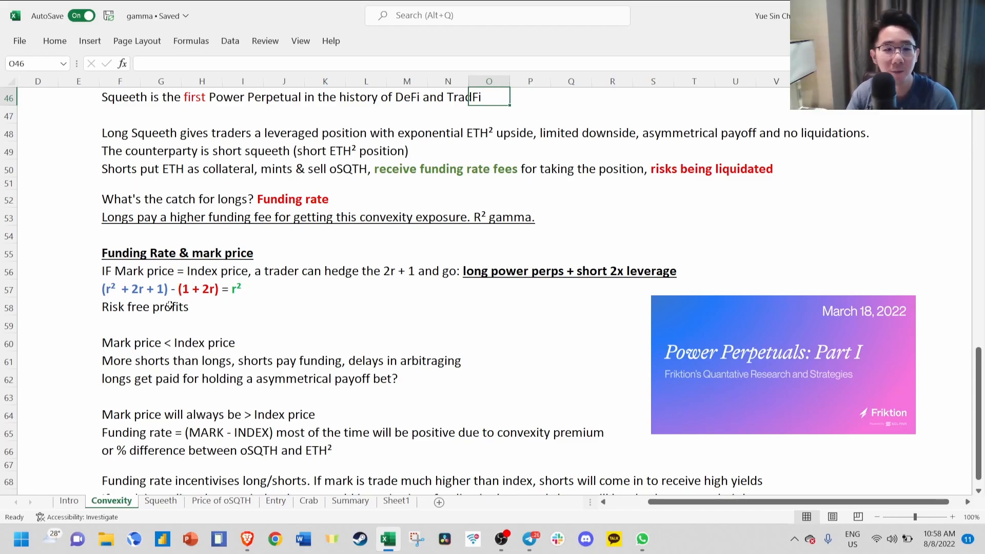
{"action": "scroll", "scroll_direction": "down", "scroll_amount": 3}
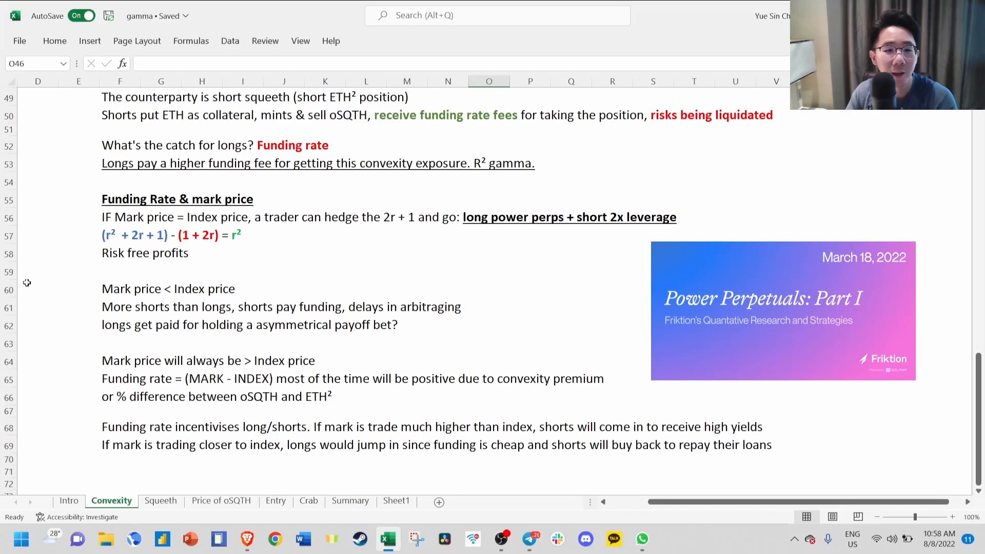
{"action": "mouse_move", "coordinate": [223, 289]}
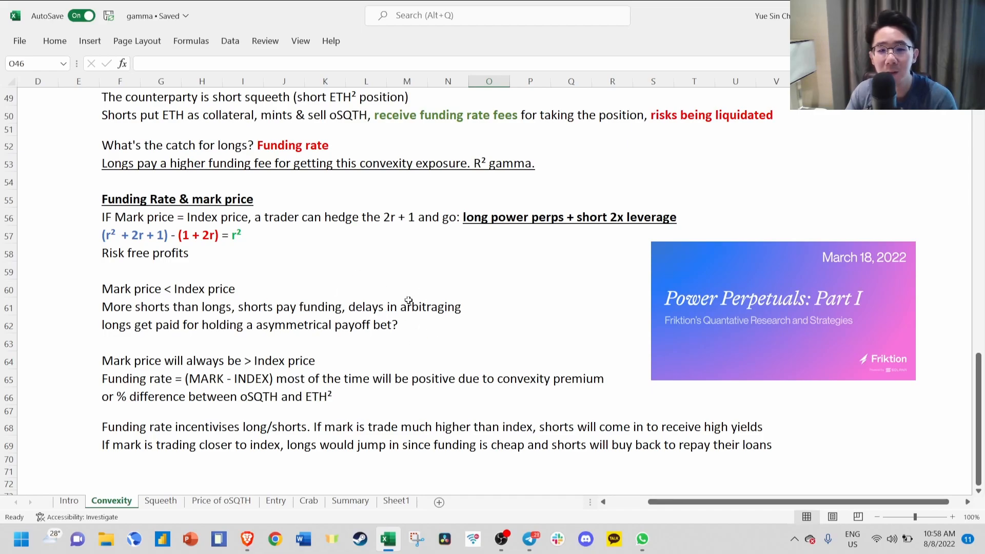
{"action": "mouse_move", "coordinate": [328, 264]}
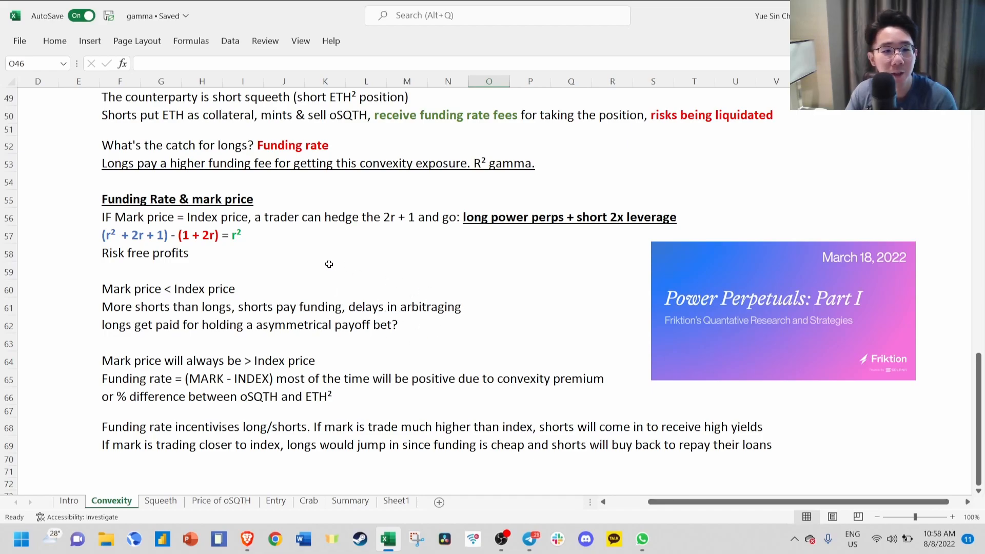
- Select the line about longs getting paid, then move to the Squeeth sheet
{"action": "scroll", "scroll_direction": "down", "scroll_amount": 3}
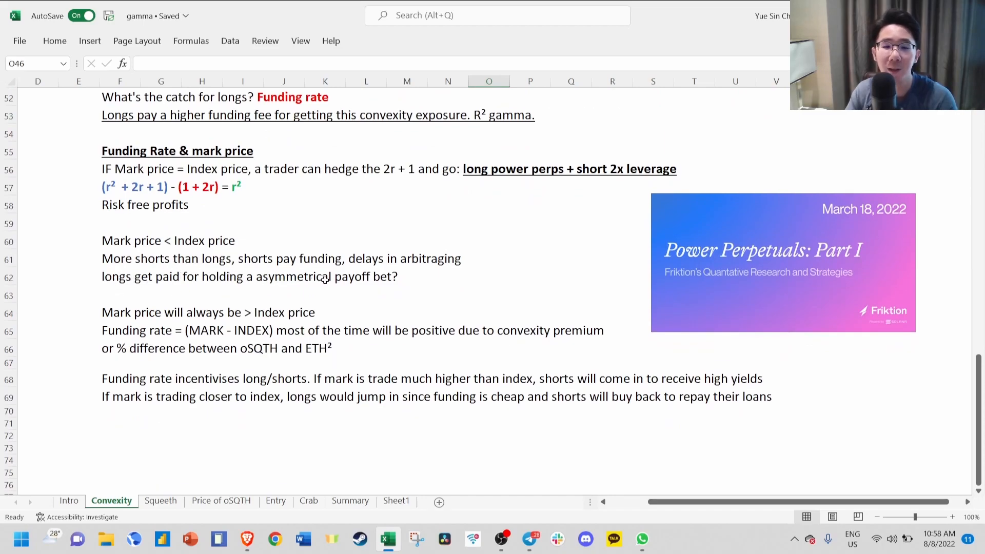
{"action": "scroll", "scroll_direction": "up", "scroll_amount": 3}
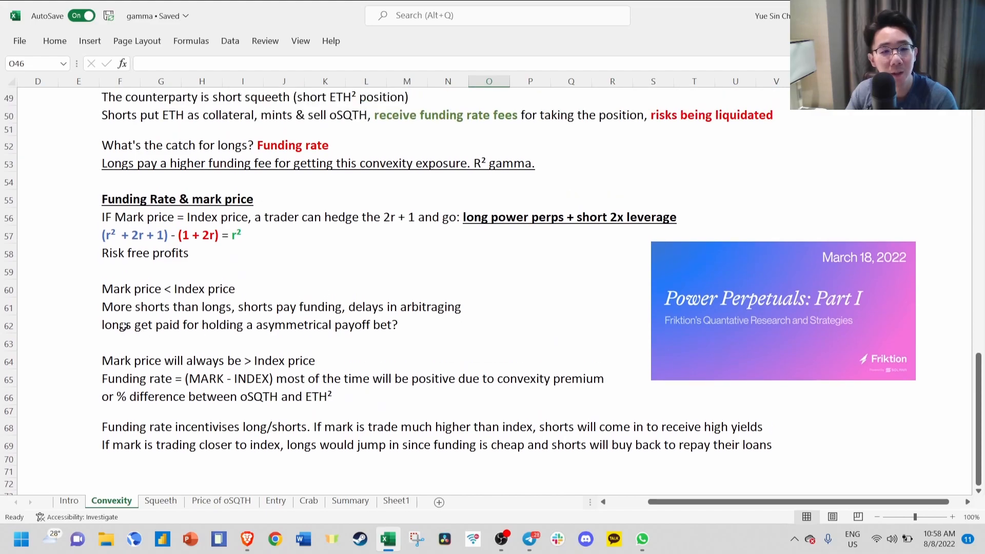
{"action": "left_click", "coordinate": [119, 326]}
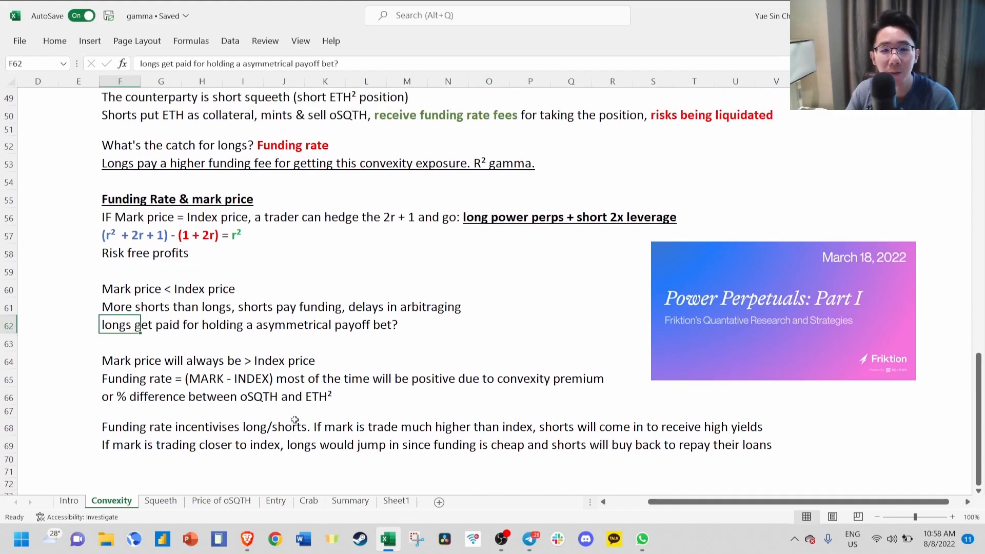
{"action": "mouse_move", "coordinate": [174, 308]}
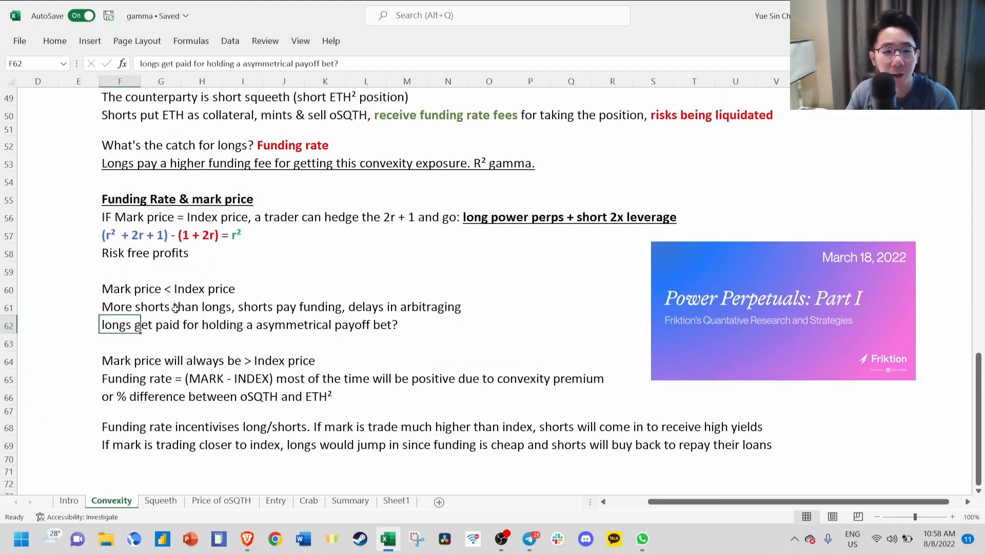
{"action": "scroll", "scroll_direction": "down", "scroll_amount": 3}
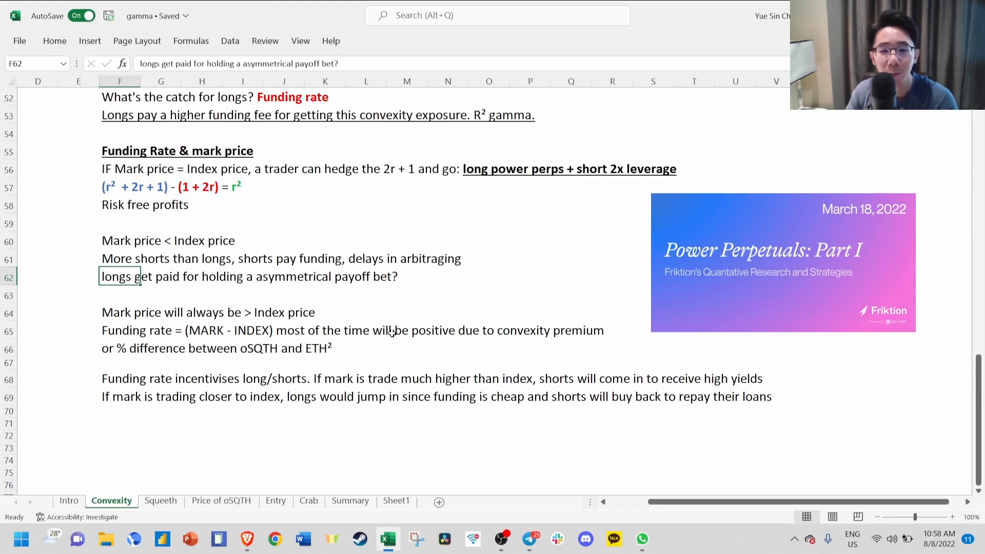
{"action": "mouse_move", "coordinate": [499, 338]}
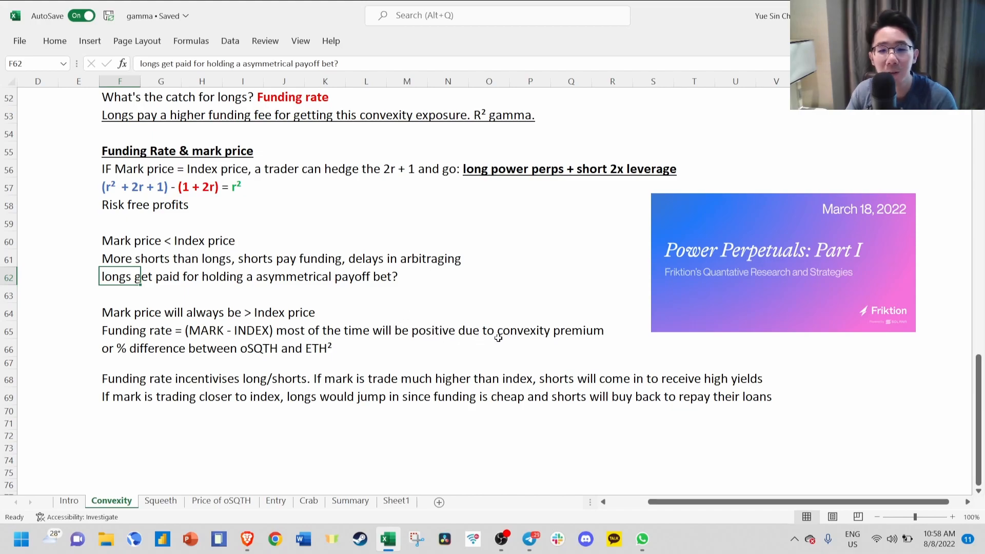
{"action": "scroll", "scroll_direction": "down", "scroll_amount": 3}
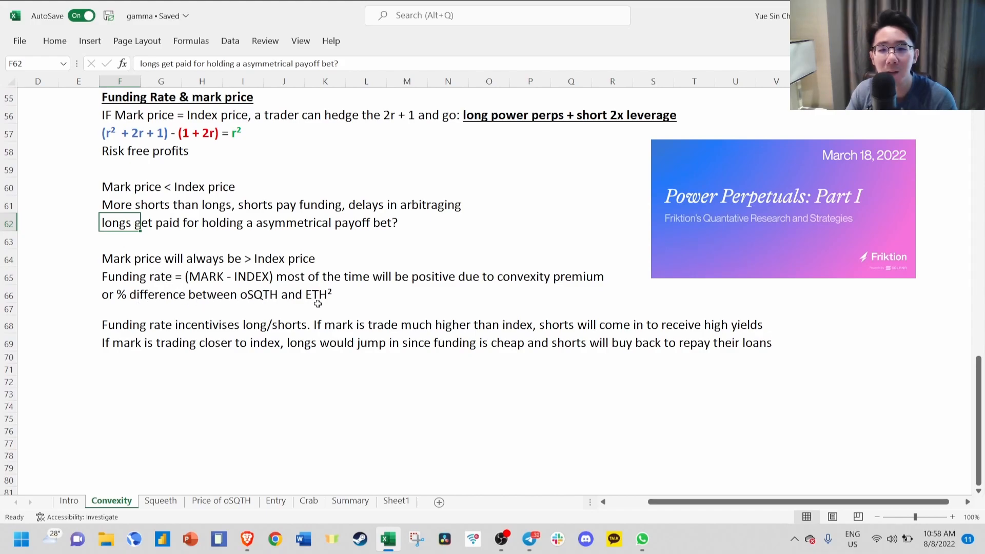
{"action": "mouse_move", "coordinate": [365, 309]}
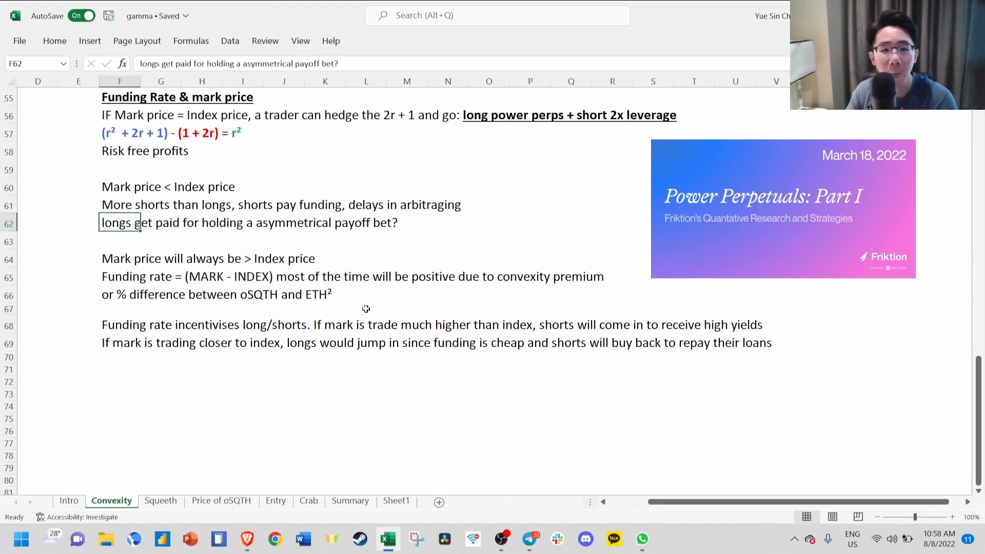
{"action": "scroll", "scroll_direction": "up", "scroll_amount": 3}
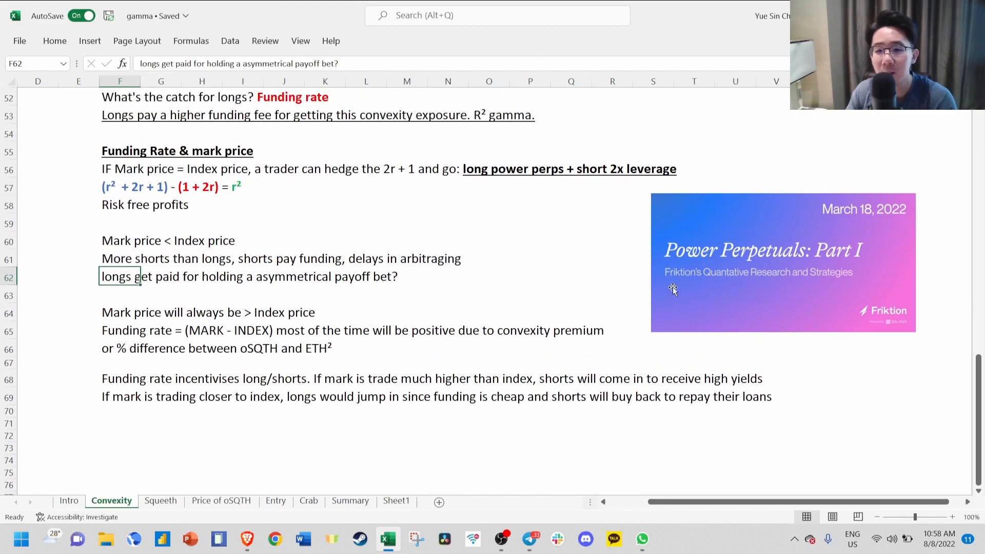
{"action": "mouse_move", "coordinate": [762, 296]}
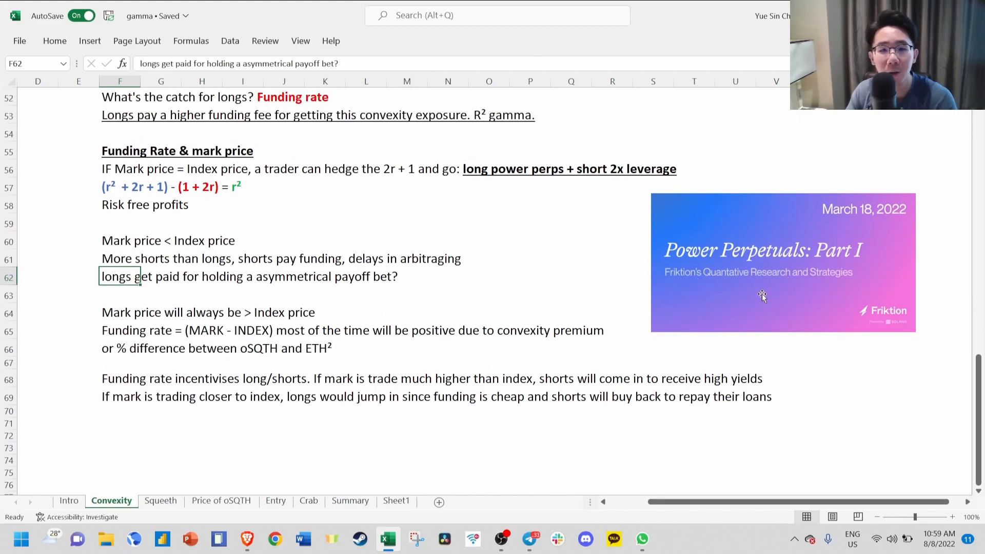
{"action": "scroll", "scroll_direction": "down", "scroll_amount": 3}
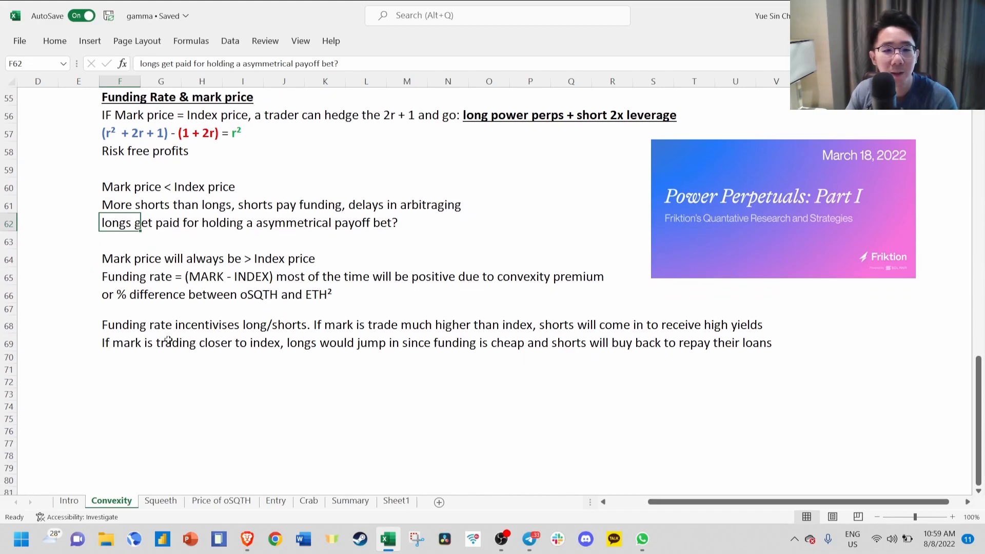
{"action": "scroll", "scroll_direction": "up", "scroll_amount": 3}
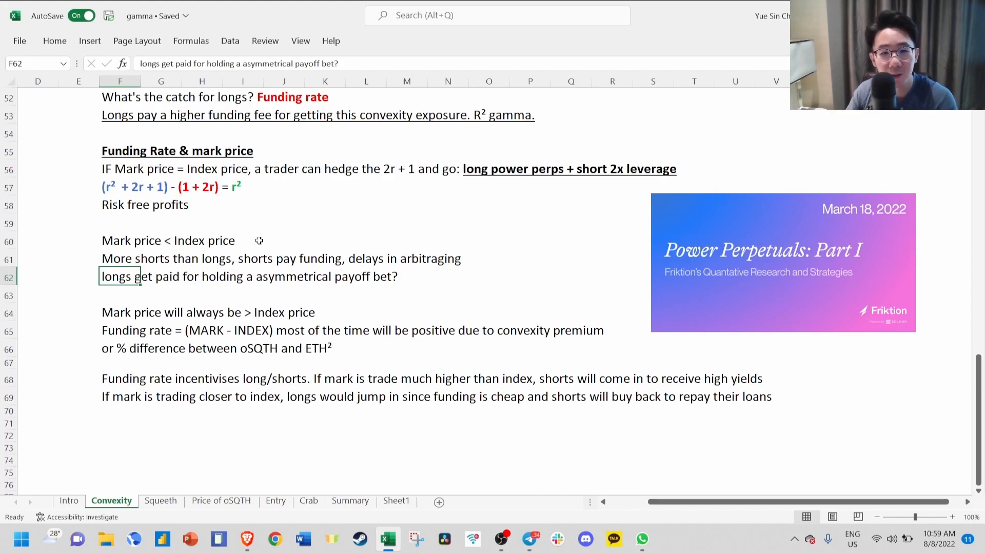
{"action": "mouse_move", "coordinate": [116, 406]}
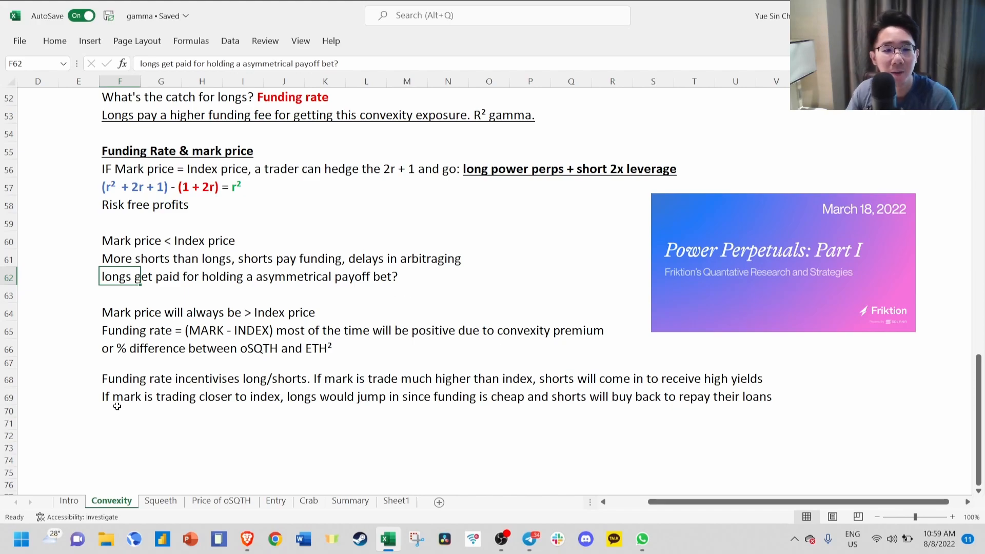
{"action": "mouse_move", "coordinate": [275, 410]}
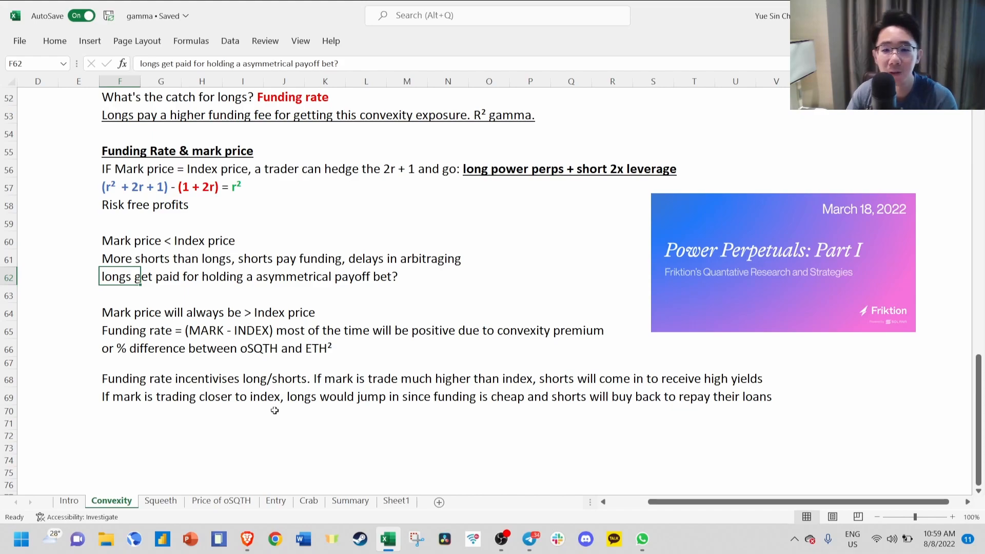
{"action": "mouse_move", "coordinate": [543, 425]}
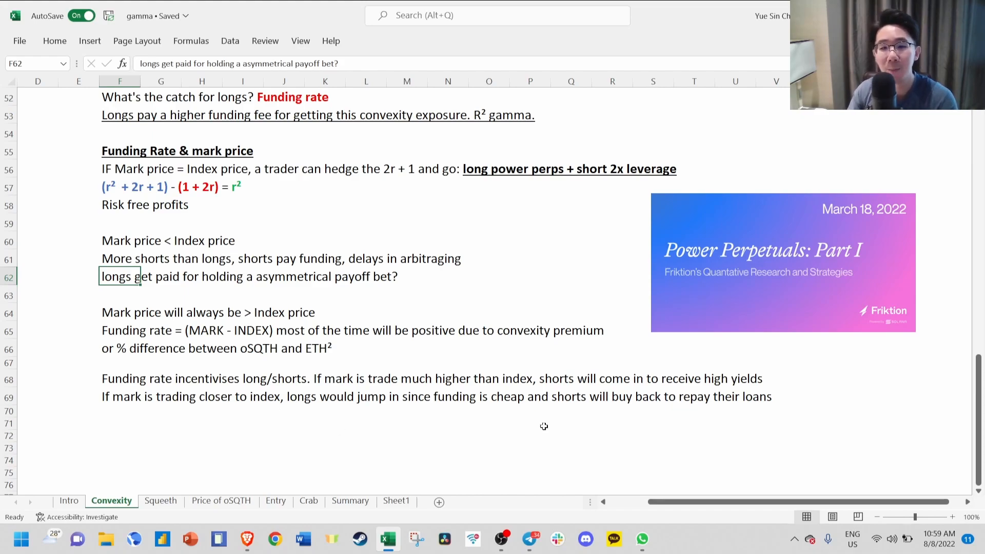
{"action": "left_click", "coordinate": [160, 500]}
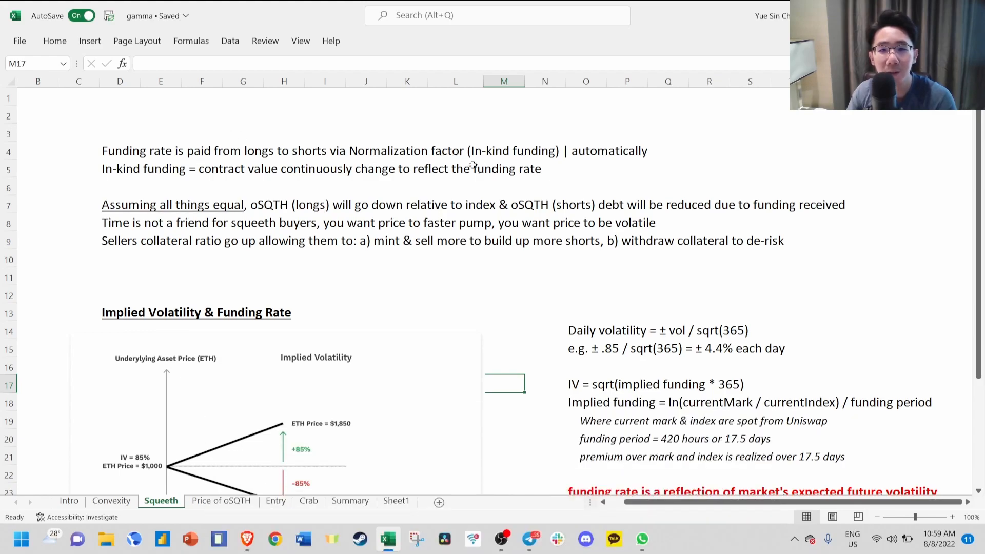
{"action": "mouse_move", "coordinate": [145, 177]}
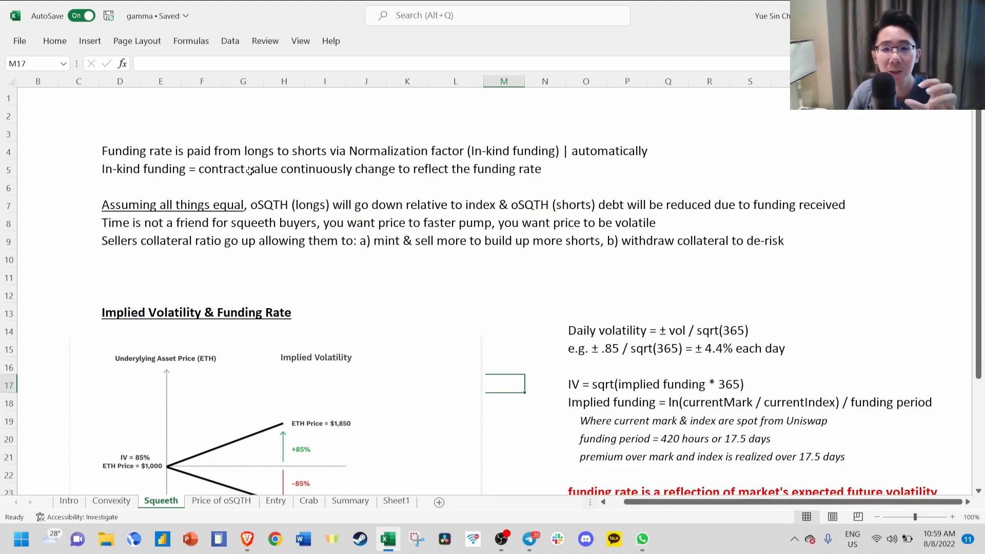
{"action": "mouse_move", "coordinate": [354, 174]}
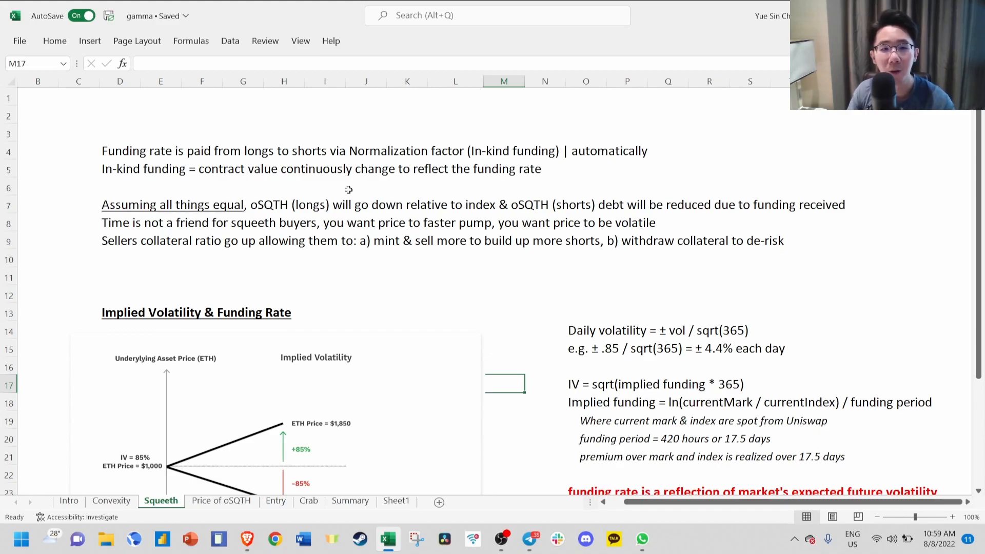
{"action": "mouse_move", "coordinate": [279, 192]}
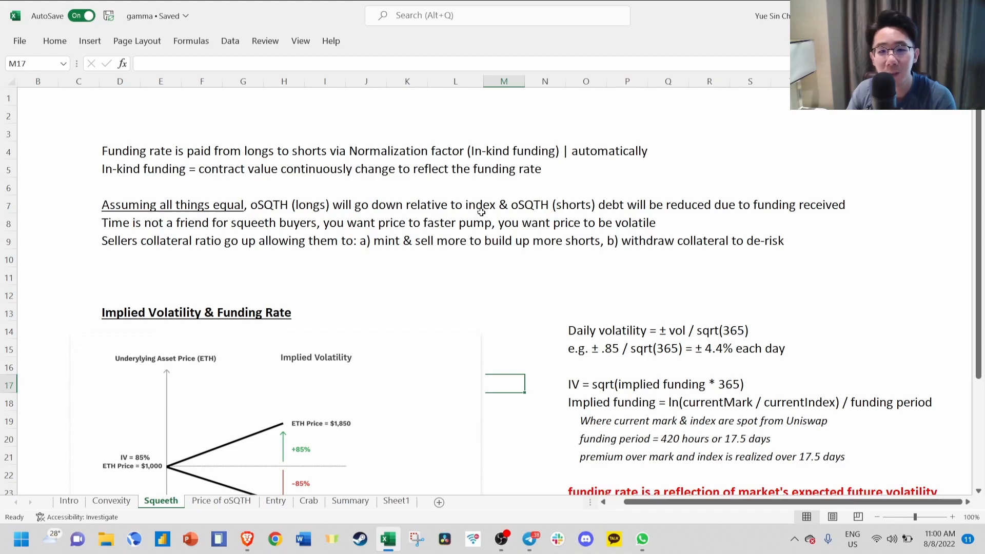
{"action": "mouse_move", "coordinate": [626, 217]}
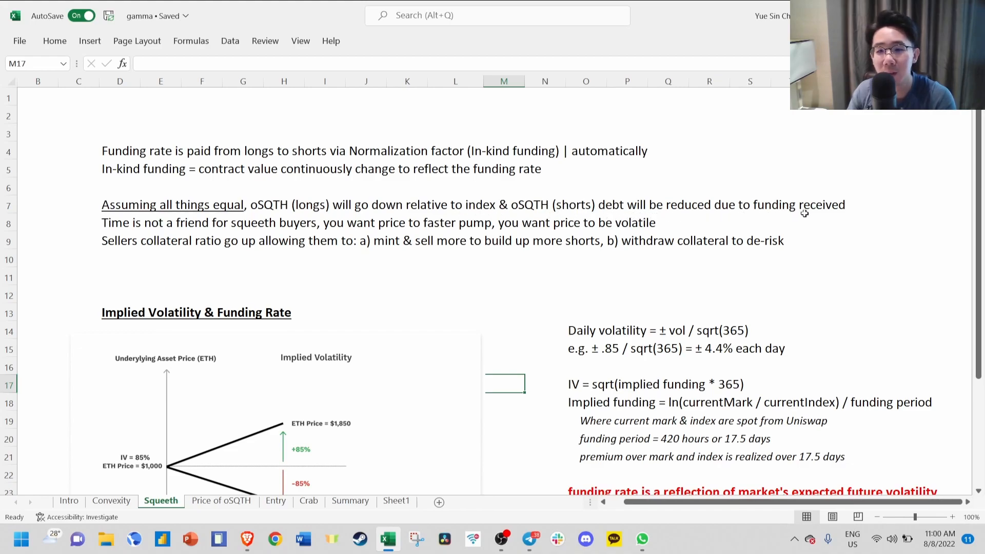
{"action": "mouse_move", "coordinate": [787, 217]}
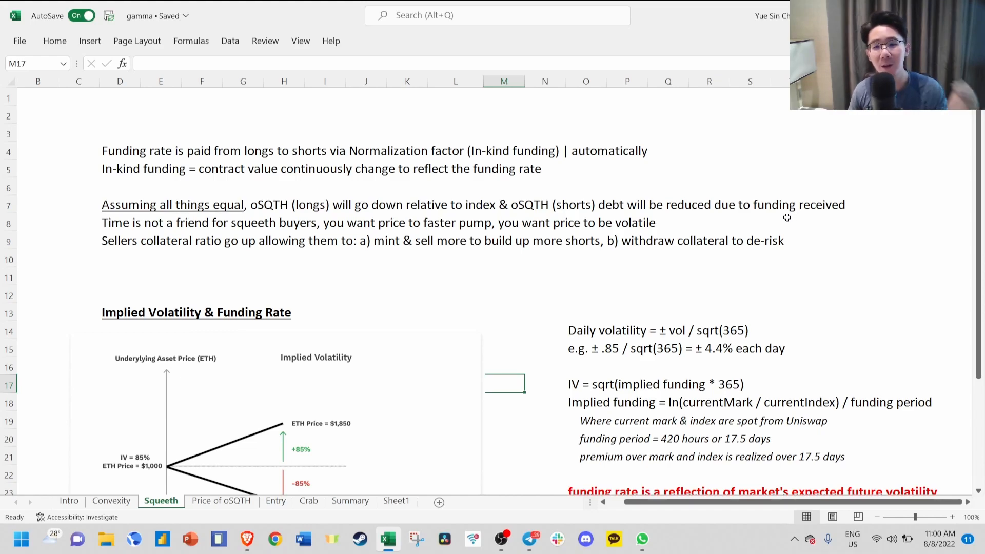
{"action": "mouse_move", "coordinate": [657, 228]}
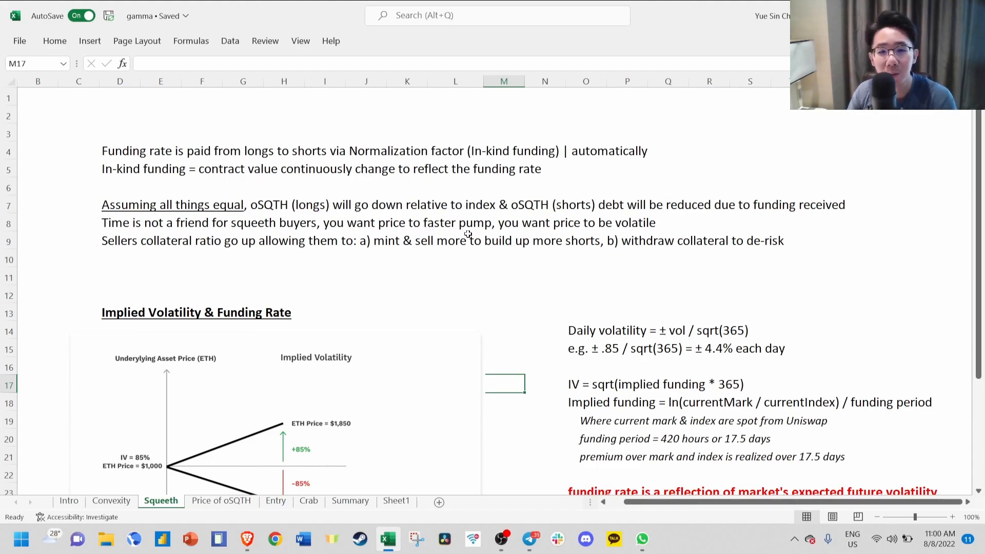
{"action": "mouse_move", "coordinate": [233, 255]}
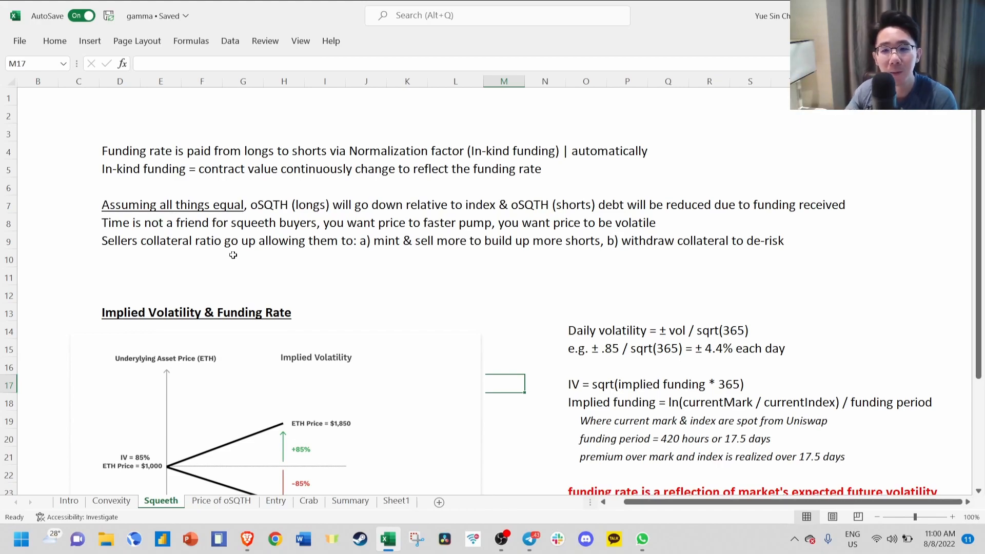
{"action": "mouse_move", "coordinate": [321, 243]}
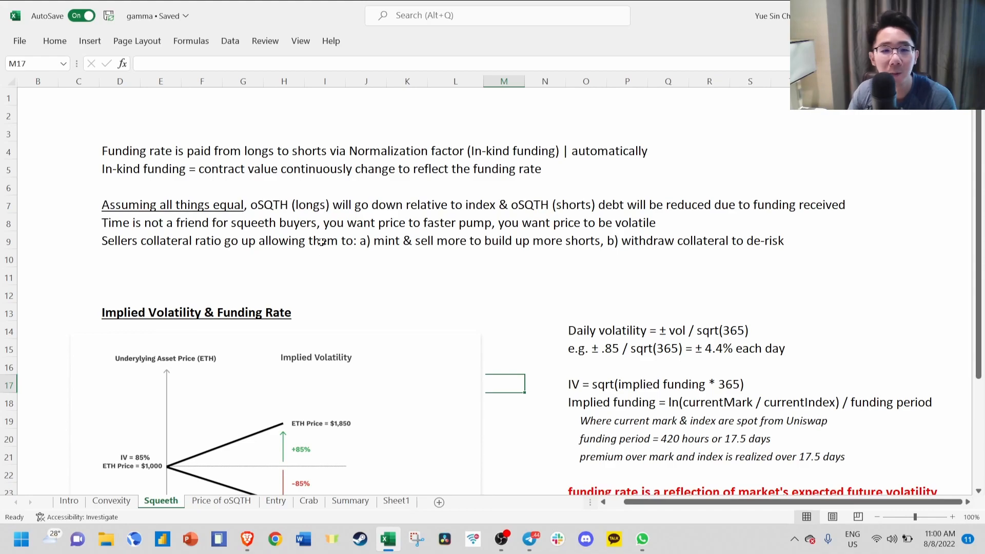
{"action": "mouse_move", "coordinate": [506, 246]}
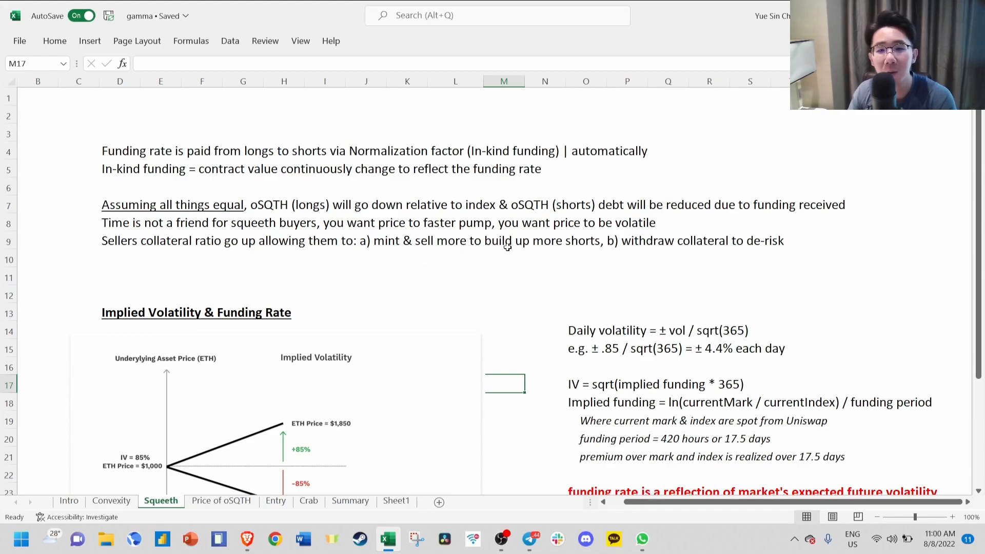
{"action": "mouse_move", "coordinate": [575, 261]}
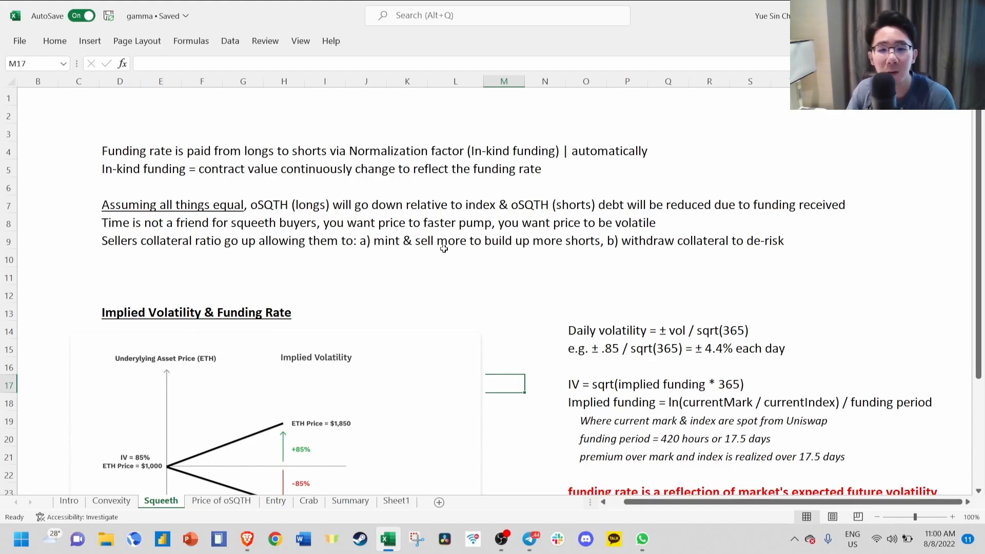
- Scroll down so the Implied Volatility & Funding Rate chart with ETH at $1,850 or $150 is fully visible
{"action": "scroll", "scroll_direction": "down", "scroll_amount": 3}
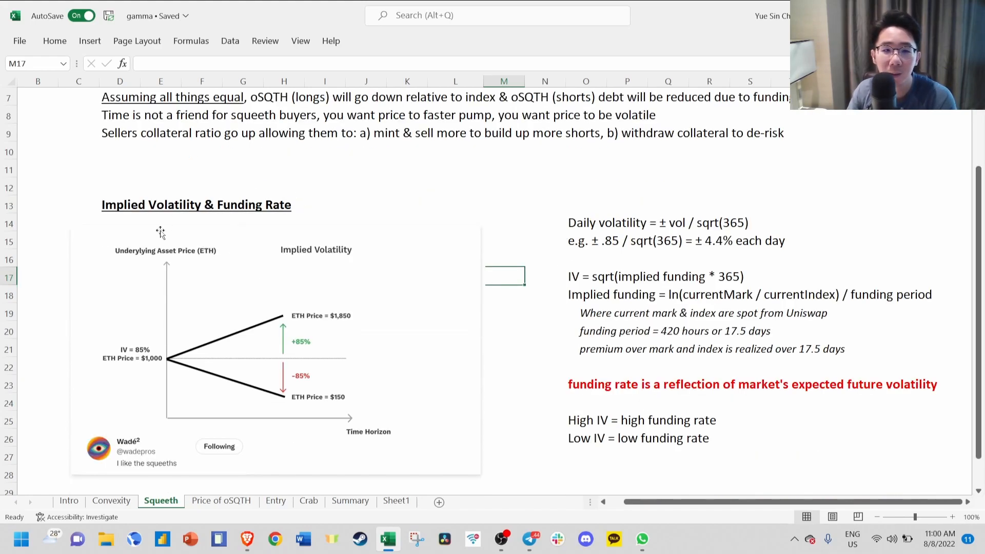
{"action": "mouse_move", "coordinate": [276, 226]}
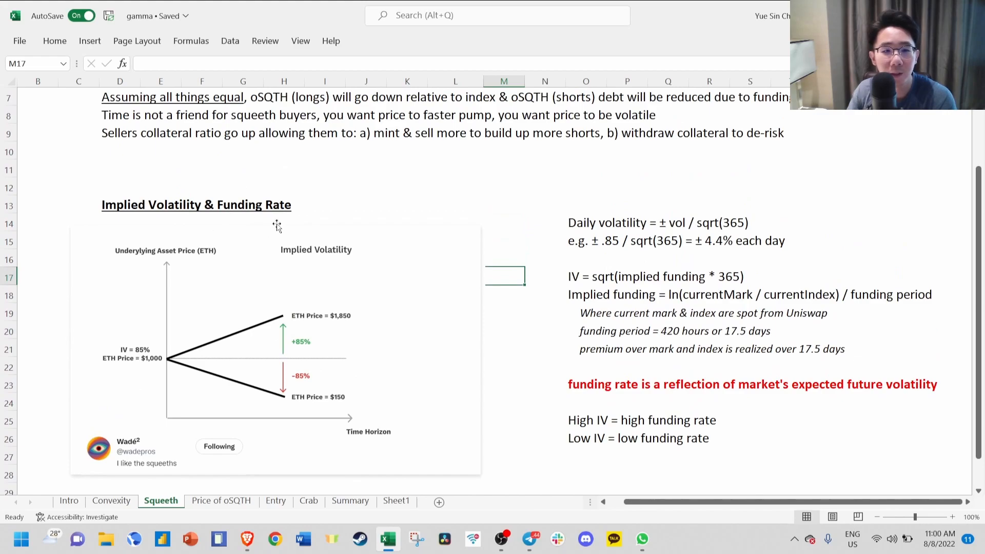
{"action": "mouse_move", "coordinate": [139, 455]}
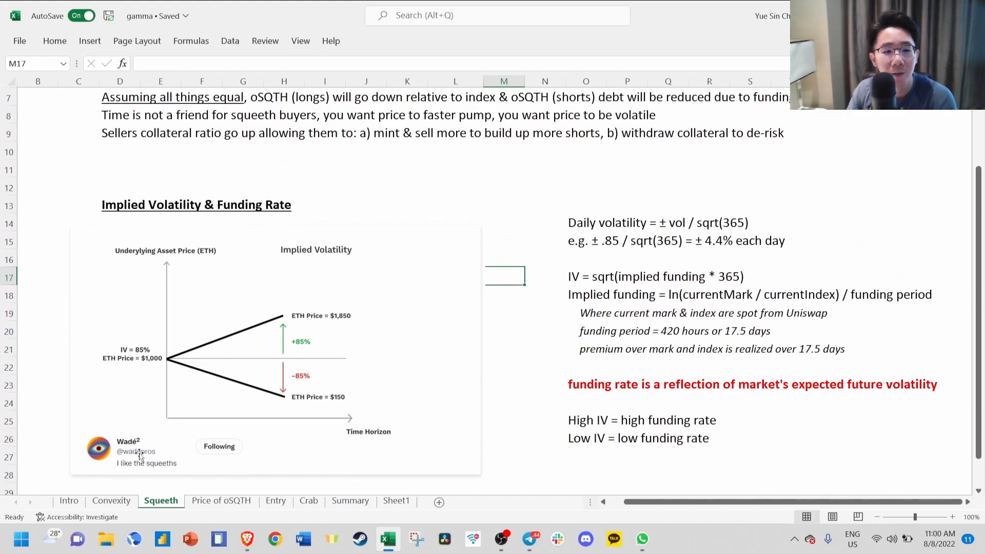
{"action": "mouse_move", "coordinate": [360, 234]}
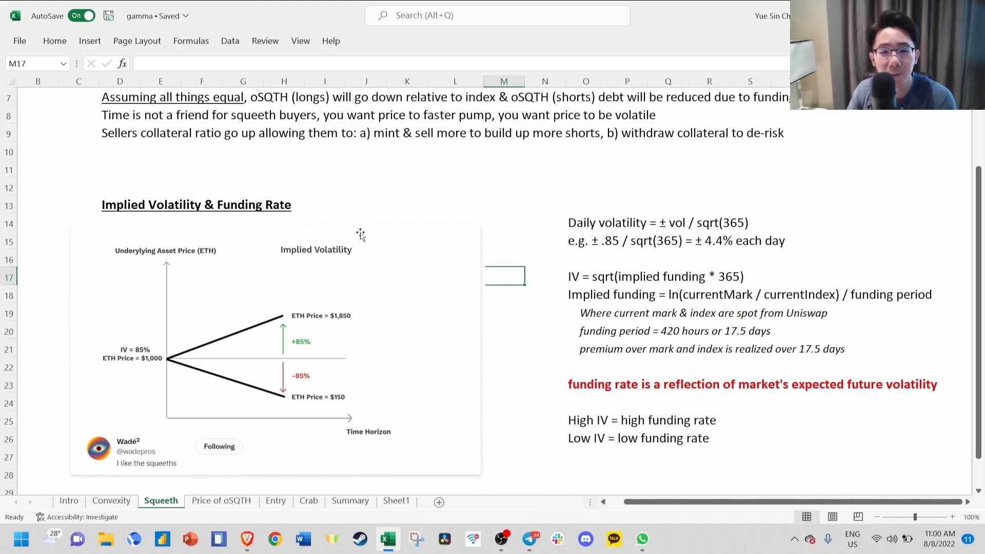
{"action": "mouse_move", "coordinate": [171, 314]}
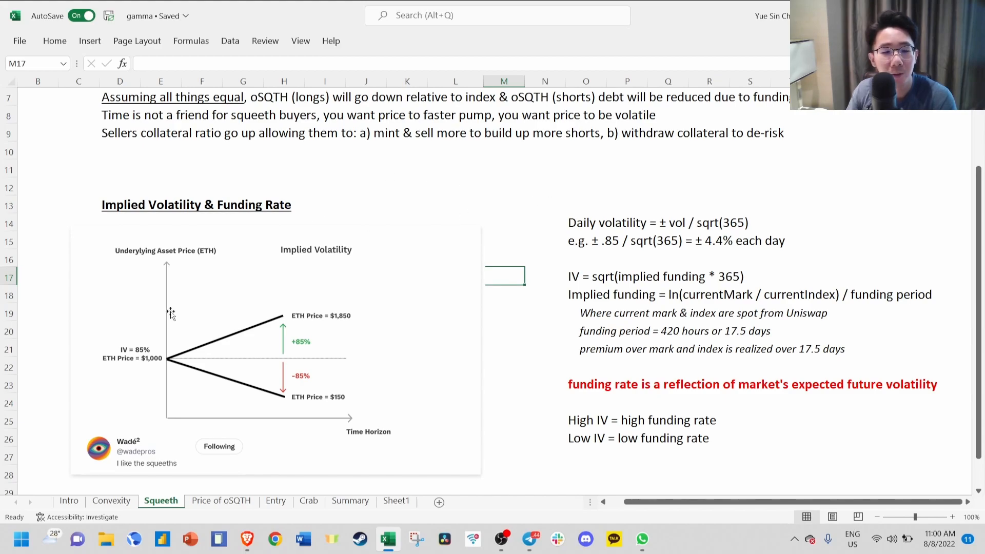
{"action": "mouse_move", "coordinate": [154, 358]}
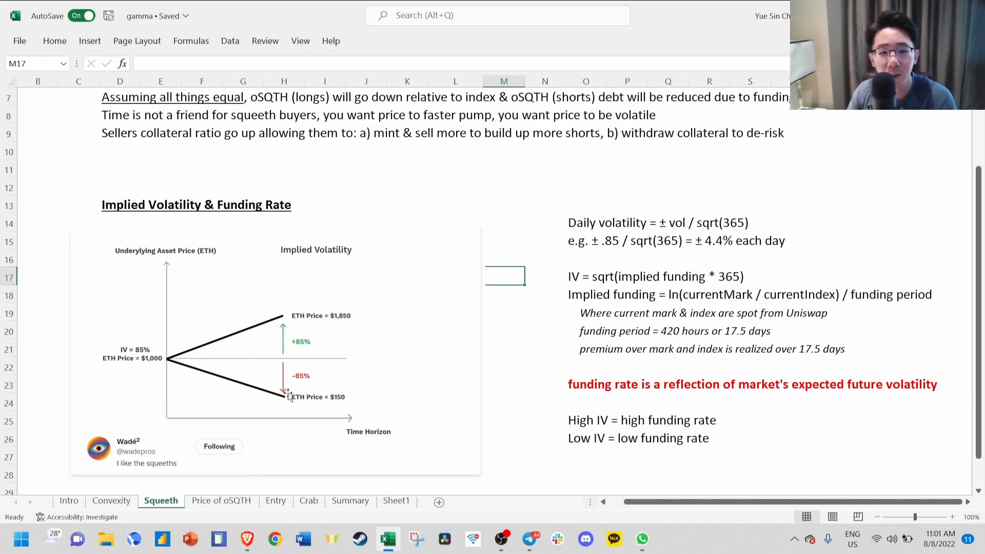
{"action": "mouse_move", "coordinate": [266, 386]}
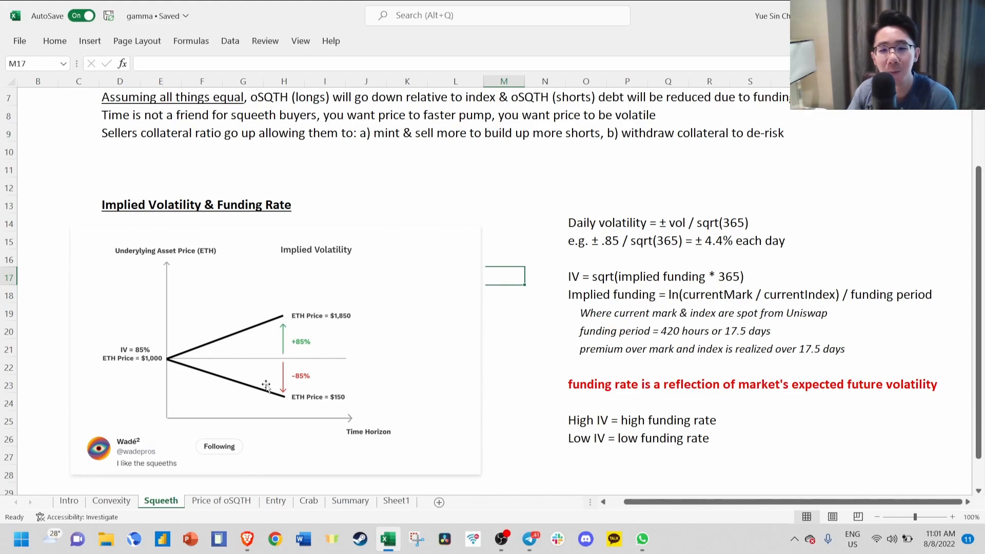
{"action": "mouse_move", "coordinate": [563, 198]}
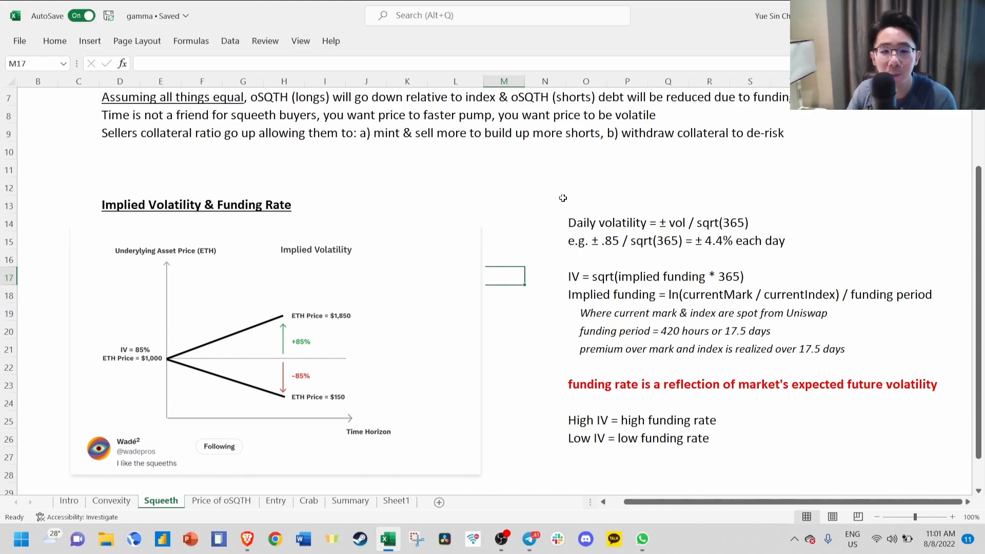
{"action": "left_click", "coordinate": [586, 203]}
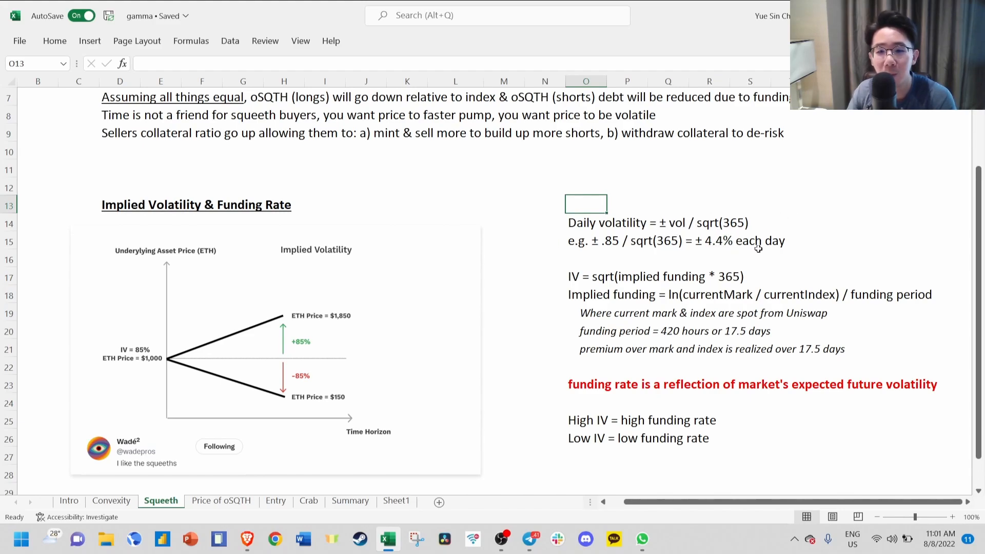
{"action": "left_click", "coordinate": [545, 276]}
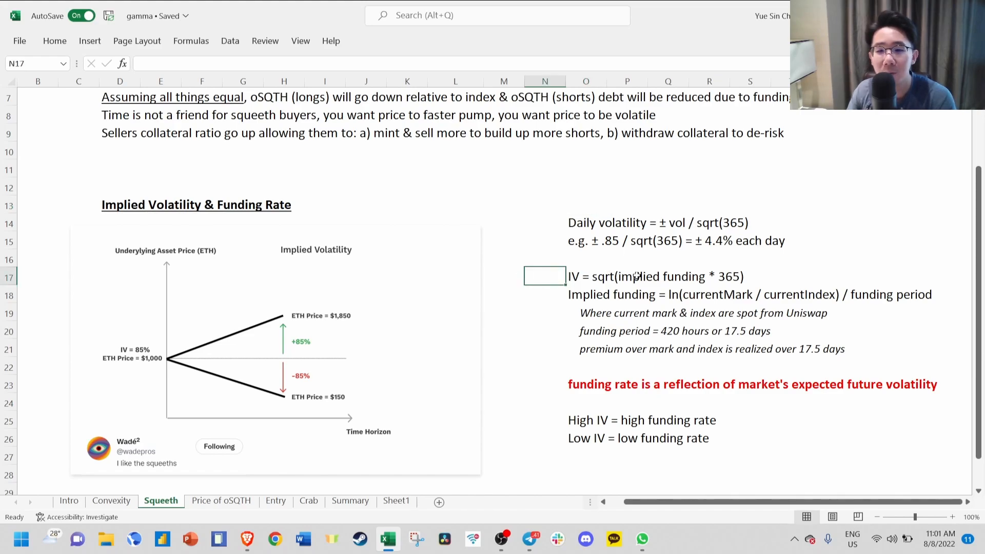
{"action": "mouse_move", "coordinate": [577, 295]}
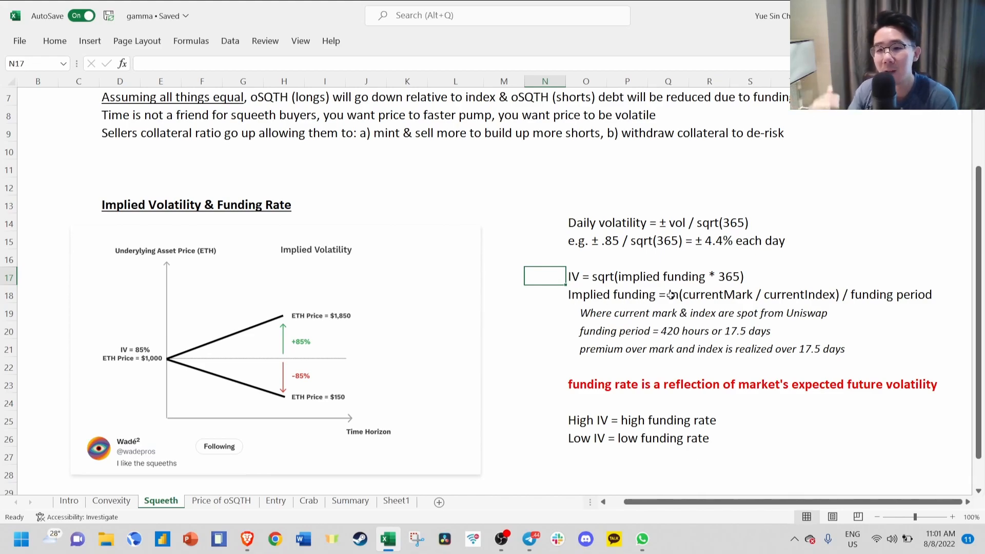
{"action": "left_click", "coordinate": [586, 295]}
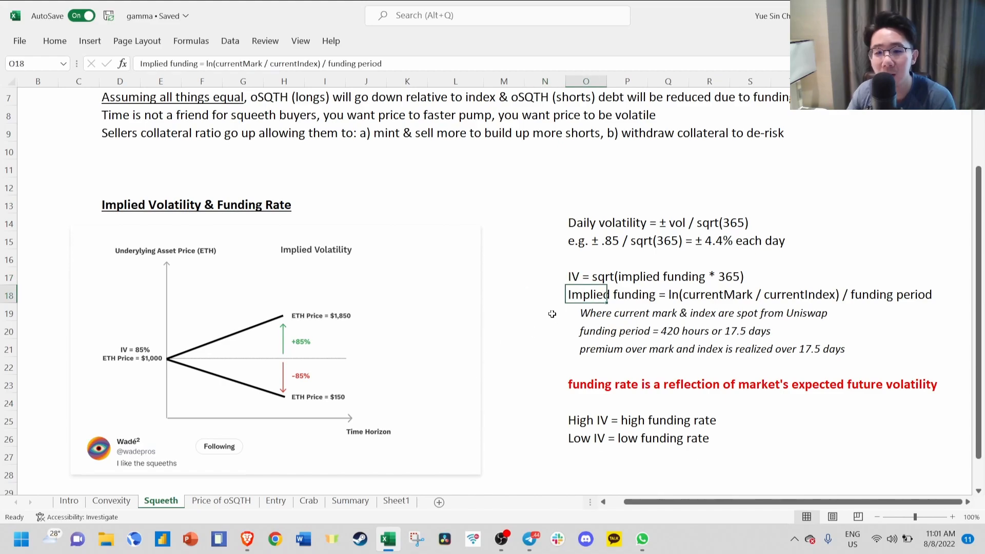
{"action": "left_click", "coordinate": [545, 312]}
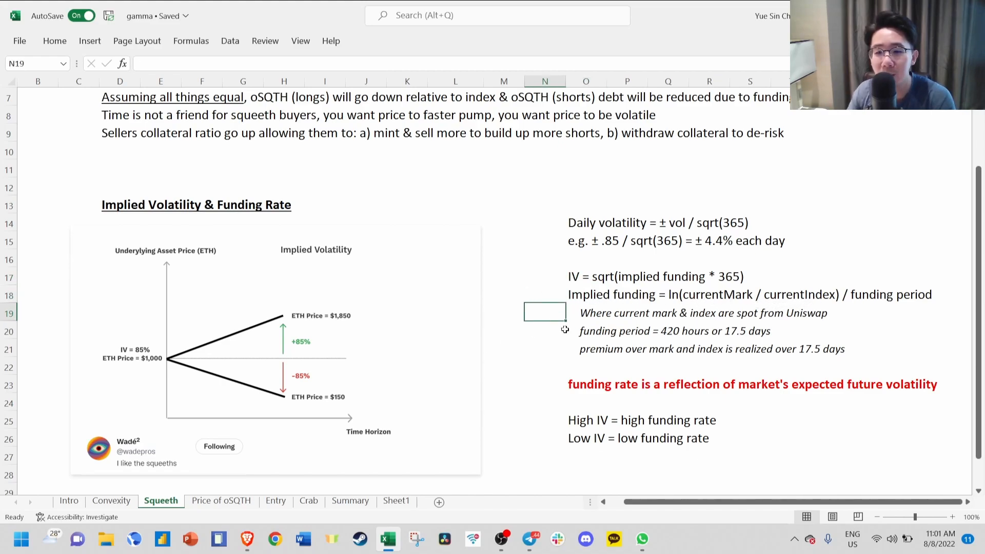
{"action": "left_click", "coordinate": [545, 348]}
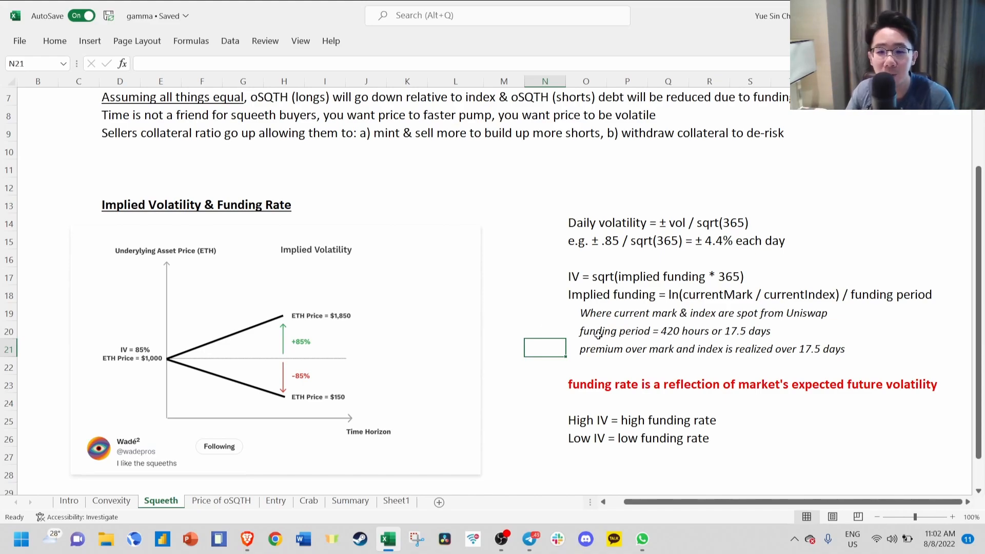
{"action": "left_click", "coordinate": [544, 384]}
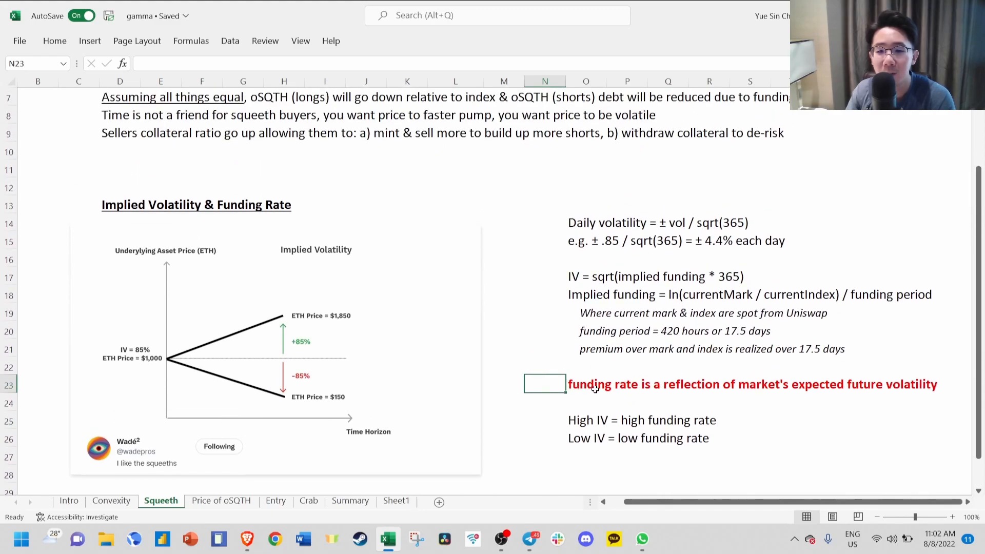
{"action": "mouse_move", "coordinate": [771, 391]}
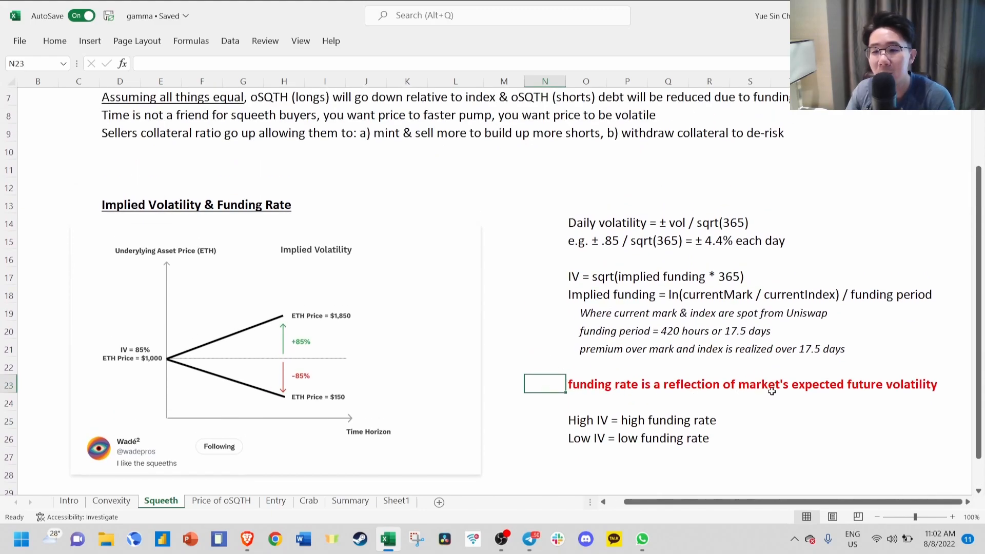
{"action": "mouse_move", "coordinate": [644, 383]}
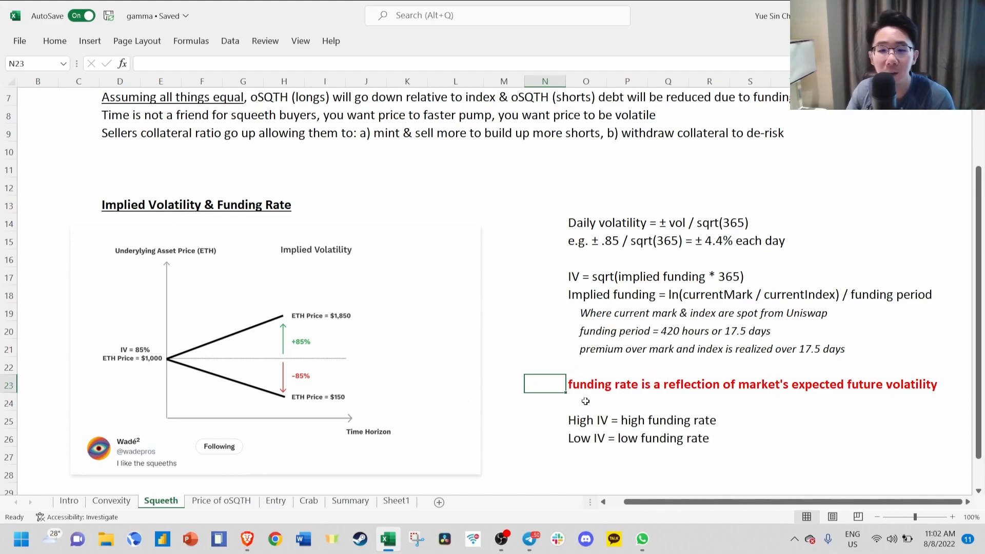
{"action": "scroll", "scroll_direction": "up", "scroll_amount": 3}
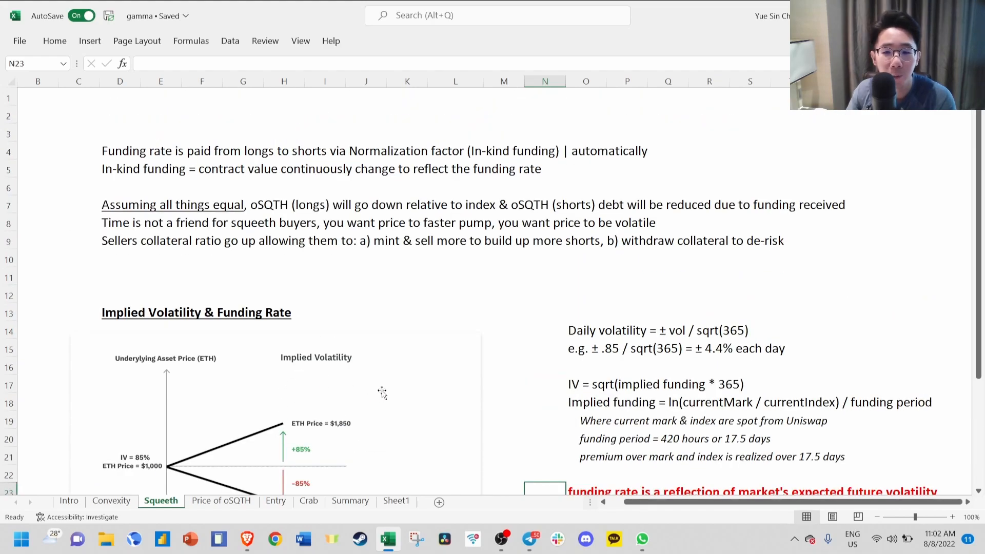
{"action": "scroll", "scroll_direction": "down", "scroll_amount": 3}
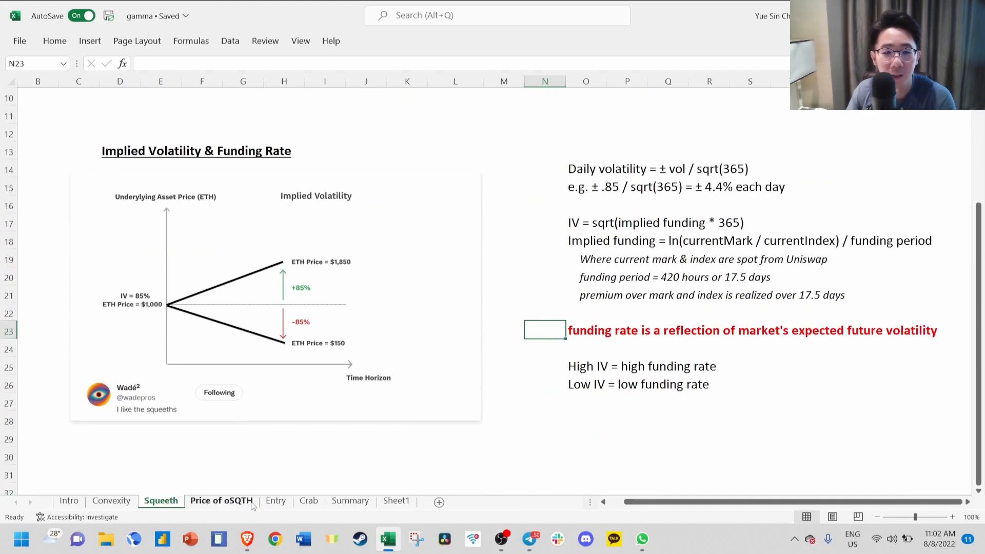
- Review the Price of oSQTH sheet, then switch to the Entry sheet with the Longs chart
{"action": "left_click", "coordinate": [222, 501]}
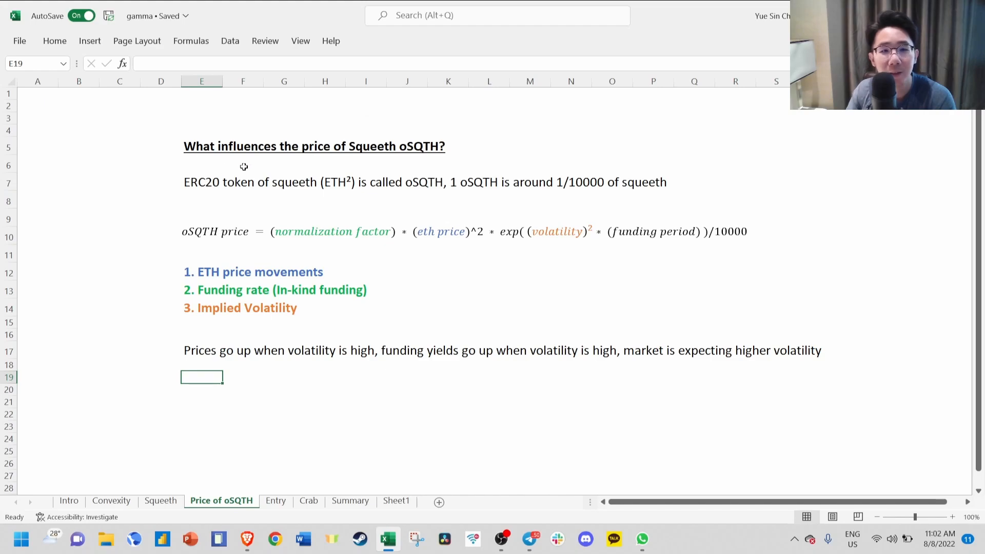
{"action": "mouse_move", "coordinate": [402, 156]}
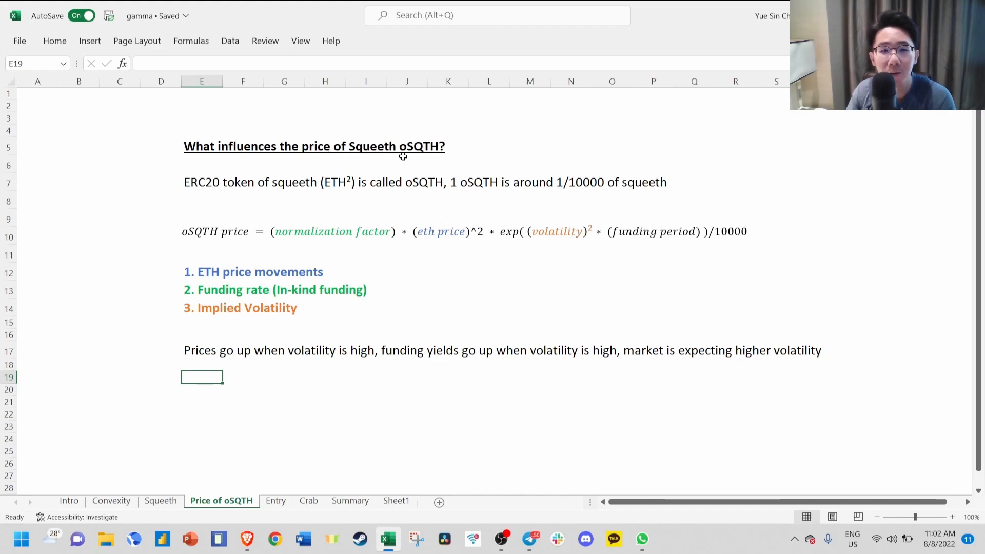
{"action": "mouse_move", "coordinate": [255, 191]}
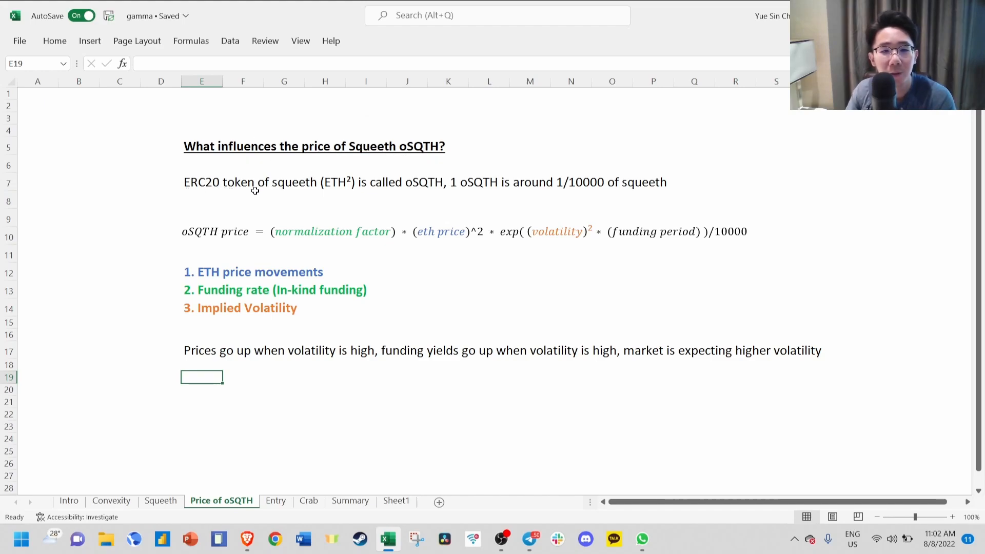
{"action": "mouse_move", "coordinate": [430, 189]}
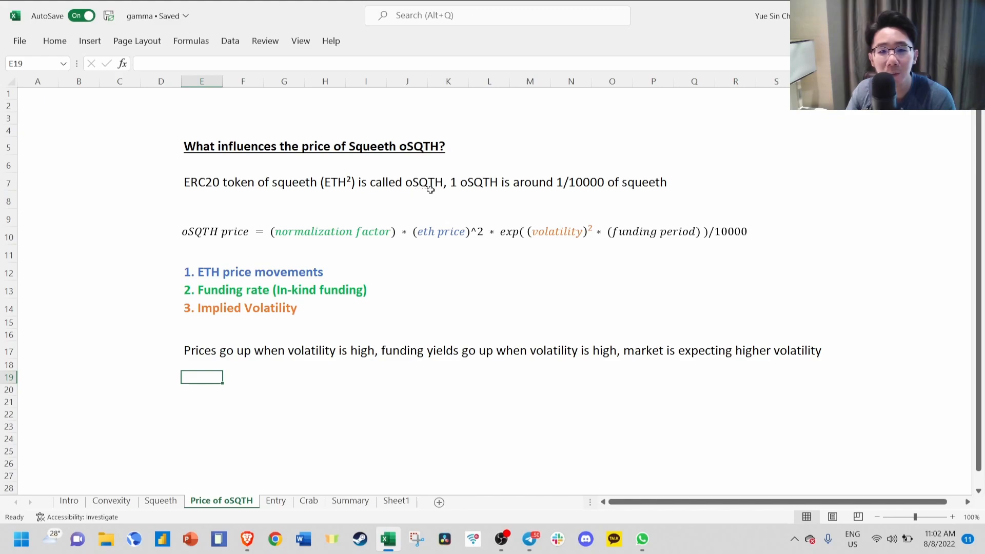
{"action": "mouse_move", "coordinate": [558, 183]}
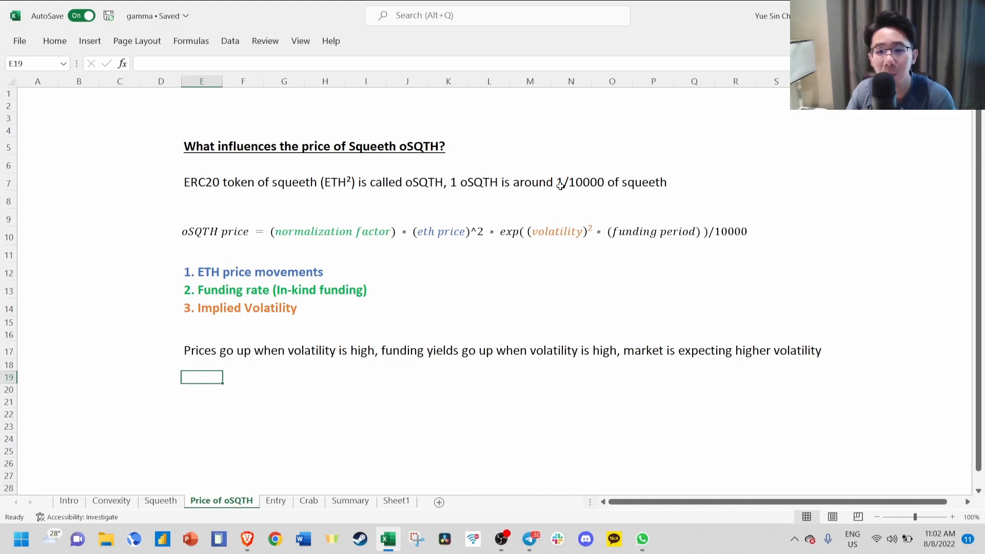
{"action": "mouse_move", "coordinate": [640, 189]}
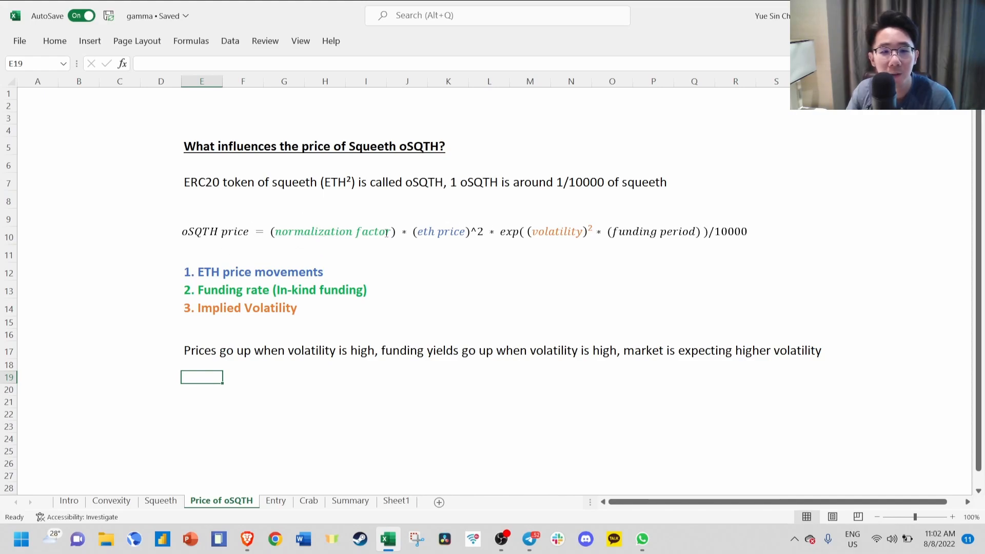
{"action": "mouse_move", "coordinate": [336, 297]}
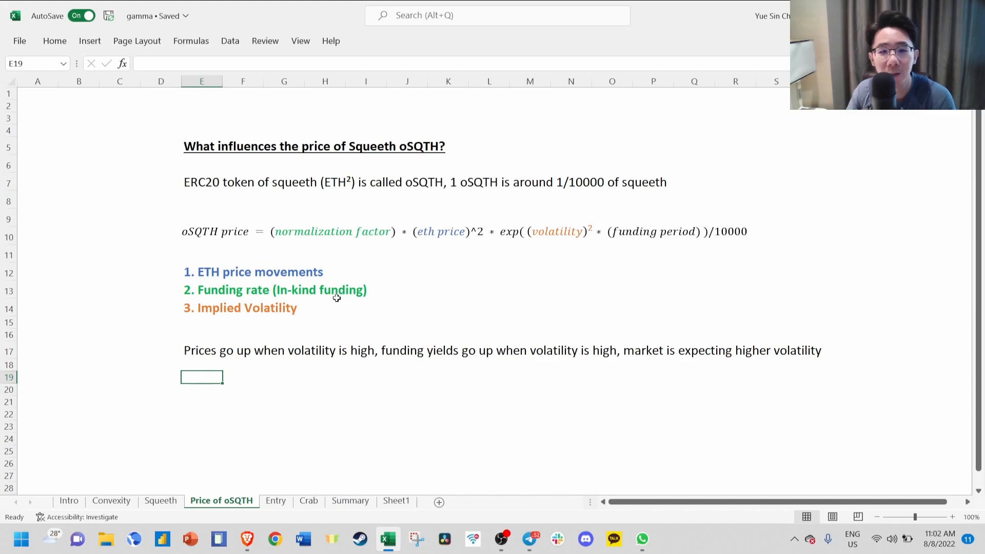
{"action": "mouse_move", "coordinate": [333, 300]}
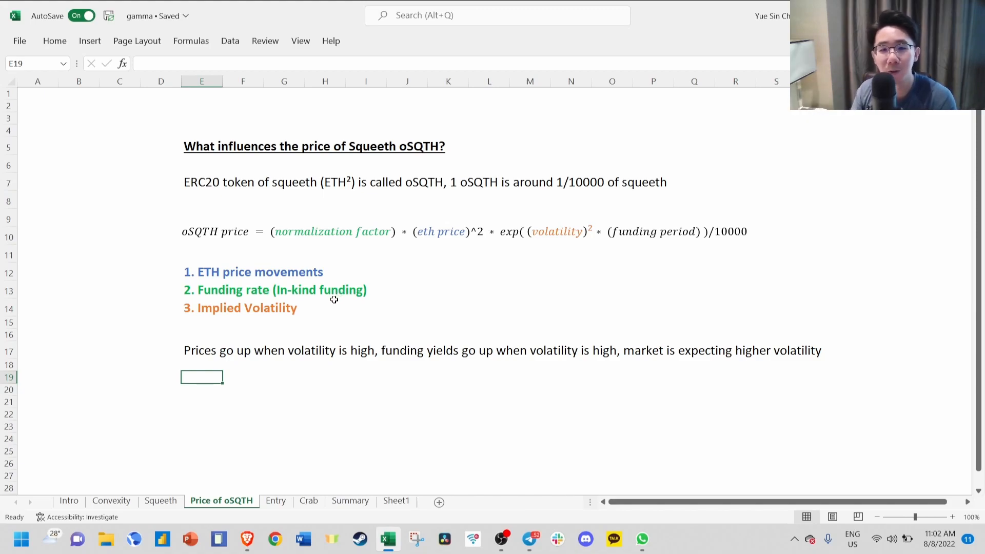
{"action": "mouse_move", "coordinate": [275, 266]}
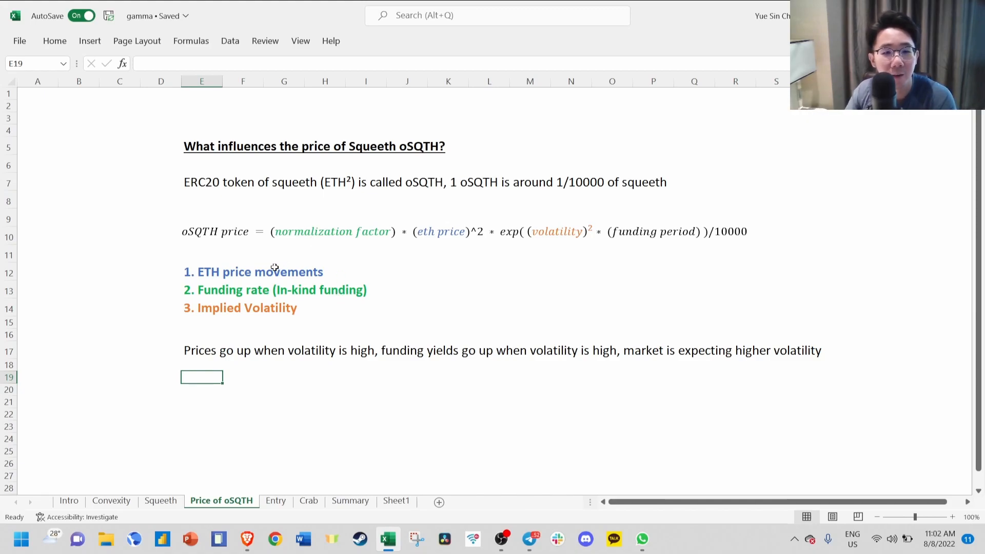
{"action": "mouse_move", "coordinate": [471, 237]}
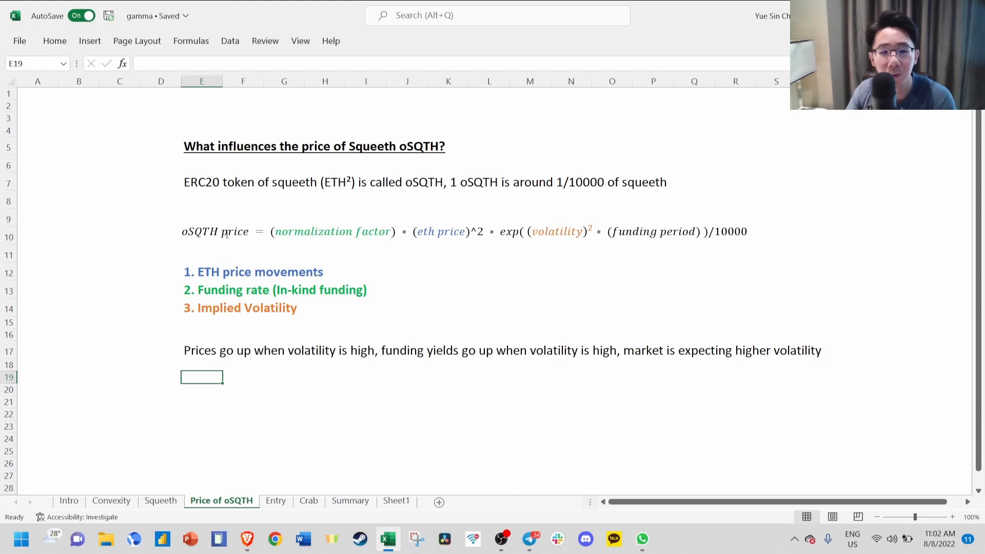
{"action": "mouse_move", "coordinate": [333, 352]}
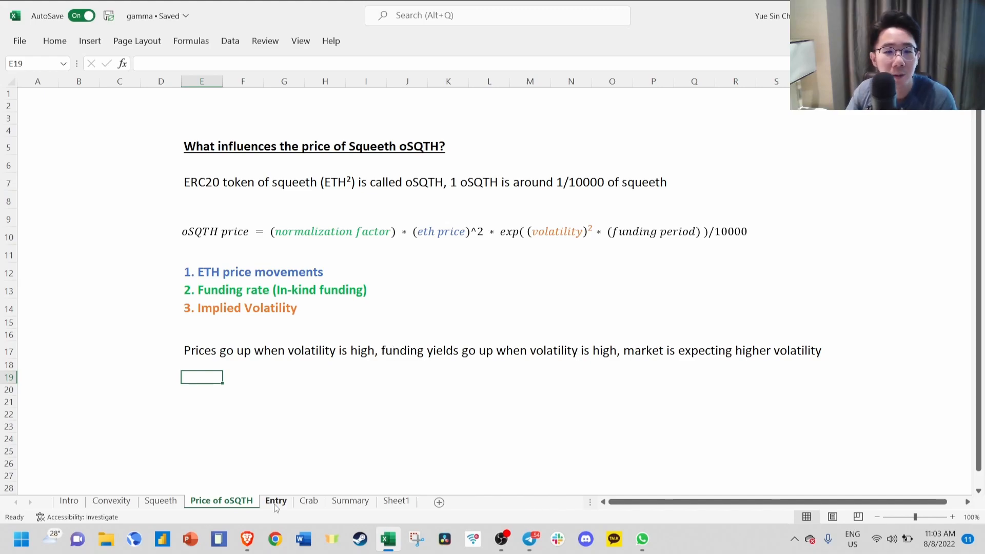
{"action": "left_click", "coordinate": [276, 501]}
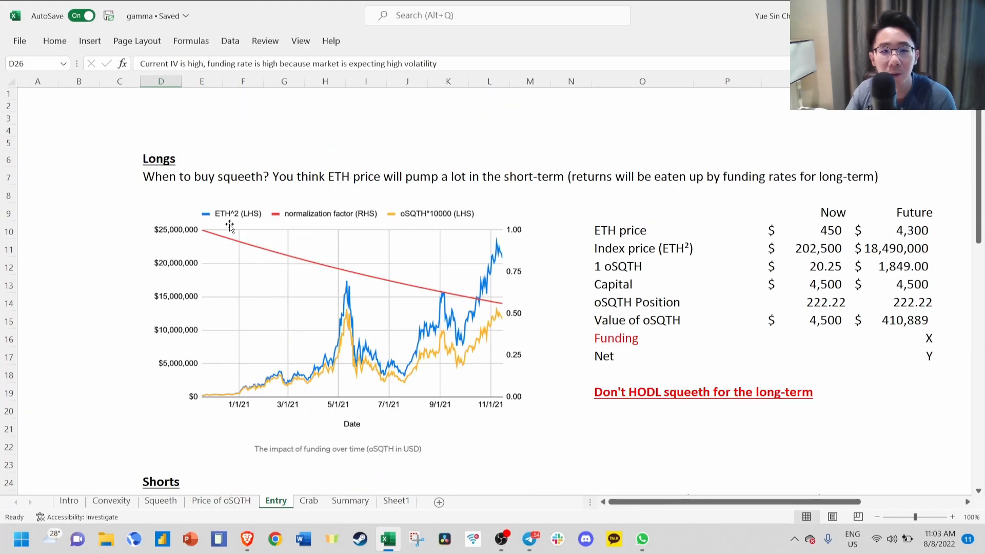
{"action": "mouse_move", "coordinate": [270, 198]}
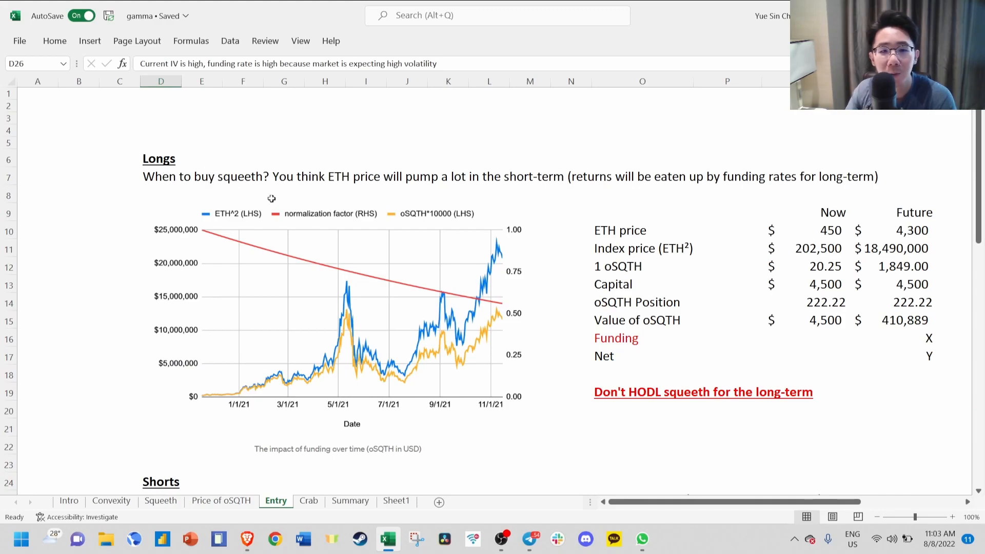
{"action": "mouse_move", "coordinate": [479, 187]}
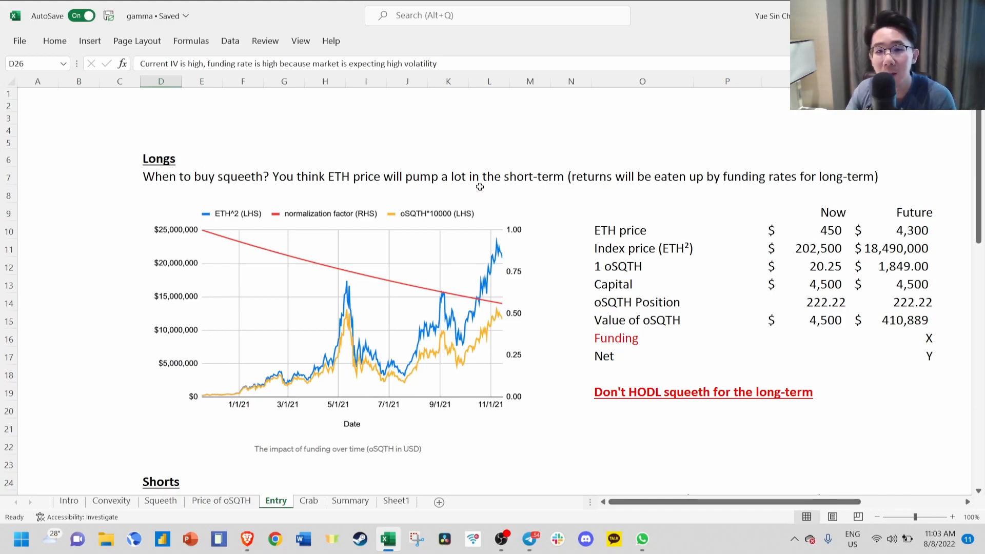
{"action": "mouse_move", "coordinate": [313, 322]}
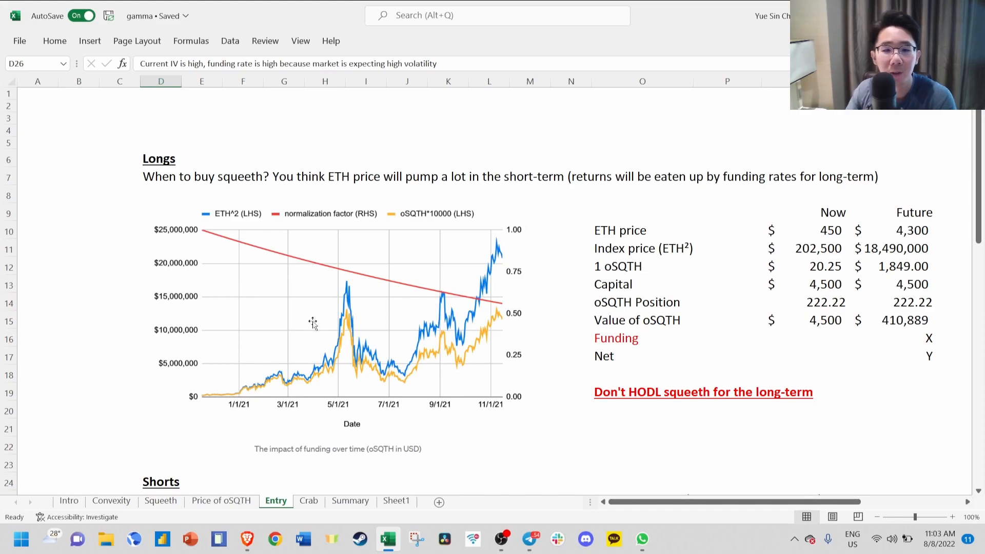
- Switch to the Convexity sheet showing % Change in ETH Price vs % Return
{"action": "left_click", "coordinate": [110, 501]}
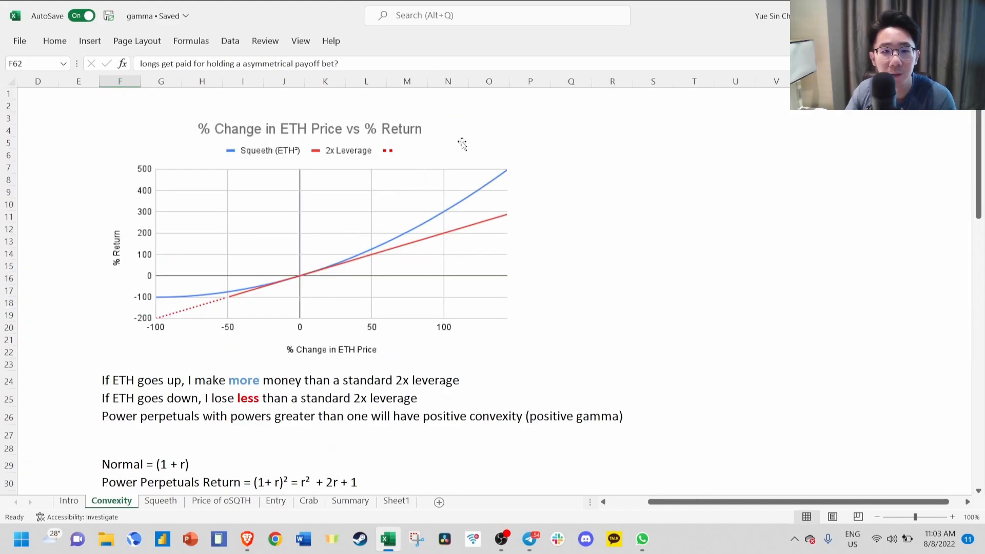
{"action": "mouse_move", "coordinate": [354, 272]}
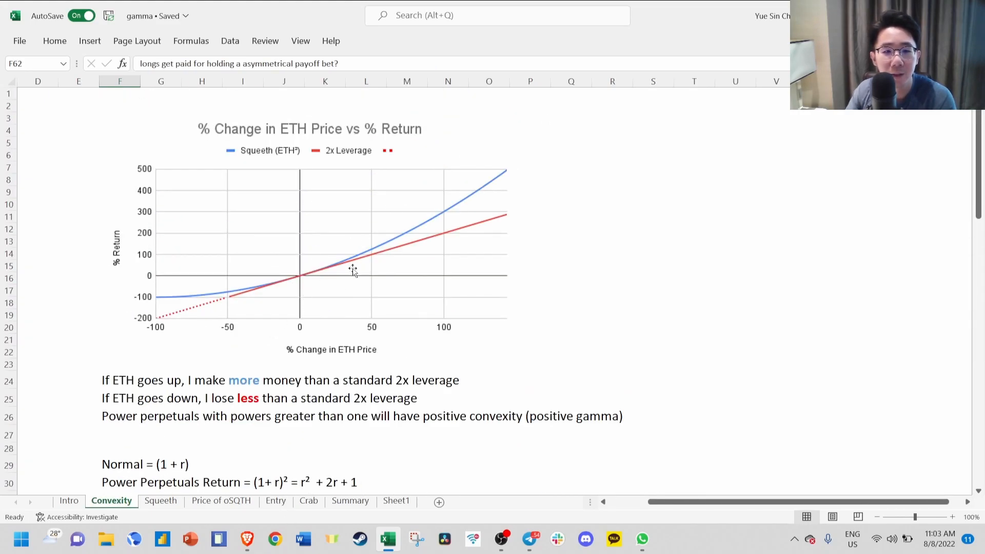
{"action": "mouse_move", "coordinate": [452, 207]}
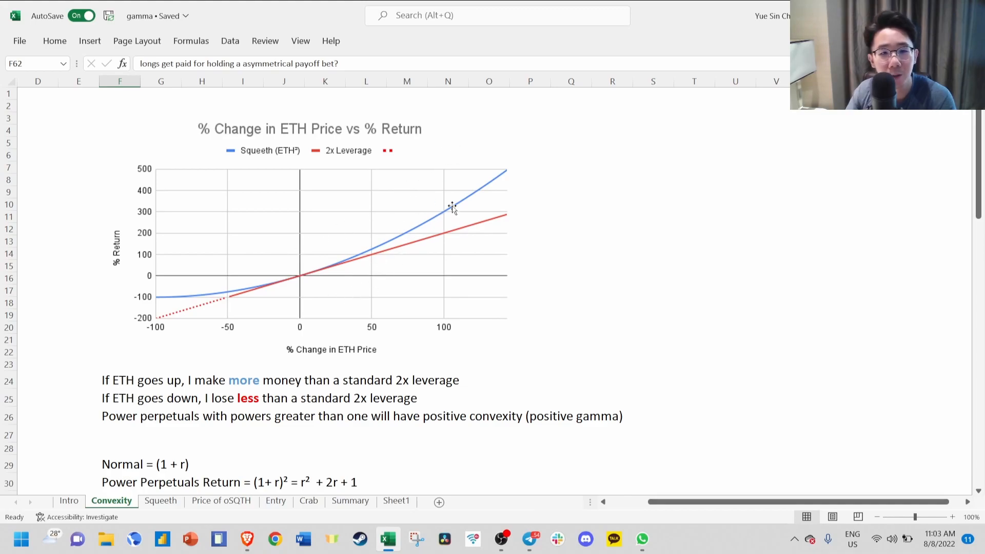
{"action": "mouse_move", "coordinate": [476, 175]}
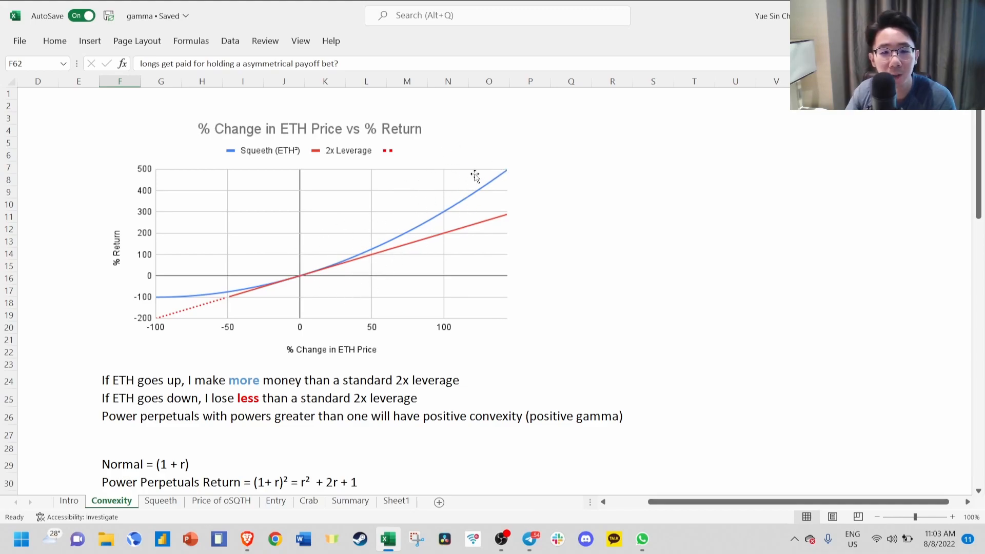
{"action": "mouse_move", "coordinate": [309, 501]}
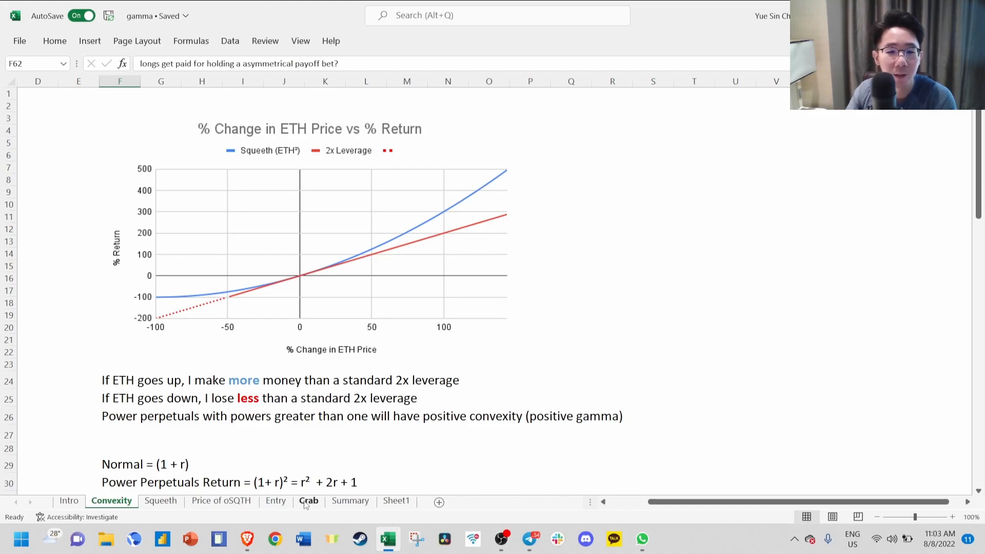
- Return to the Entry sheet with the Longs chart and now-versus-future payoff table
{"action": "left_click", "coordinate": [275, 501]}
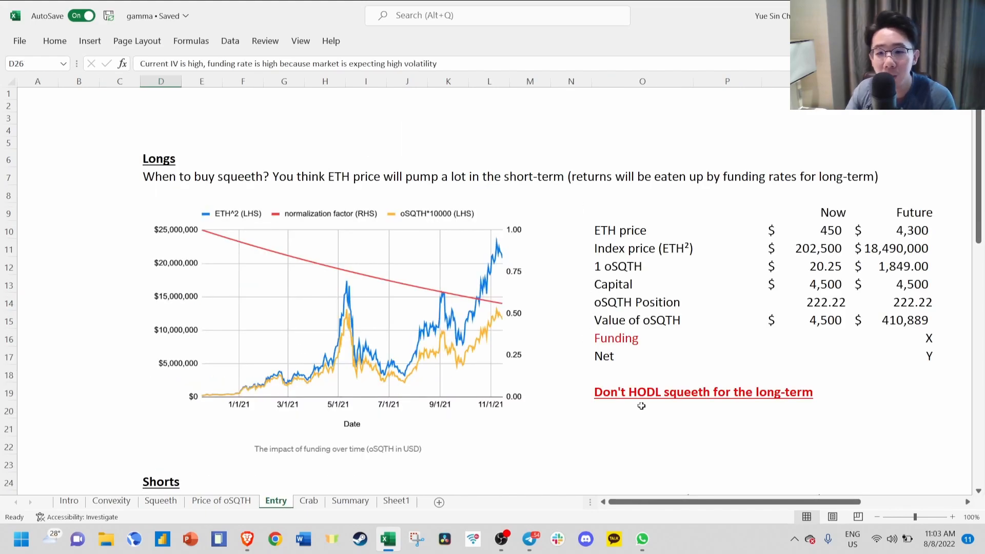
{"action": "mouse_move", "coordinate": [402, 258]}
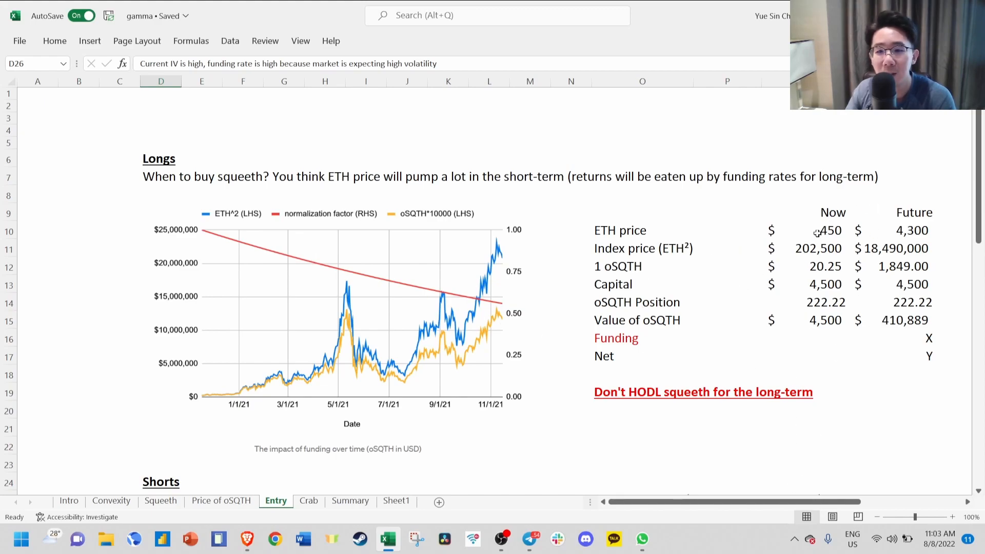
{"action": "left_click", "coordinate": [814, 230]}
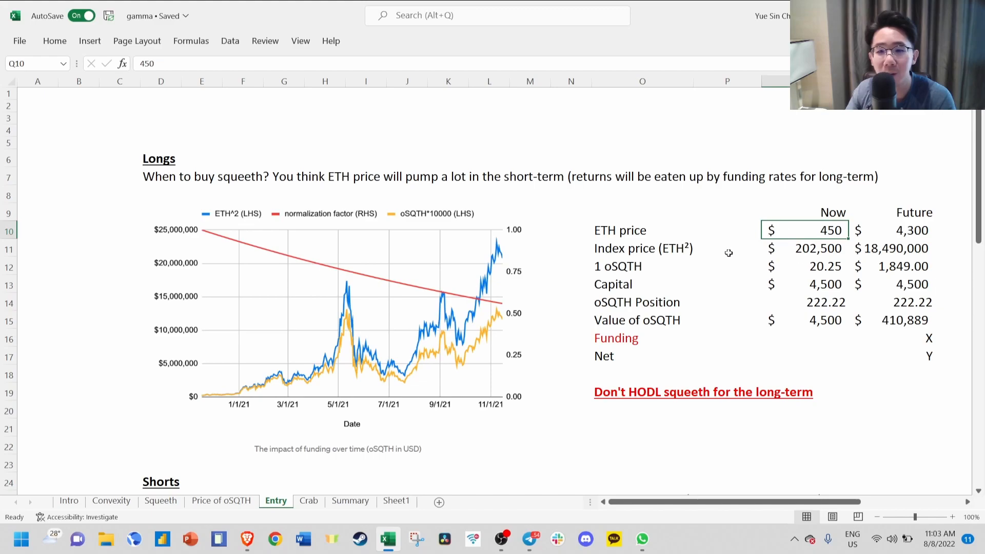
{"action": "mouse_move", "coordinate": [785, 252]}
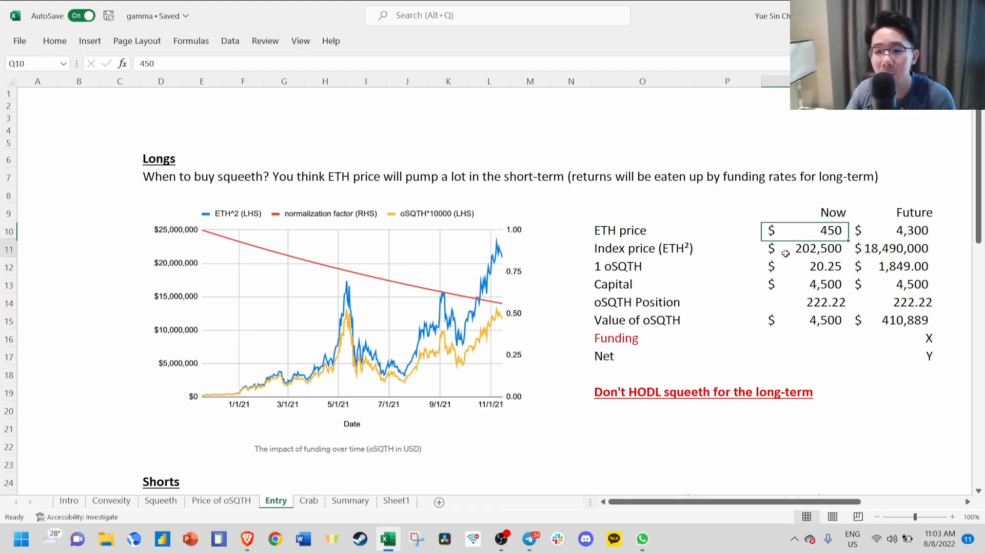
{"action": "left_click", "coordinate": [805, 247]}
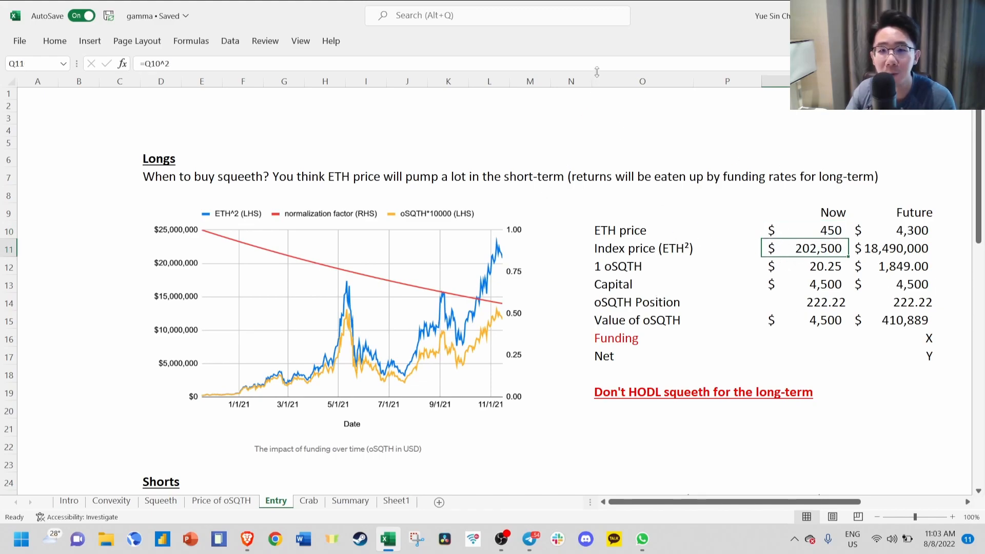
{"action": "left_click", "coordinate": [804, 265]}
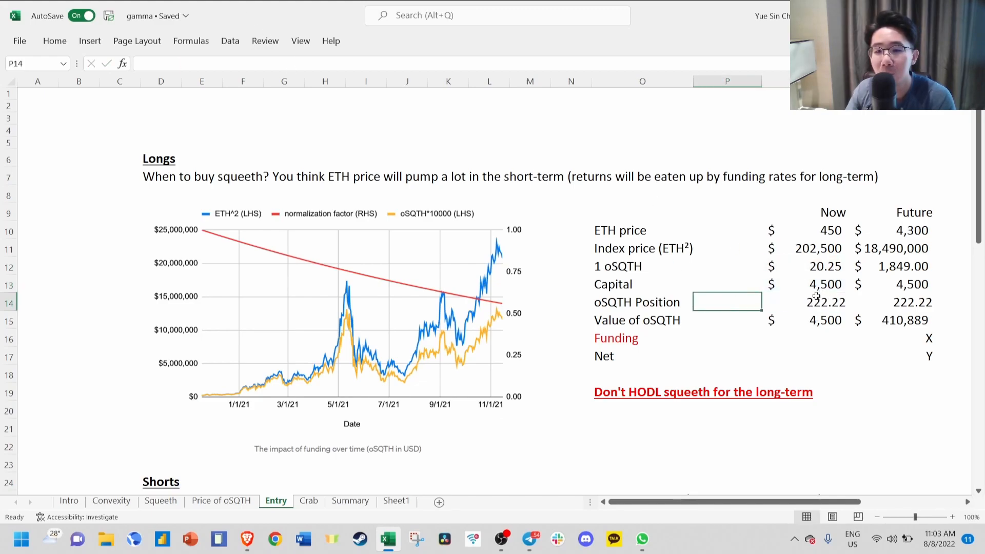
{"action": "left_click", "coordinate": [804, 320]}
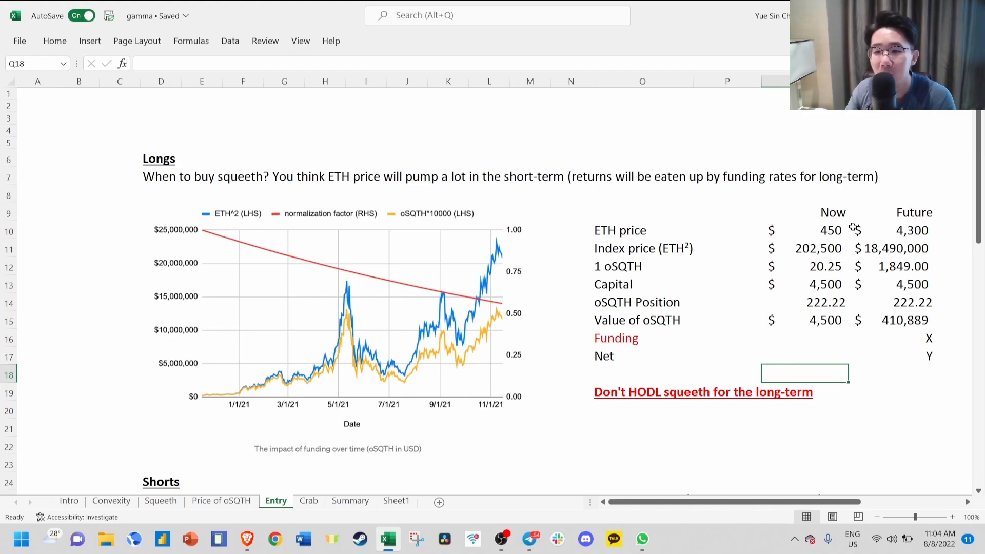
{"action": "mouse_move", "coordinate": [903, 329]}
{"action": "type", "text": "=R11/10000"}
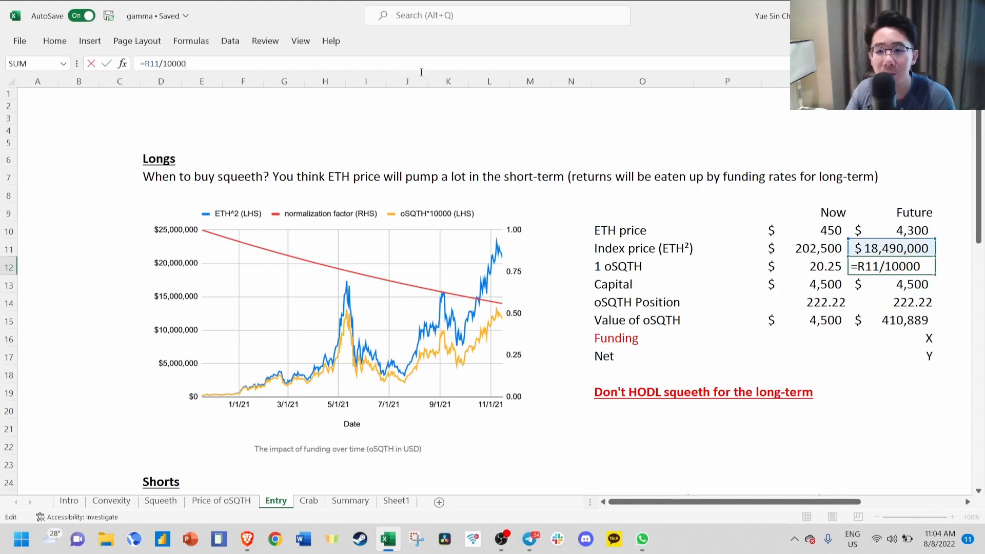
{"action": "key", "text": "Return"}
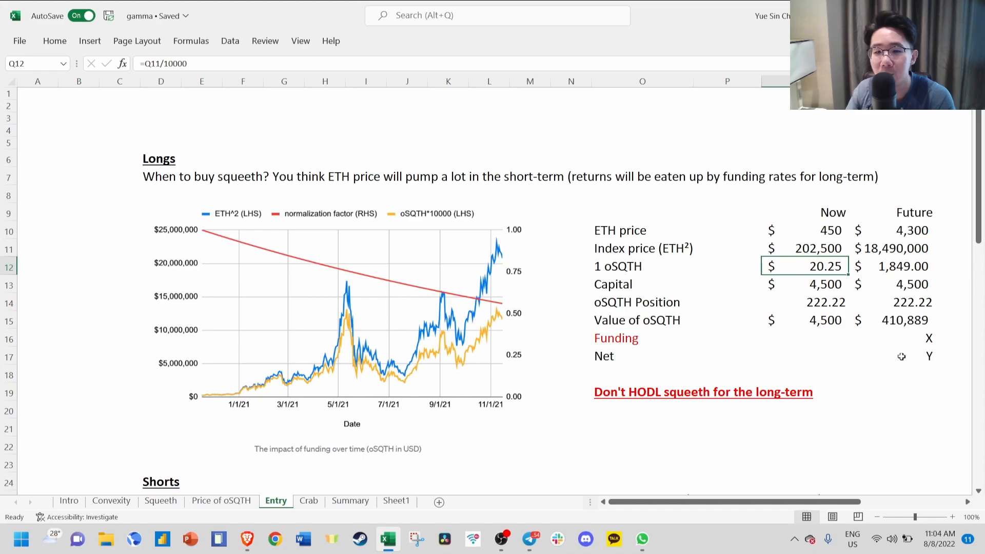
{"action": "mouse_move", "coordinate": [344, 289]}
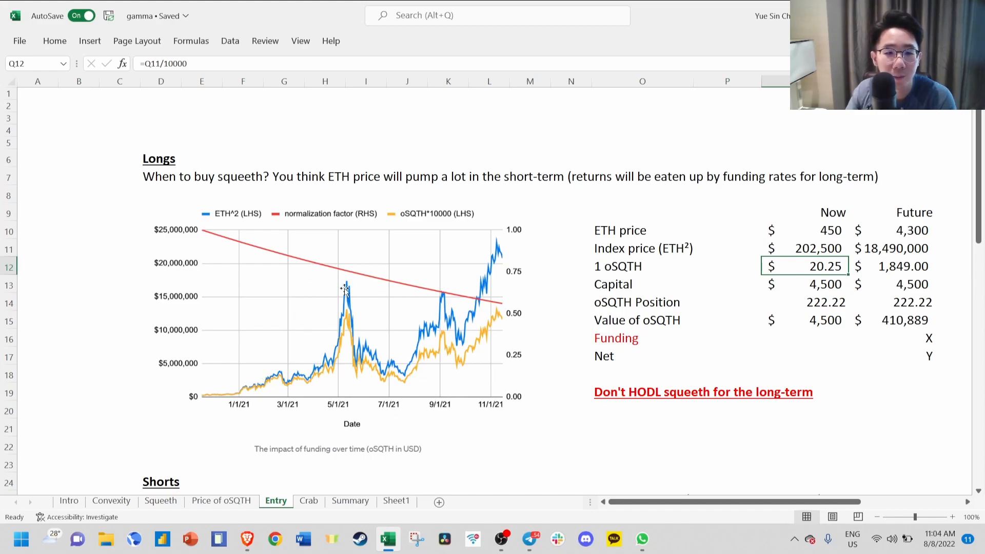
{"action": "mouse_move", "coordinate": [509, 245]}
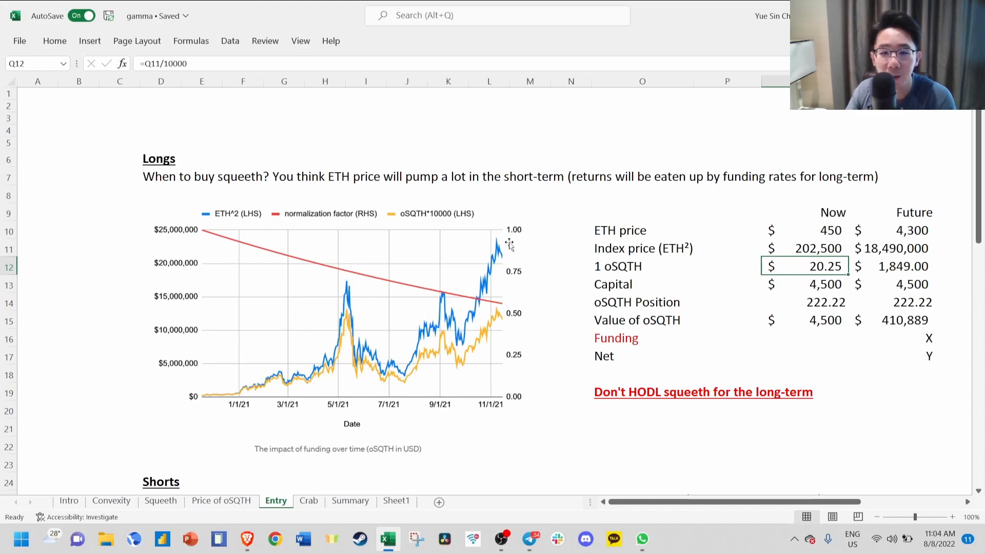
{"action": "mouse_move", "coordinate": [422, 355]}
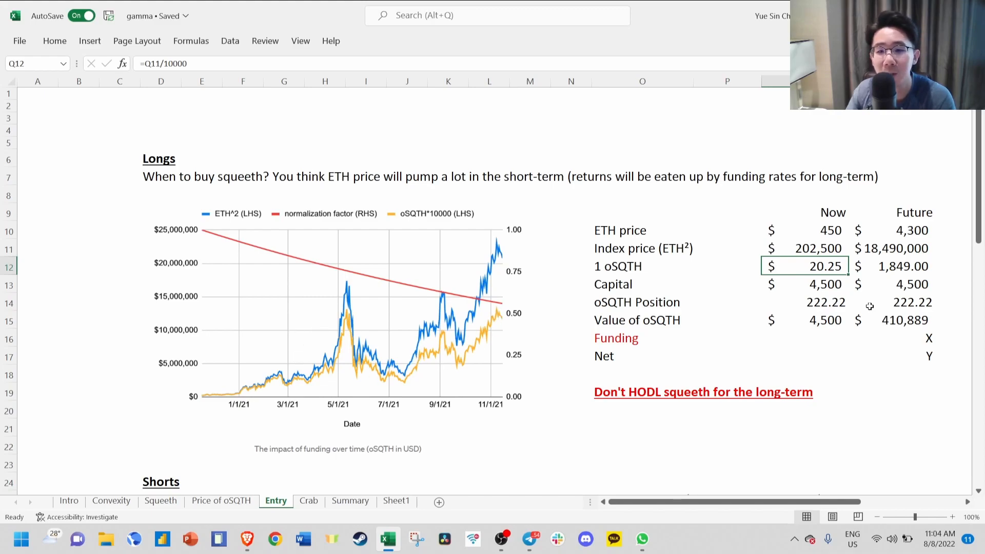
{"action": "mouse_move", "coordinate": [631, 325]}
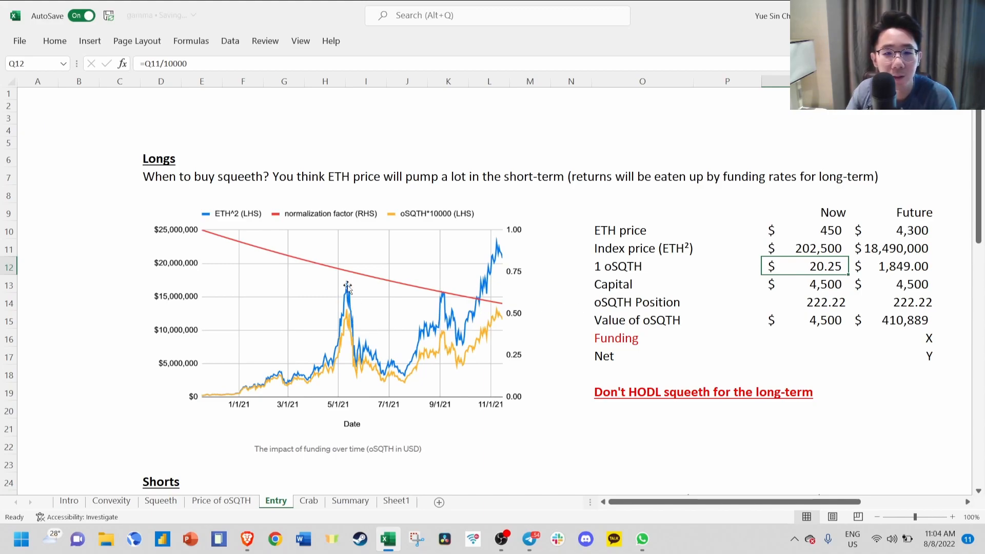
{"action": "mouse_move", "coordinate": [376, 289]}
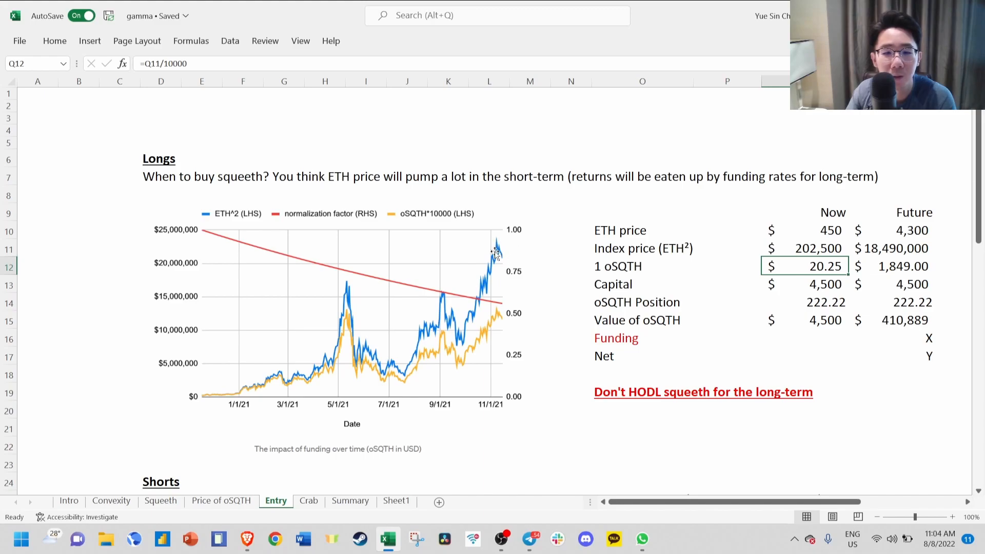
{"action": "mouse_move", "coordinate": [357, 298]}
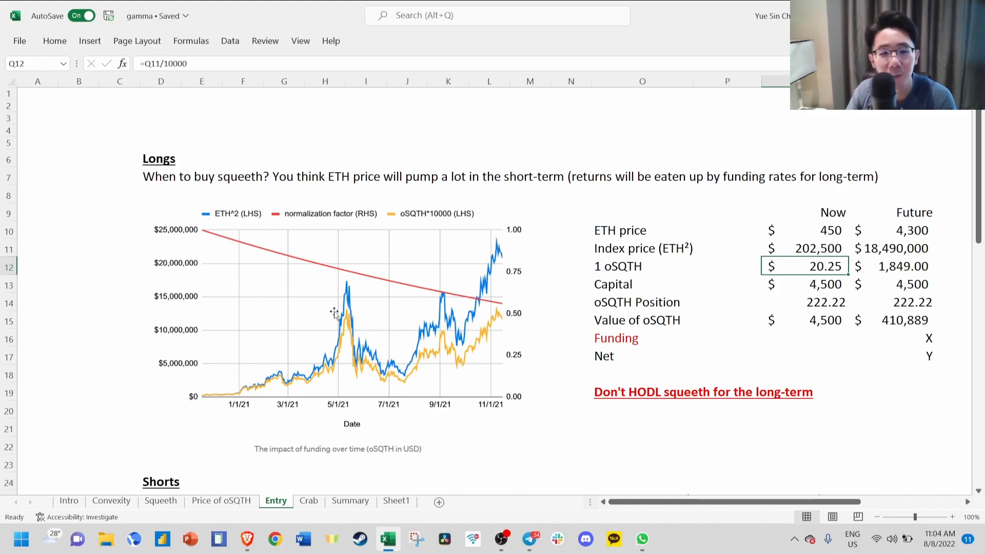
{"action": "mouse_move", "coordinate": [500, 328]}
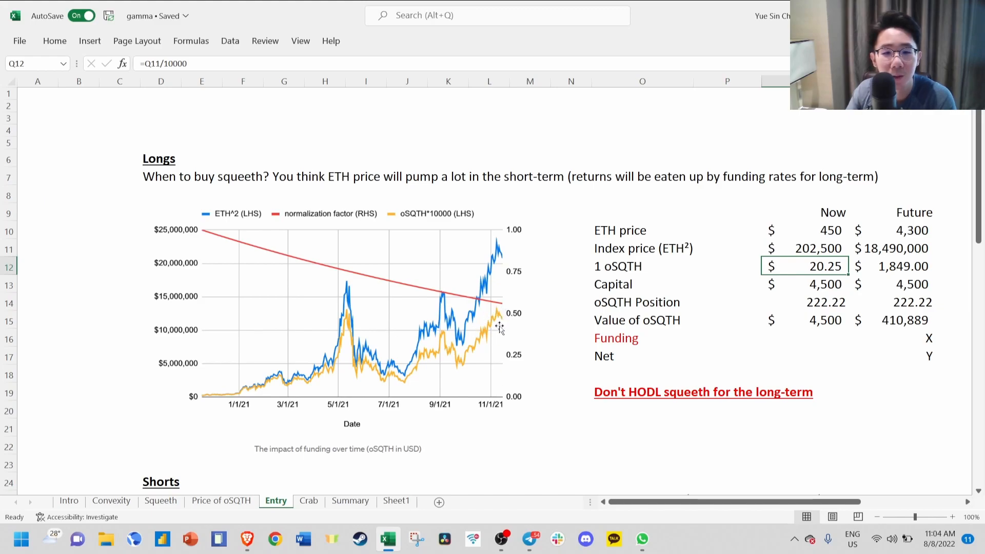
{"action": "mouse_move", "coordinate": [371, 363]}
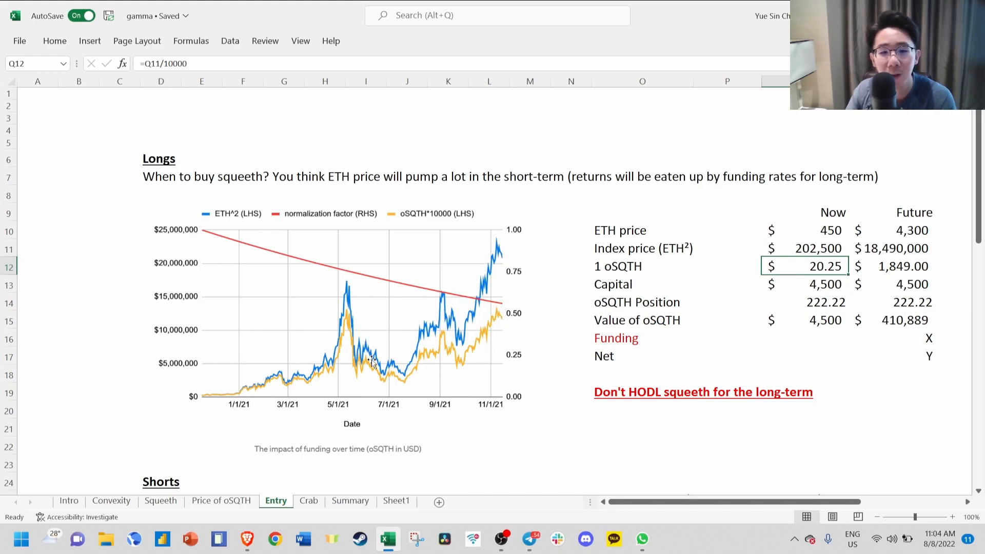
{"action": "mouse_move", "coordinate": [474, 242]}
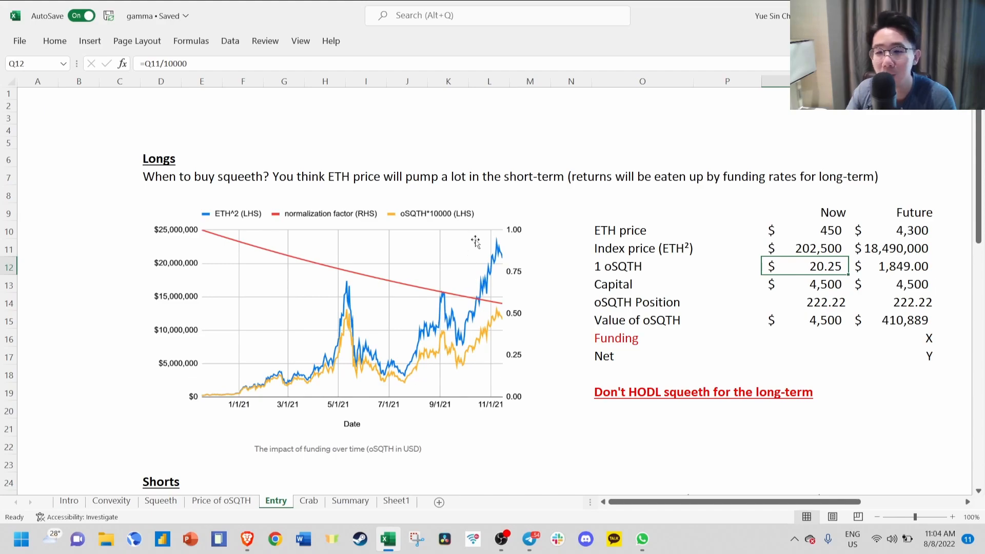
{"action": "mouse_move", "coordinate": [253, 222]}
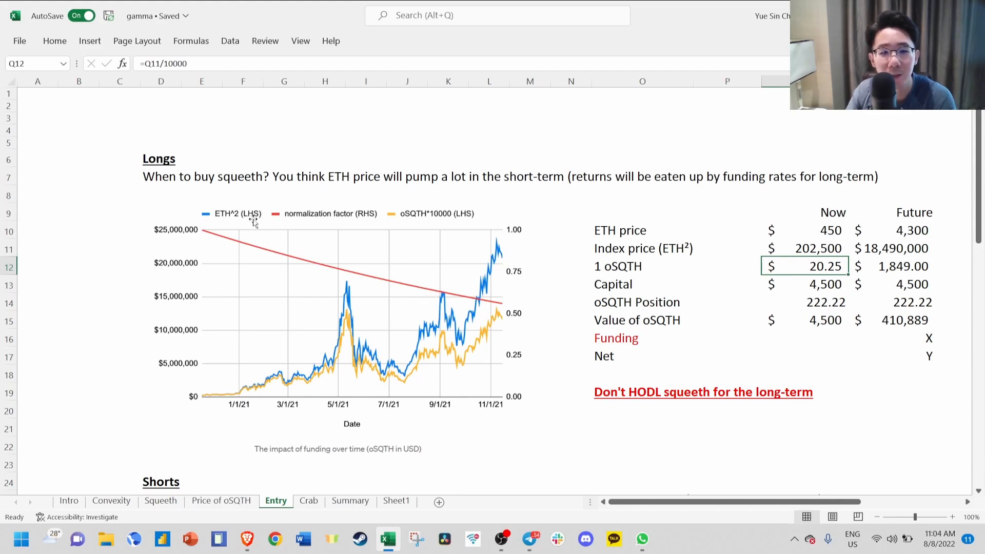
{"action": "mouse_move", "coordinate": [236, 237]}
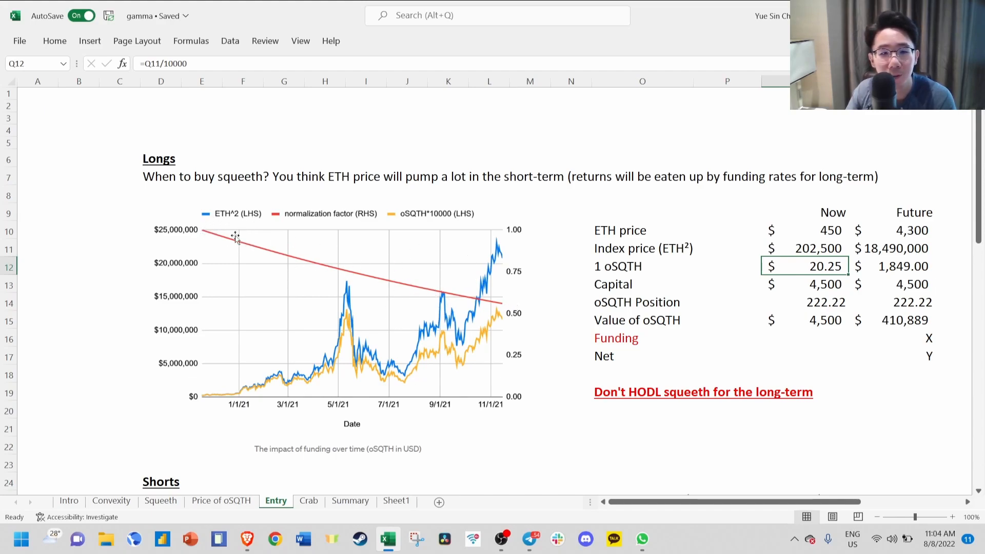
{"action": "mouse_move", "coordinate": [607, 409]}
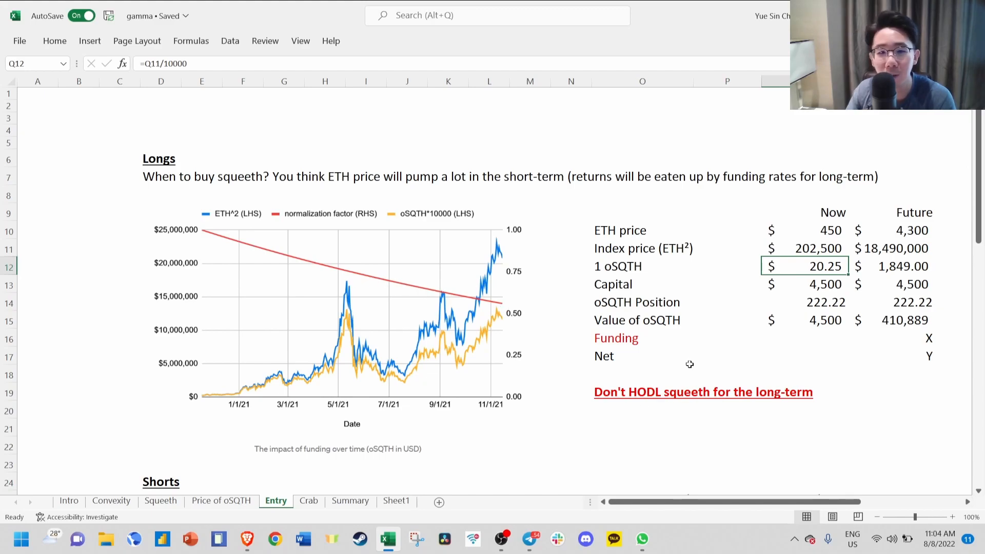
{"action": "mouse_move", "coordinate": [392, 308]}
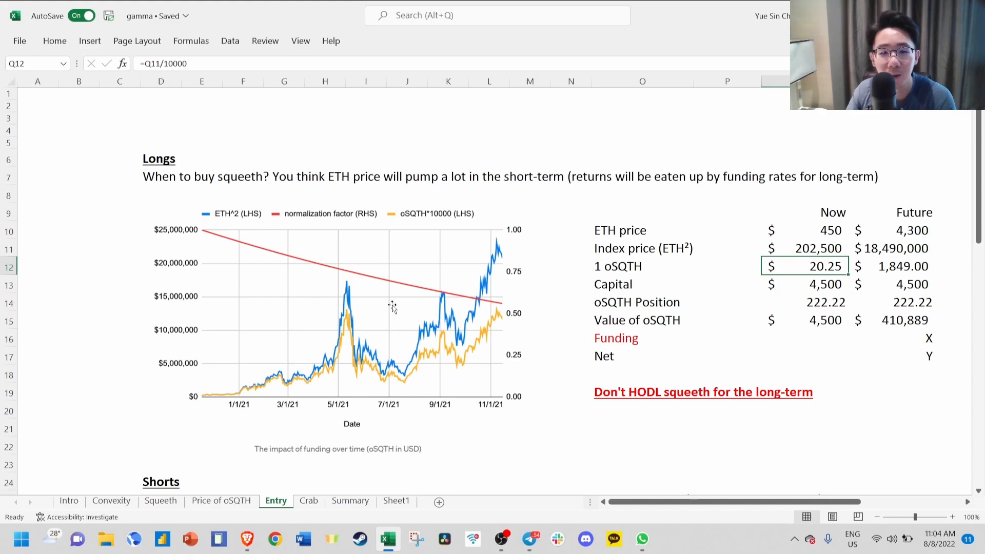
{"action": "scroll", "scroll_direction": "down", "scroll_amount": 3}
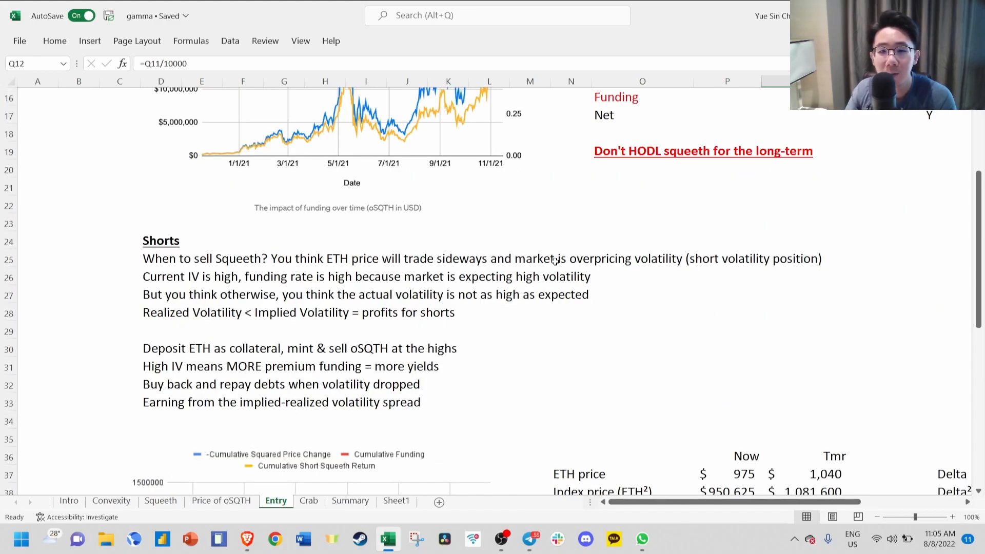
{"action": "mouse_move", "coordinate": [619, 231]}
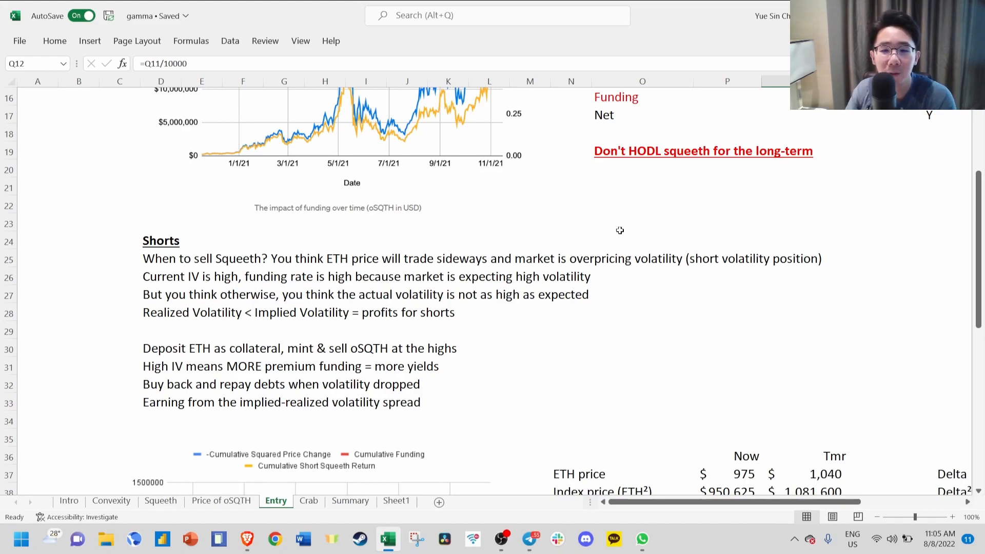
{"action": "mouse_move", "coordinate": [739, 273]}
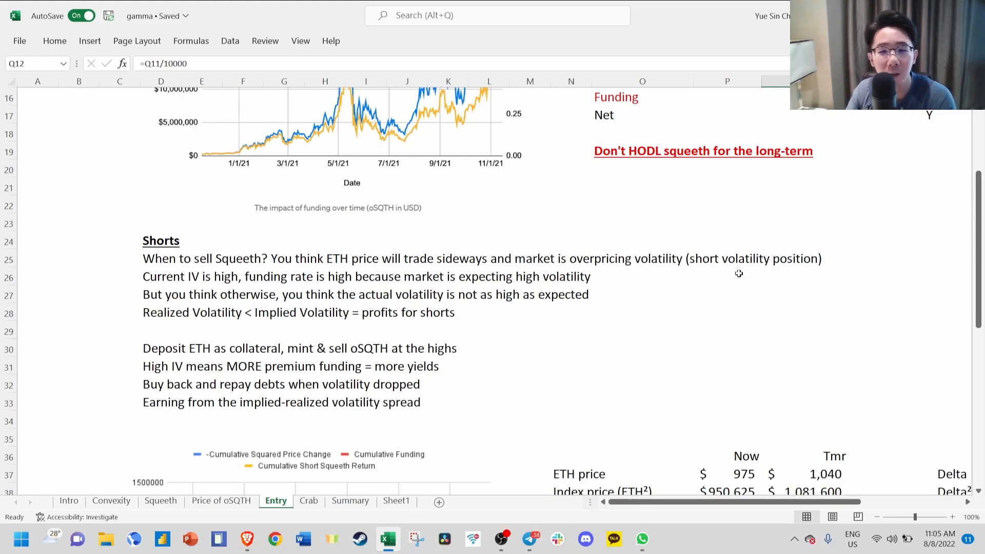
{"action": "scroll", "scroll_direction": "down", "scroll_amount": 3}
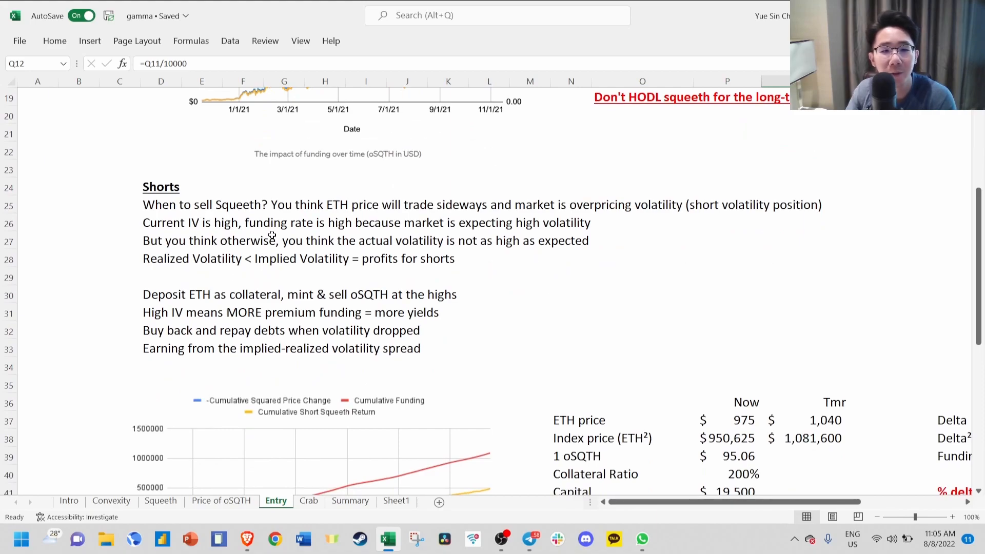
{"action": "mouse_move", "coordinate": [537, 263]}
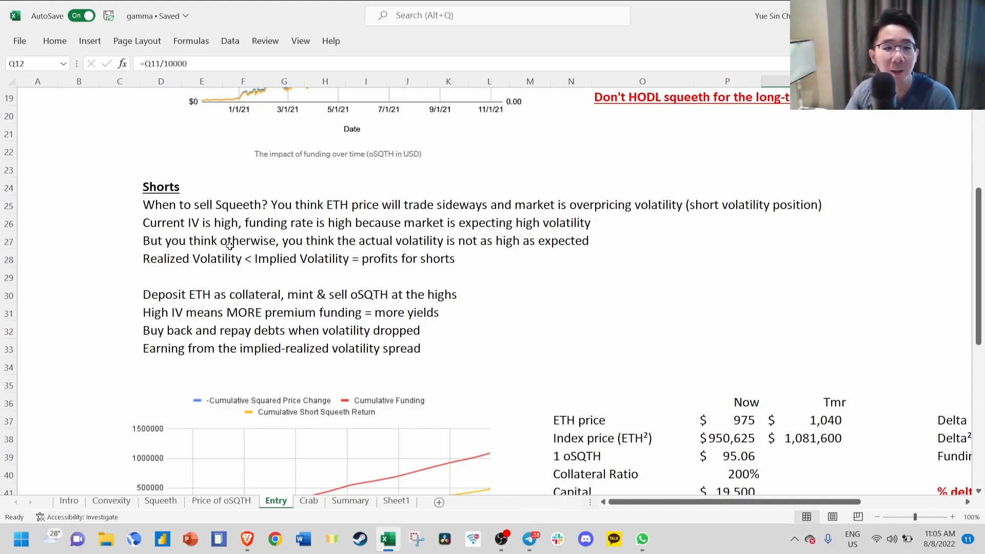
{"action": "left_click", "coordinate": [162, 259]}
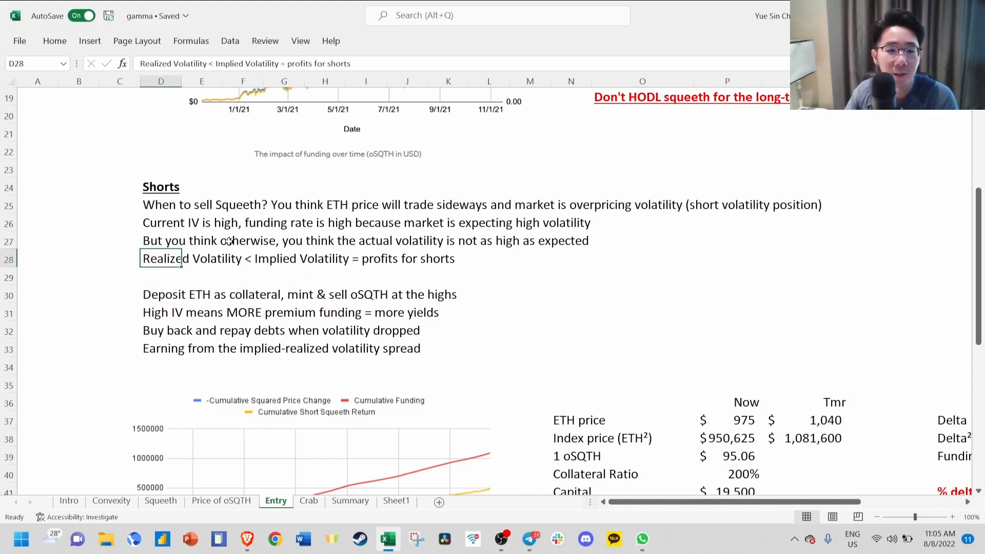
{"action": "mouse_move", "coordinate": [334, 264]}
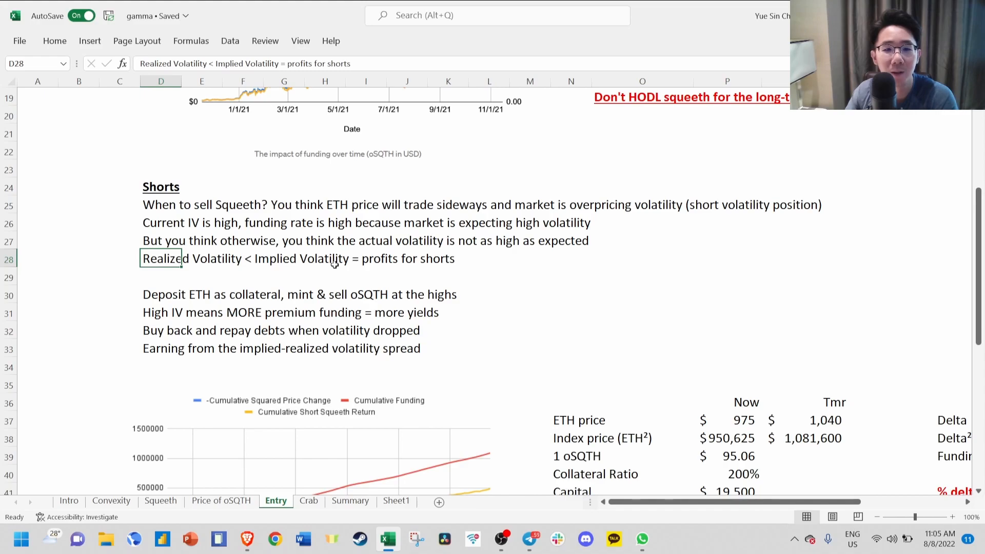
{"action": "mouse_move", "coordinate": [379, 278]}
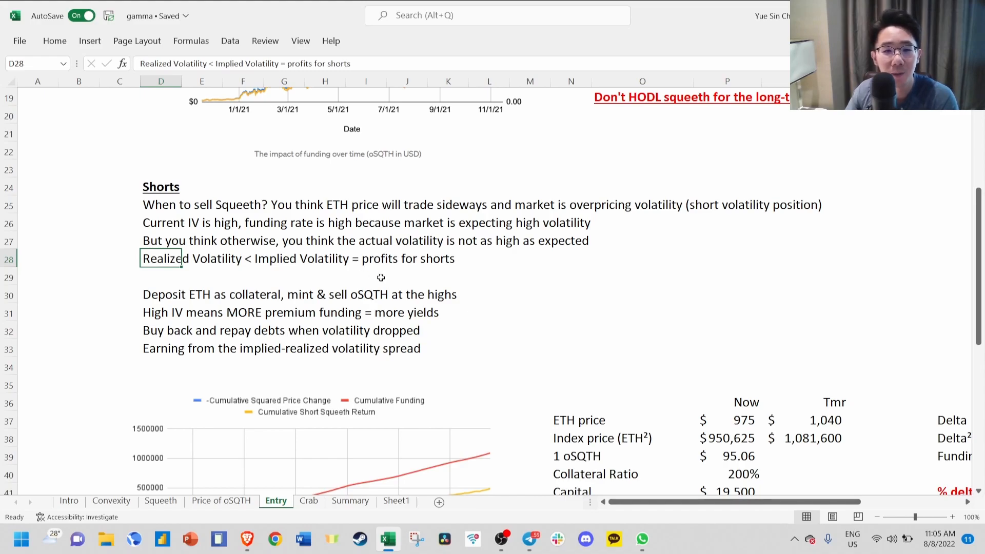
{"action": "scroll", "scroll_direction": "down", "scroll_amount": 3}
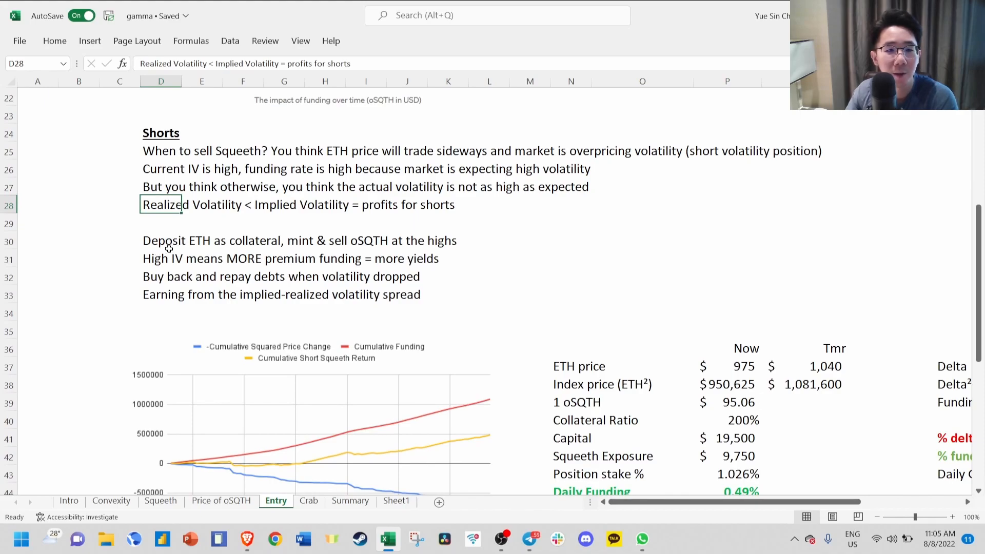
{"action": "left_click", "coordinate": [169, 240]}
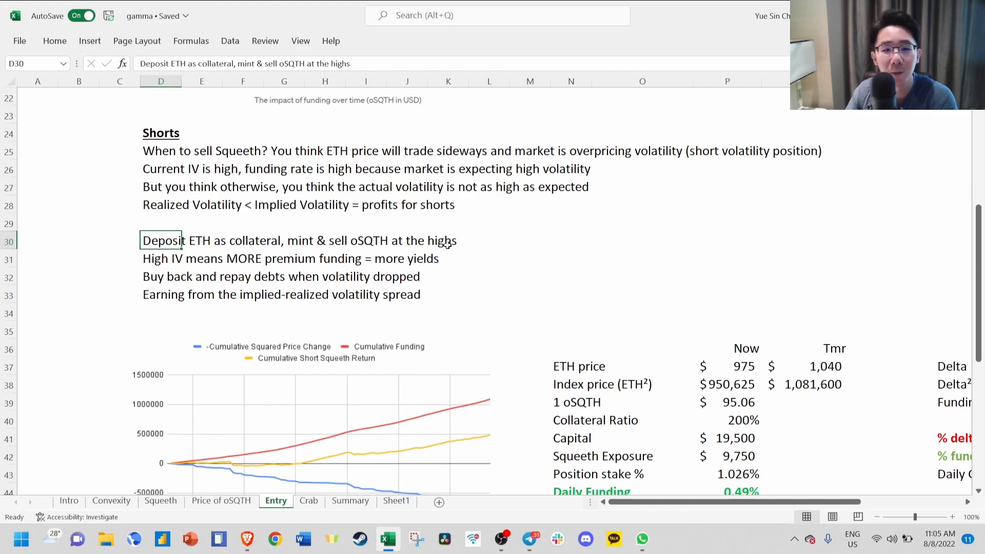
{"action": "mouse_move", "coordinate": [512, 268]}
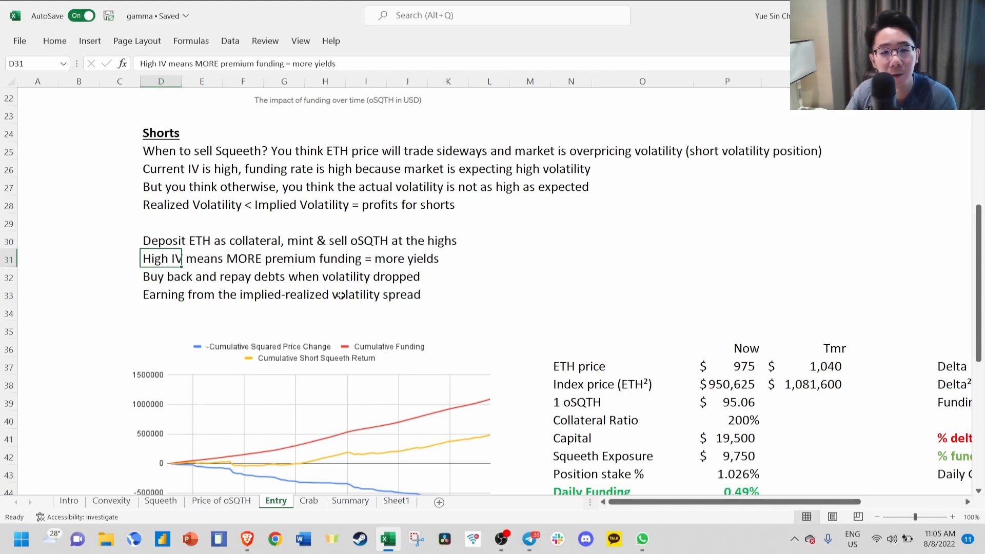
{"action": "scroll", "scroll_direction": "up", "scroll_amount": 3}
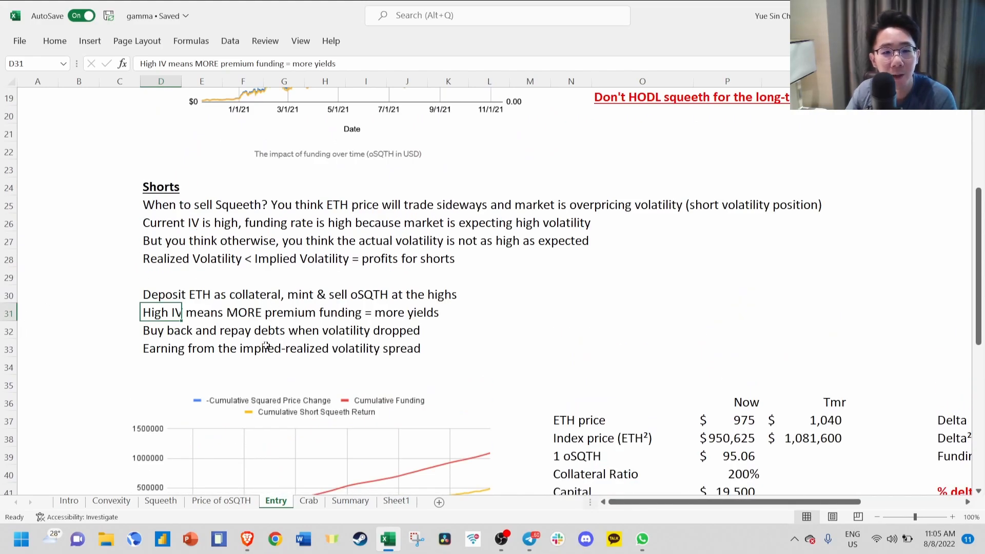
{"action": "mouse_move", "coordinate": [609, 322]}
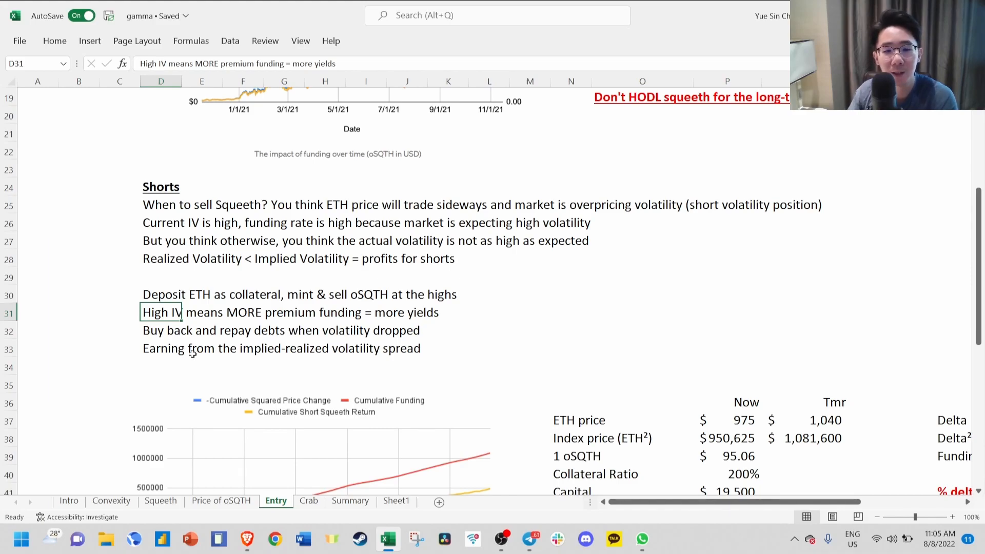
{"action": "scroll", "scroll_direction": "down", "scroll_amount": 3}
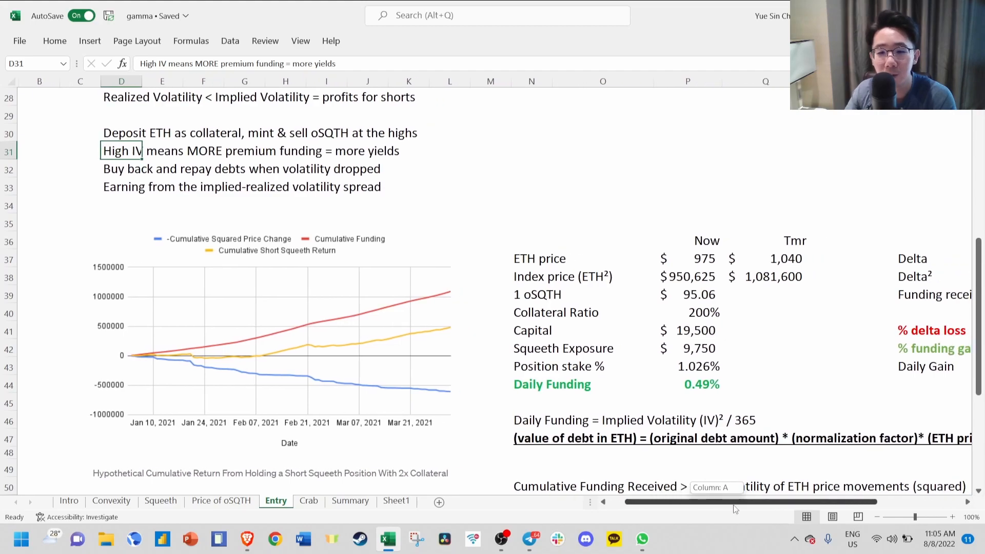
- Inspect the current ETH price input and the squeeth exposure formula, half of the capital
{"action": "left_click", "coordinate": [687, 258]}
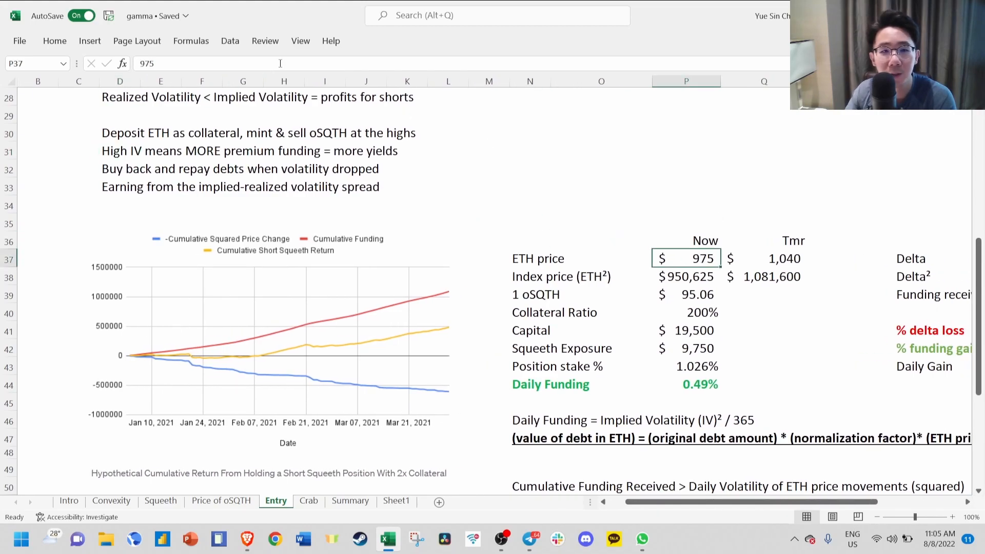
{"action": "left_click", "coordinate": [687, 204]}
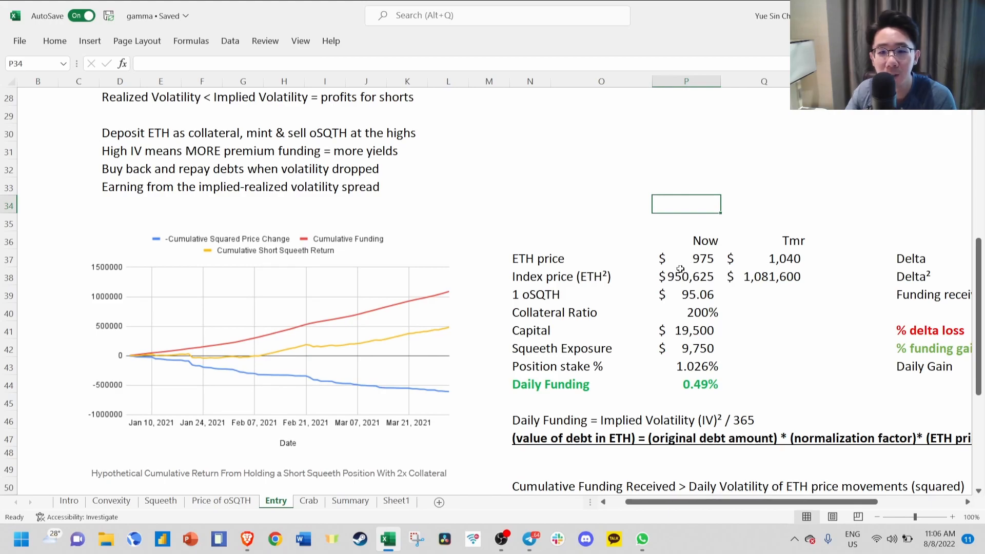
{"action": "mouse_move", "coordinate": [642, 271]}
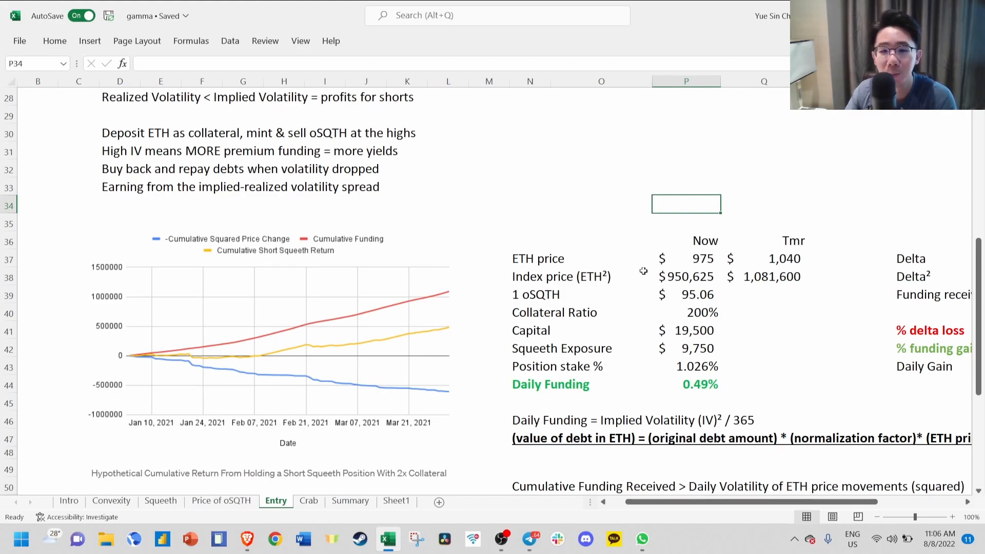
{"action": "left_click", "coordinate": [687, 312]}
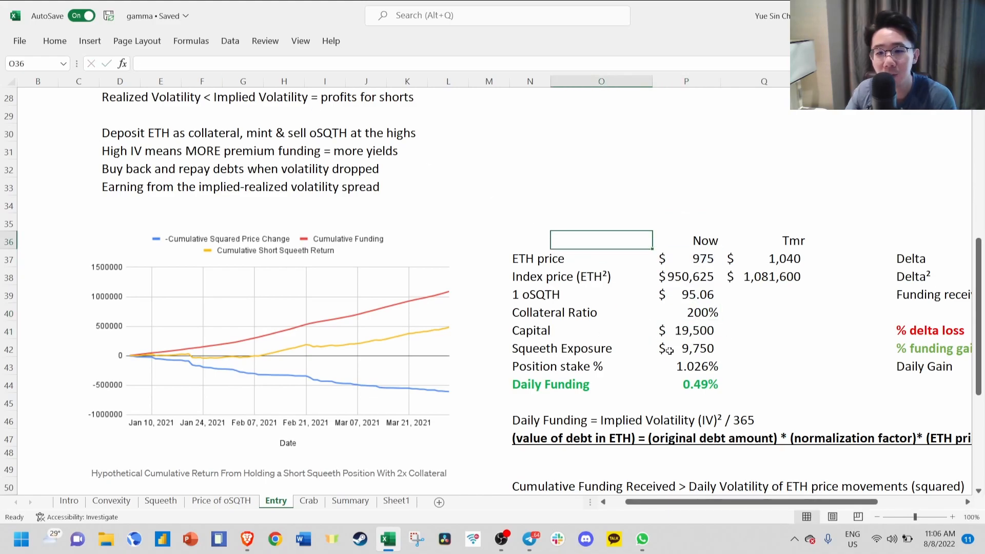
{"action": "left_click", "coordinate": [687, 348]}
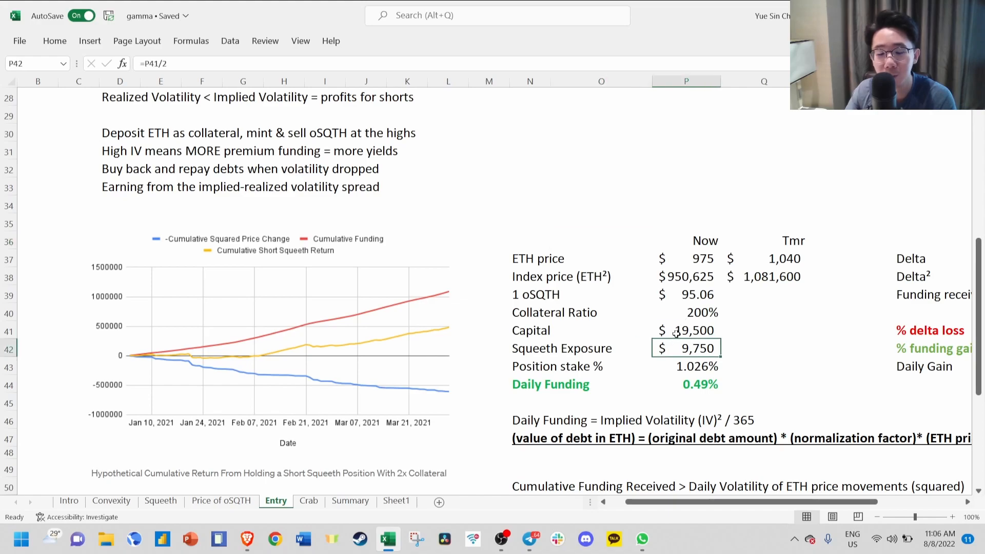
{"action": "mouse_move", "coordinate": [675, 312]}
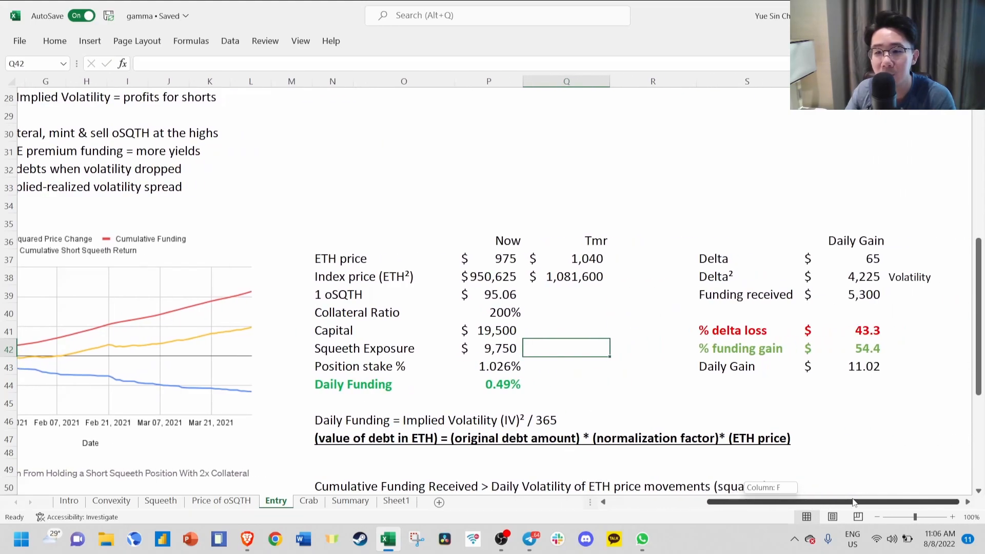
{"action": "type", "text": "=Q37-P37"}
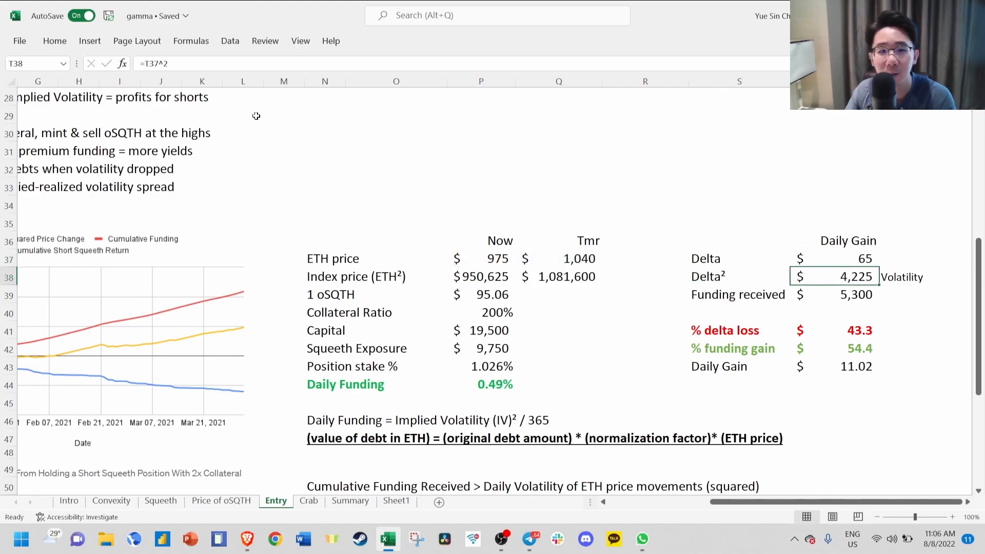
{"action": "left_click", "coordinate": [645, 294]}
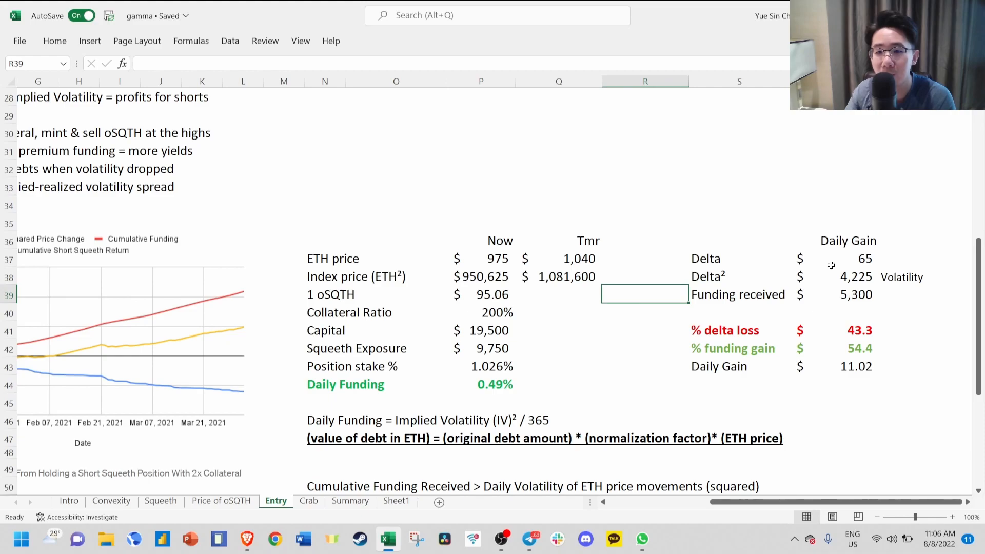
{"action": "left_click", "coordinate": [835, 294]}
{"action": "type", "text": "=Q38*P44"}
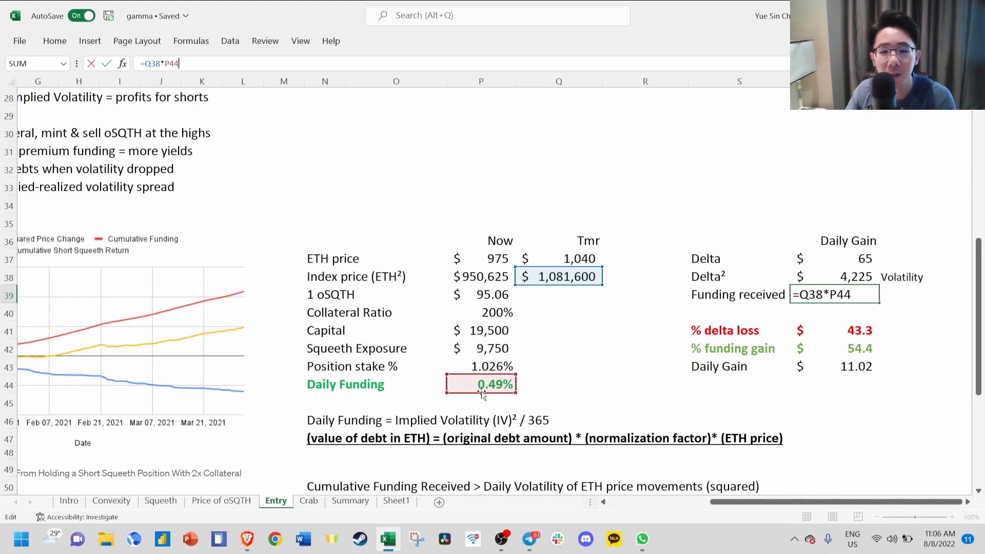
{"action": "key", "text": "Return"}
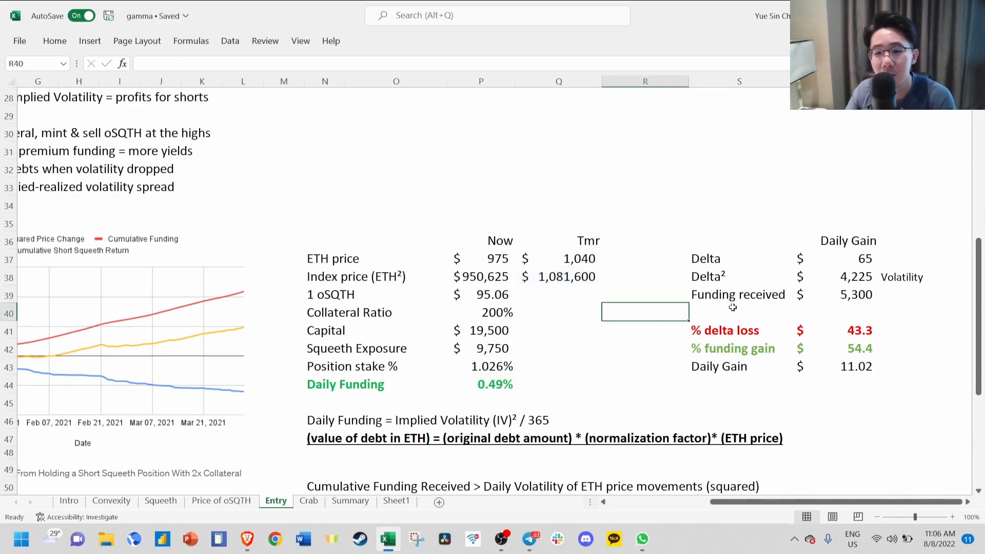
{"action": "left_click", "coordinate": [855, 330]}
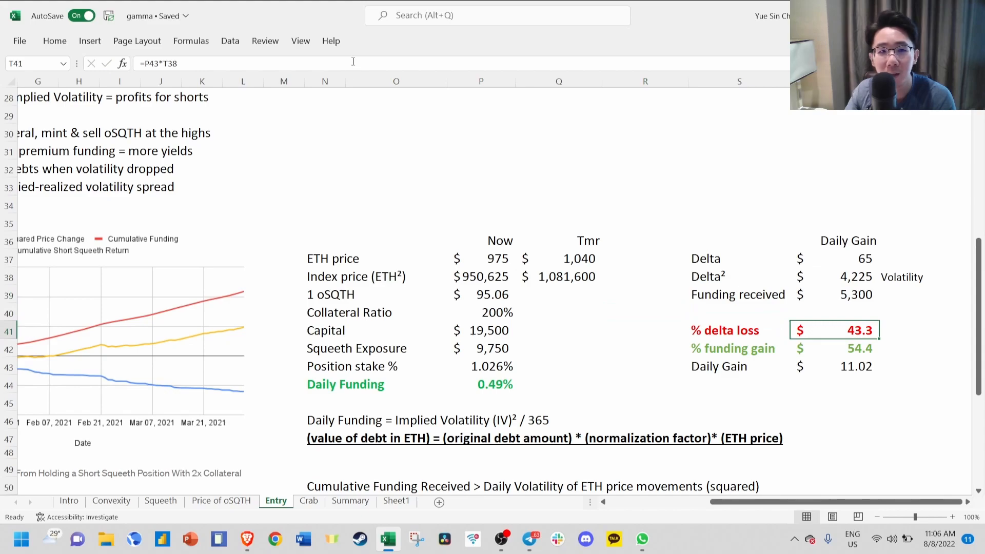
{"action": "double_click", "coordinate": [834, 329]}
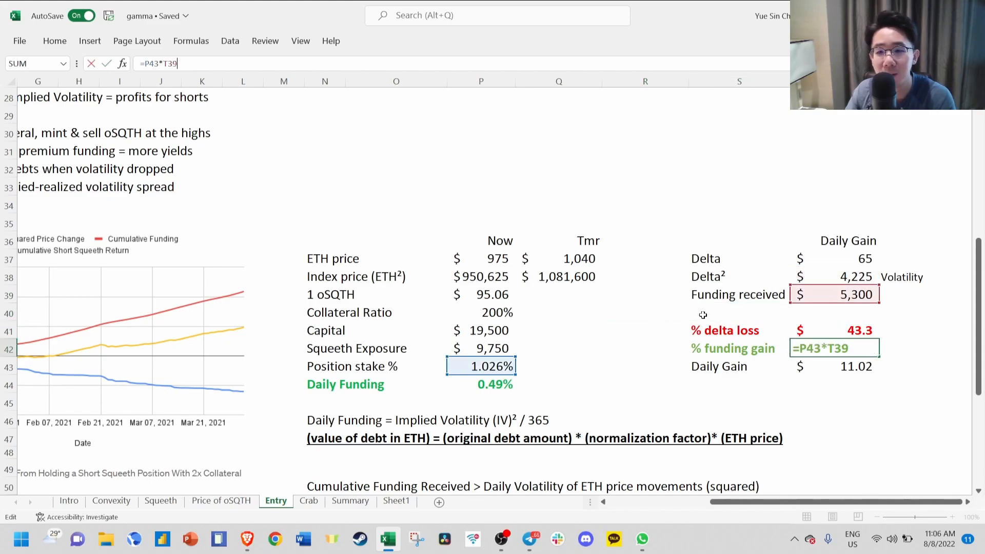
{"action": "key", "text": "Return"}
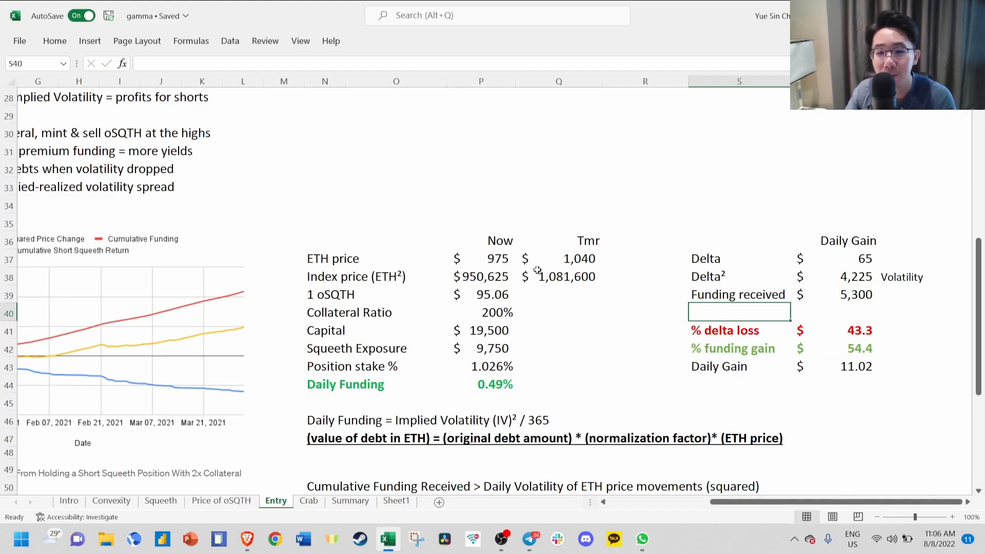
{"action": "mouse_move", "coordinate": [806, 366]}
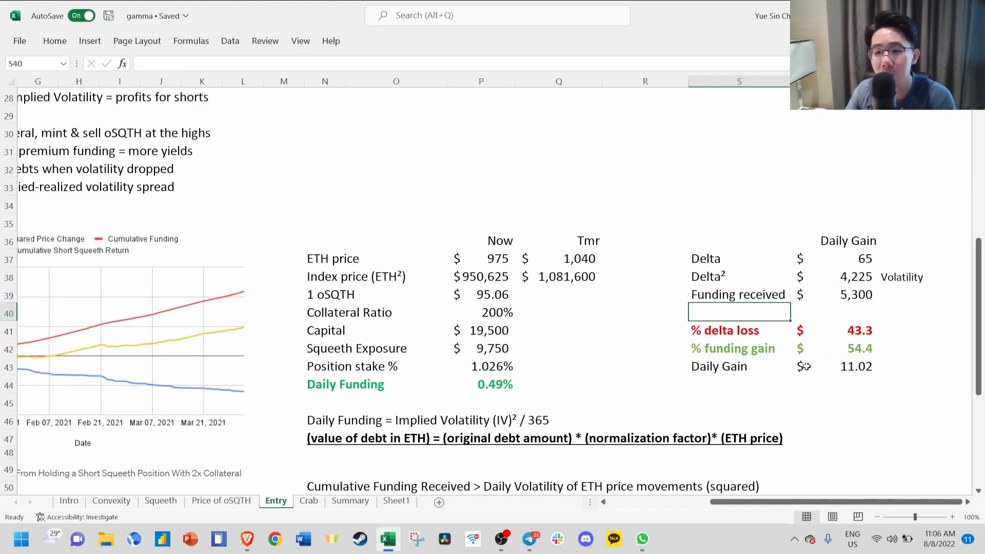
{"action": "mouse_move", "coordinate": [432, 386]}
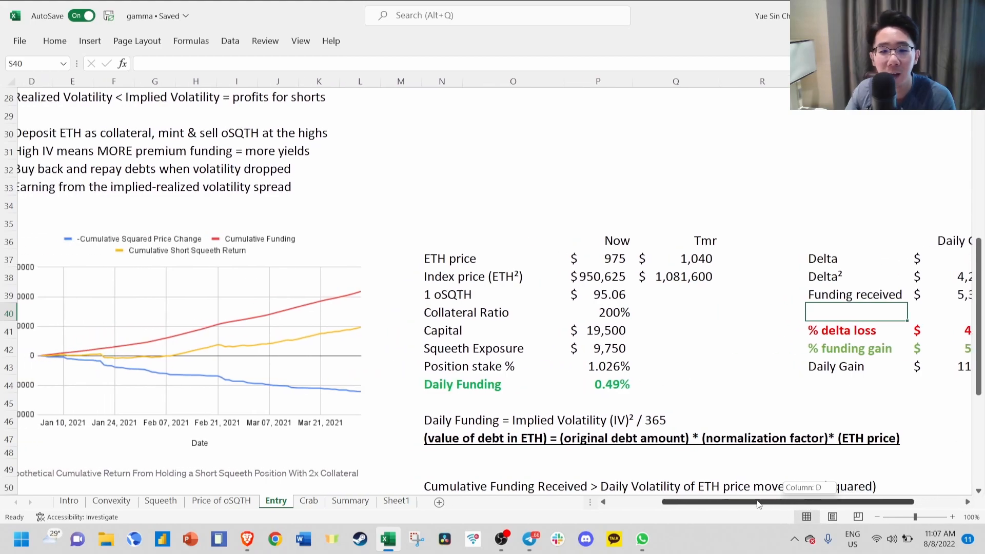
{"action": "scroll", "scroll_direction": "left", "scroll_amount": 3}
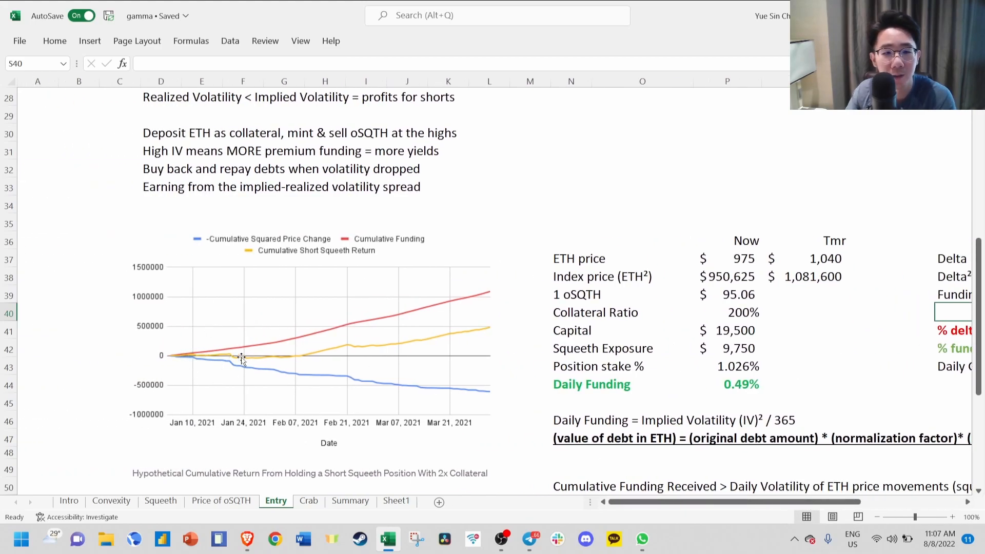
{"action": "mouse_move", "coordinate": [192, 353]}
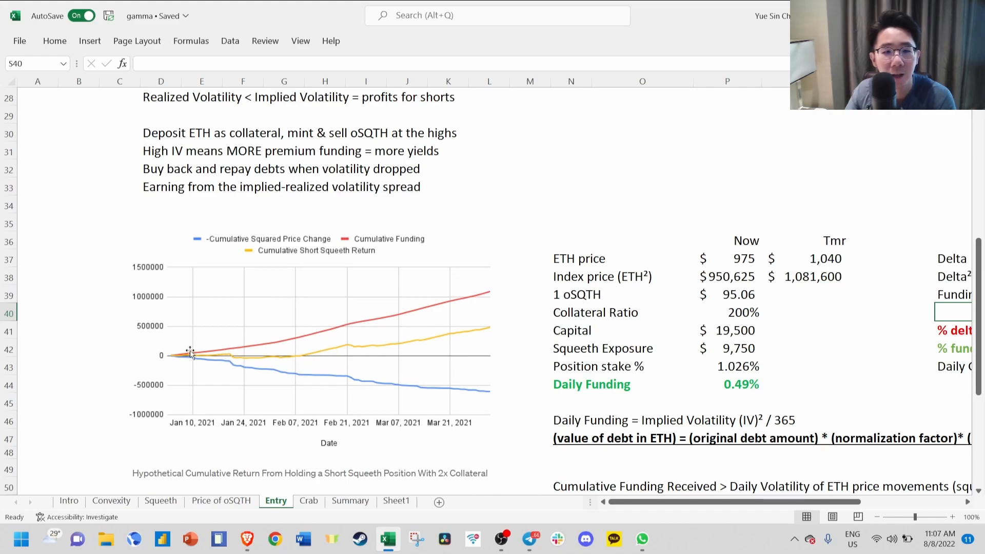
{"action": "mouse_move", "coordinate": [253, 336]}
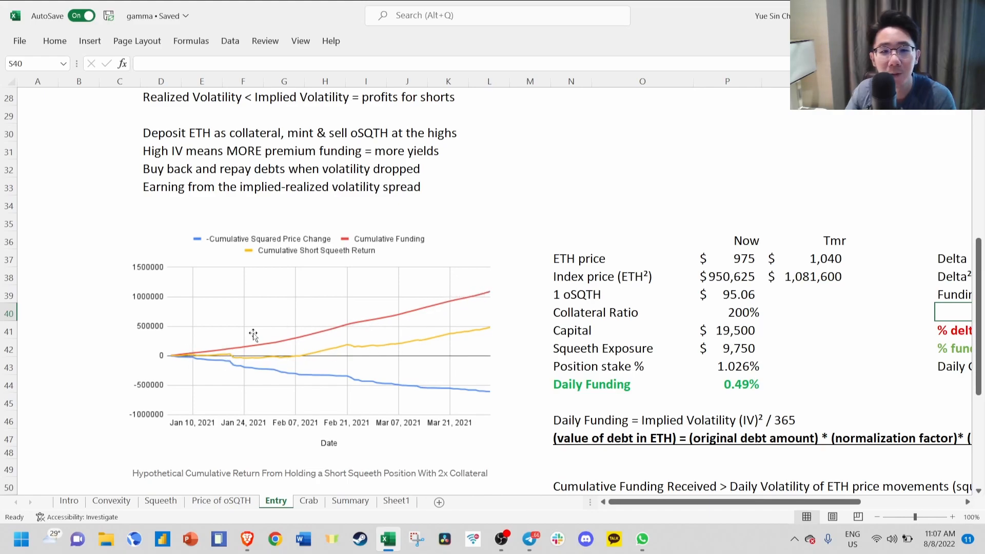
{"action": "mouse_move", "coordinate": [491, 396]}
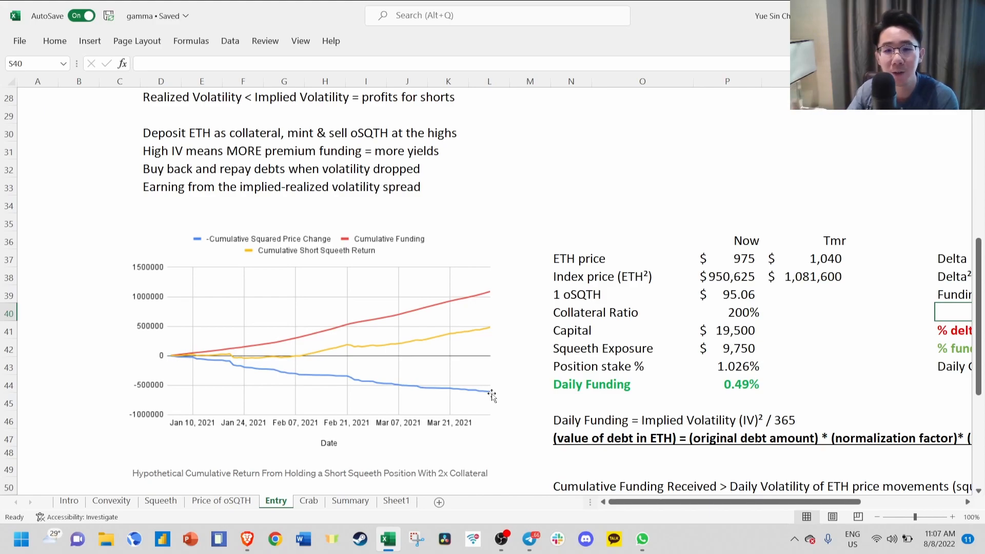
{"action": "mouse_move", "coordinate": [308, 383]}
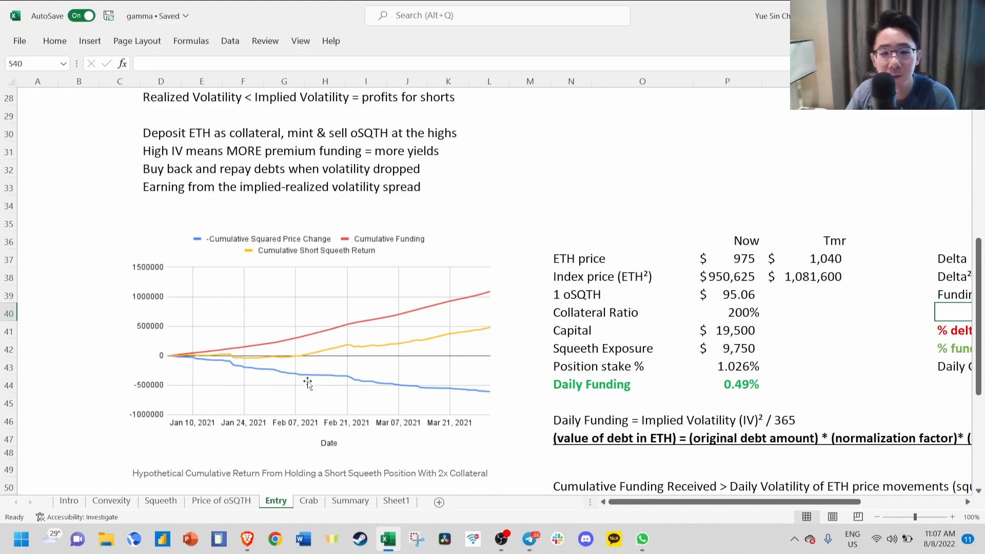
{"action": "mouse_move", "coordinate": [490, 382]}
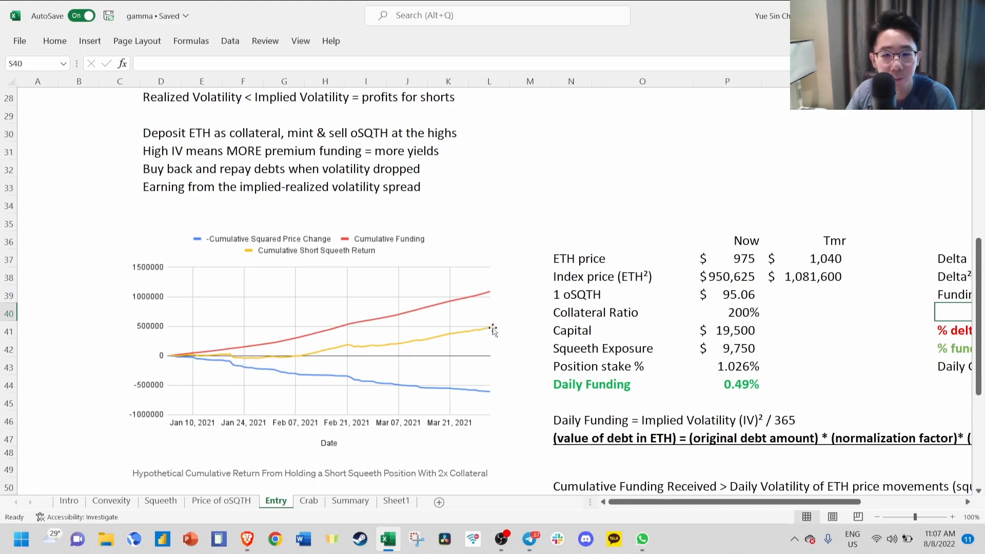
{"action": "mouse_move", "coordinate": [357, 321]}
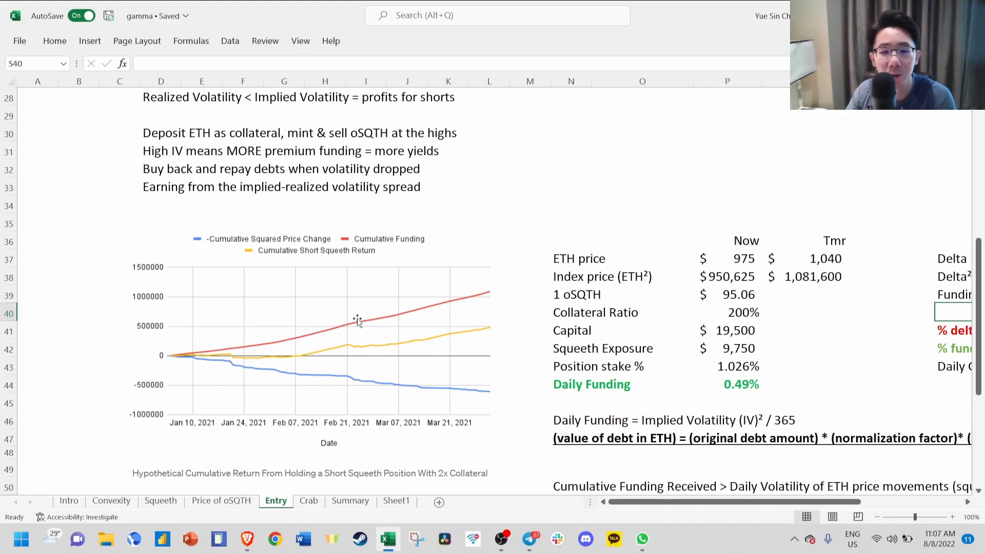
{"action": "scroll", "scroll_direction": "down", "scroll_amount": 3}
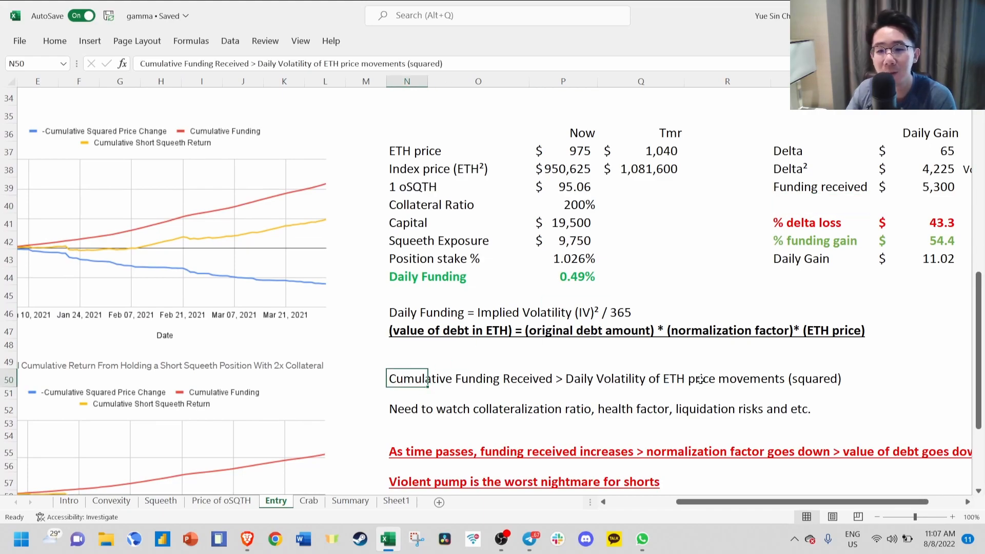
{"action": "mouse_move", "coordinate": [762, 348]}
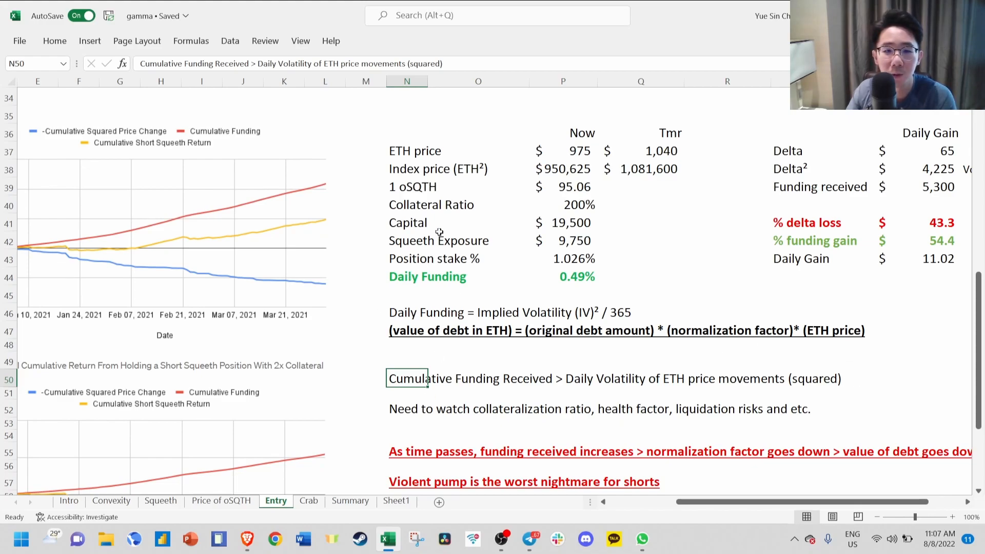
{"action": "mouse_move", "coordinate": [519, 414]}
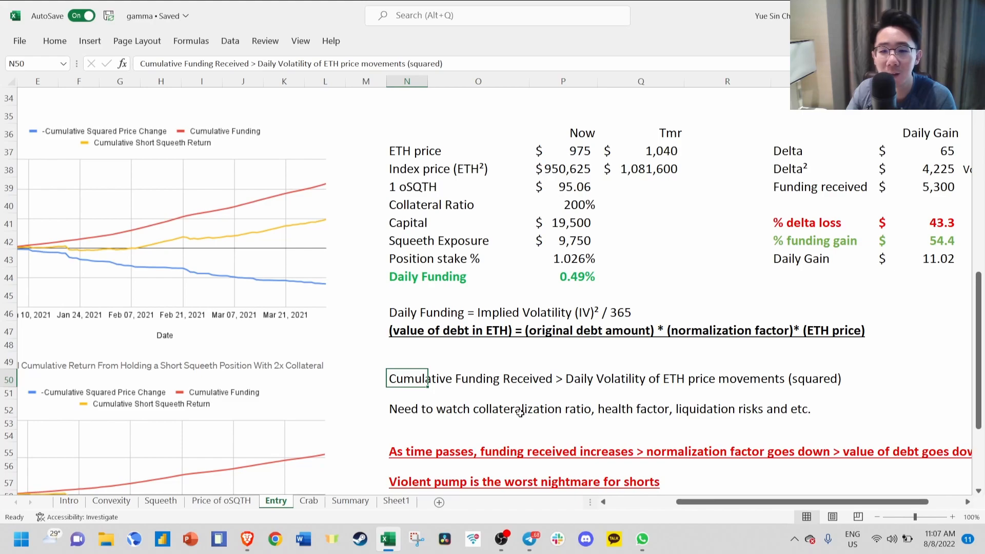
{"action": "mouse_move", "coordinate": [737, 411]}
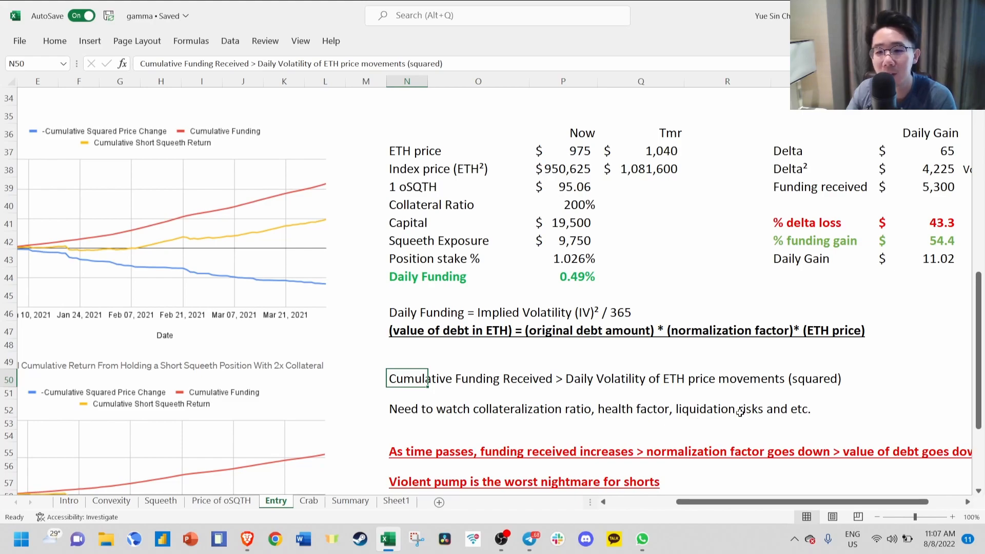
{"action": "mouse_move", "coordinate": [495, 356]}
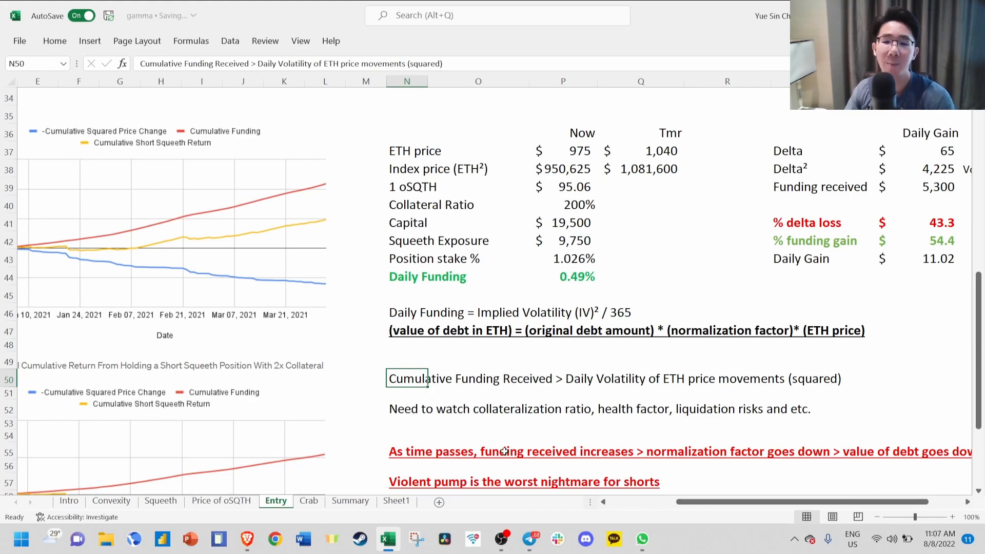
{"action": "mouse_move", "coordinate": [650, 458]}
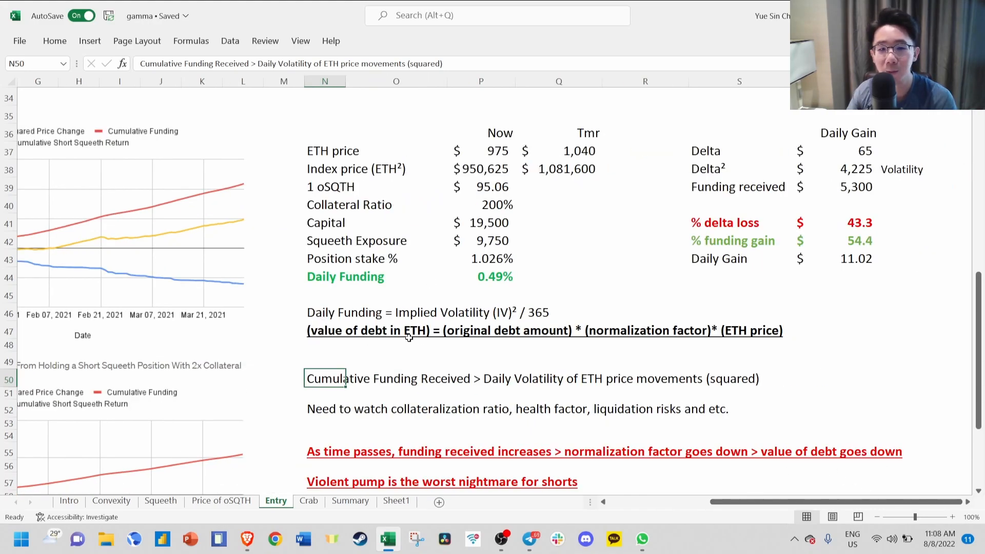
{"action": "mouse_move", "coordinate": [469, 325]}
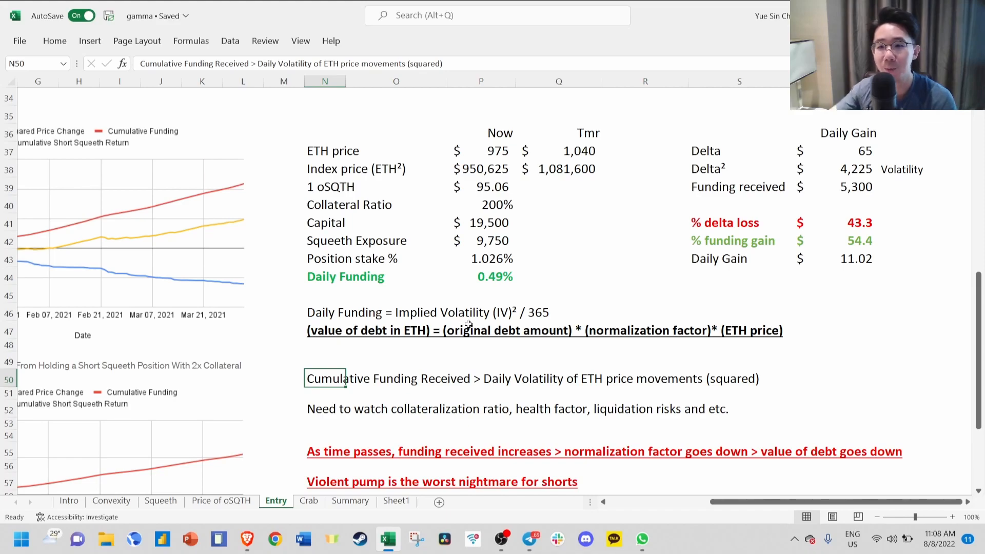
{"action": "mouse_move", "coordinate": [595, 325]}
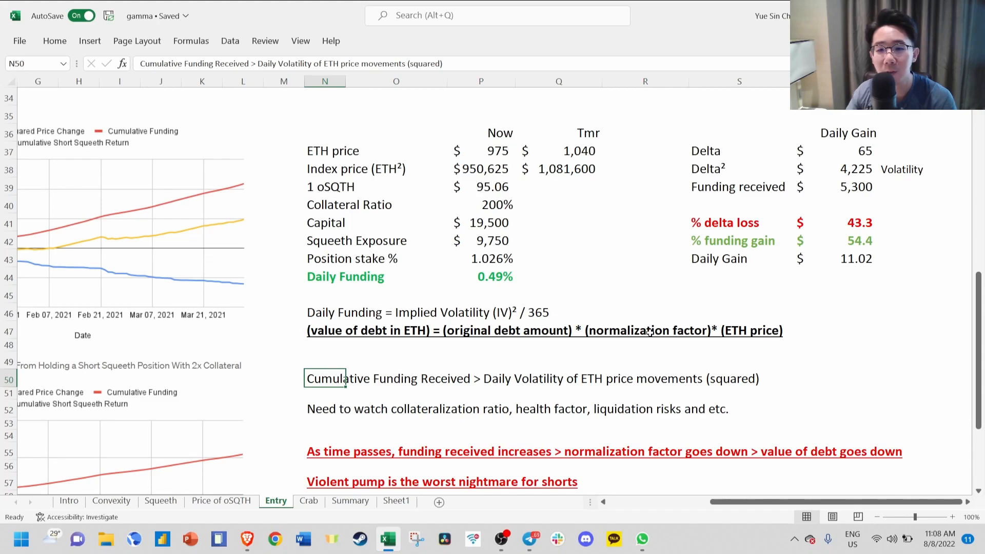
{"action": "mouse_move", "coordinate": [622, 336]}
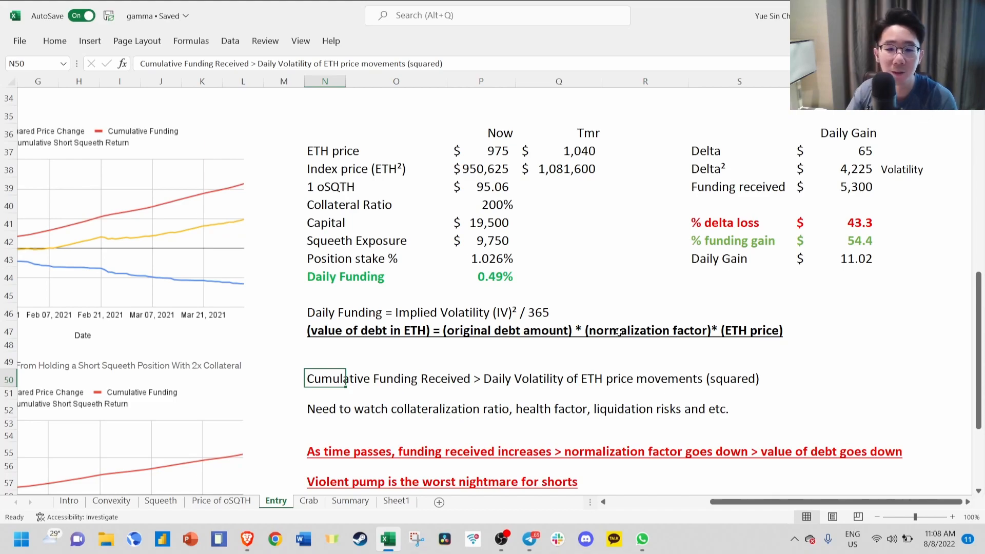
{"action": "mouse_move", "coordinate": [465, 416]}
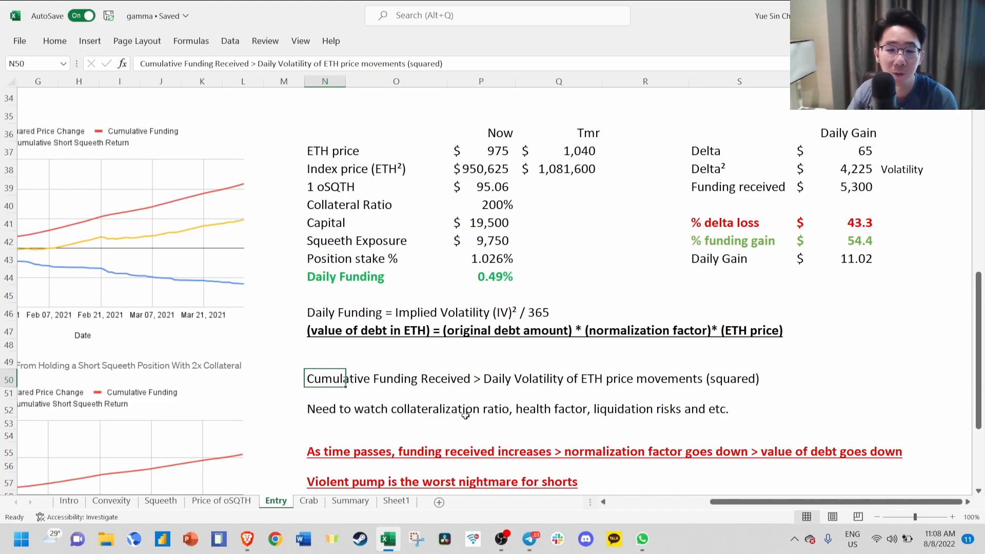
{"action": "scroll", "scroll_direction": "down", "scroll_amount": 3}
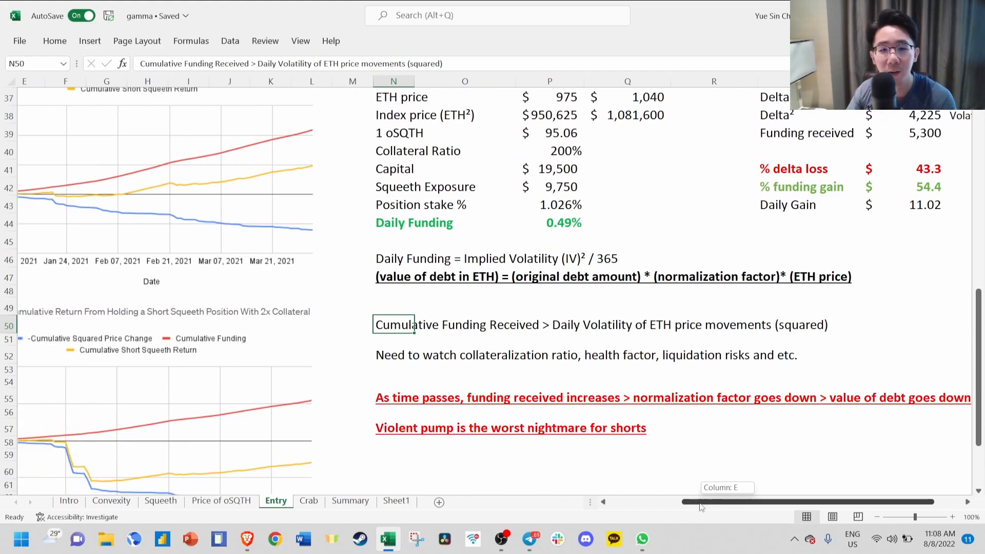
{"action": "scroll", "scroll_direction": "left", "scroll_amount": 3}
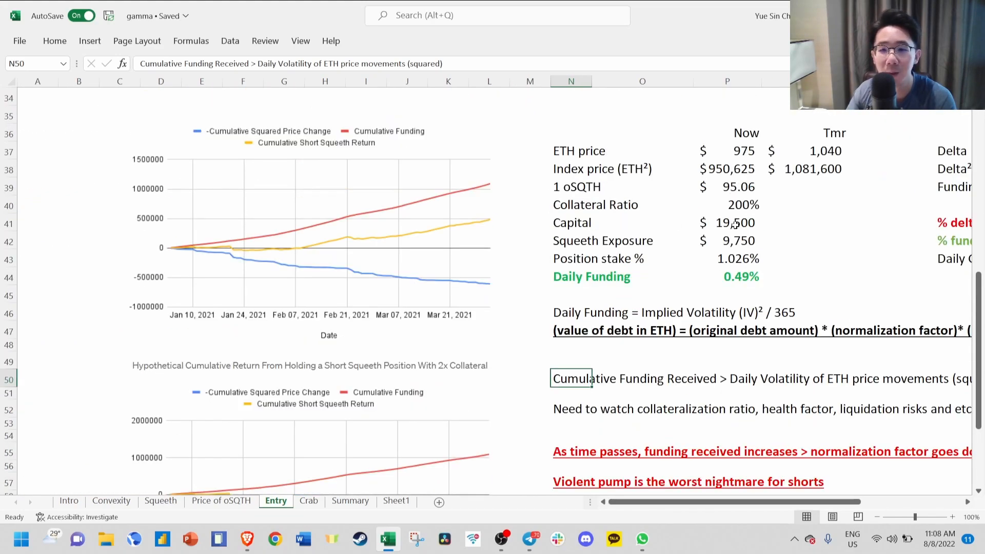
{"action": "scroll", "scroll_direction": "up", "scroll_amount": 3}
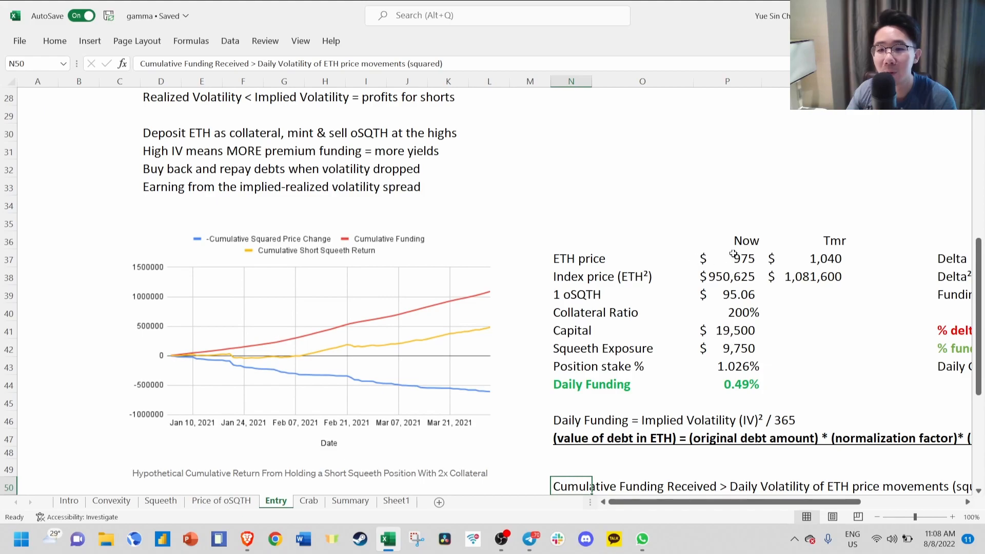
{"action": "mouse_move", "coordinate": [832, 255]}
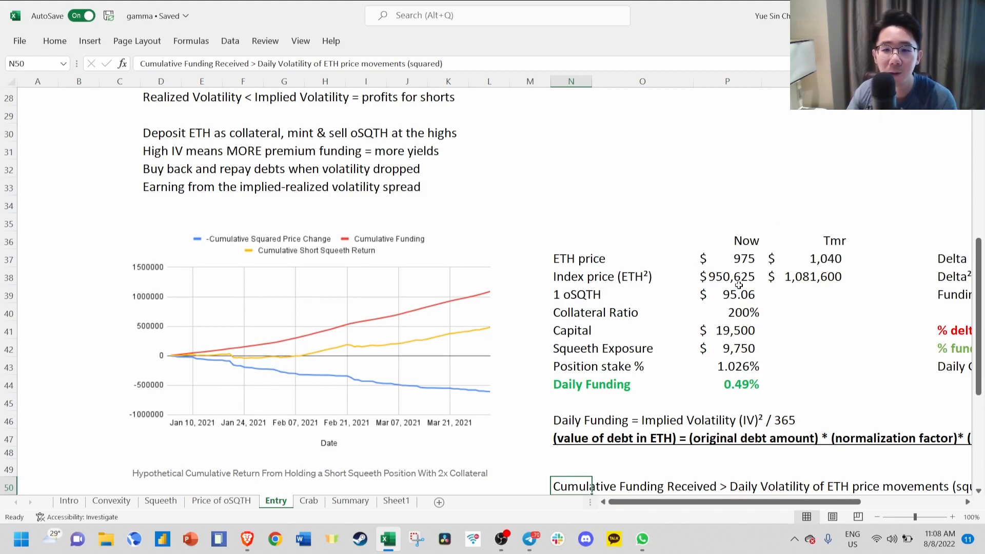
{"action": "scroll", "scroll_direction": "down", "scroll_amount": 3}
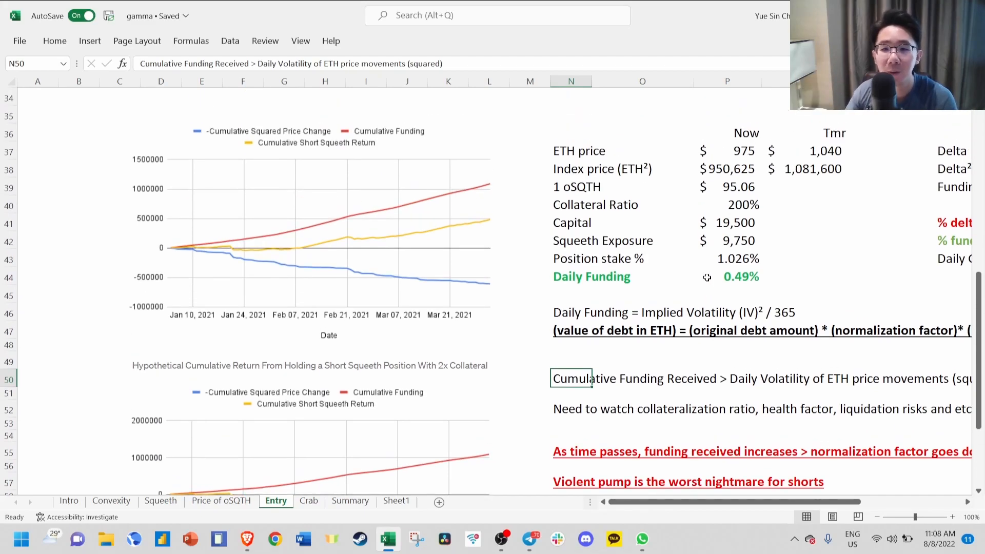
{"action": "left_click", "coordinate": [805, 151]}
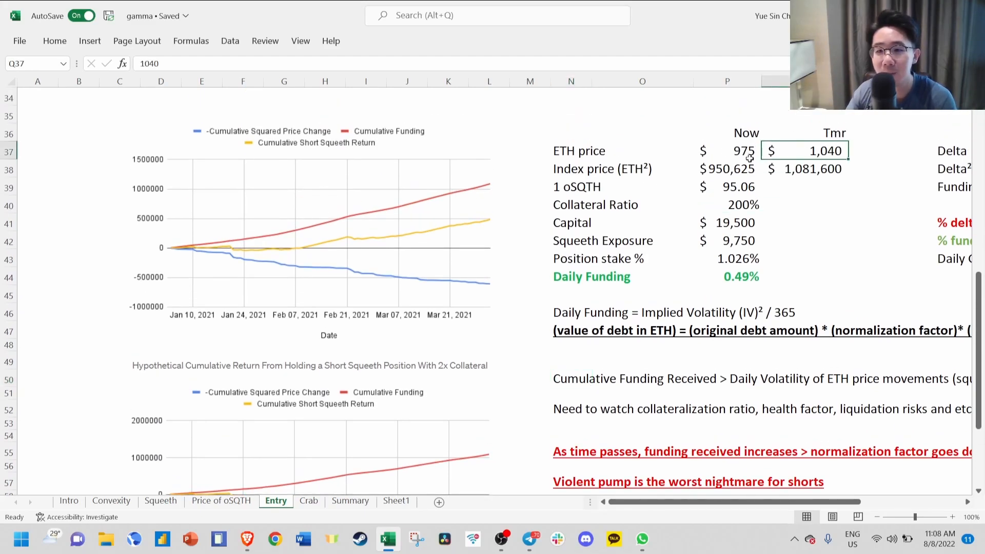
{"action": "left_click", "coordinate": [726, 150]}
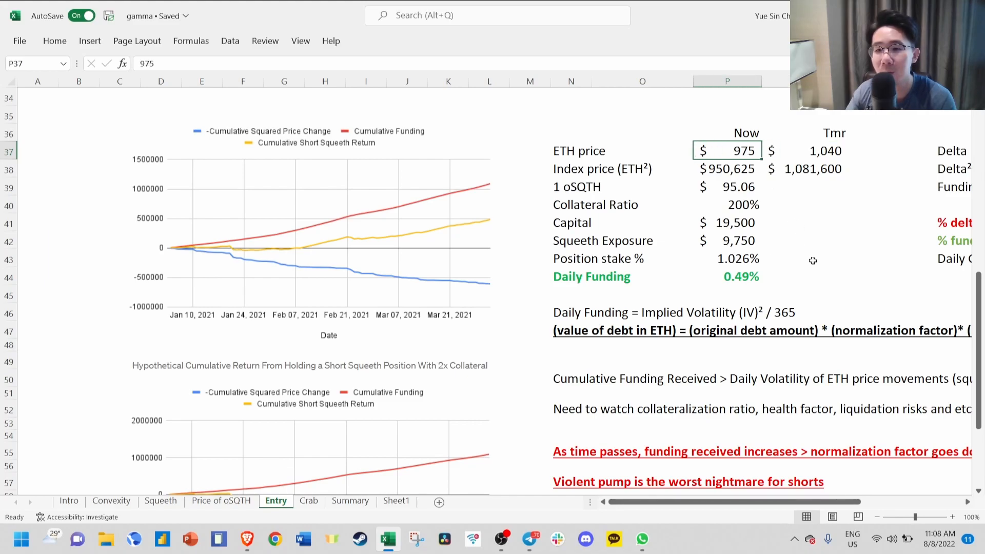
{"action": "mouse_move", "coordinate": [608, 291]}
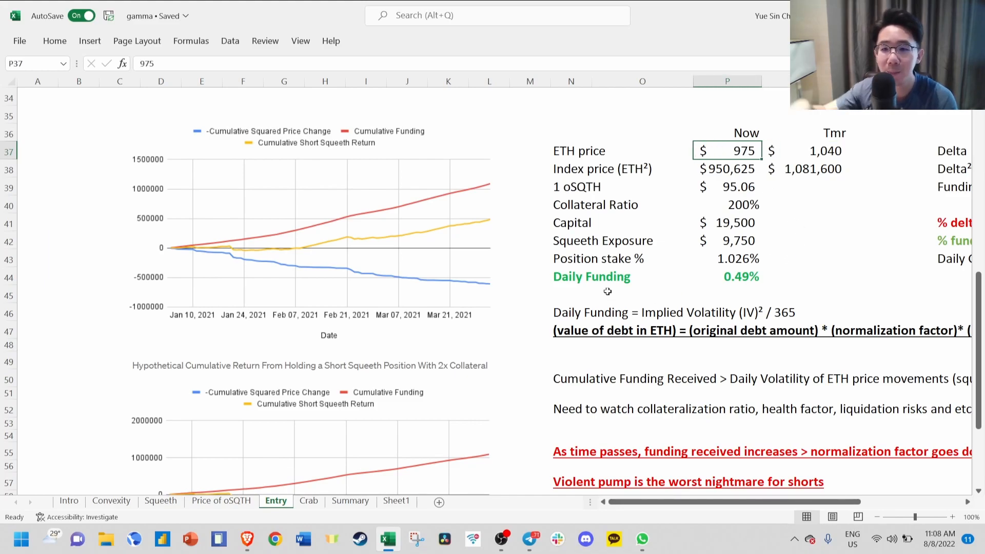
{"action": "scroll", "scroll_direction": "up", "scroll_amount": 3}
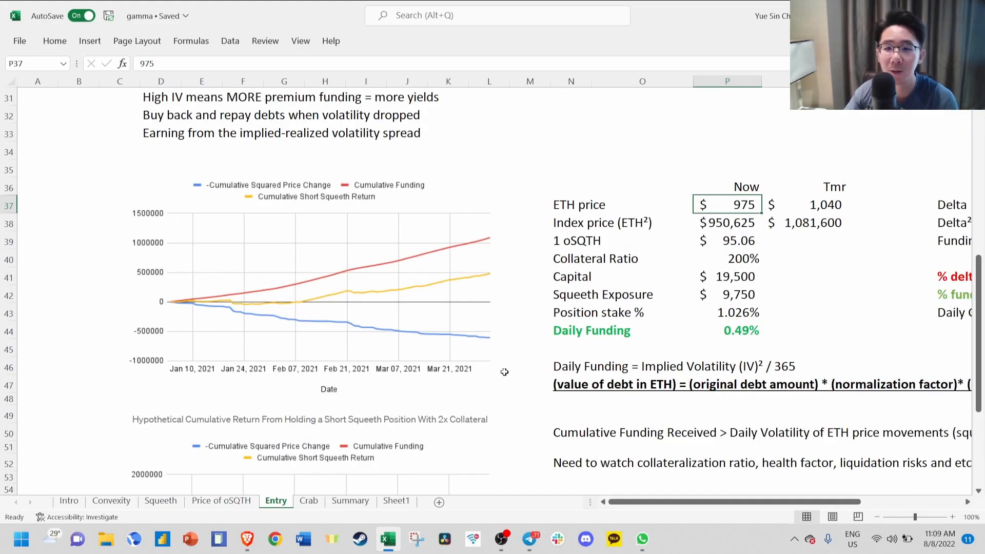
{"action": "mouse_move", "coordinate": [503, 380]}
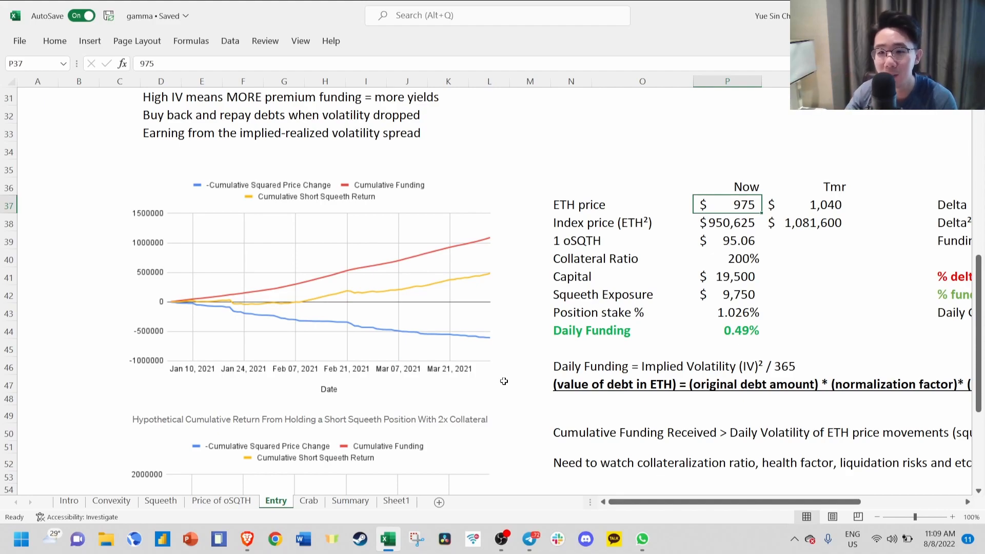
{"action": "scroll", "scroll_direction": "down", "scroll_amount": 3}
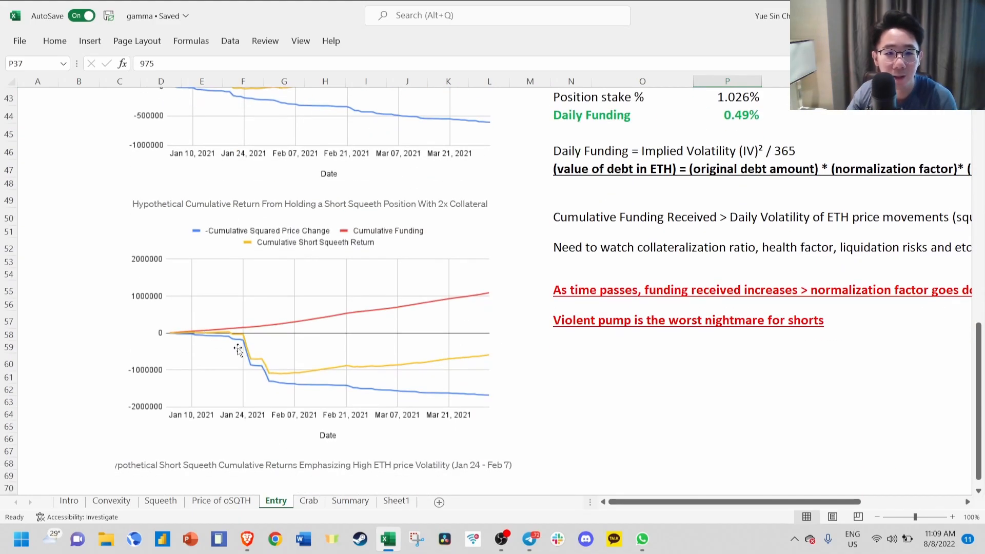
{"action": "mouse_move", "coordinate": [468, 415]}
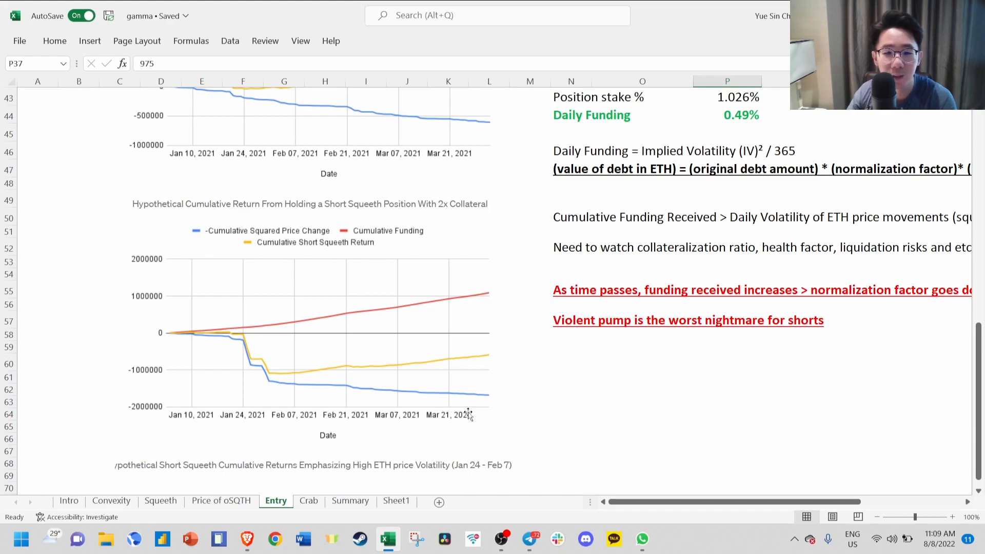
{"action": "scroll", "scroll_direction": "up", "scroll_amount": 3}
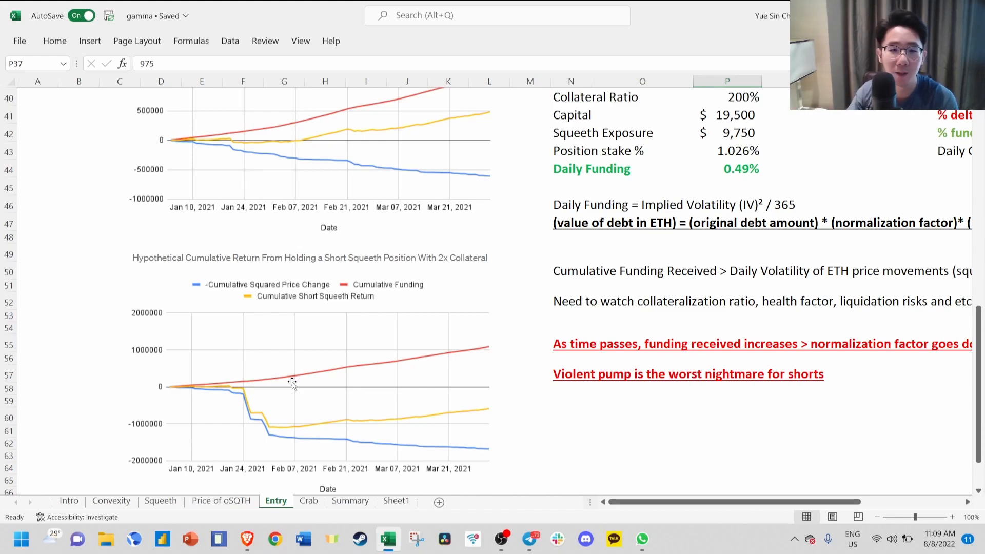
{"action": "mouse_move", "coordinate": [371, 416]}
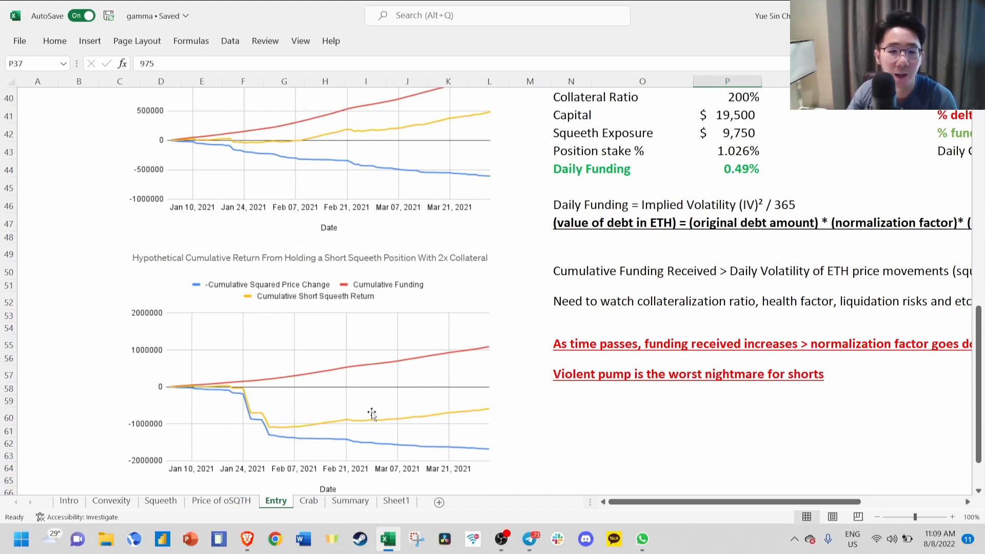
{"action": "mouse_move", "coordinate": [482, 424]}
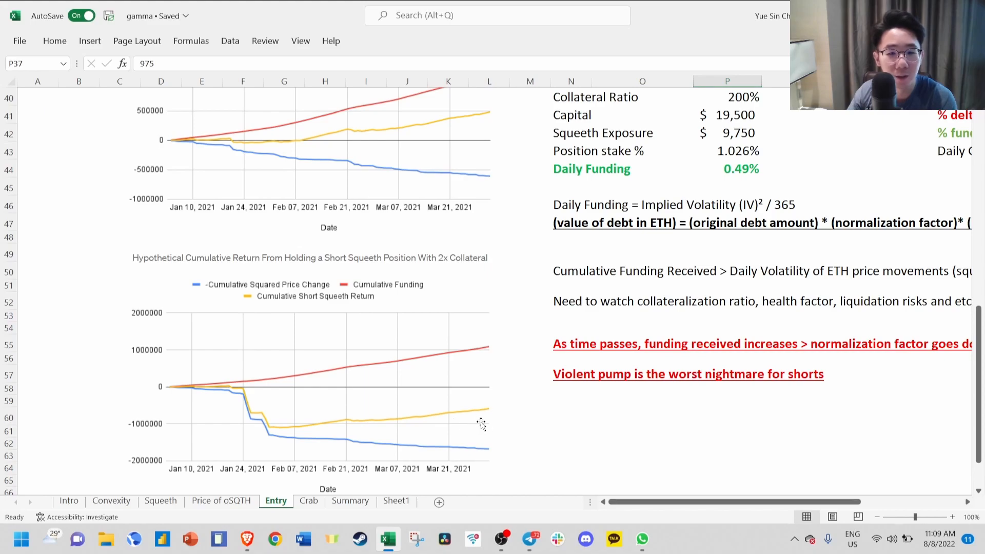
{"action": "mouse_move", "coordinate": [211, 411]}
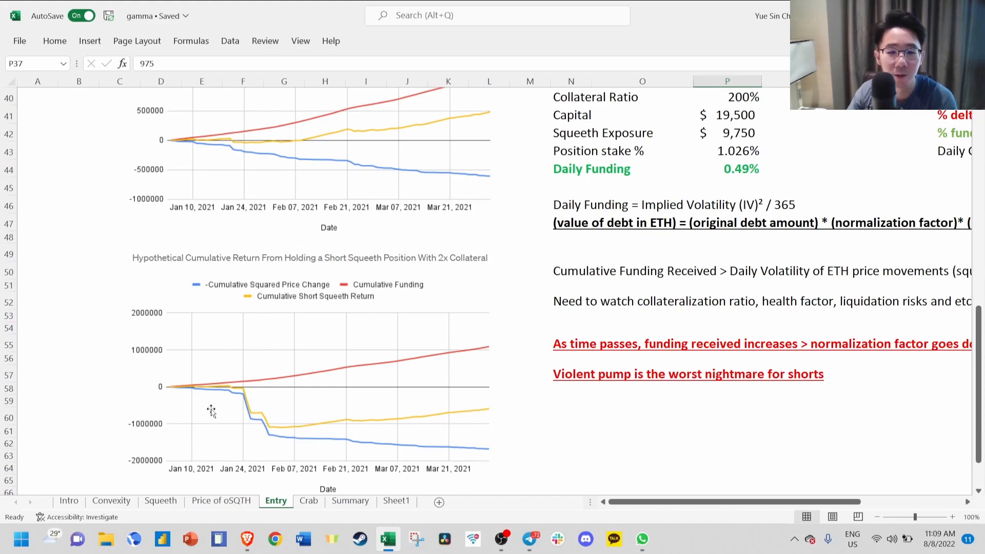
- Switch to the Crab sheet and point out the short squeeth and crab strategy lines
{"action": "left_click", "coordinate": [309, 500]}
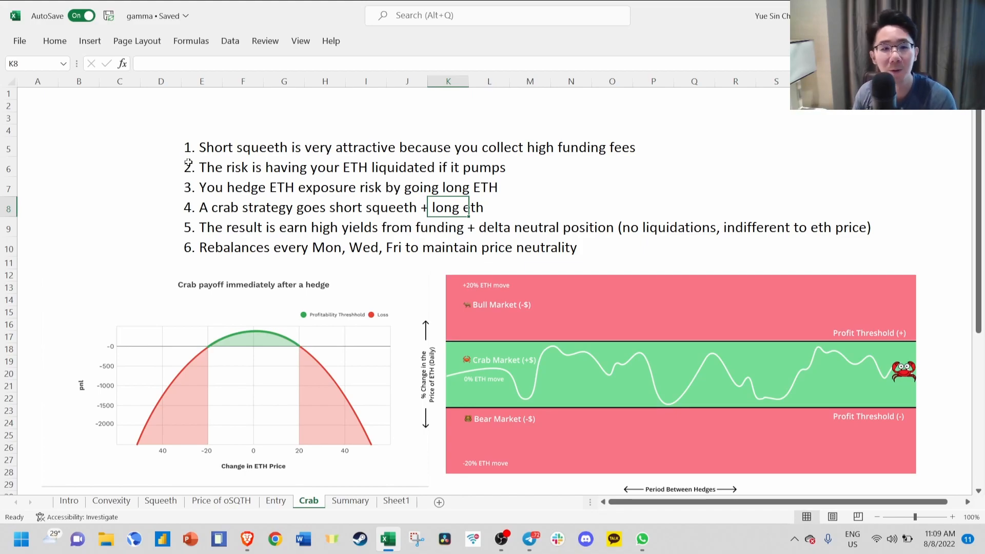
{"action": "mouse_move", "coordinate": [168, 108]}
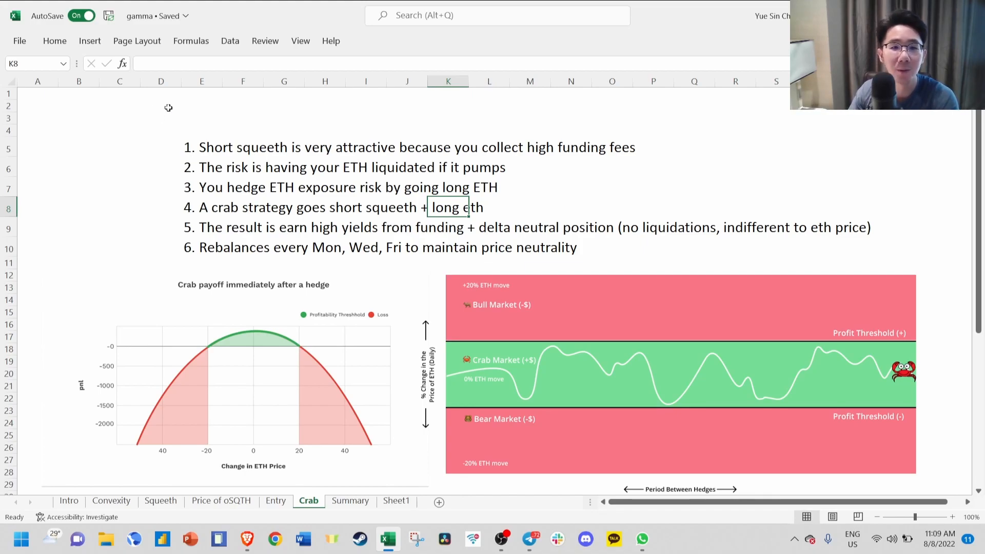
{"action": "mouse_move", "coordinate": [216, 123]}
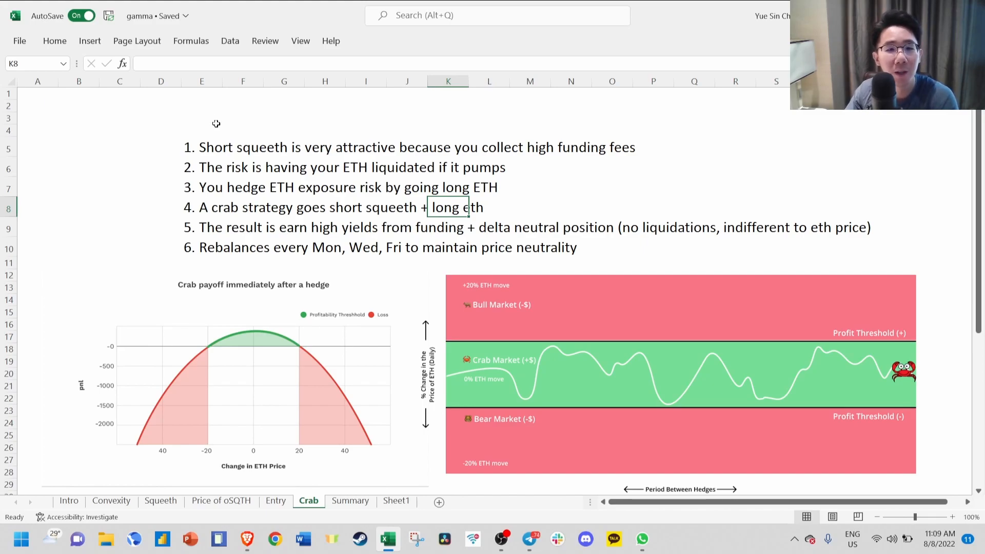
{"action": "left_click", "coordinate": [201, 147]}
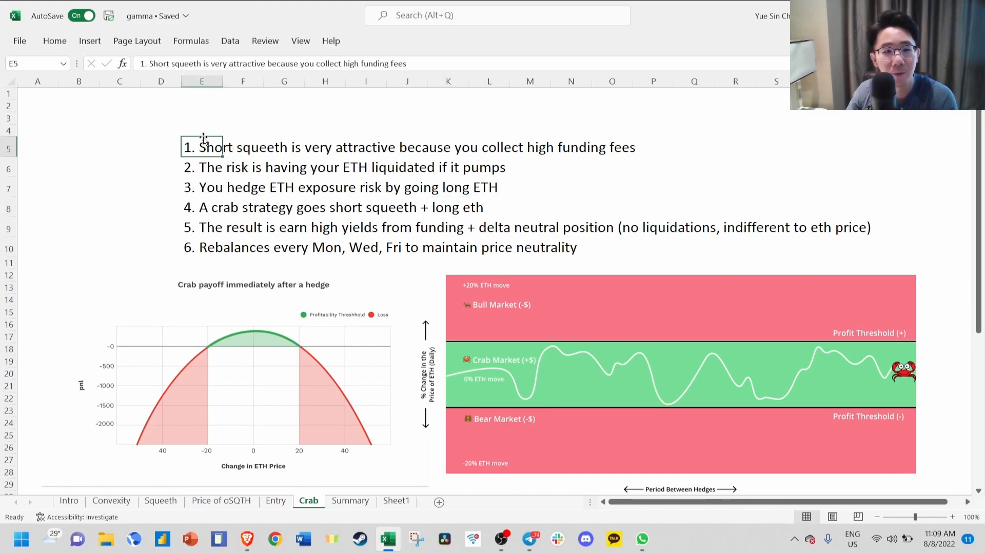
{"action": "mouse_move", "coordinate": [324, 144]}
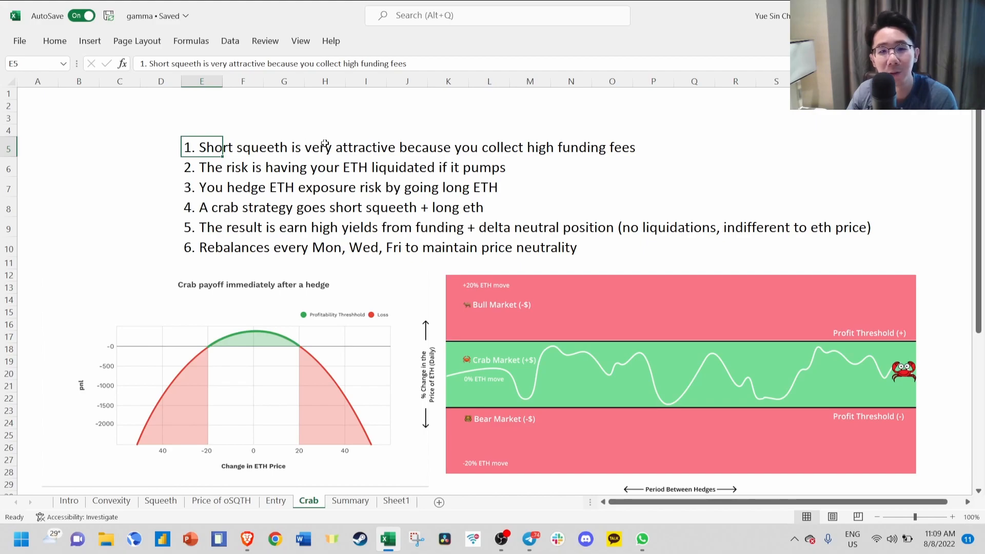
{"action": "mouse_move", "coordinate": [485, 157]}
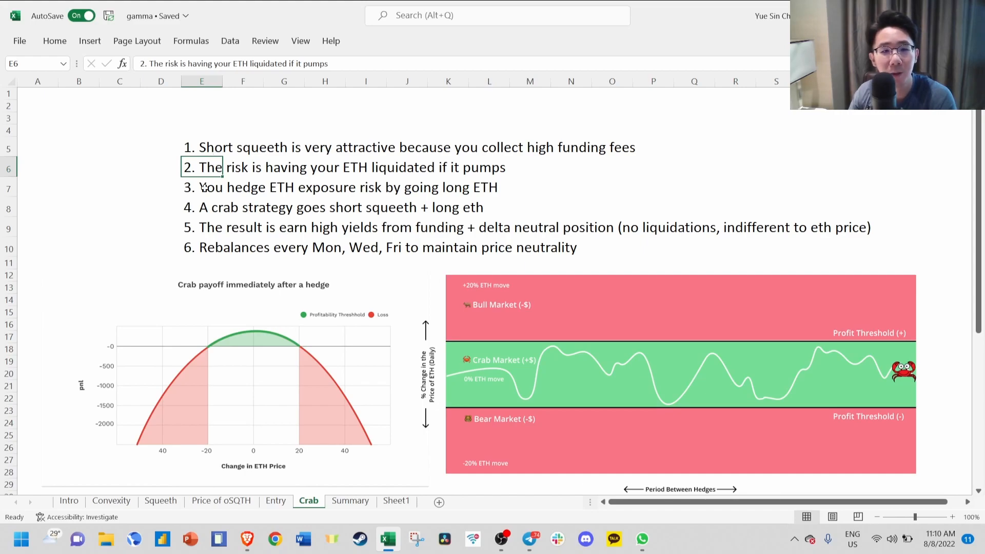
{"action": "left_click", "coordinate": [201, 187]}
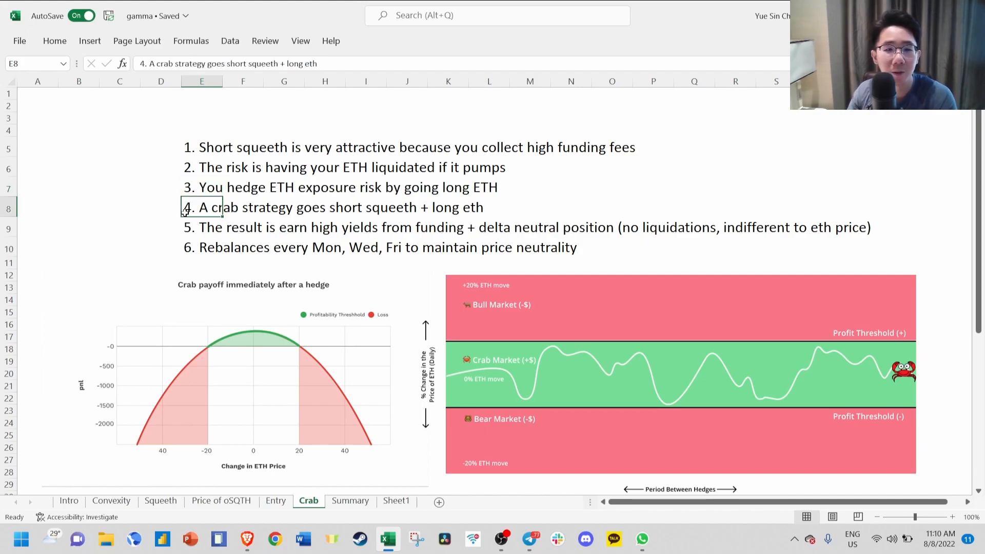
{"action": "mouse_move", "coordinate": [166, 240]}
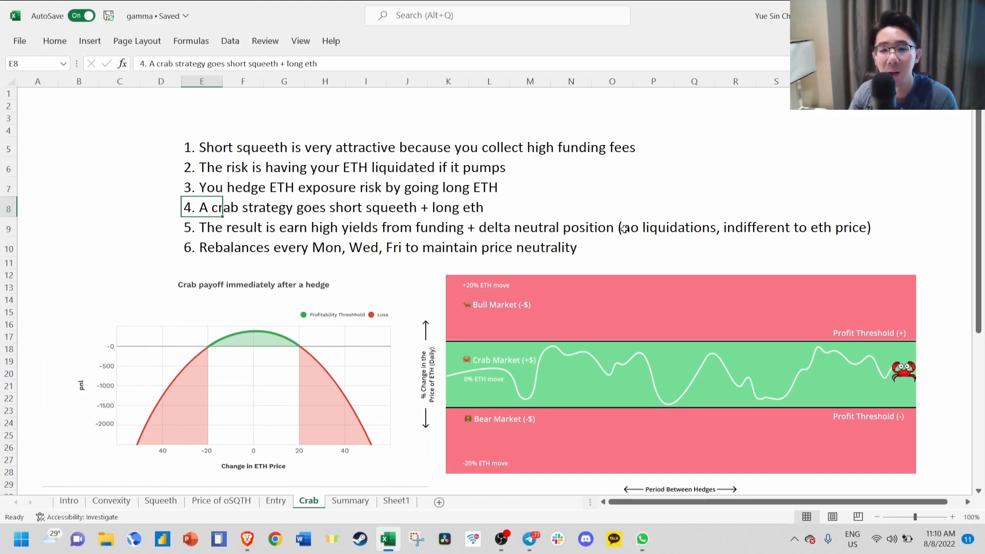
{"action": "mouse_move", "coordinate": [713, 217]}
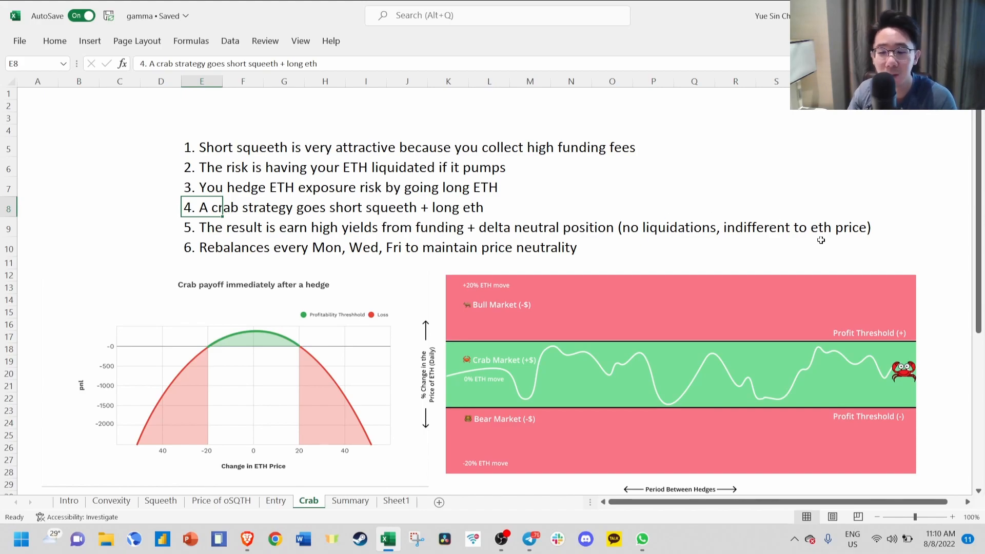
{"action": "mouse_move", "coordinate": [166, 240]}
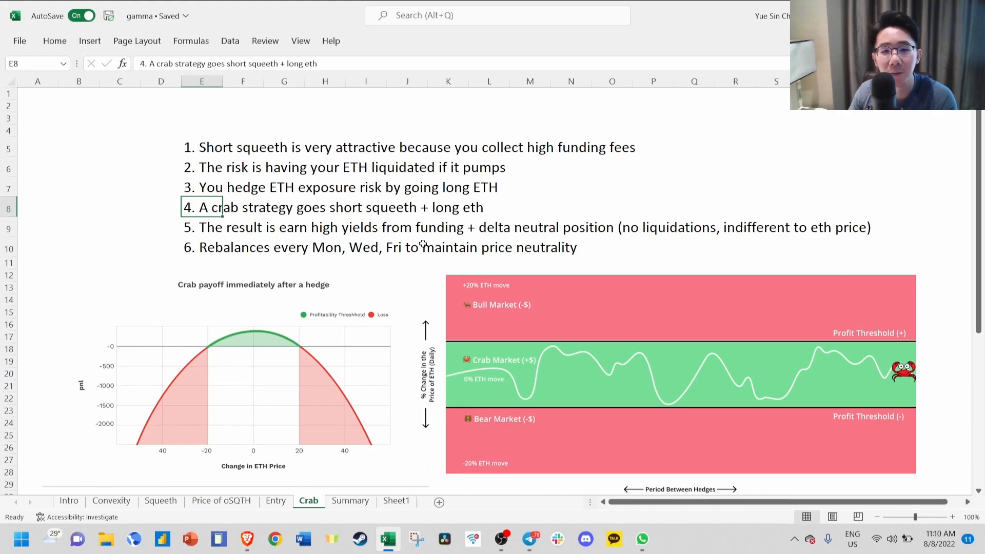
{"action": "scroll", "scroll_direction": "up", "scroll_amount": 3}
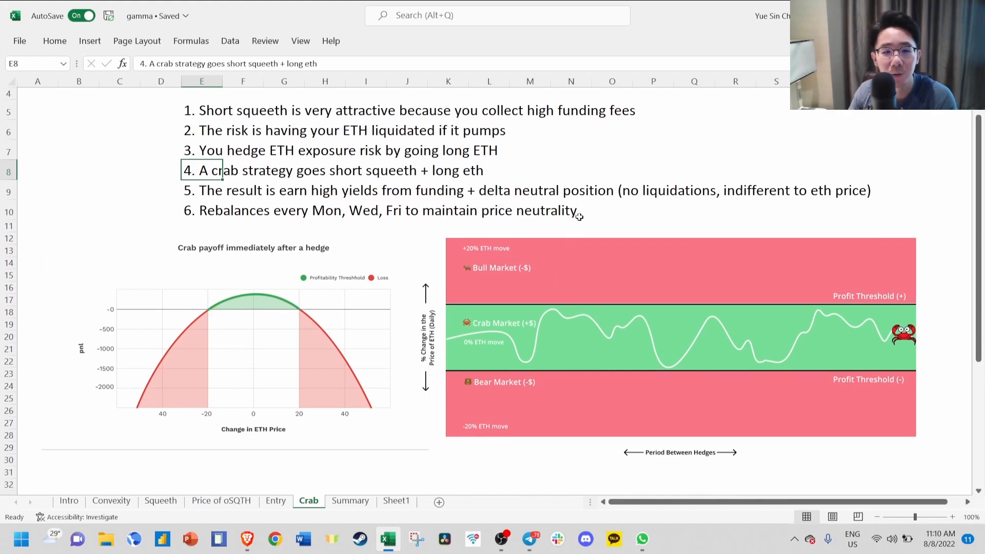
{"action": "mouse_move", "coordinate": [139, 369]}
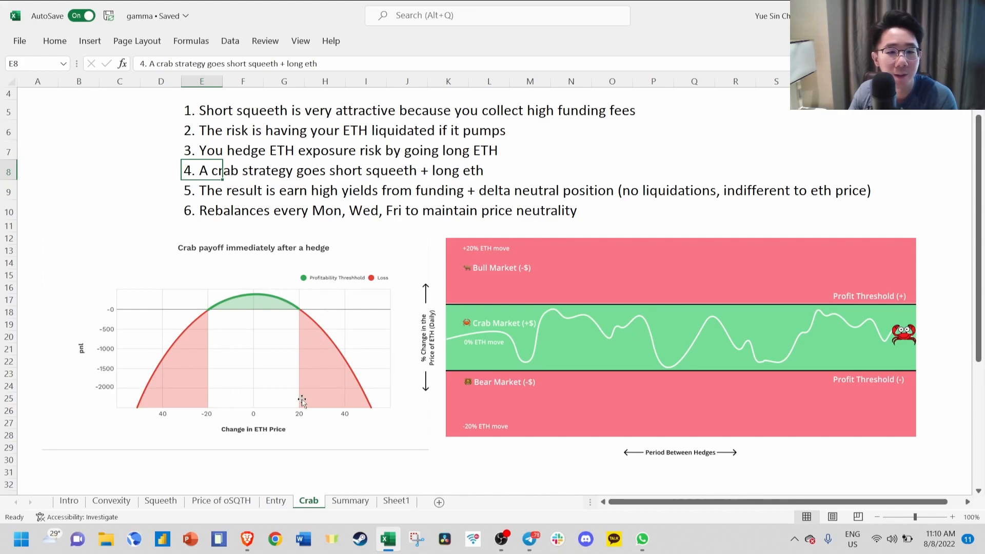
{"action": "mouse_move", "coordinate": [257, 317]}
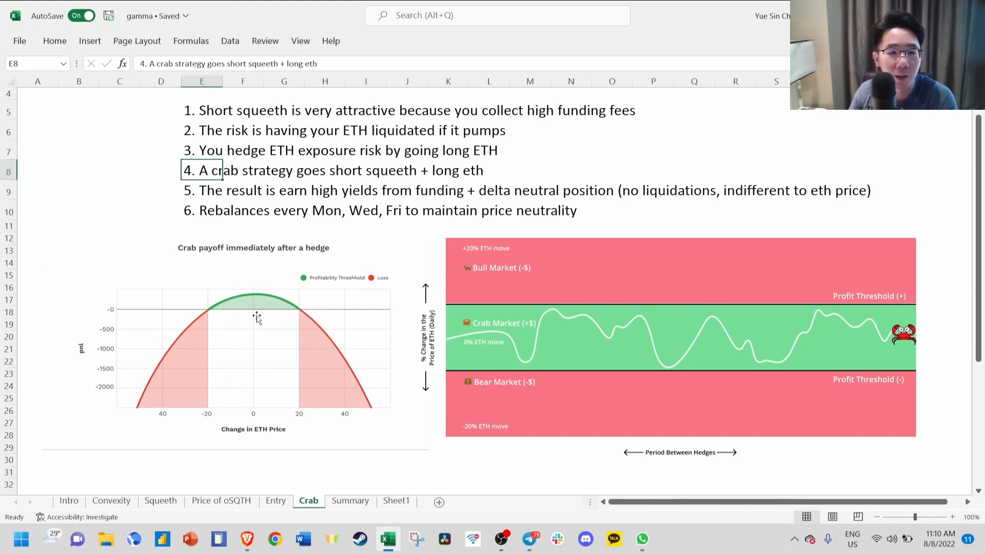
{"action": "mouse_move", "coordinate": [264, 420]}
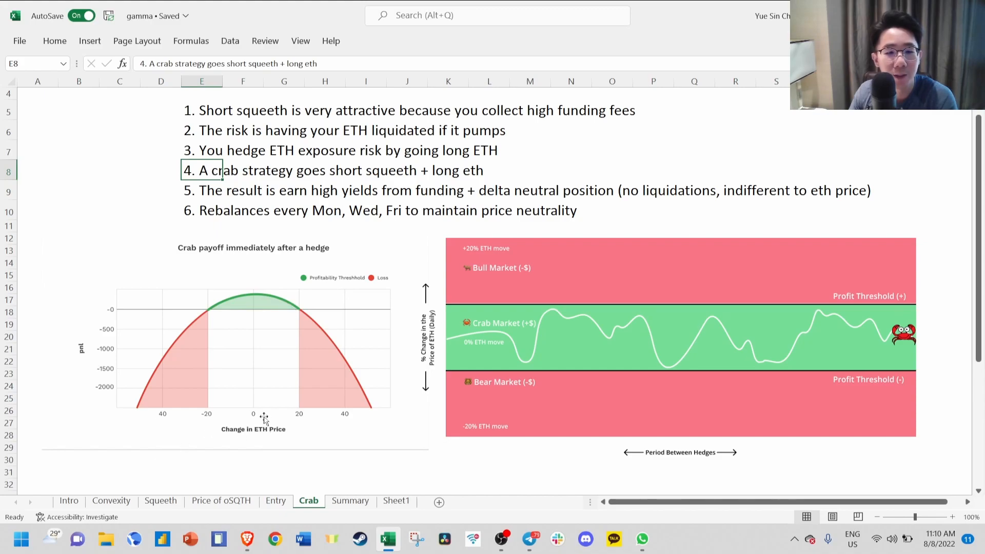
{"action": "mouse_move", "coordinate": [318, 374]}
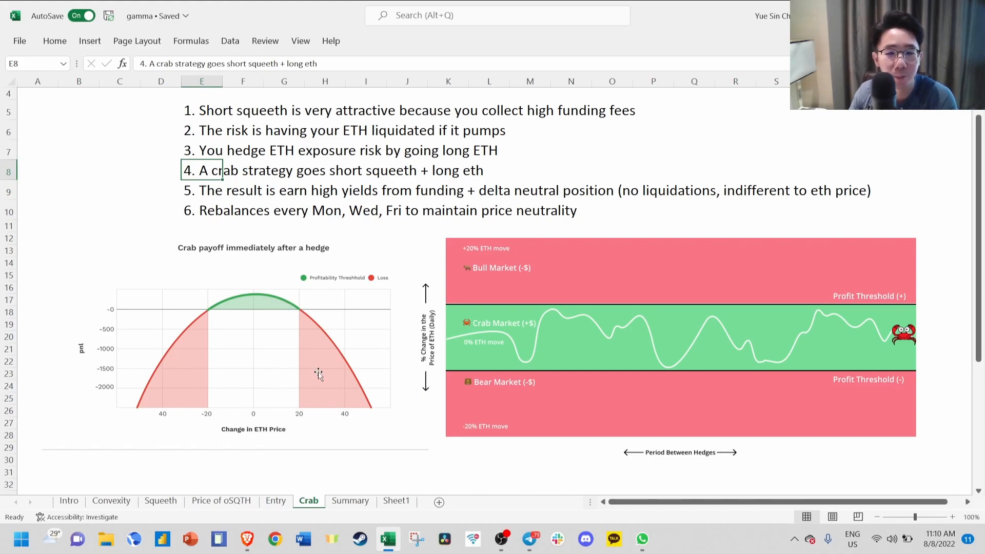
{"action": "mouse_move", "coordinate": [536, 366]}
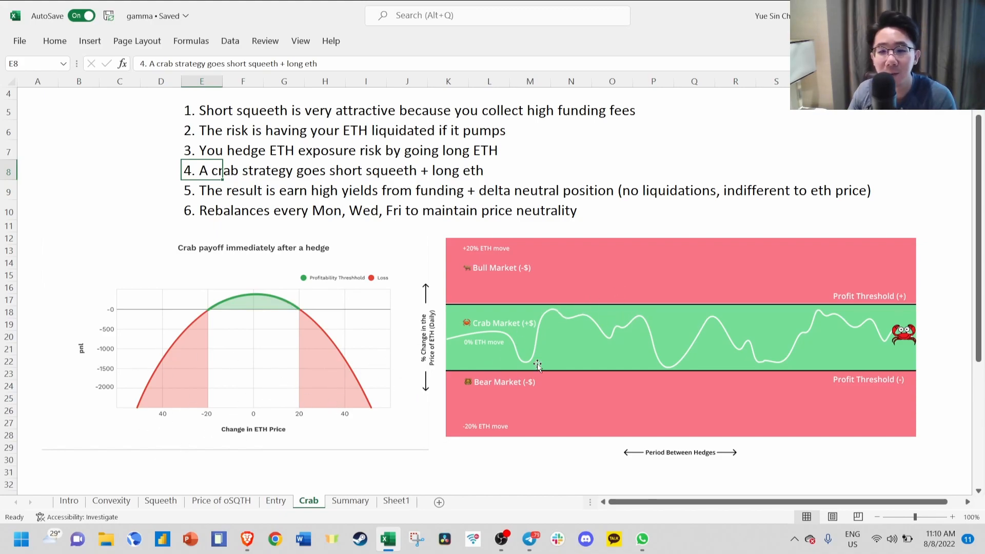
- Scroll to points 7–11 and select the high implied volatility and rebalancing fees notes
{"action": "scroll", "scroll_direction": "down", "scroll_amount": 3}
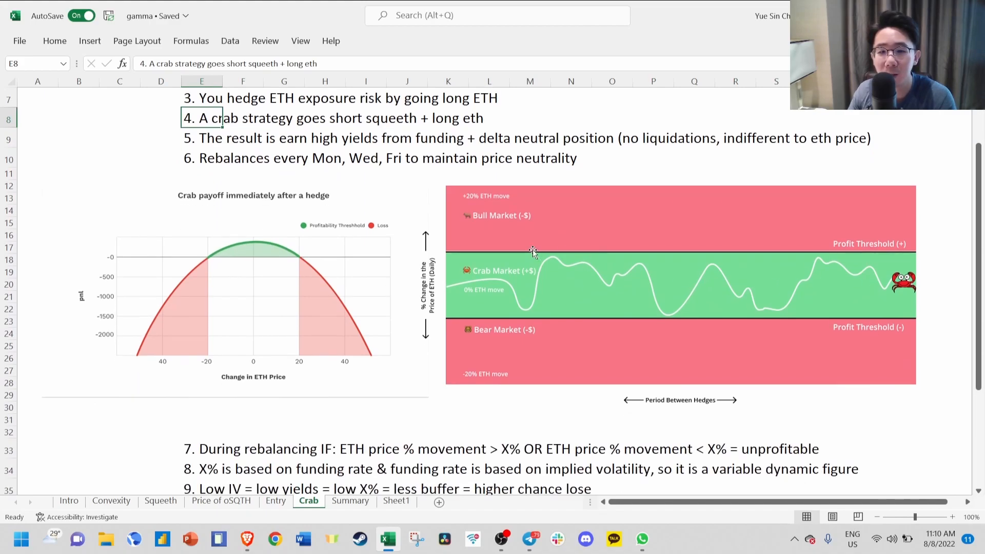
{"action": "mouse_move", "coordinate": [490, 289]}
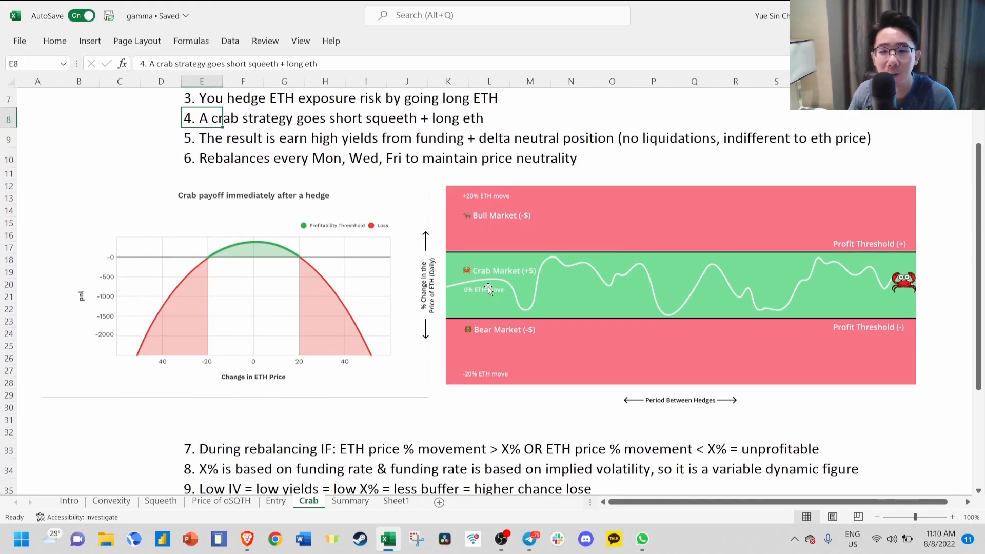
{"action": "mouse_move", "coordinate": [877, 292]}
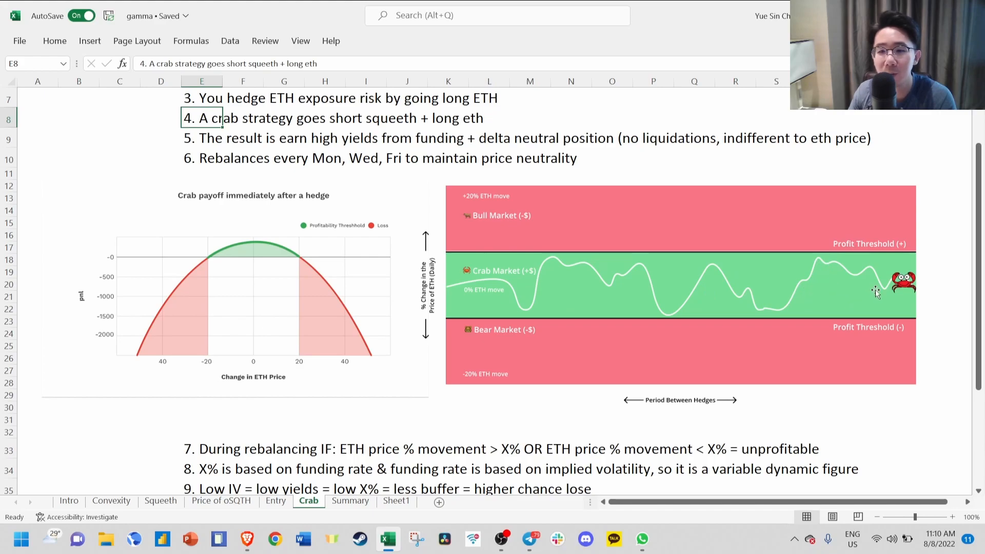
{"action": "scroll", "scroll_direction": "down", "scroll_amount": 3}
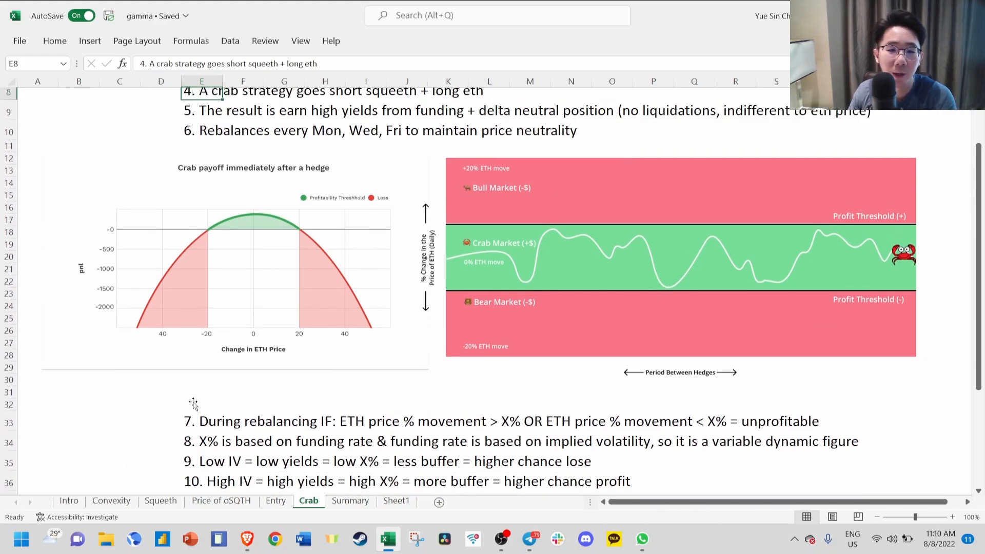
{"action": "scroll", "scroll_direction": "up", "scroll_amount": 3}
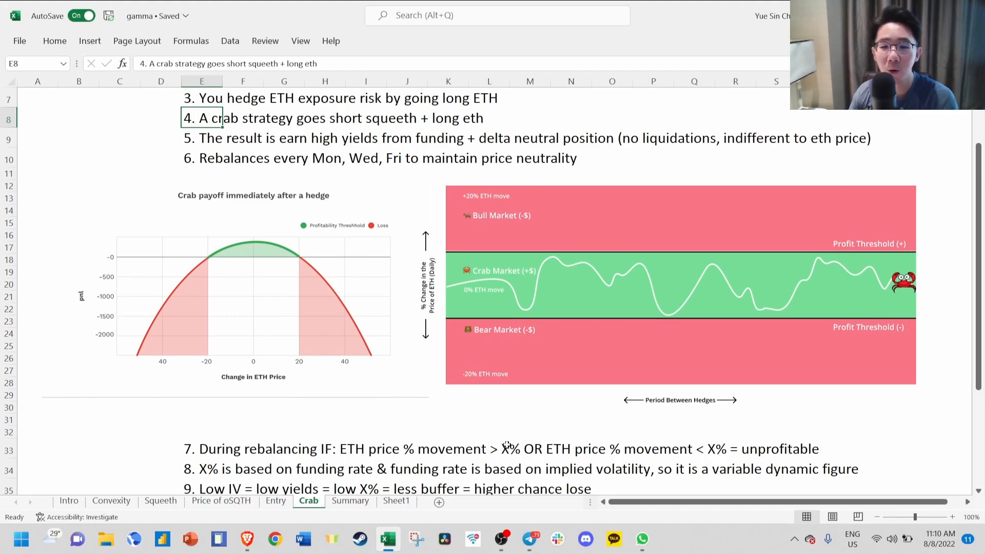
{"action": "mouse_move", "coordinate": [796, 343]}
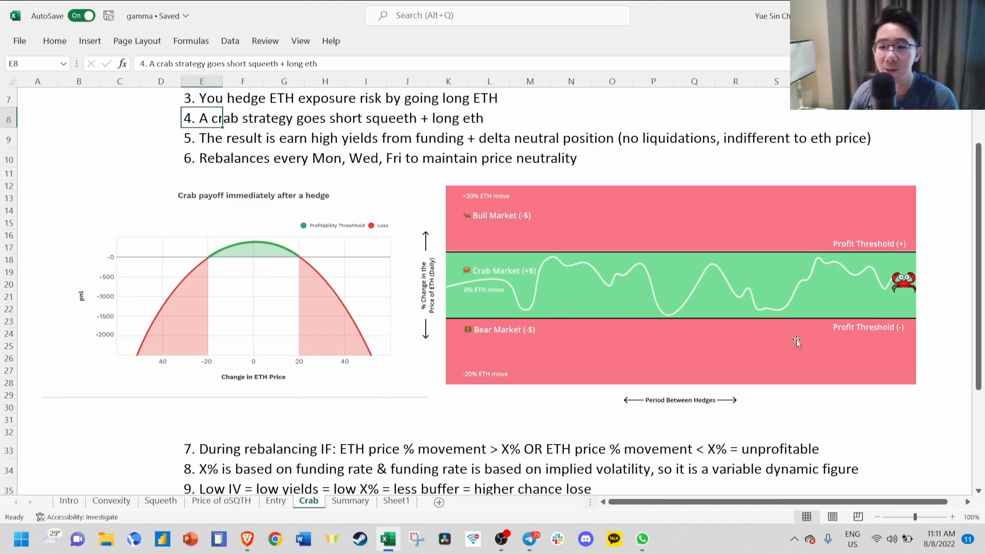
{"action": "mouse_move", "coordinate": [870, 326]}
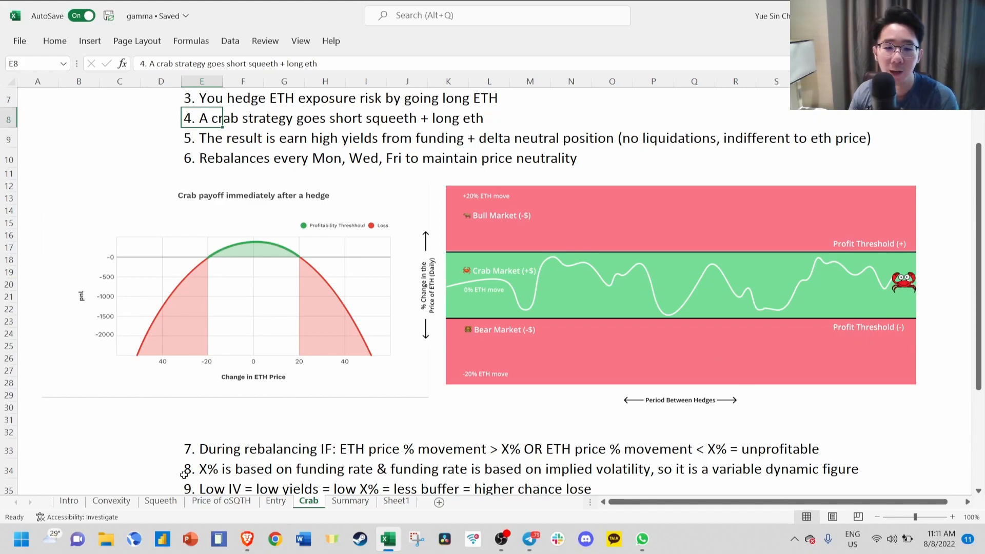
{"action": "mouse_move", "coordinate": [187, 473]}
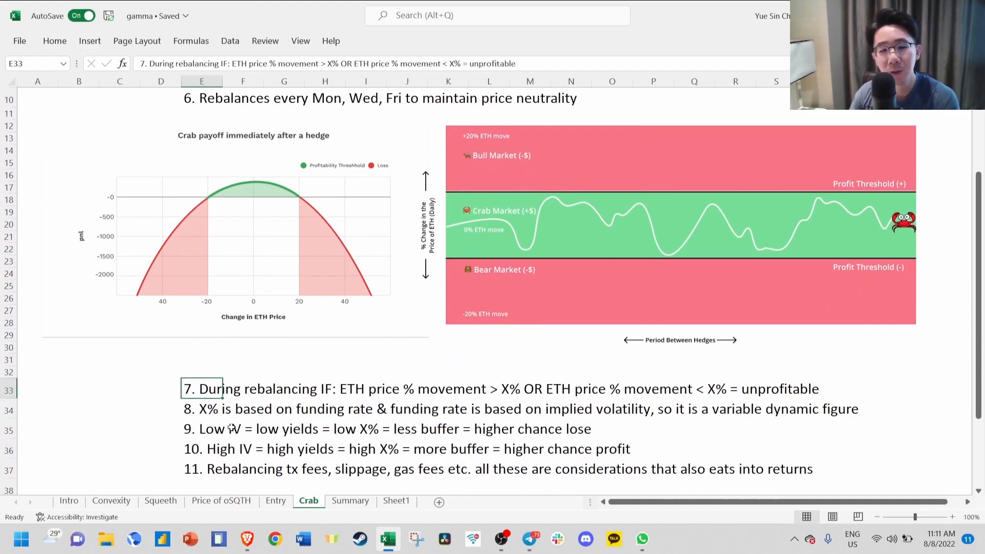
{"action": "mouse_move", "coordinate": [630, 187]}
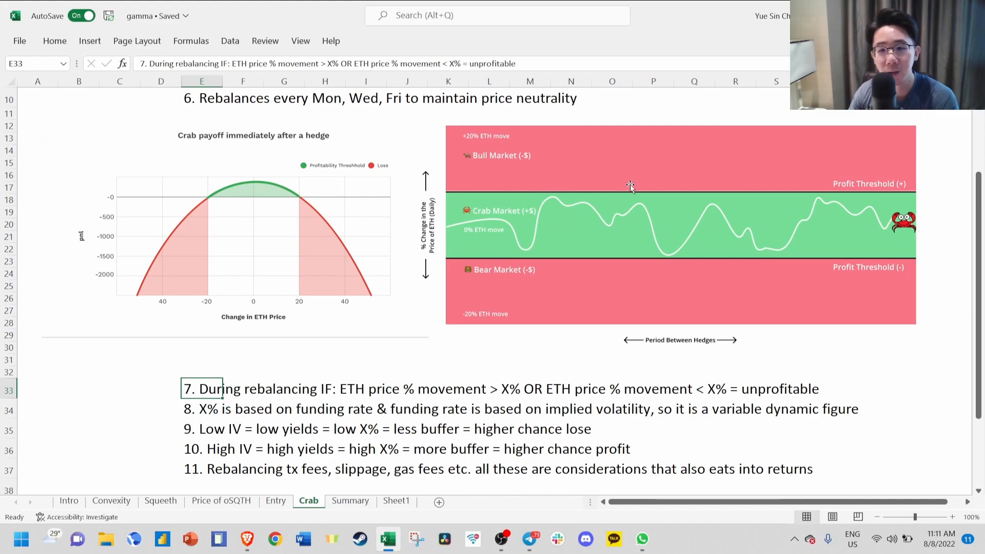
{"action": "mouse_move", "coordinate": [577, 228]}
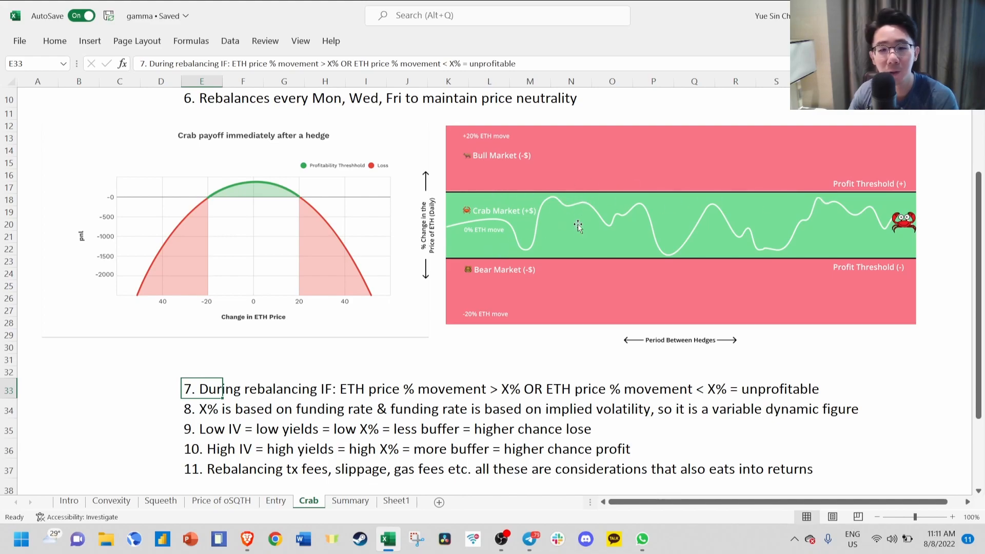
{"action": "mouse_move", "coordinate": [573, 228]}
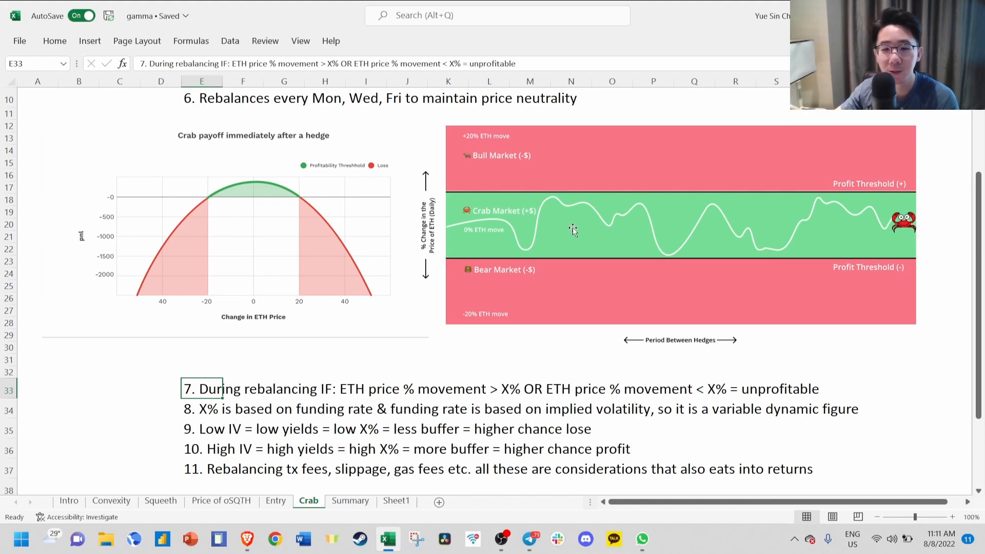
{"action": "mouse_move", "coordinate": [347, 351]}
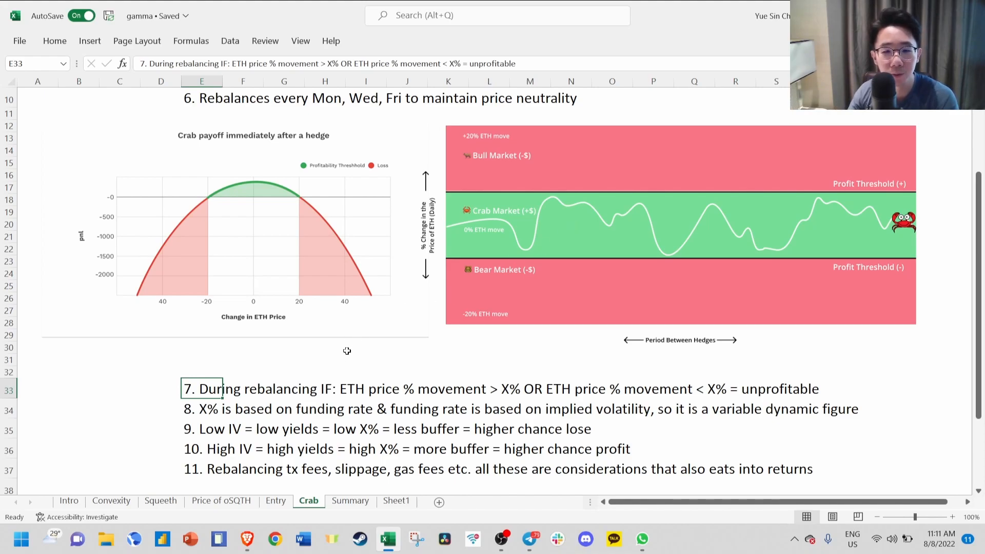
{"action": "left_click", "coordinate": [201, 449]}
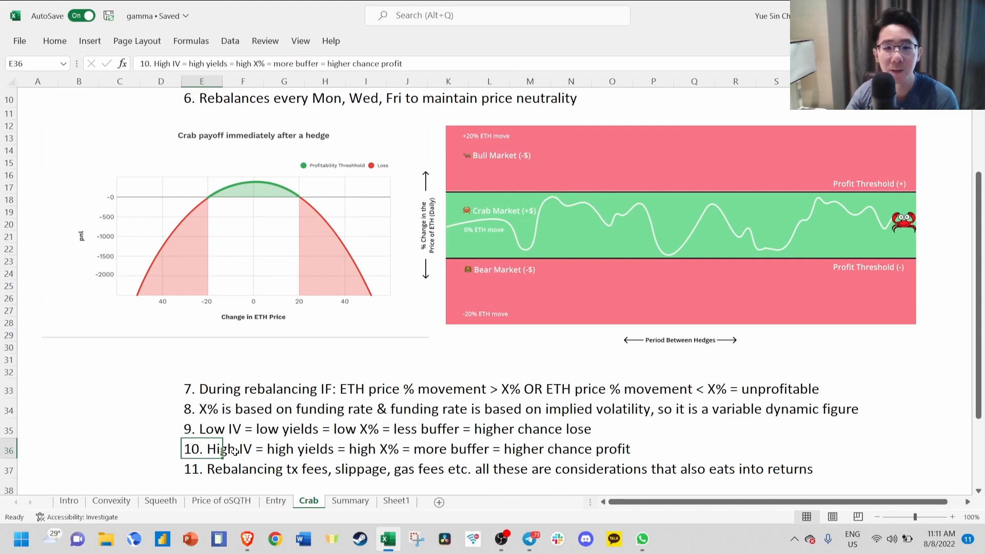
{"action": "mouse_move", "coordinate": [624, 166]}
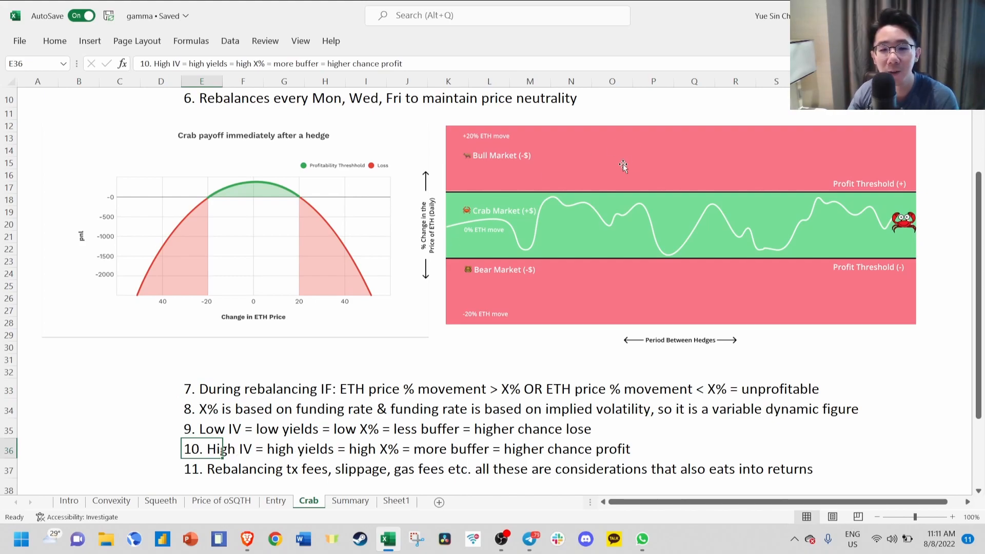
{"action": "mouse_move", "coordinate": [613, 165]}
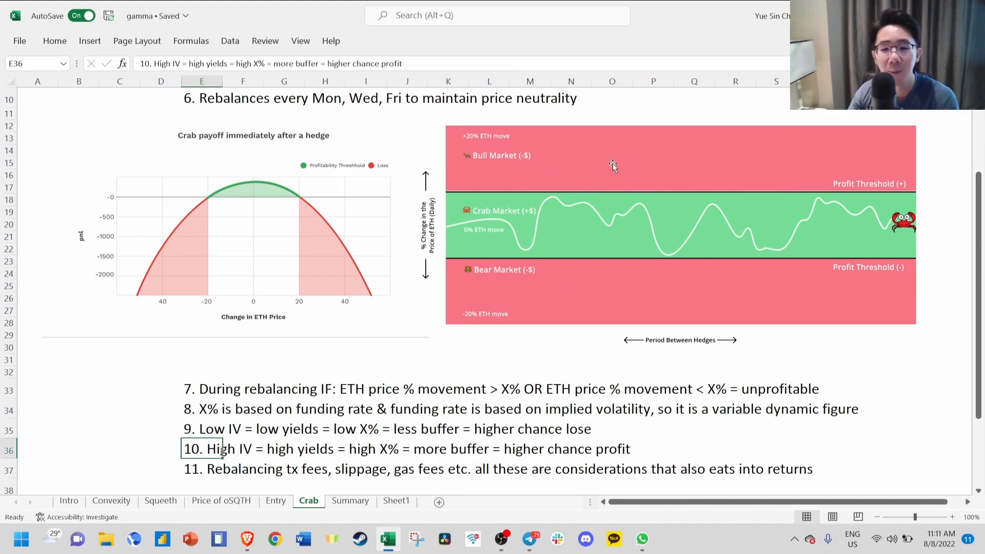
{"action": "mouse_move", "coordinate": [766, 260]}
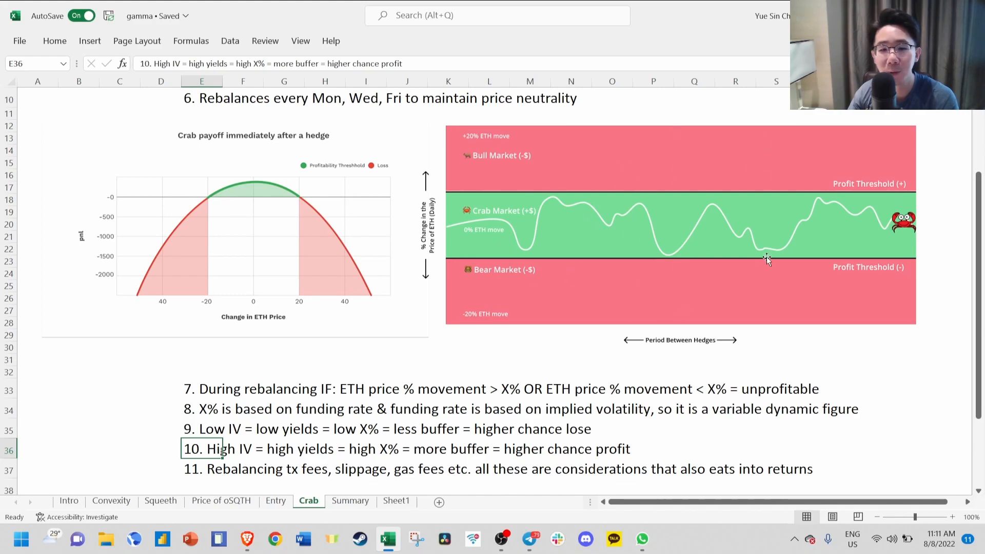
{"action": "mouse_move", "coordinate": [233, 458]}
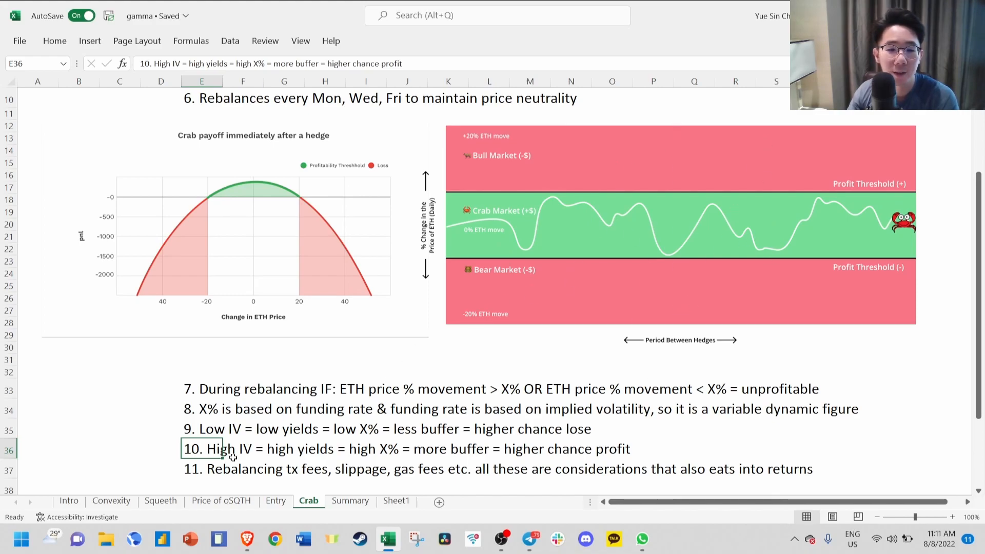
{"action": "left_click", "coordinate": [251, 469]}
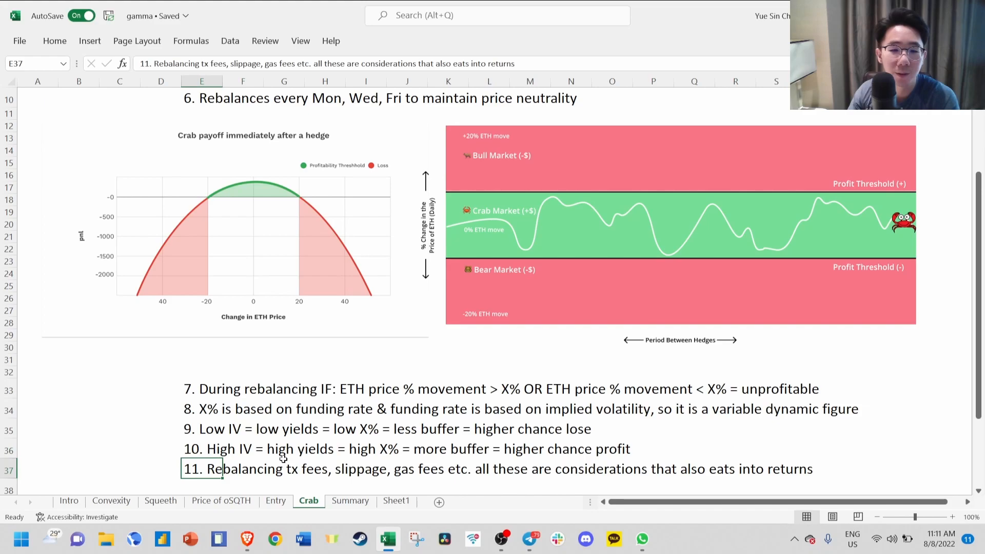
{"action": "mouse_move", "coordinate": [514, 442]}
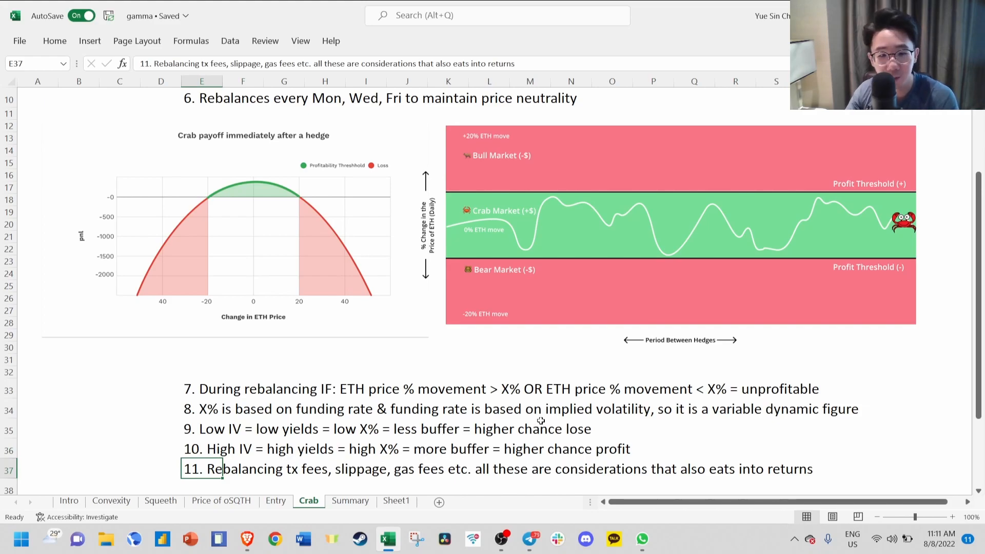
{"action": "left_click", "coordinate": [350, 501]}
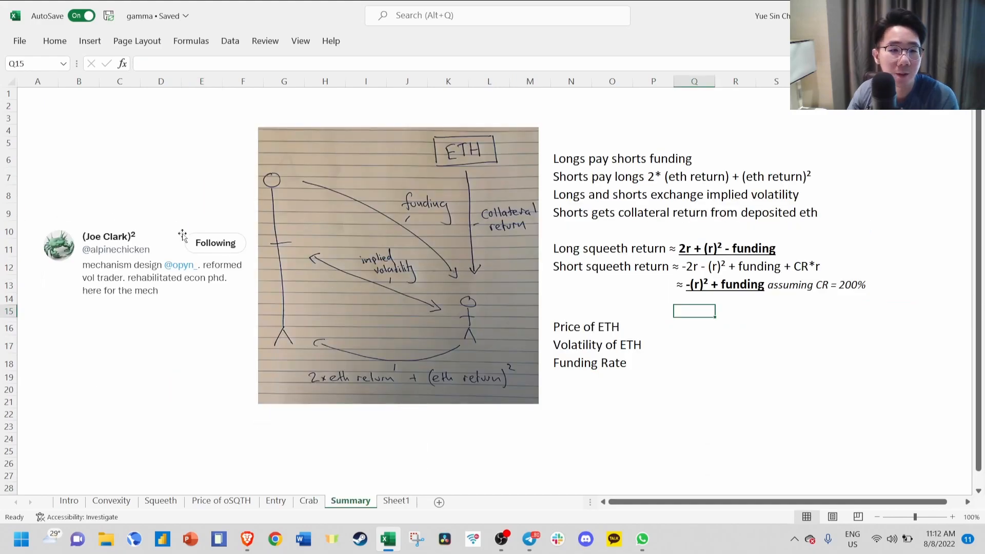
{"action": "mouse_move", "coordinate": [214, 205]}
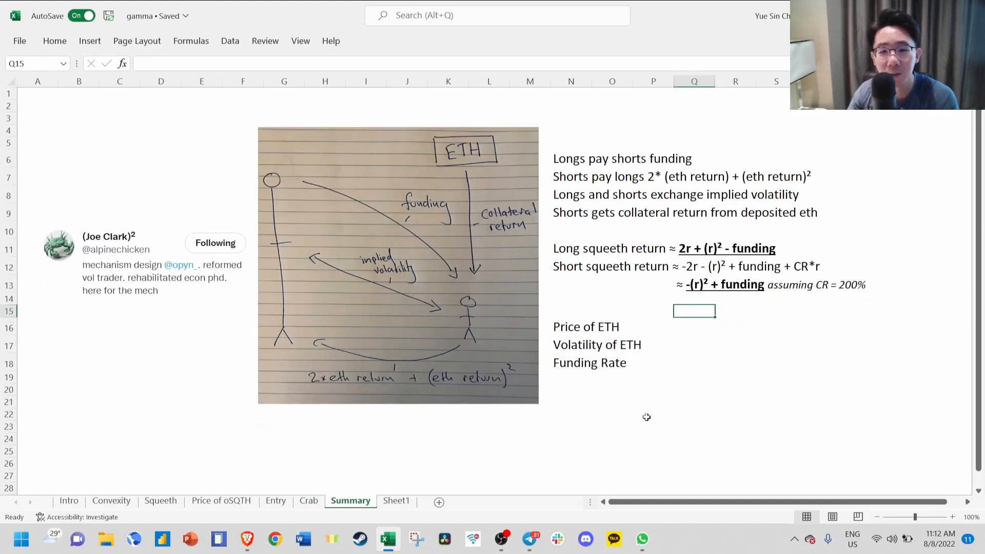
{"action": "mouse_move", "coordinate": [475, 323]}
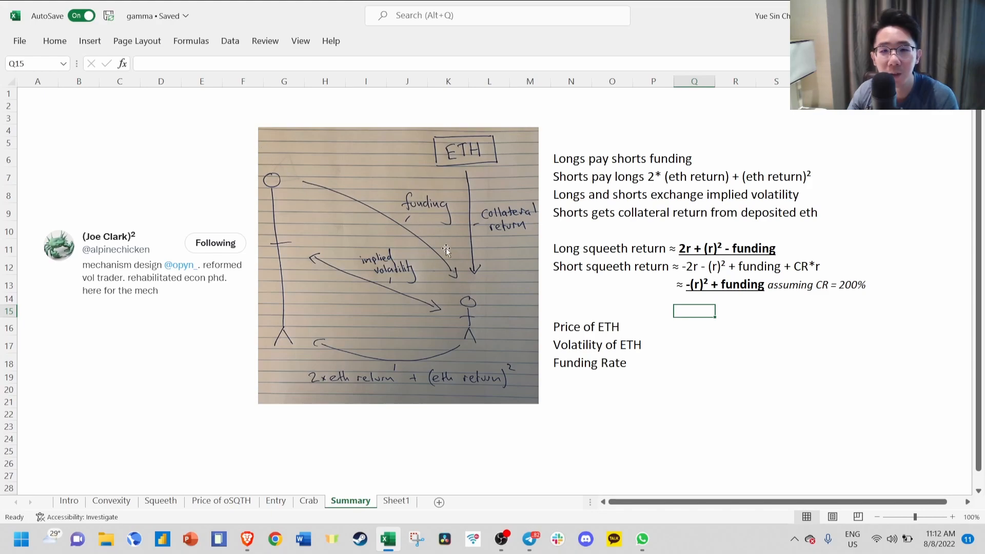
{"action": "mouse_move", "coordinate": [344, 369]}
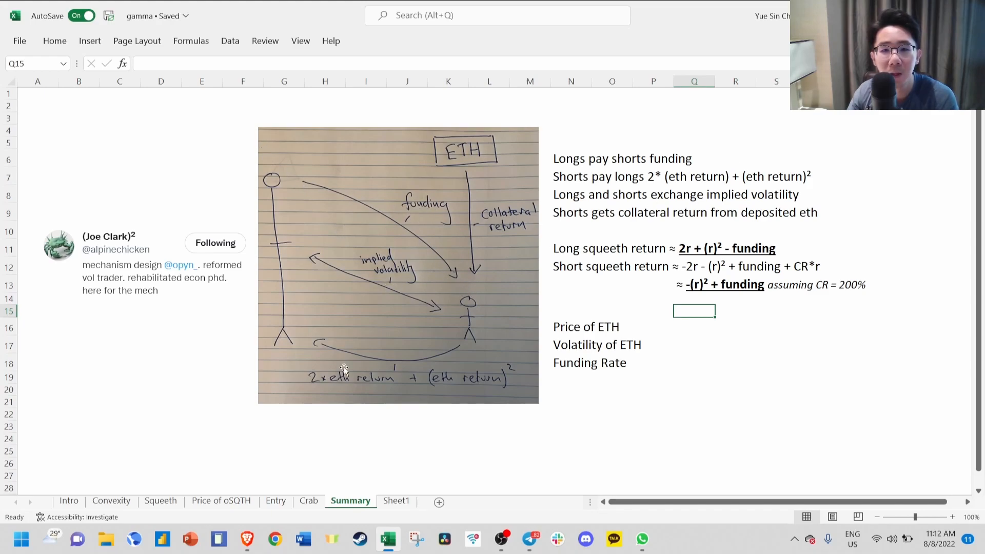
{"action": "mouse_move", "coordinate": [707, 178]}
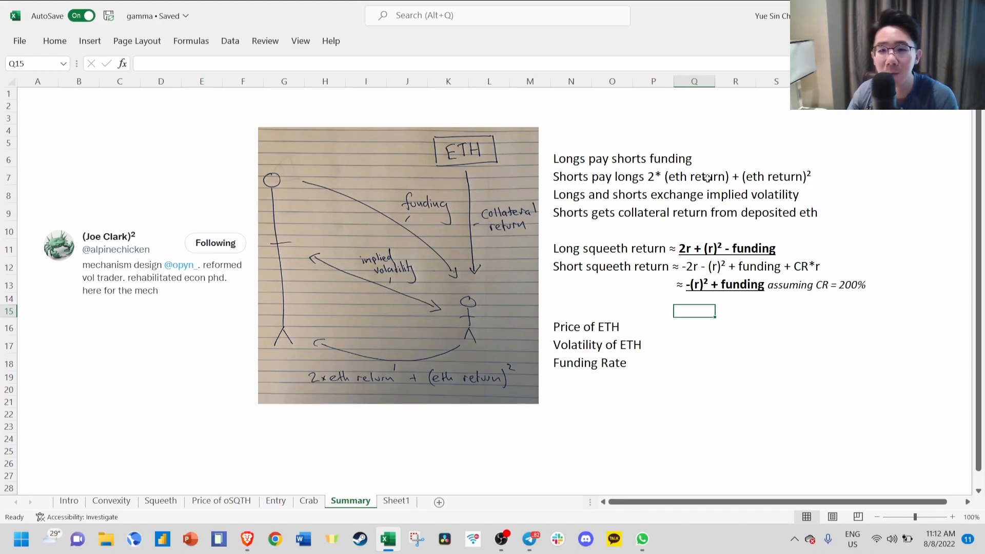
{"action": "mouse_move", "coordinate": [776, 184]}
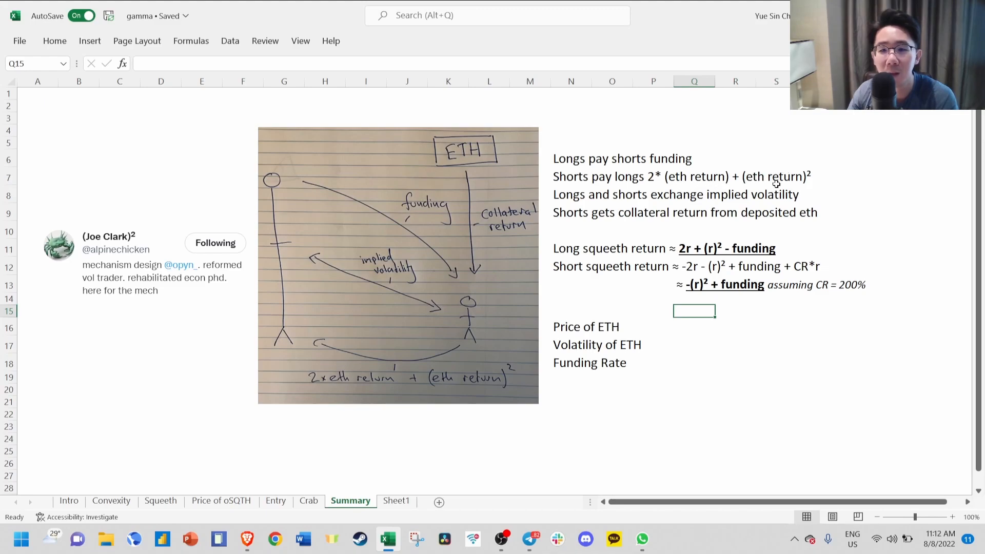
{"action": "mouse_move", "coordinate": [68, 476]}
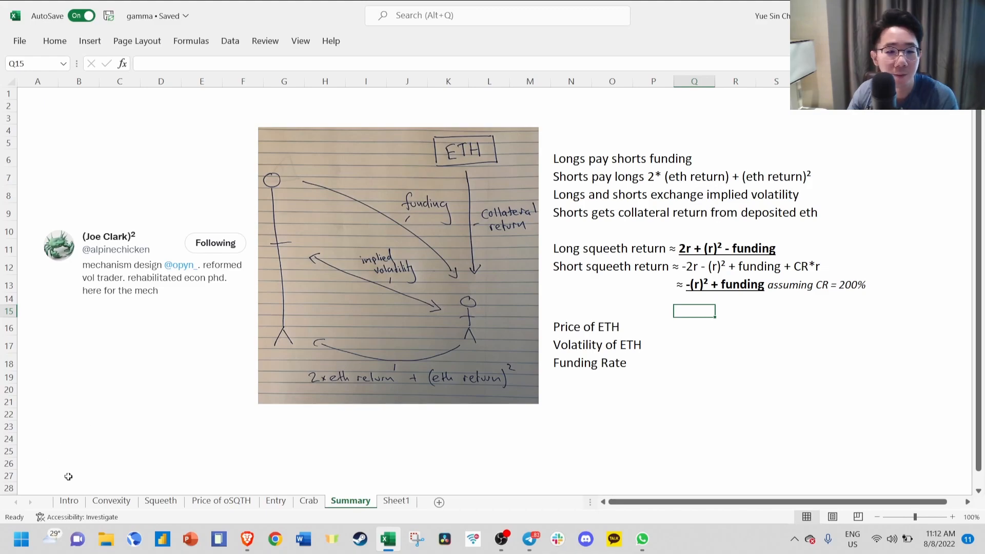
{"action": "left_click", "coordinate": [110, 501]}
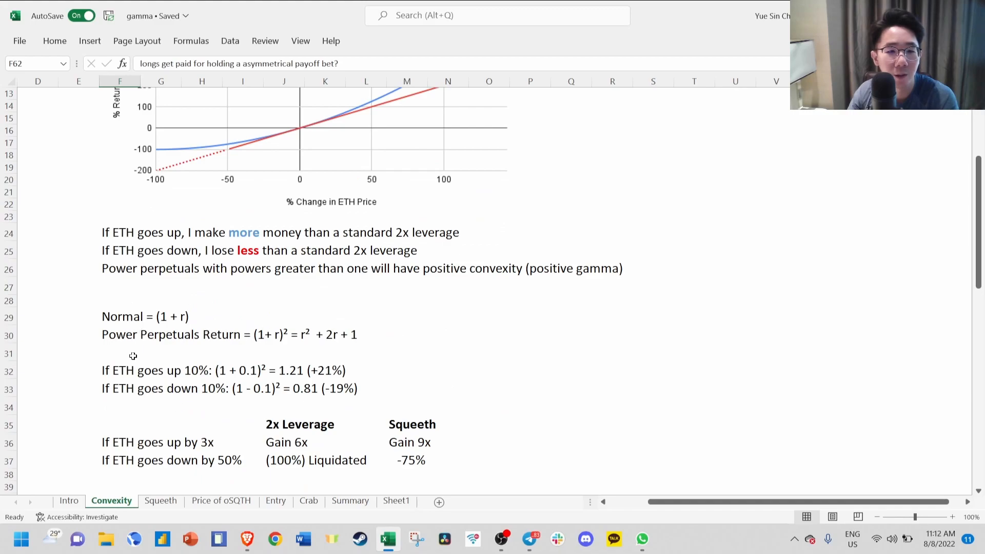
{"action": "left_click", "coordinate": [350, 501]}
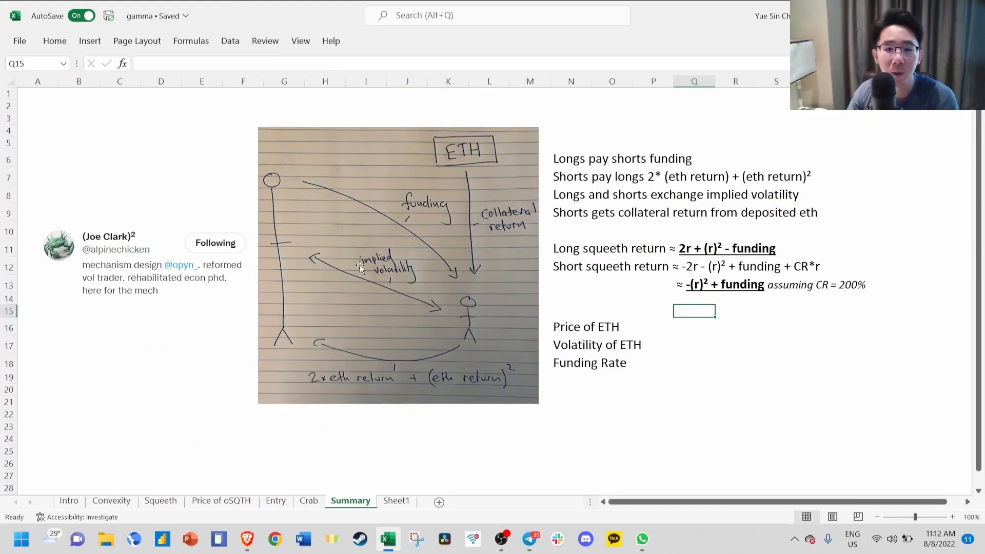
{"action": "mouse_move", "coordinate": [376, 295]}
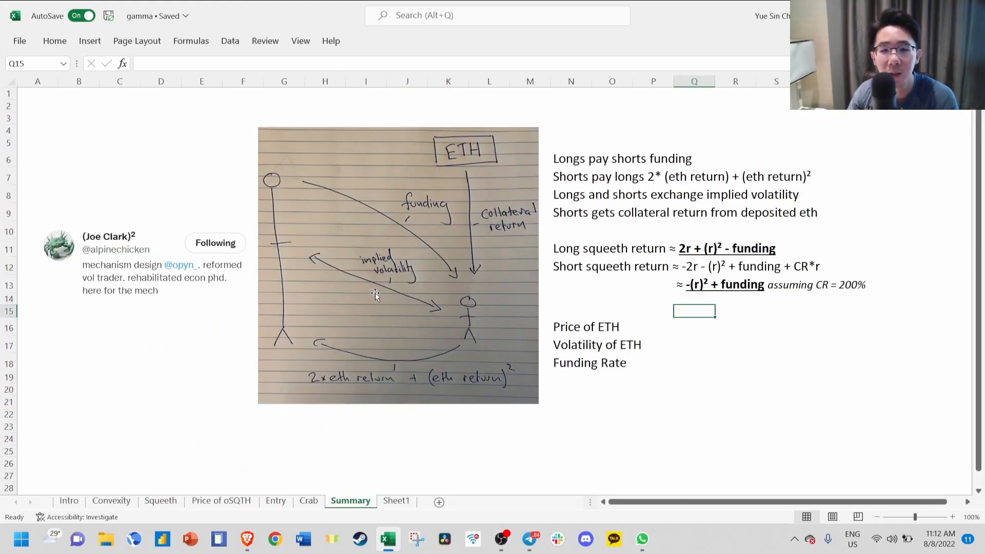
{"action": "mouse_move", "coordinate": [782, 218]}
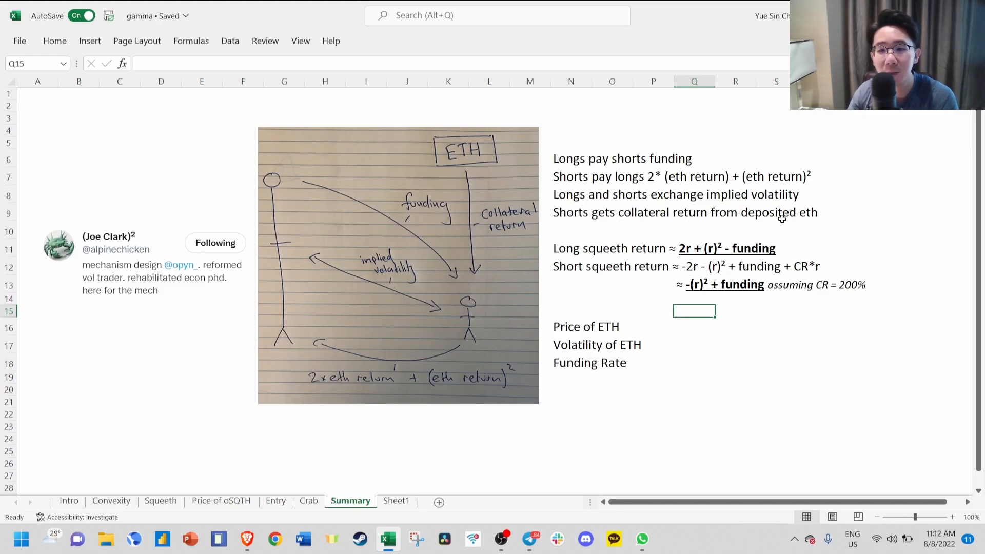
{"action": "mouse_move", "coordinate": [556, 250]}
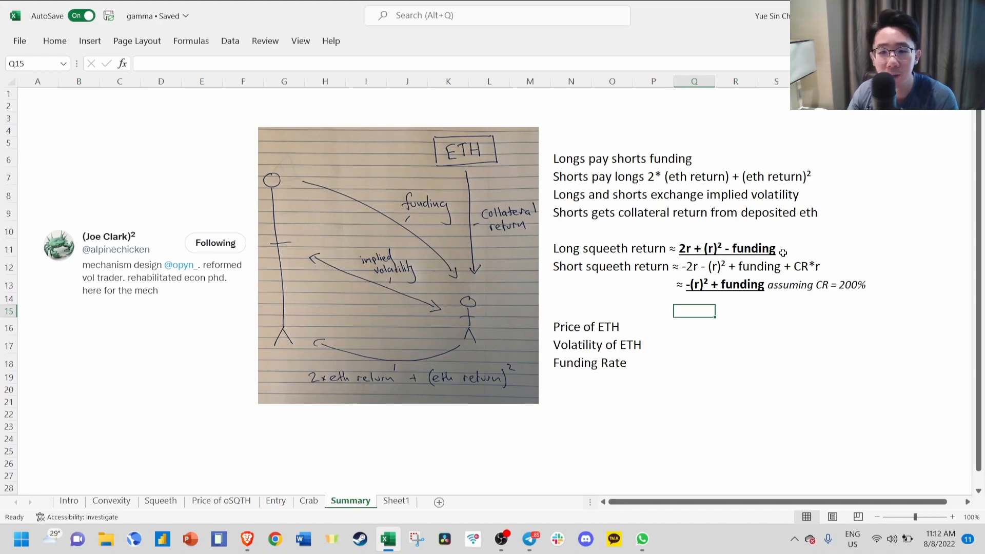
{"action": "left_click", "coordinate": [111, 501]}
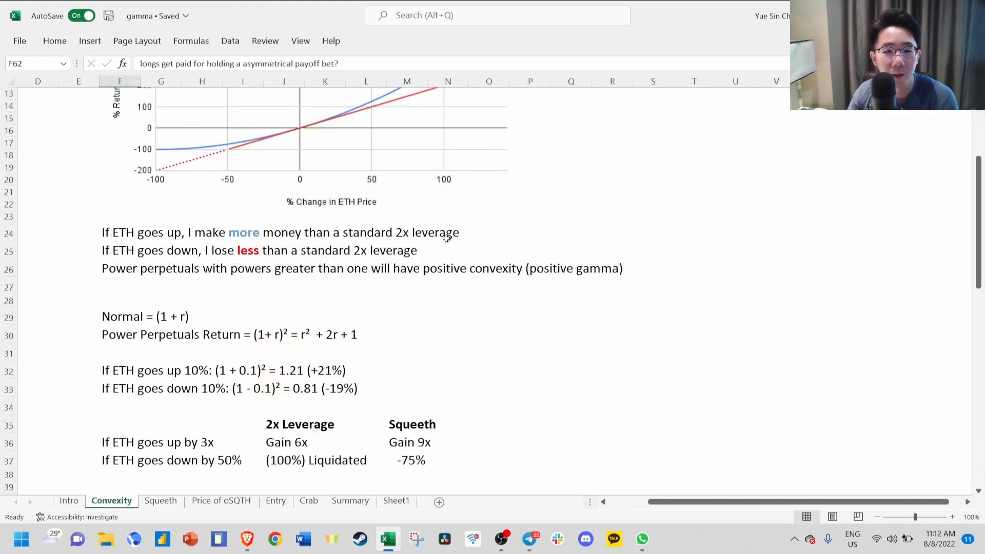
{"action": "mouse_move", "coordinate": [139, 343]}
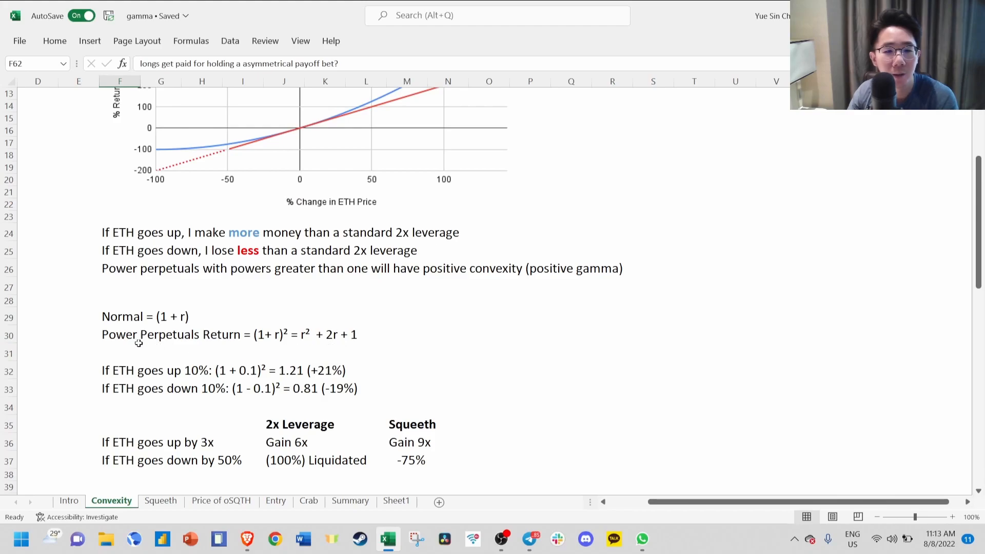
{"action": "mouse_move", "coordinate": [336, 340]}
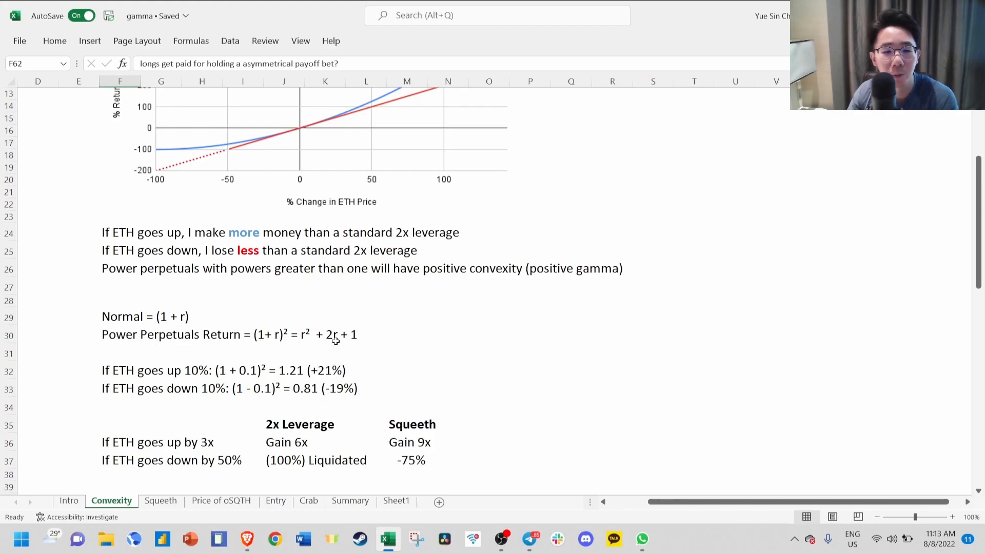
{"action": "left_click", "coordinate": [350, 501]}
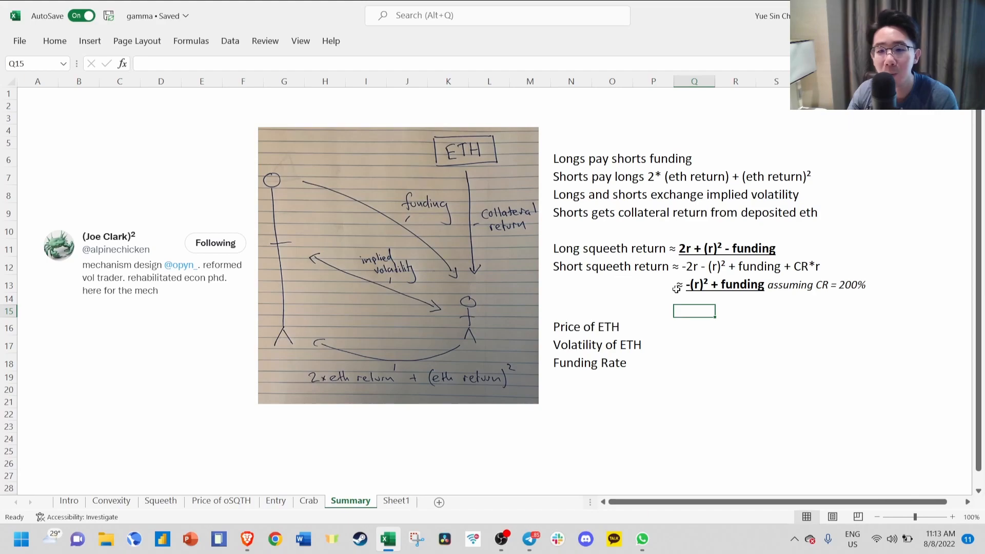
{"action": "mouse_move", "coordinate": [760, 296]}
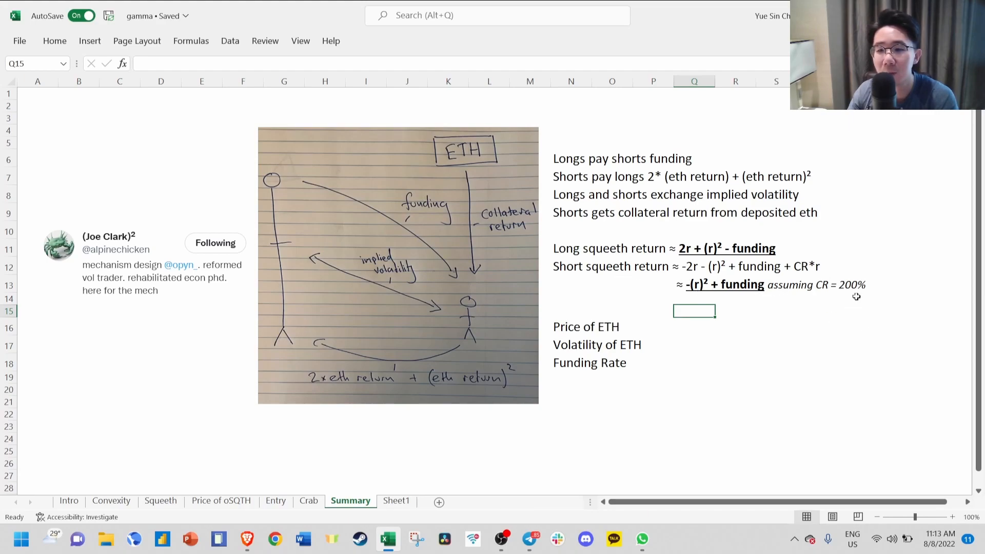
{"action": "mouse_move", "coordinate": [628, 273]}
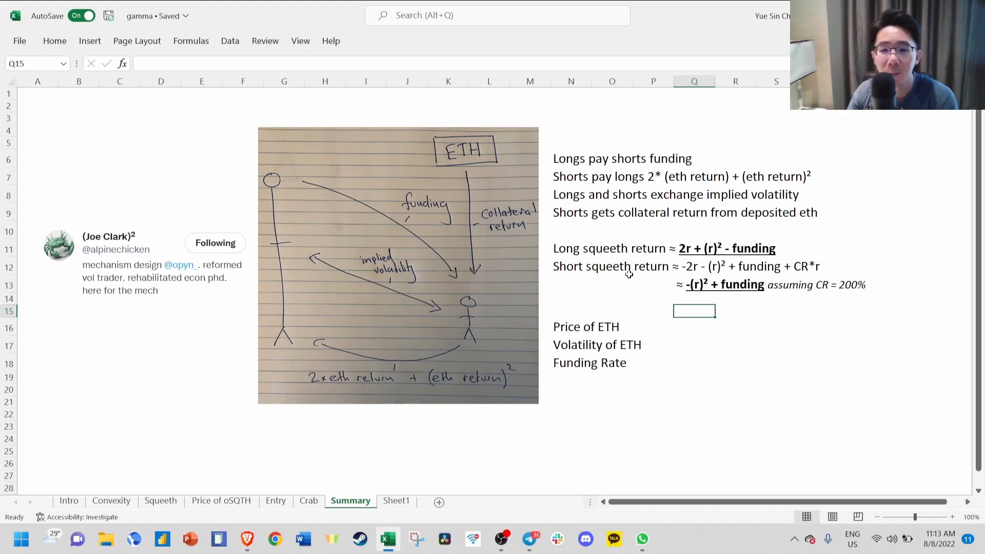
{"action": "mouse_move", "coordinate": [562, 317]}
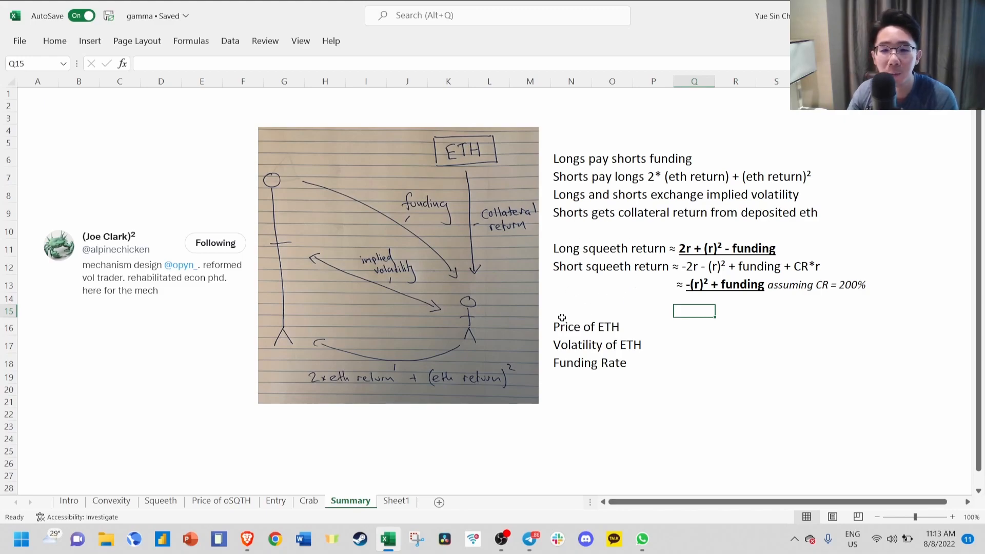
- Select the Volatility of ETH and Funding Rate lines on Summary, then switch to the Intro sheet
{"action": "left_click", "coordinate": [570, 345]}
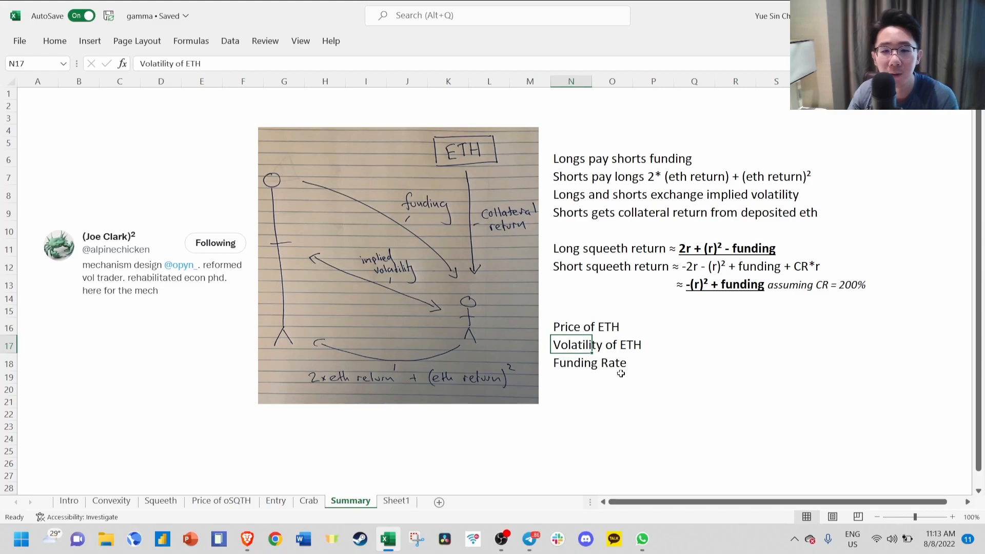
{"action": "left_click", "coordinate": [589, 363]}
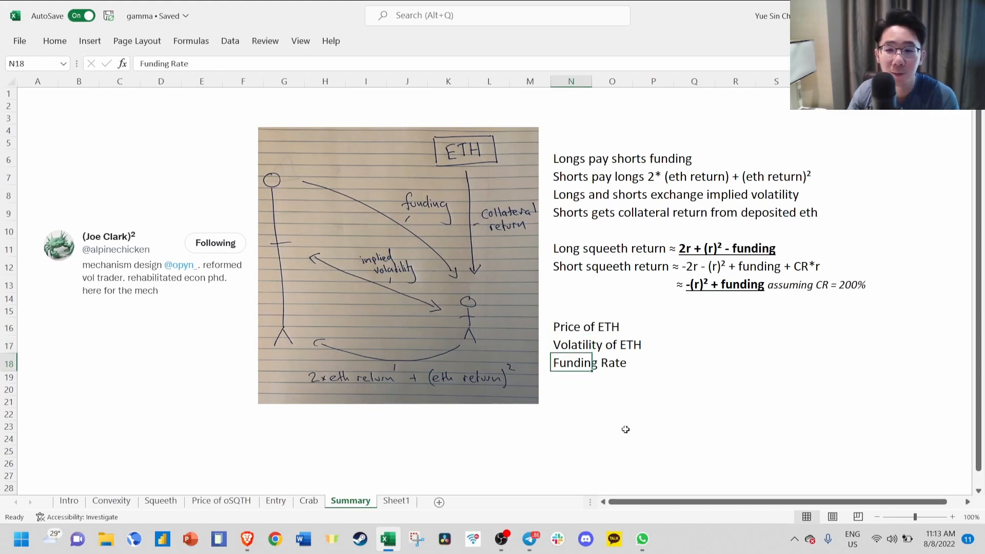
{"action": "mouse_move", "coordinate": [130, 462]}
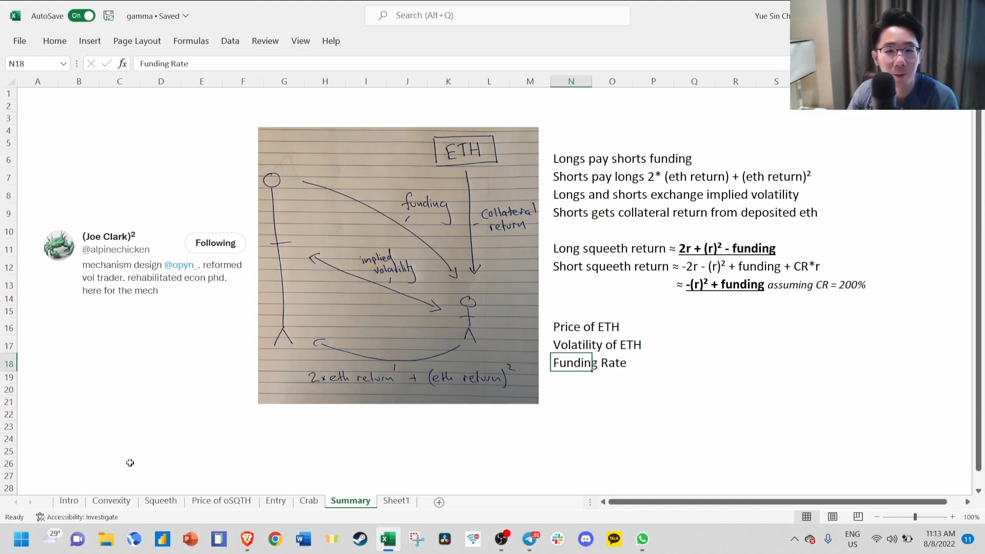
{"action": "left_click", "coordinate": [68, 501]}
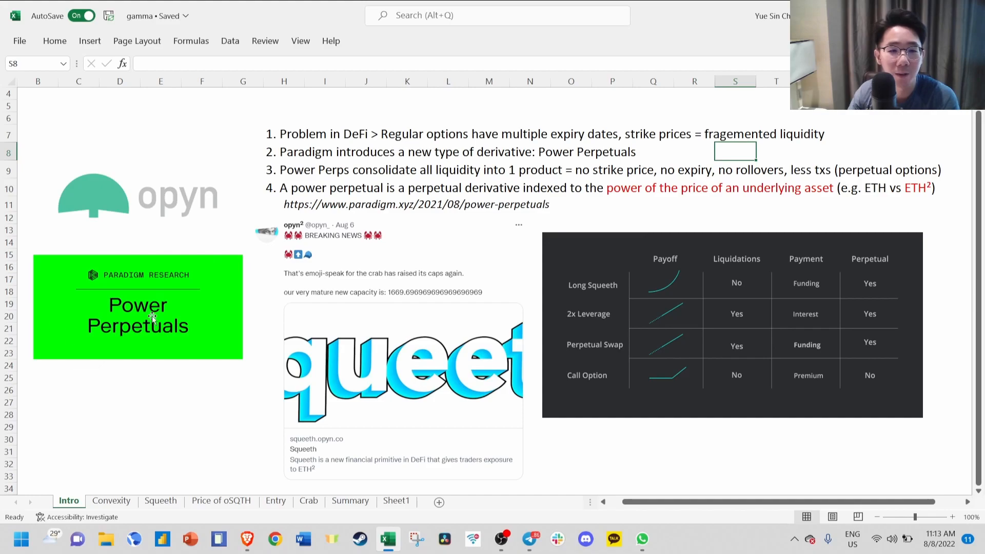
{"action": "mouse_move", "coordinate": [375, 258]}
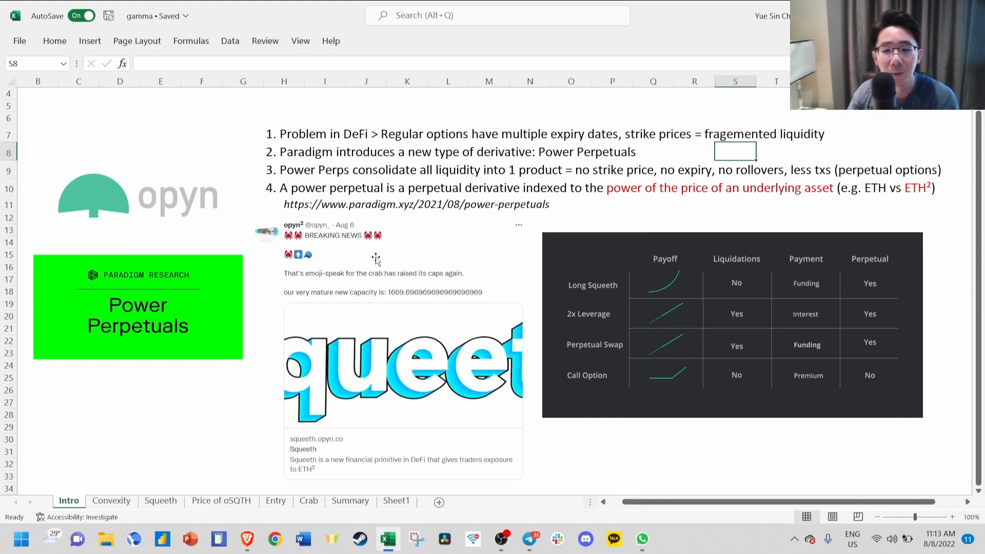
{"action": "mouse_move", "coordinate": [436, 201]}
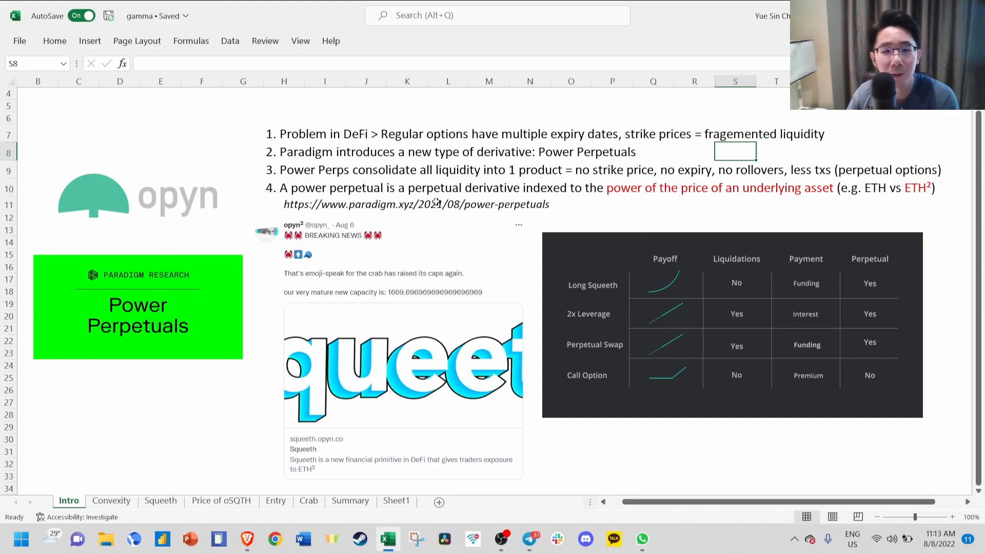
{"action": "mouse_move", "coordinate": [484, 220]}
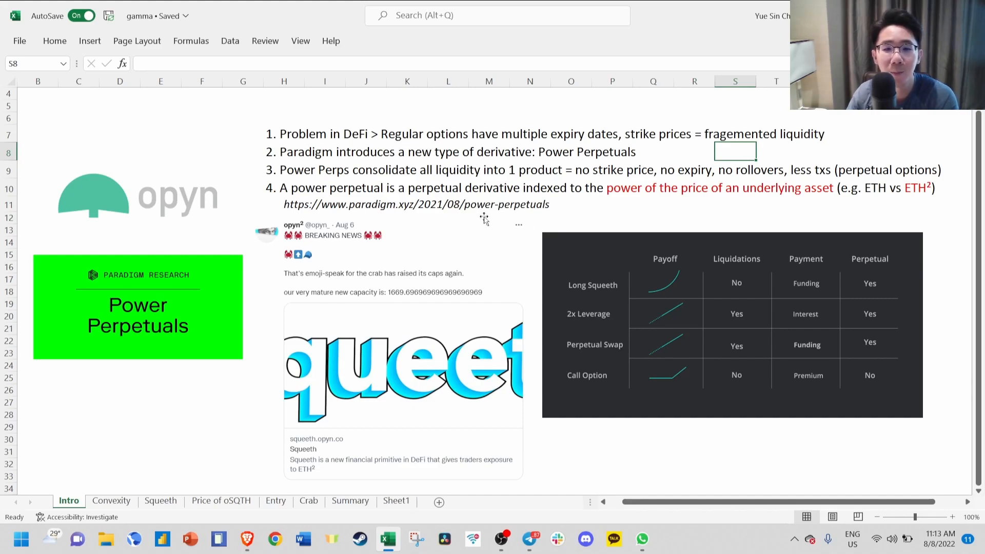
{"action": "mouse_move", "coordinate": [464, 217]}
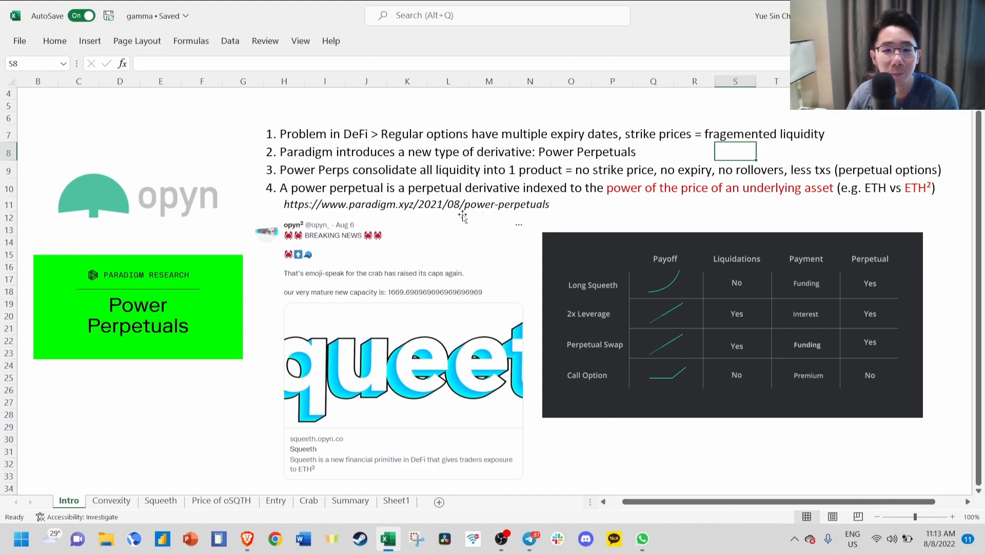
{"action": "mouse_move", "coordinate": [463, 174]}
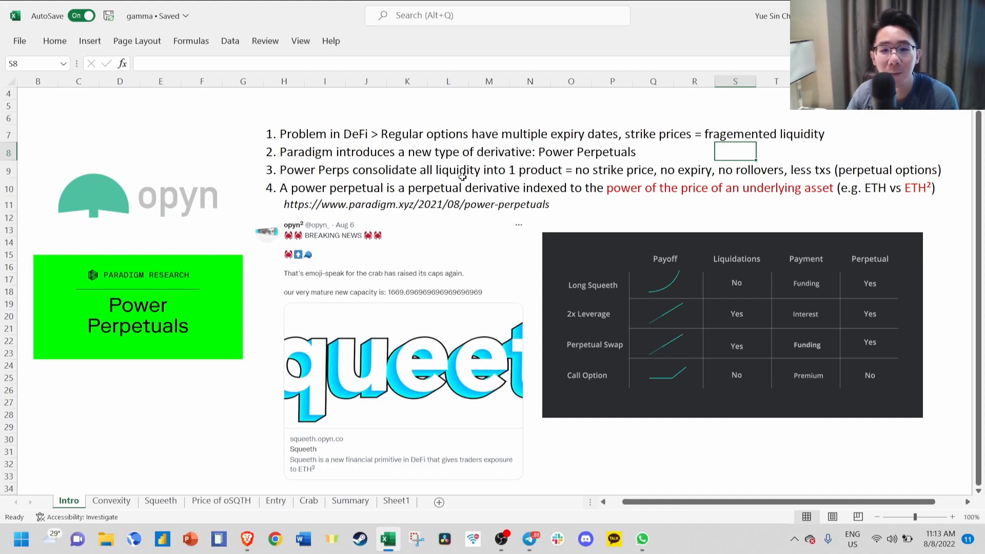
{"action": "mouse_move", "coordinate": [460, 223]}
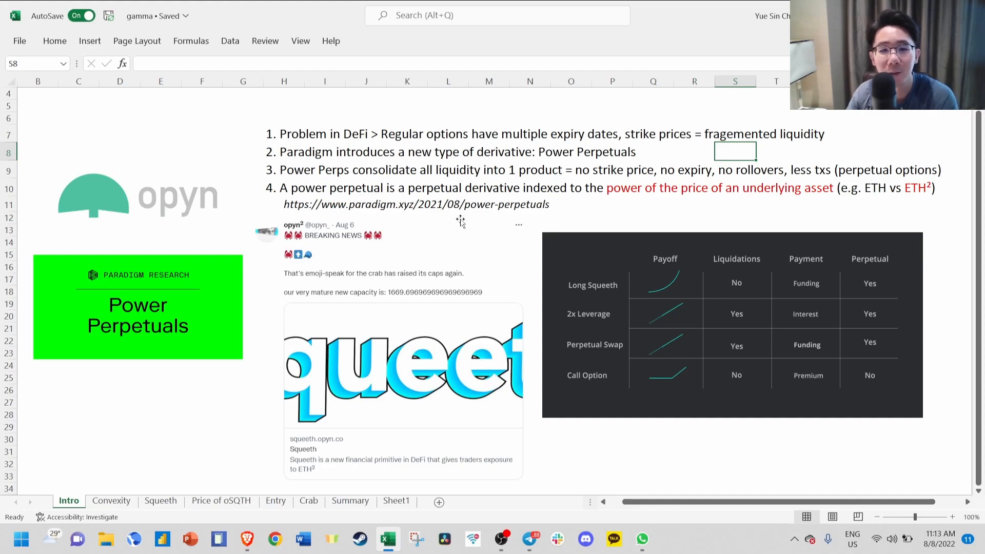